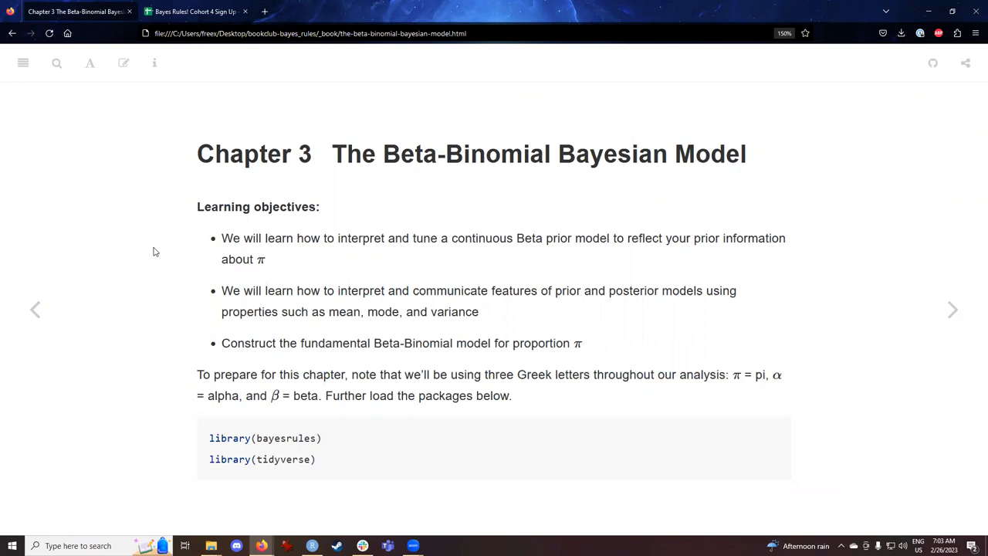
mouse_move(327, 398)
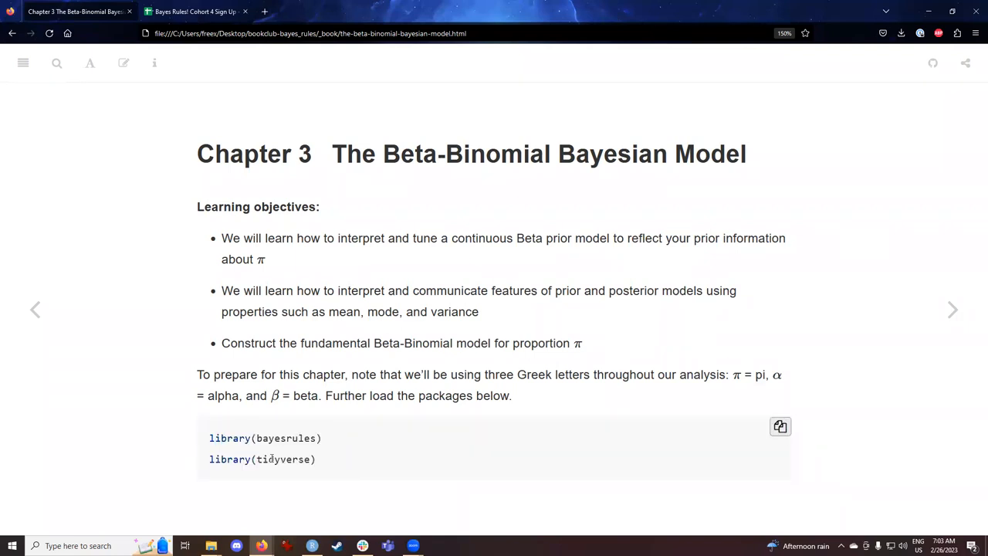
mouse_move(780, 344)
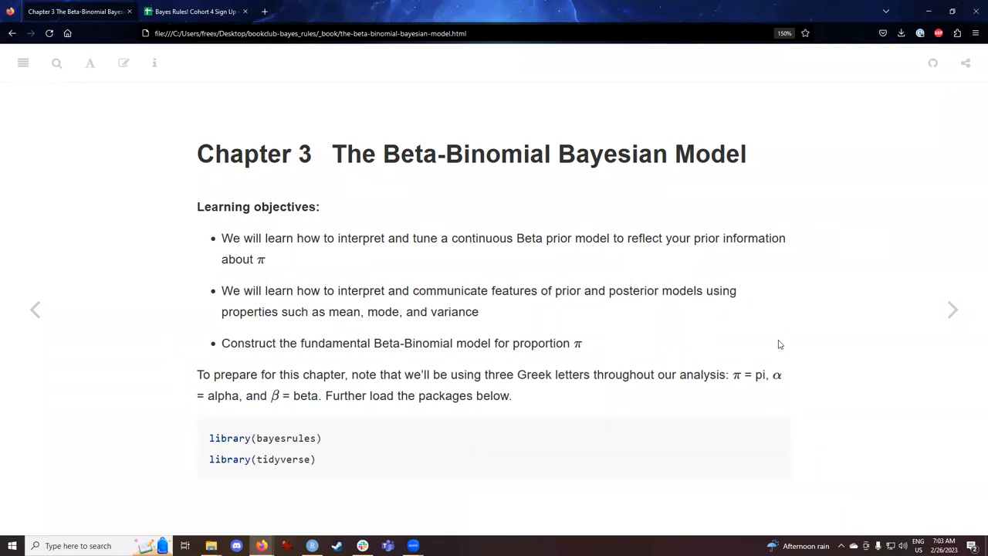
mouse_move(952, 308)
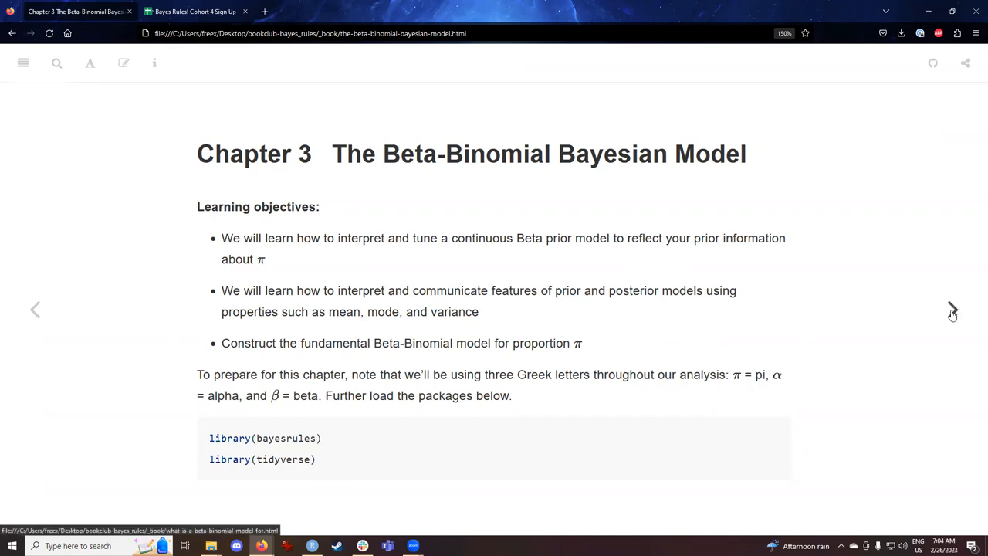
Step: Advance to section 3.1 on what the Beta-Binomial model is for
click(952, 308)
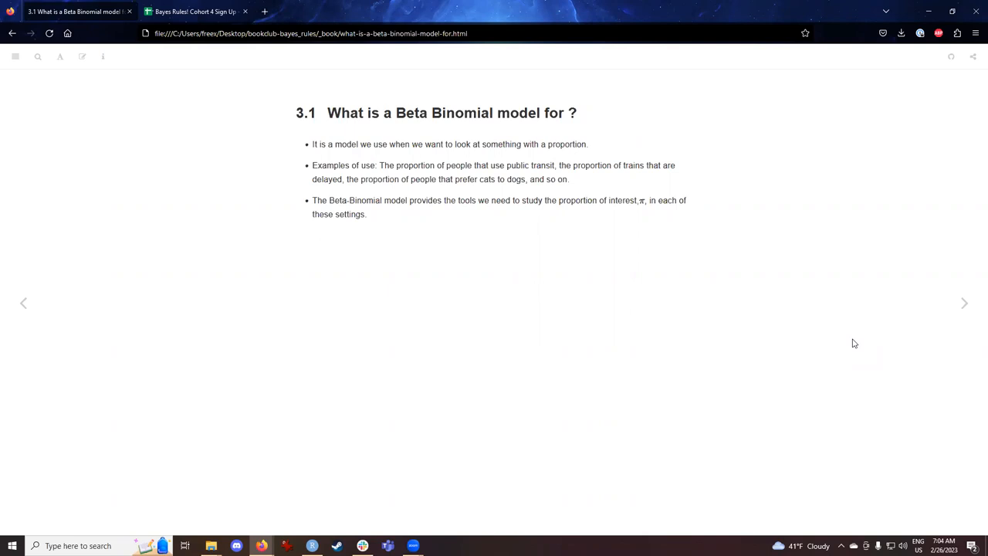
mouse_move(858, 351)
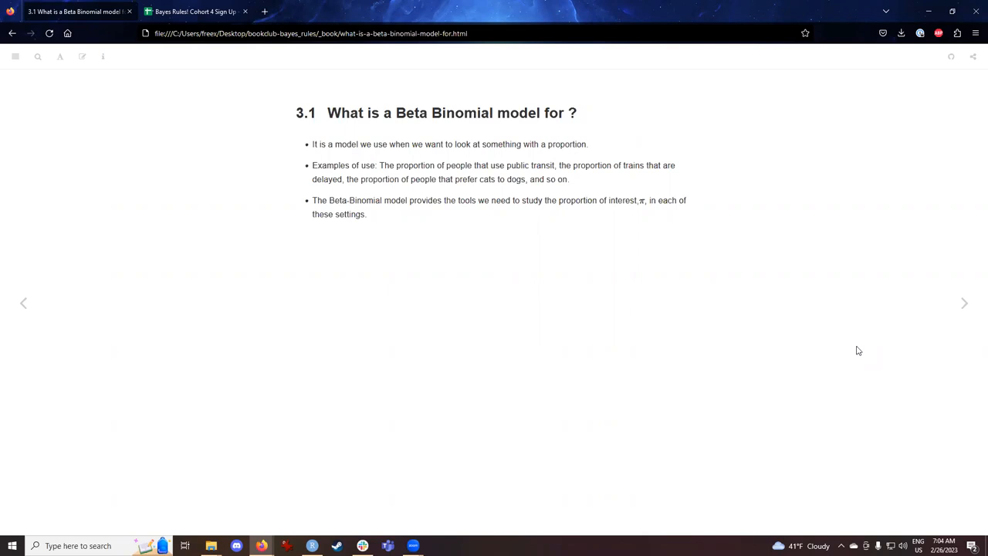
mouse_move(963, 303)
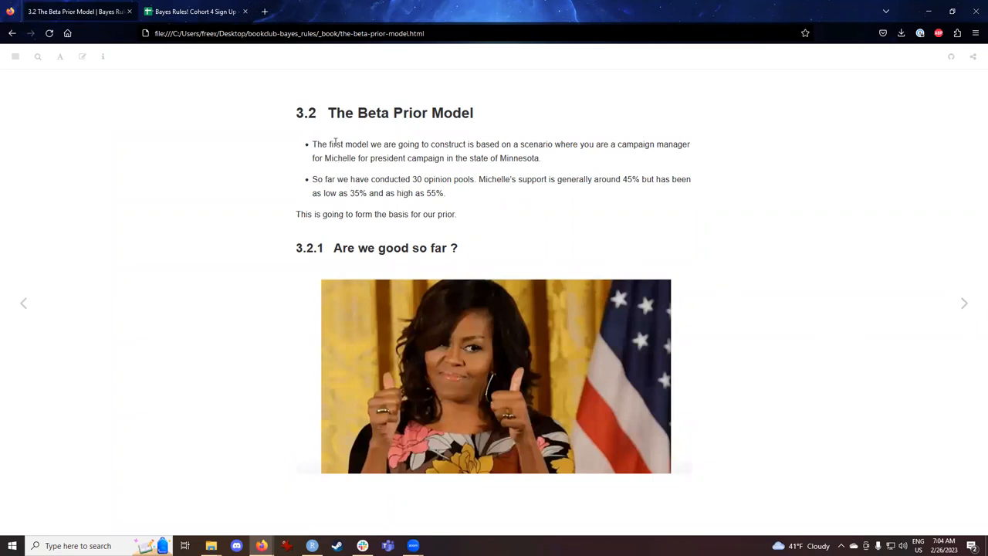
mouse_move(830, 207)
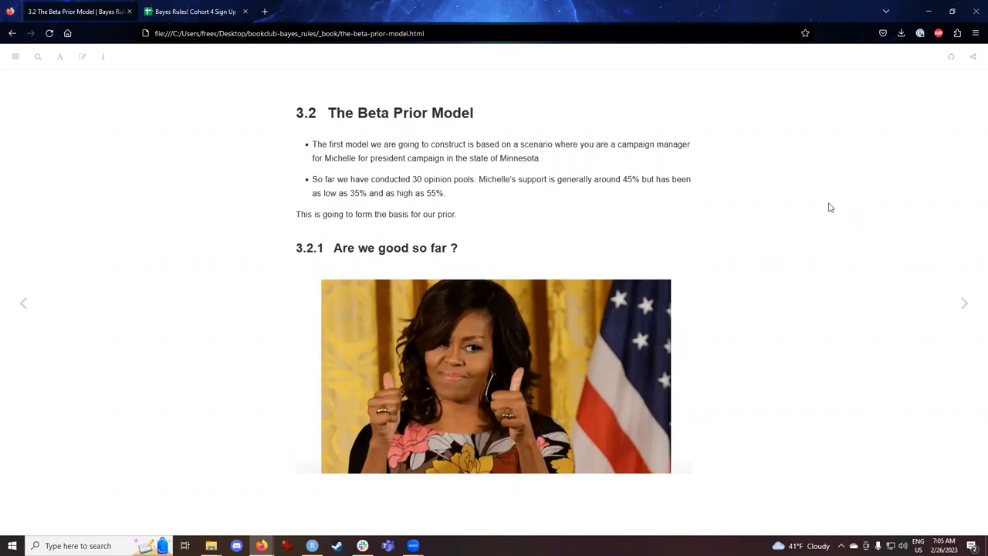
mouse_move(962, 301)
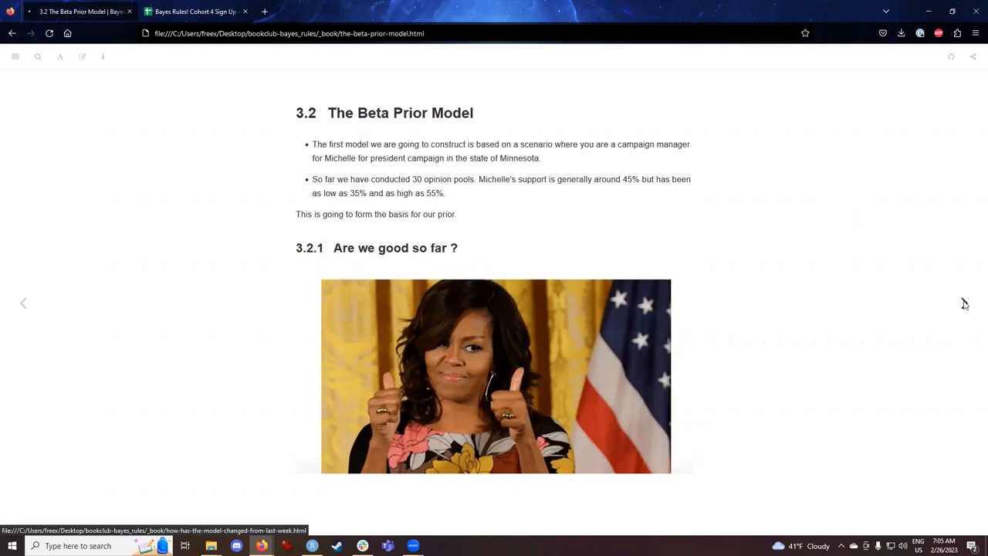
Step: Move to section 3.3 and highlight the Kasparov example phrase and the probability density functions bullet
click(963, 303)
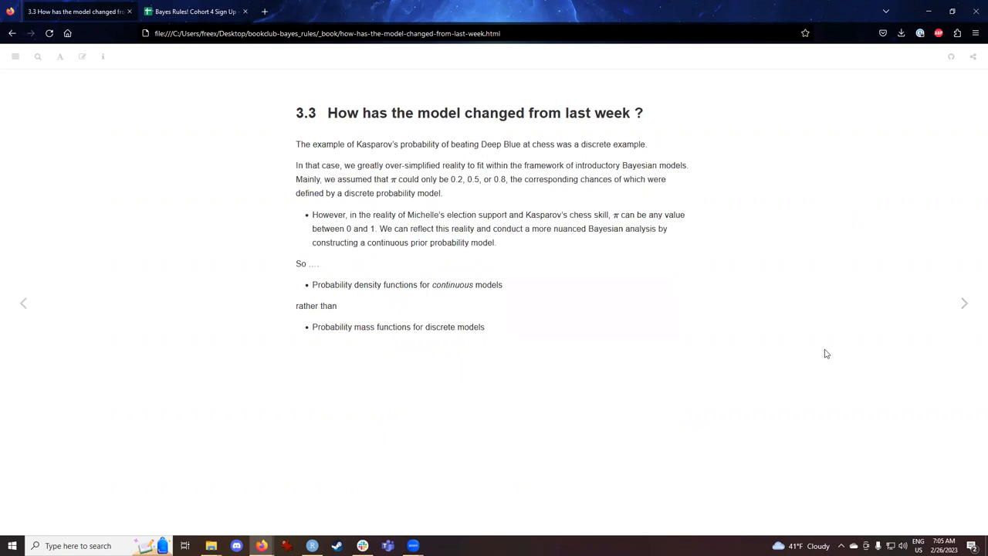
drag(311, 145, 494, 145)
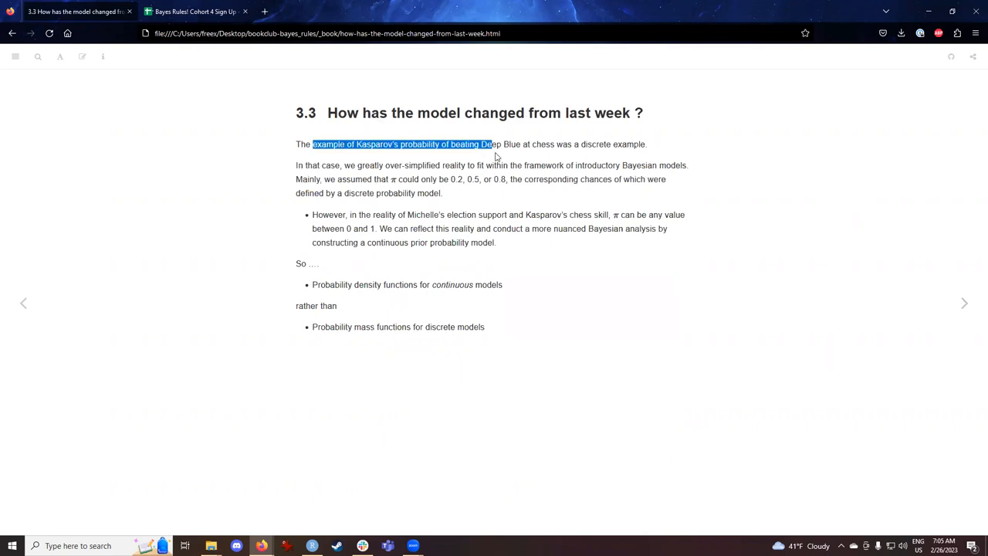
click(911, 278)
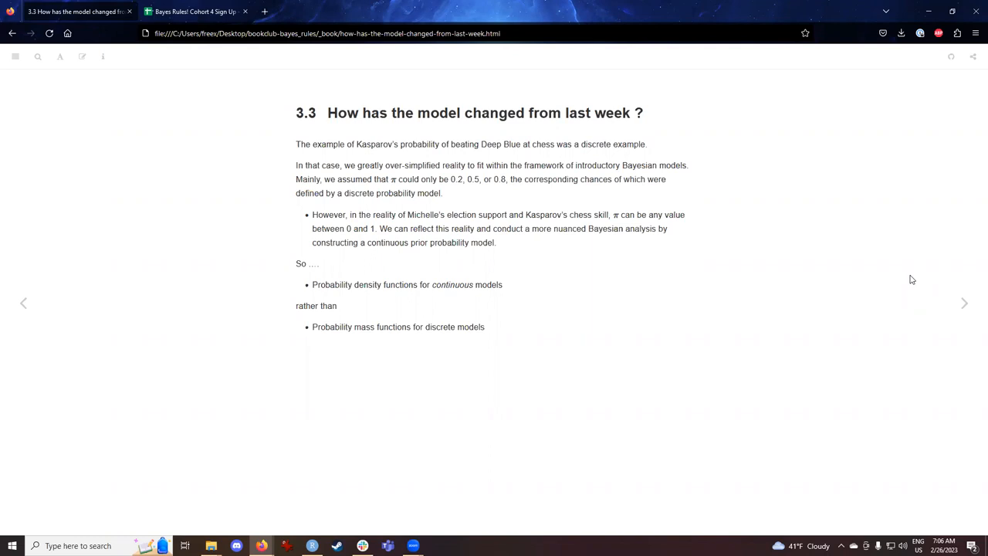
mouse_move(534, 231)
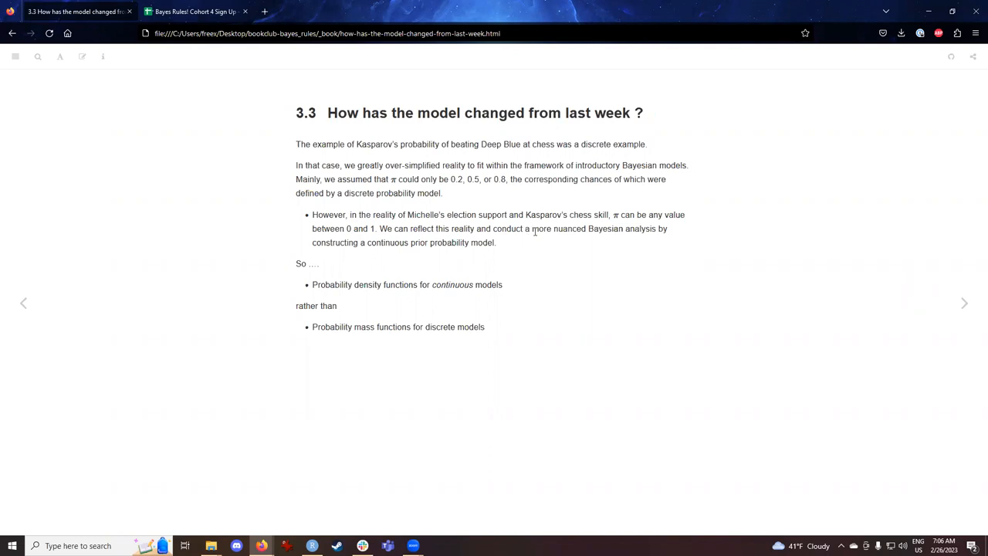
drag(367, 242, 460, 242)
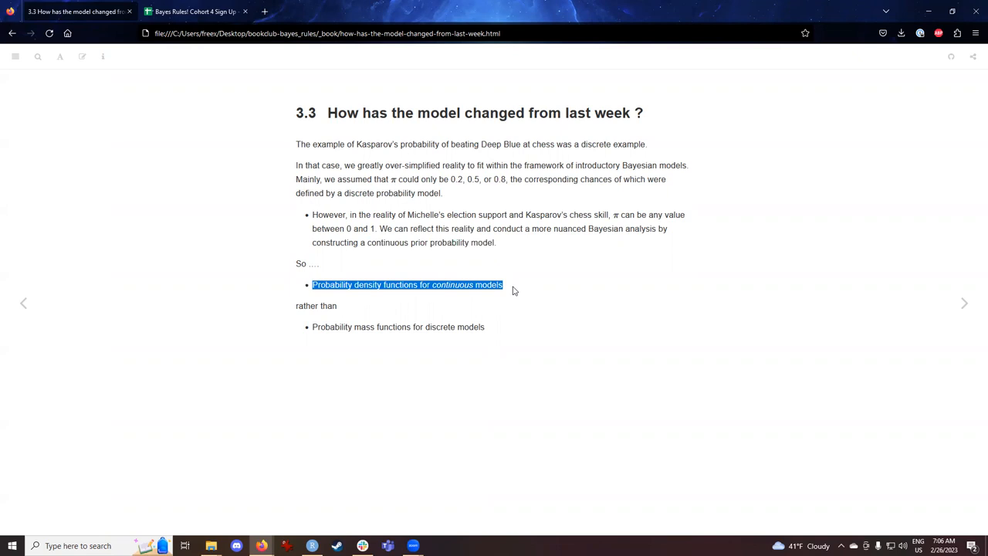
mouse_move(583, 318)
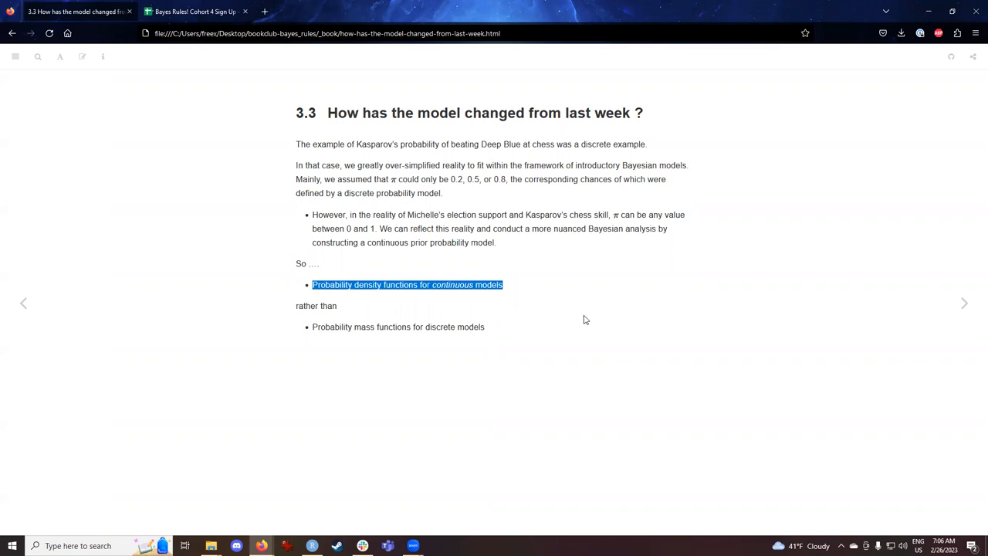
click(666, 318)
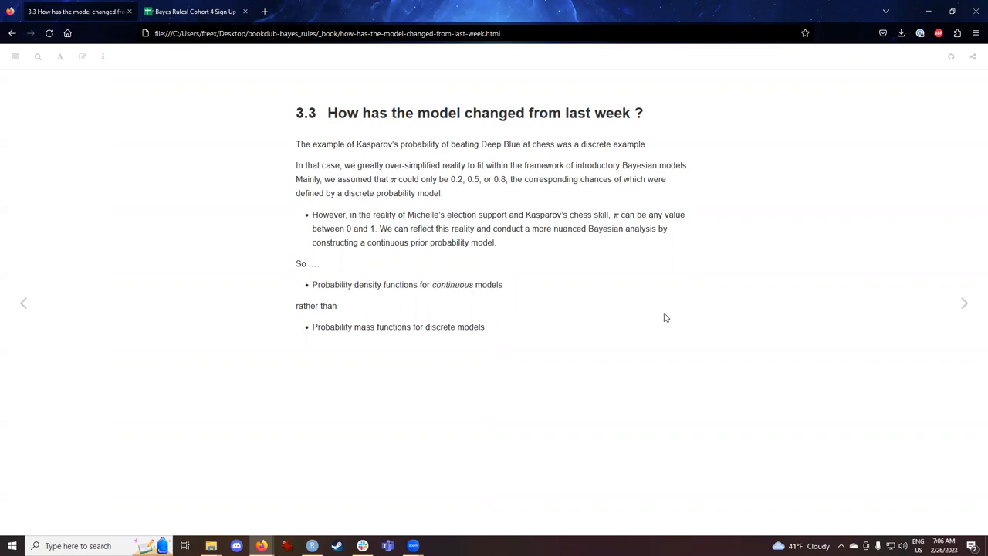
mouse_move(630, 320)
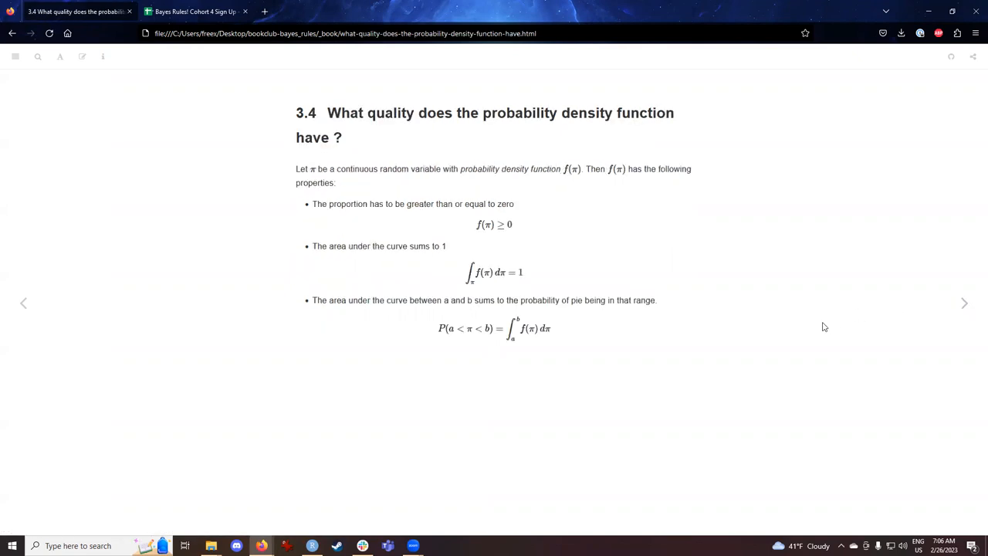
mouse_move(352, 213)
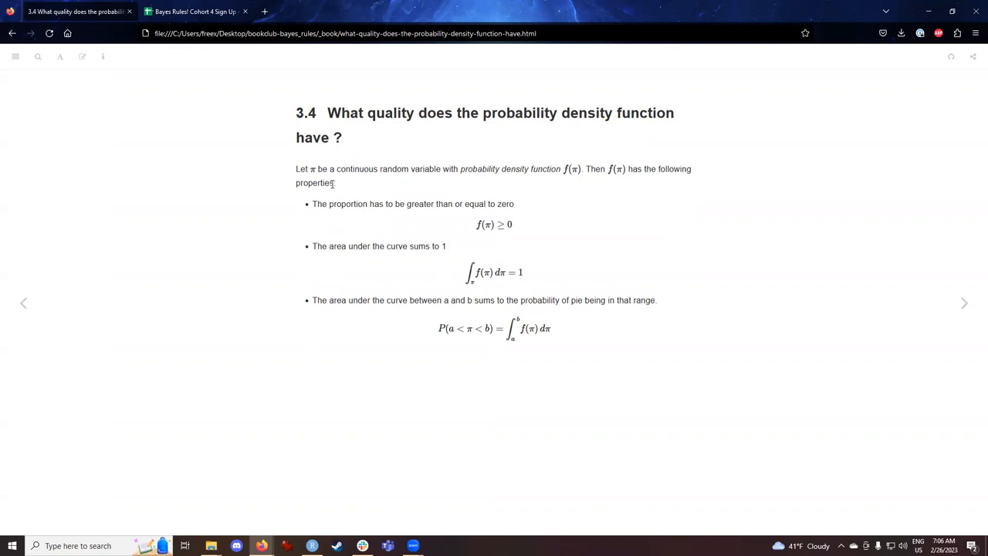
mouse_move(255, 201)
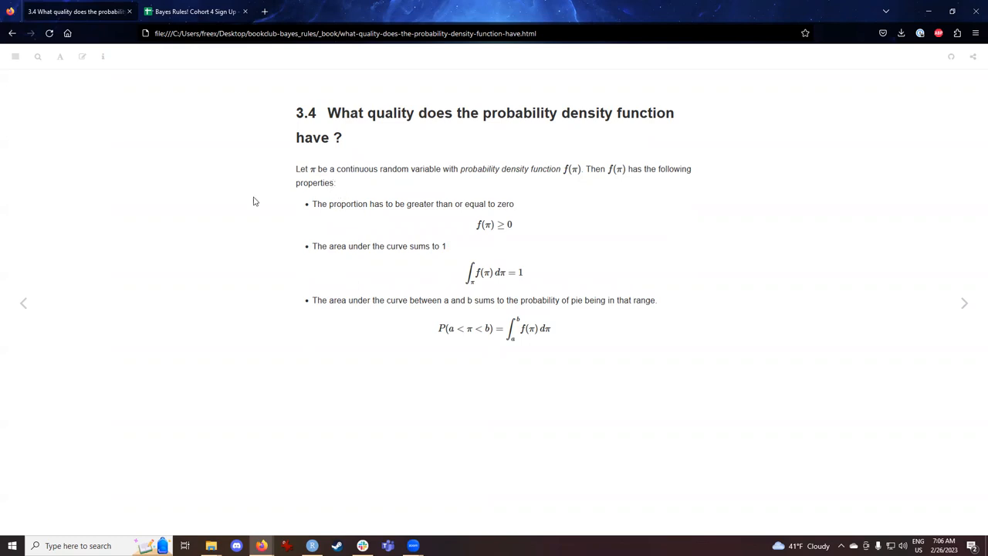
mouse_move(361, 131)
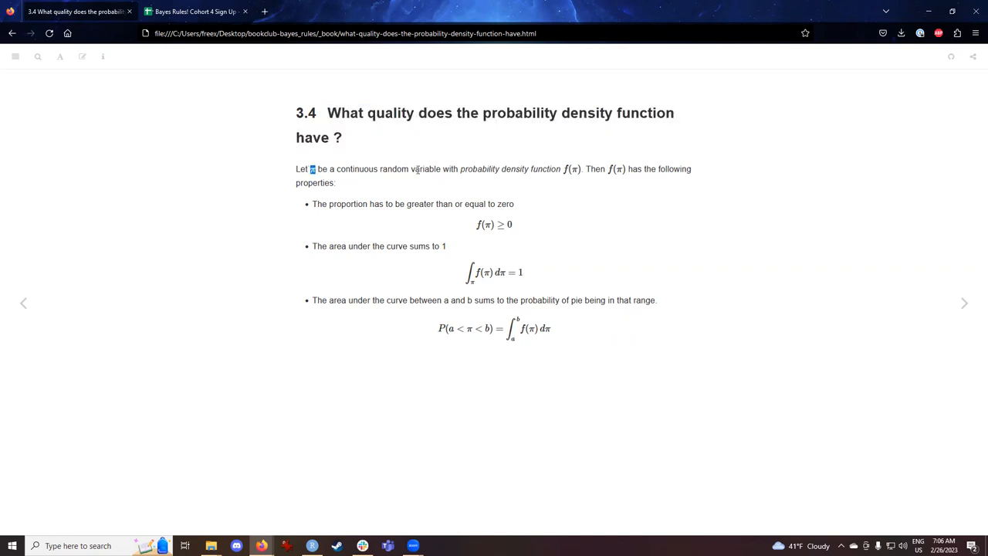
Step: Highlight the π symbol in the probability density function definition
drag(360, 168, 440, 168)
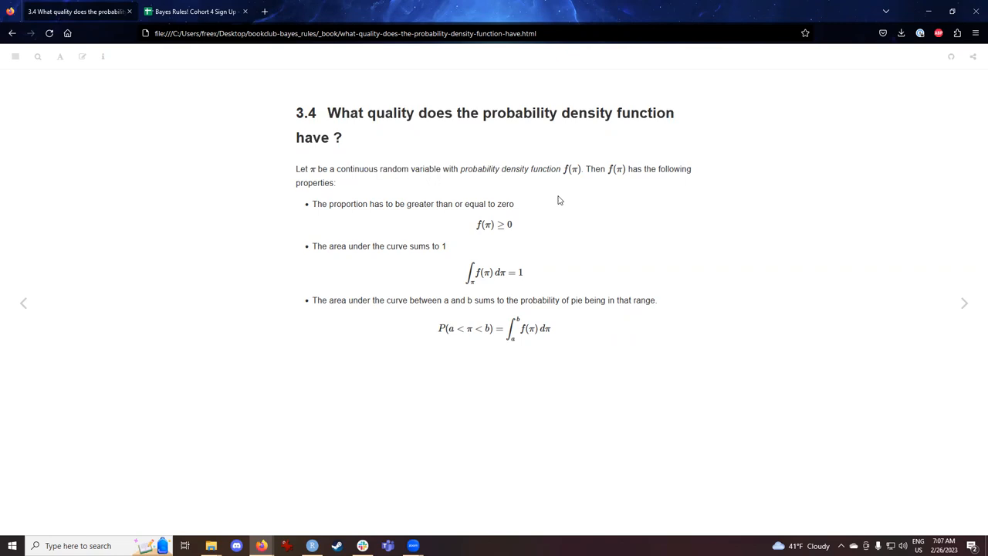
mouse_move(523, 223)
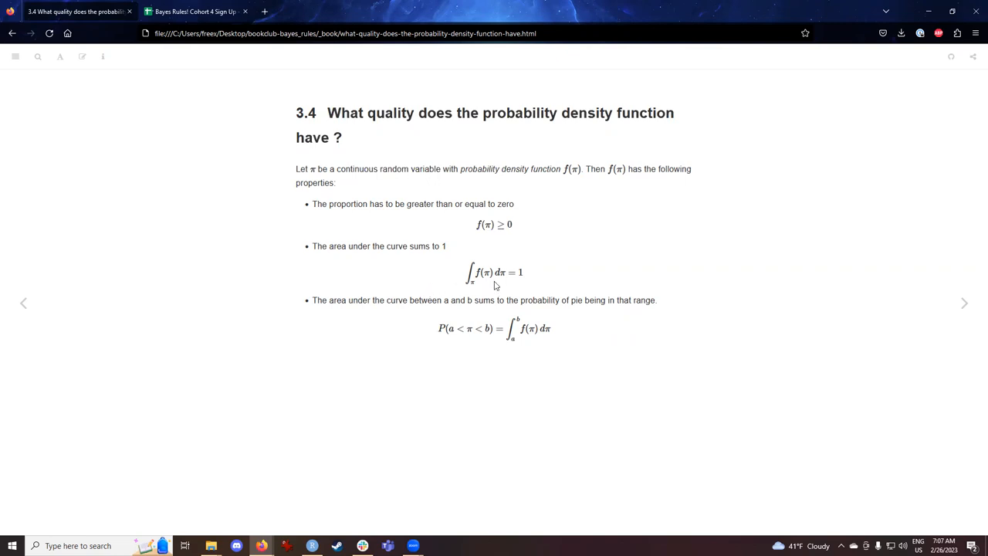
mouse_move(514, 275)
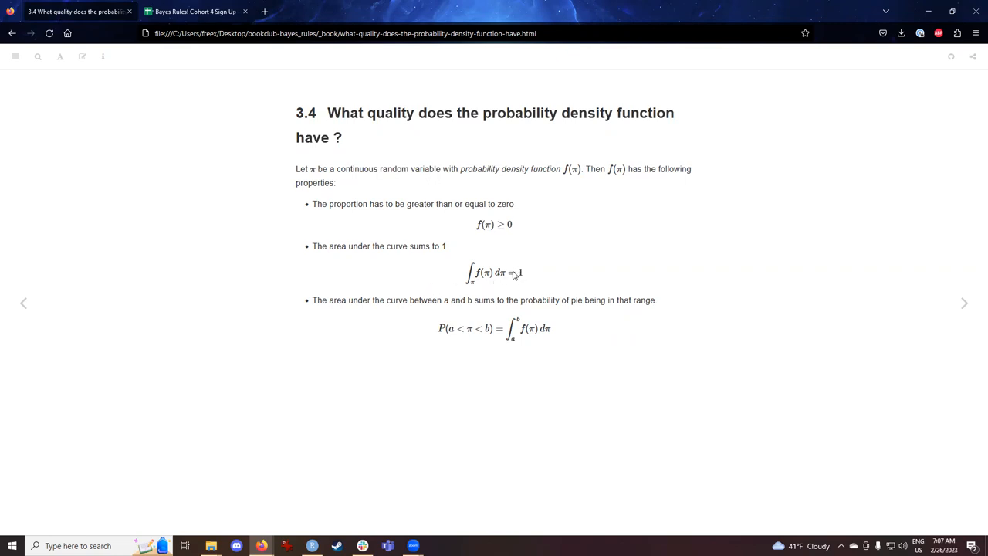
mouse_move(594, 395)
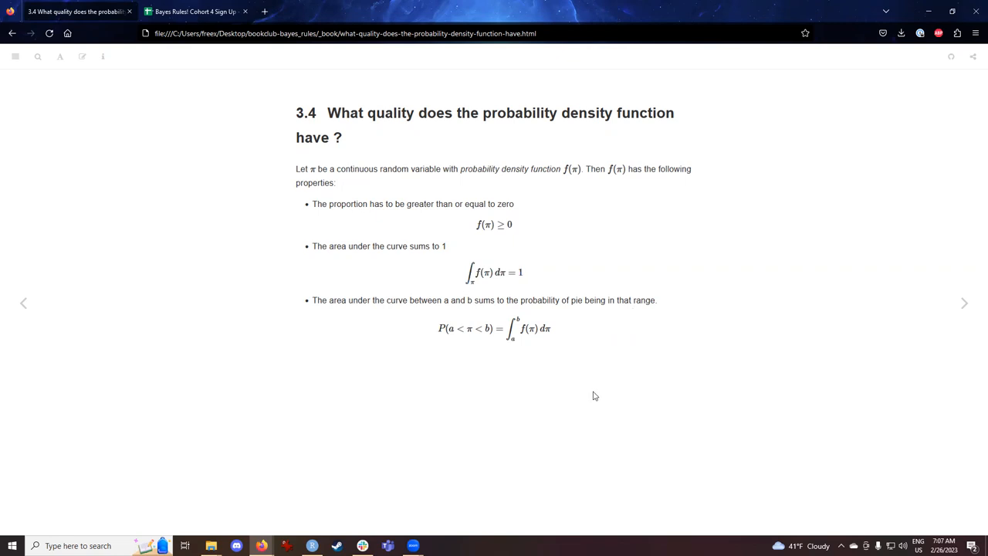
mouse_move(593, 392)
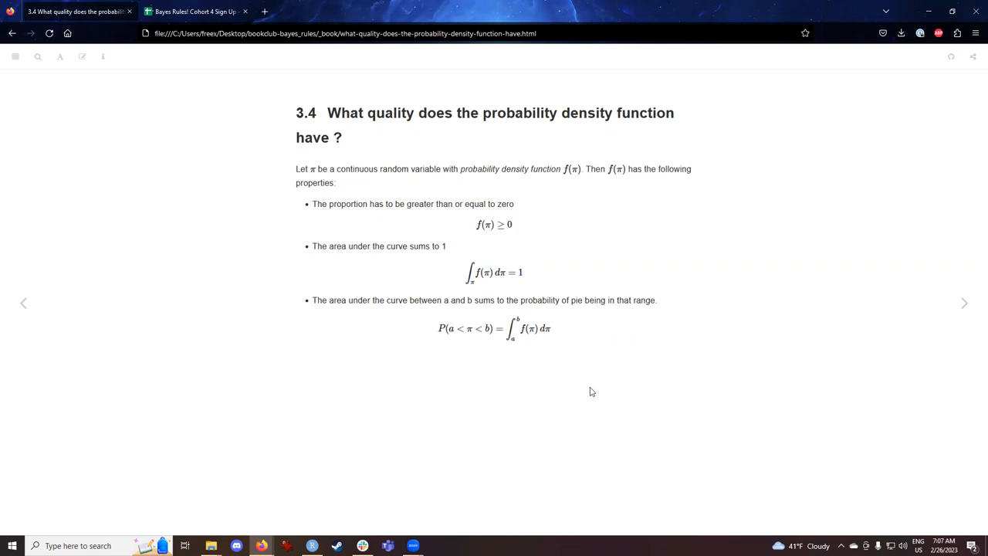
mouse_move(322, 300)
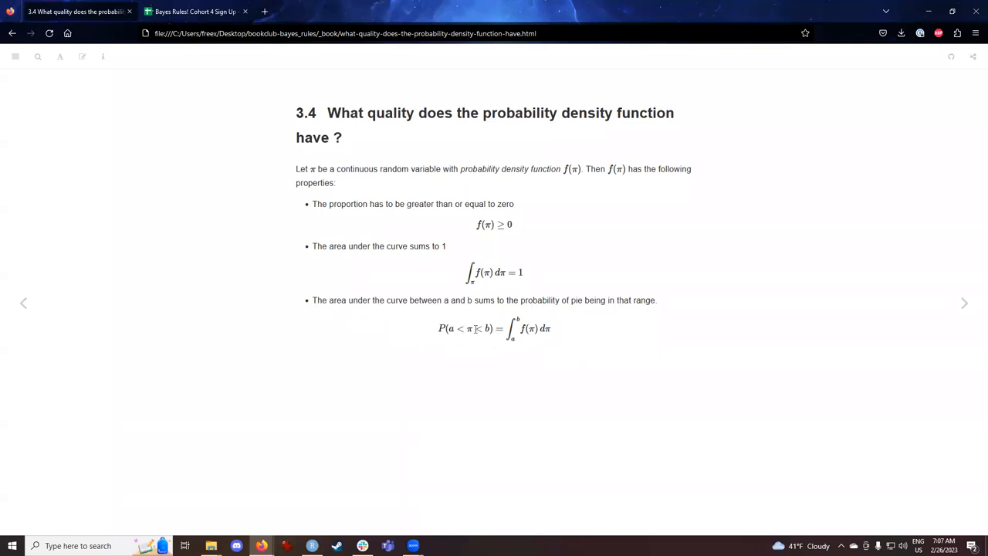
mouse_move(559, 345)
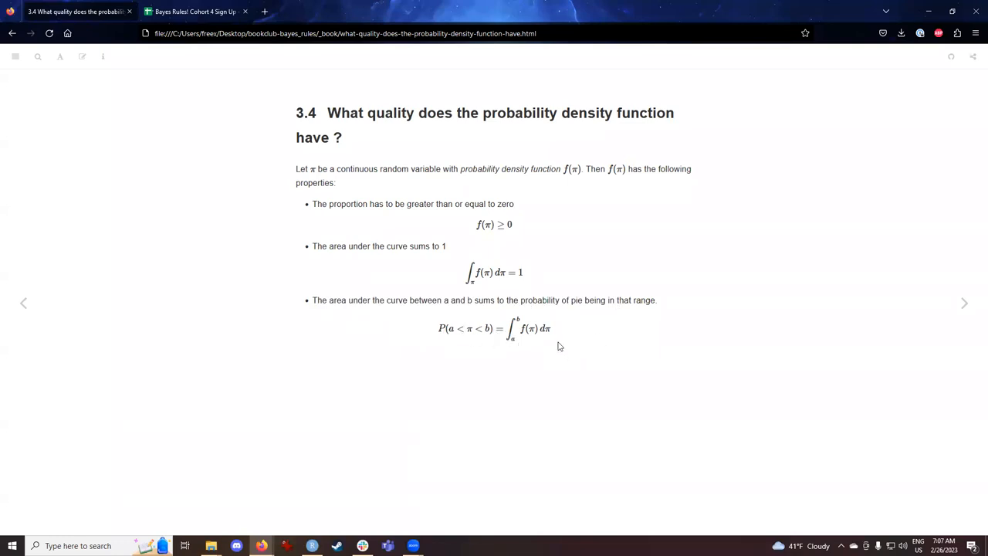
mouse_move(722, 324)
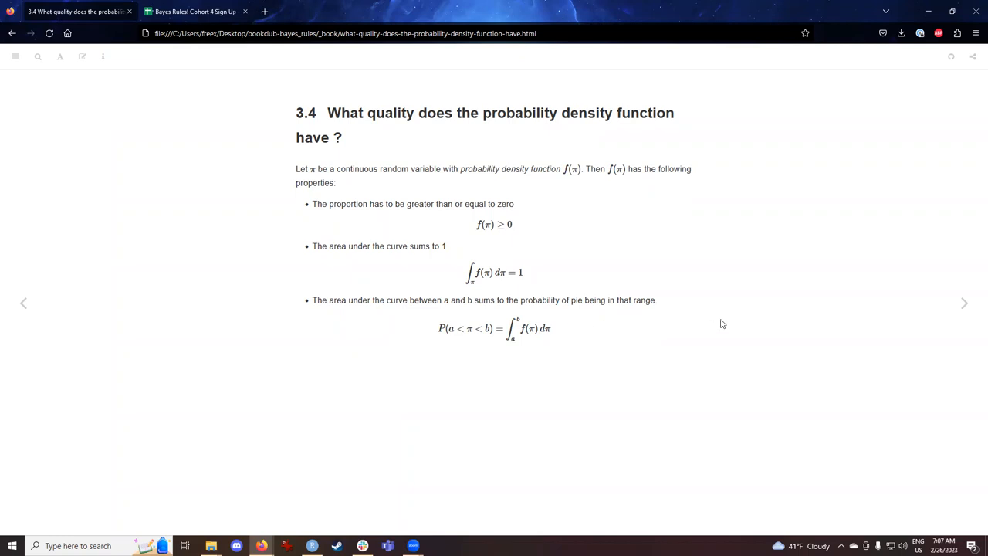
mouse_move(738, 312)
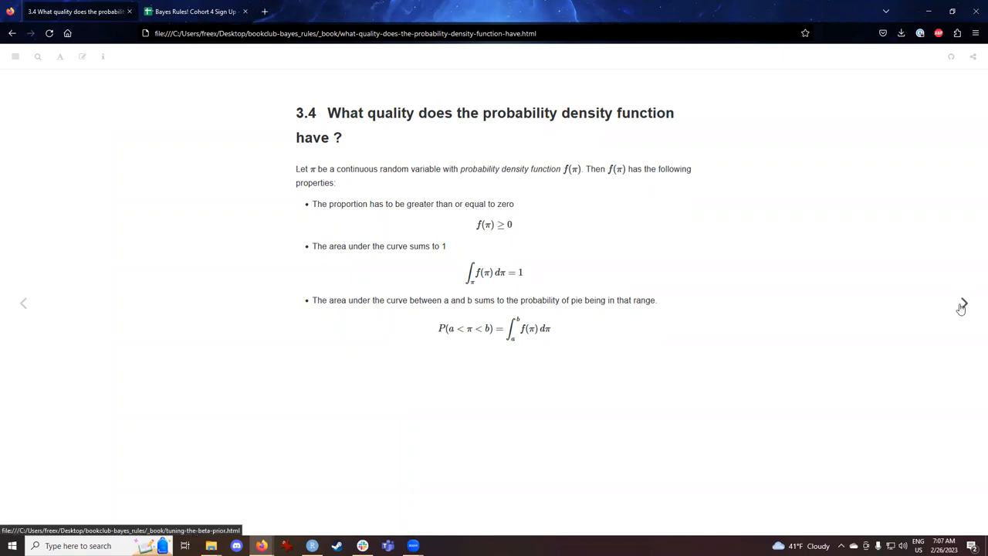
click(963, 301)
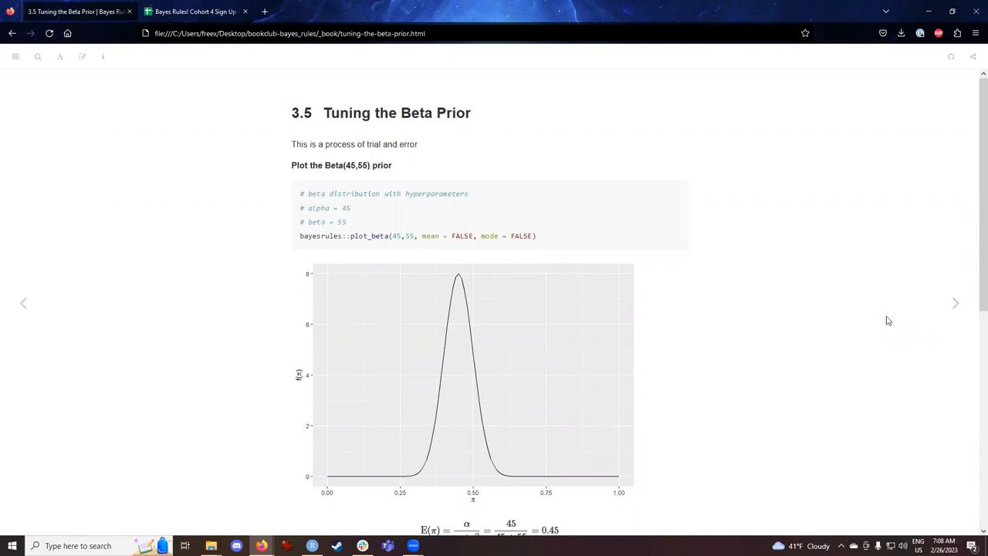
mouse_move(293, 168)
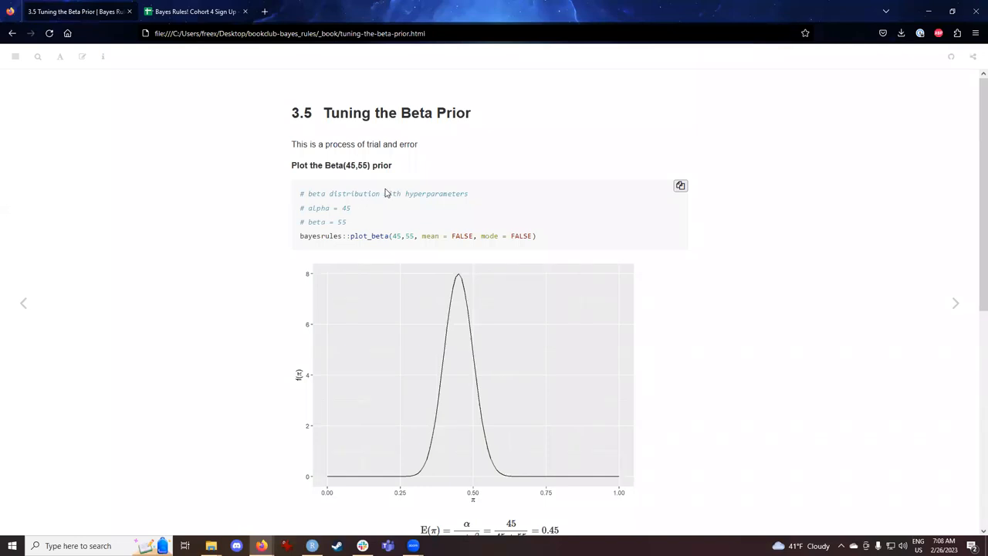
mouse_move(376, 184)
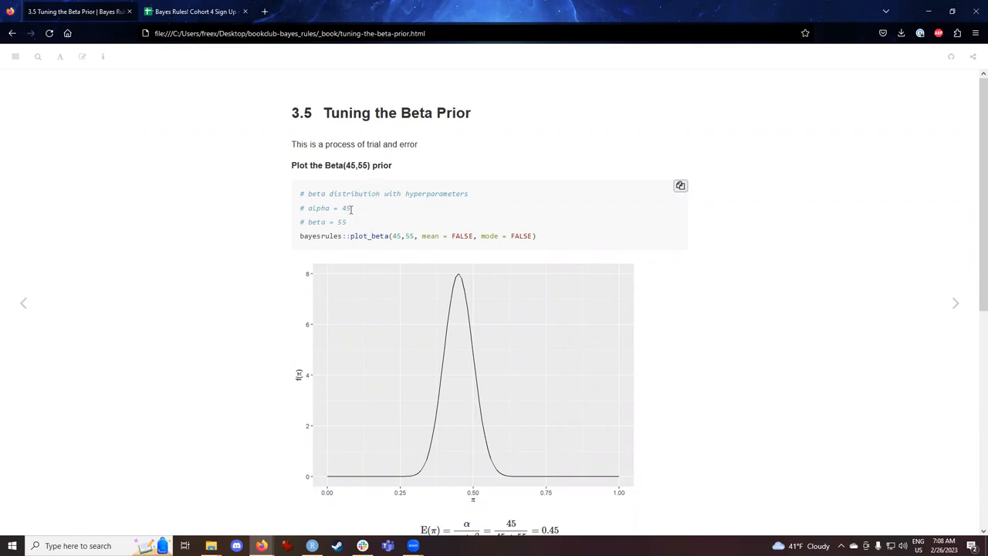
double_click(345, 206)
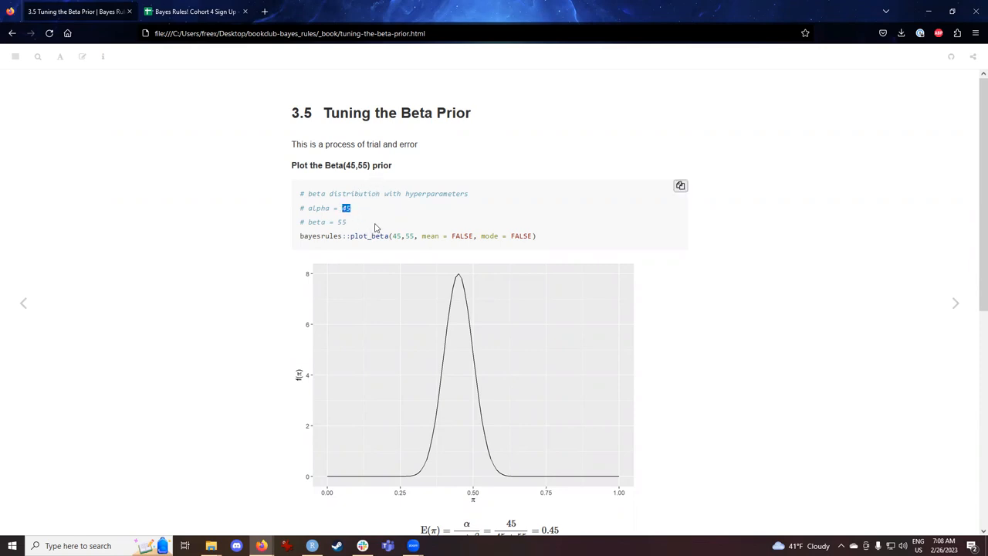
double_click(342, 223)
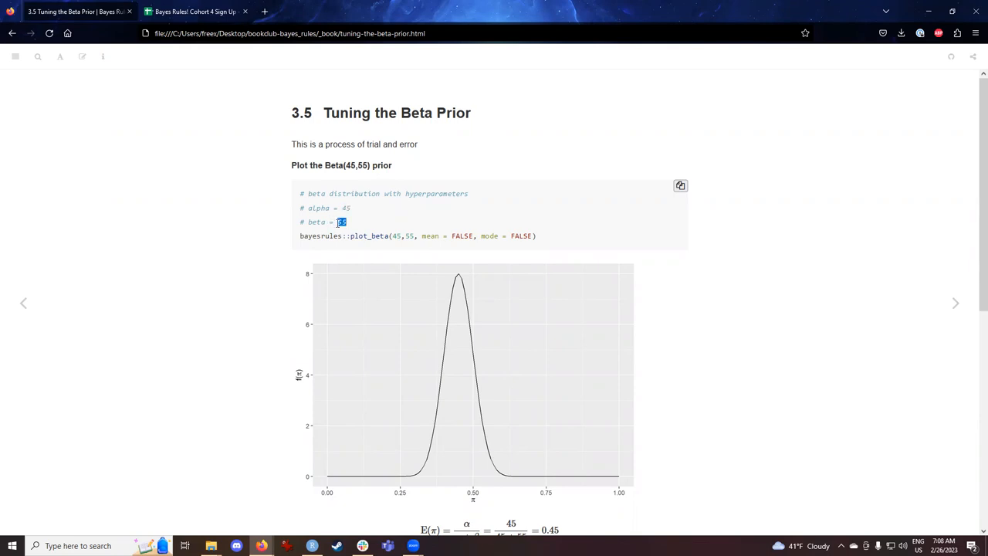
mouse_move(355, 232)
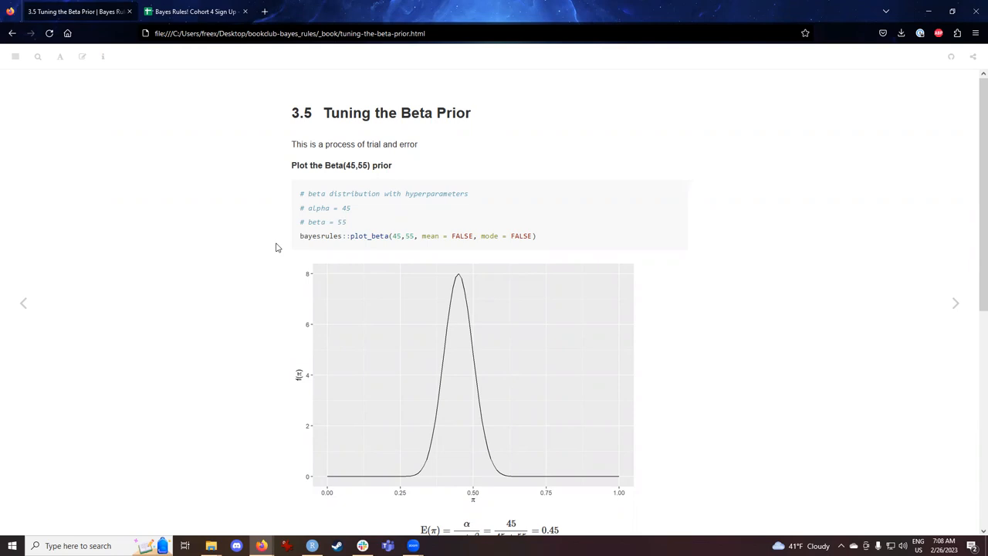
mouse_move(311, 465)
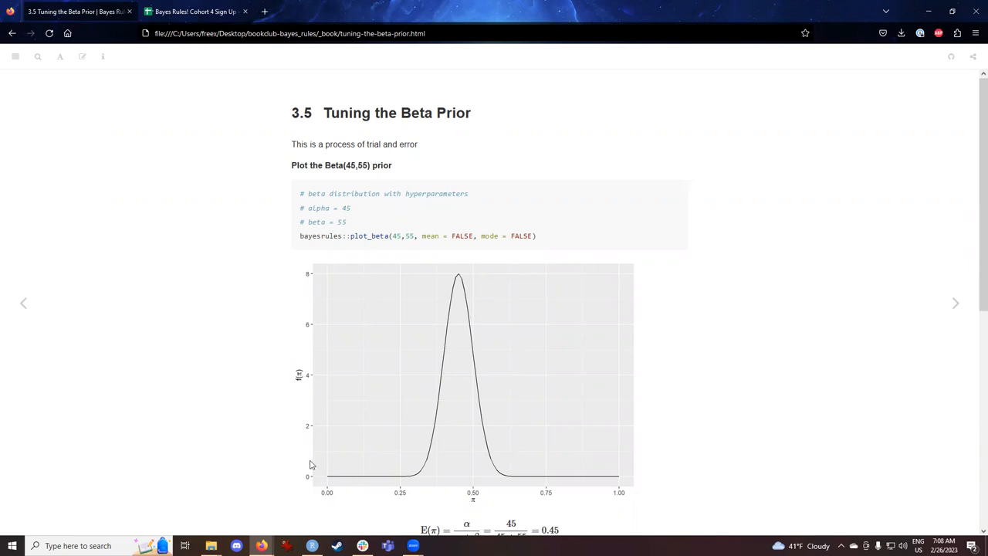
mouse_move(414, 461)
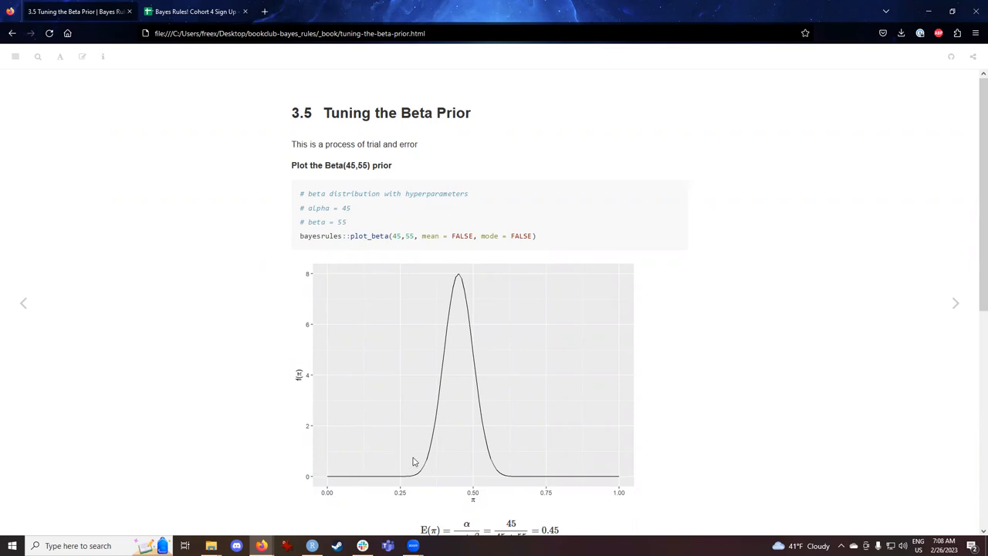
mouse_move(794, 413)
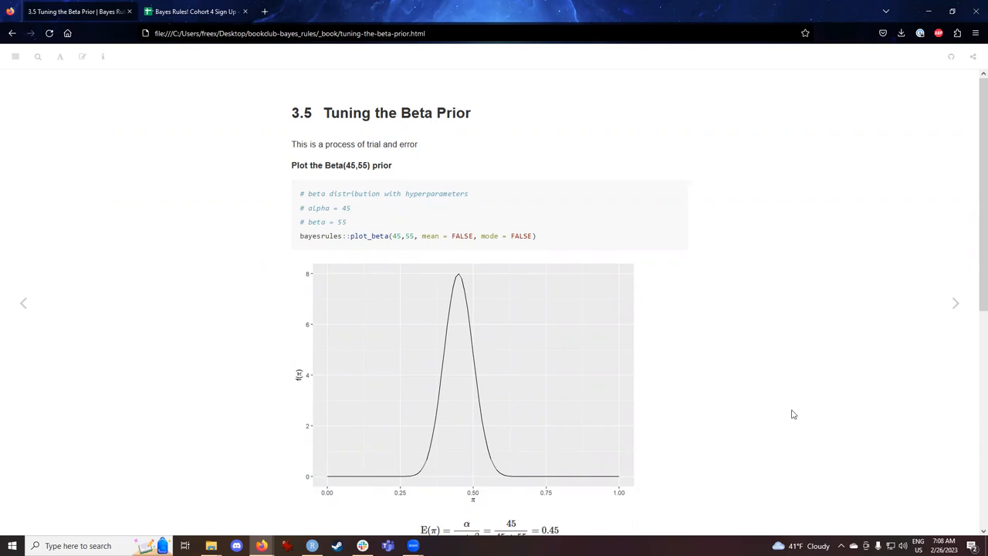
scroll(down, 3)
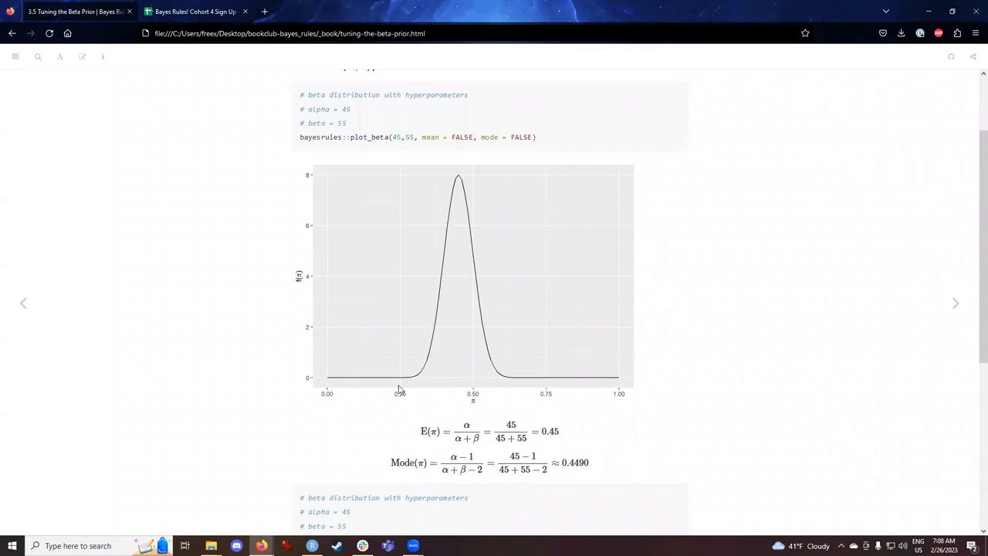
mouse_move(401, 383)
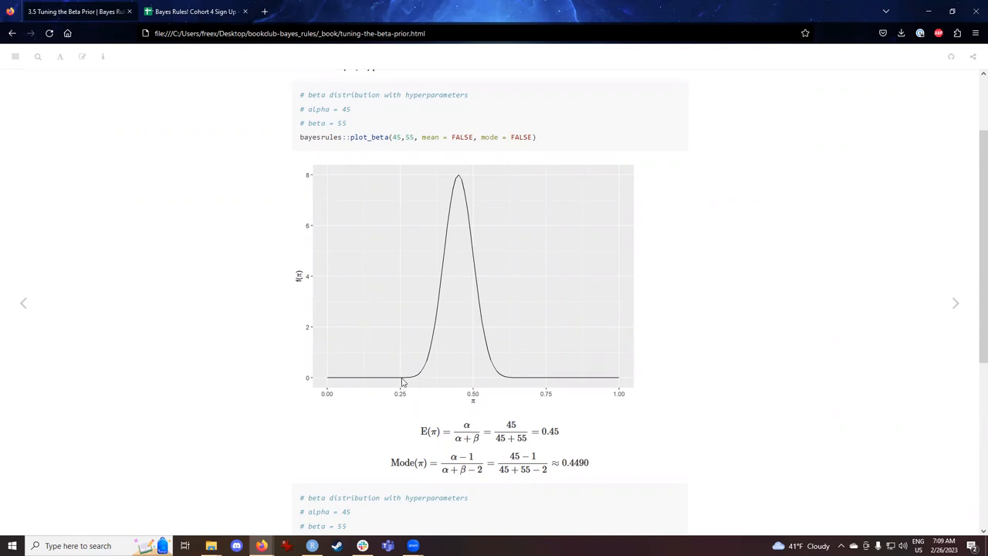
mouse_move(515, 382)
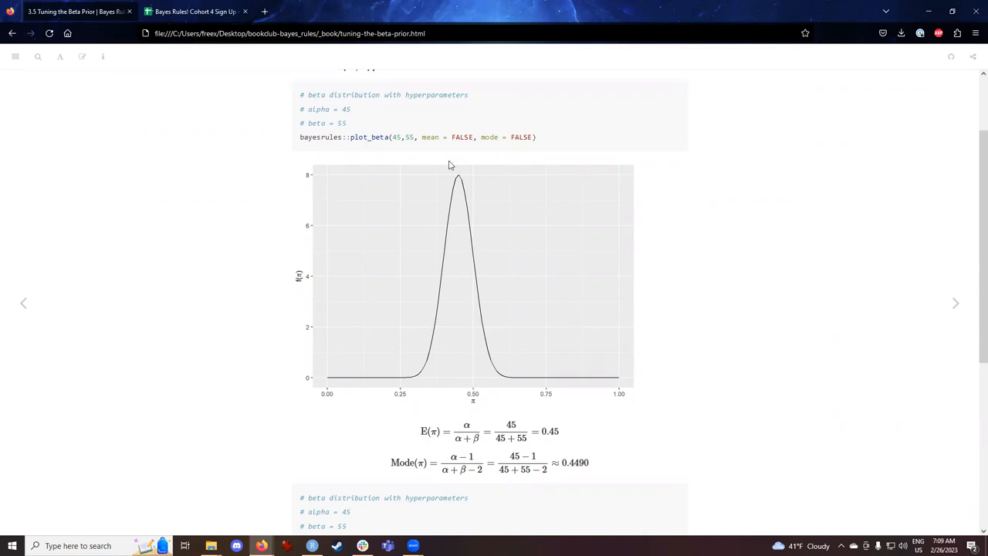
double_click(401, 136)
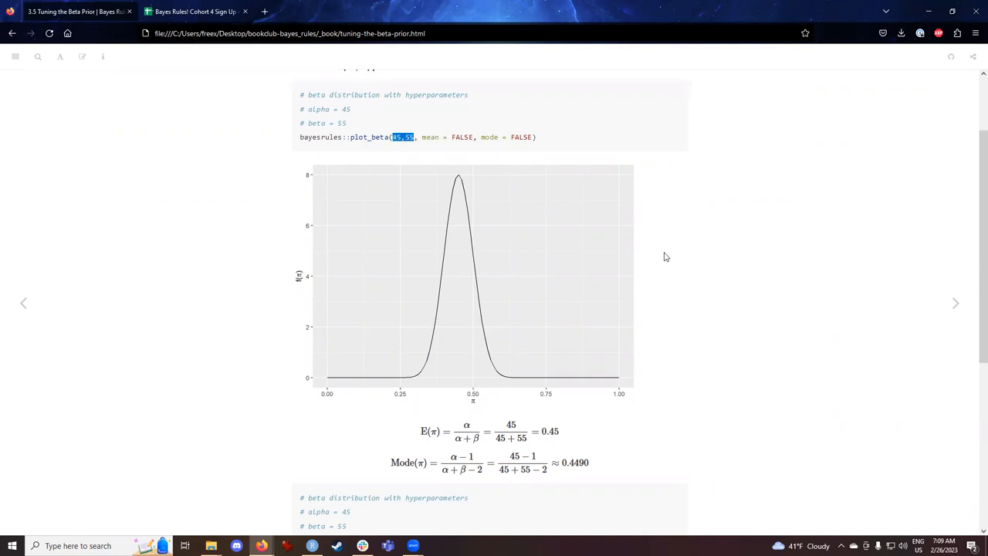
scroll(down, 3)
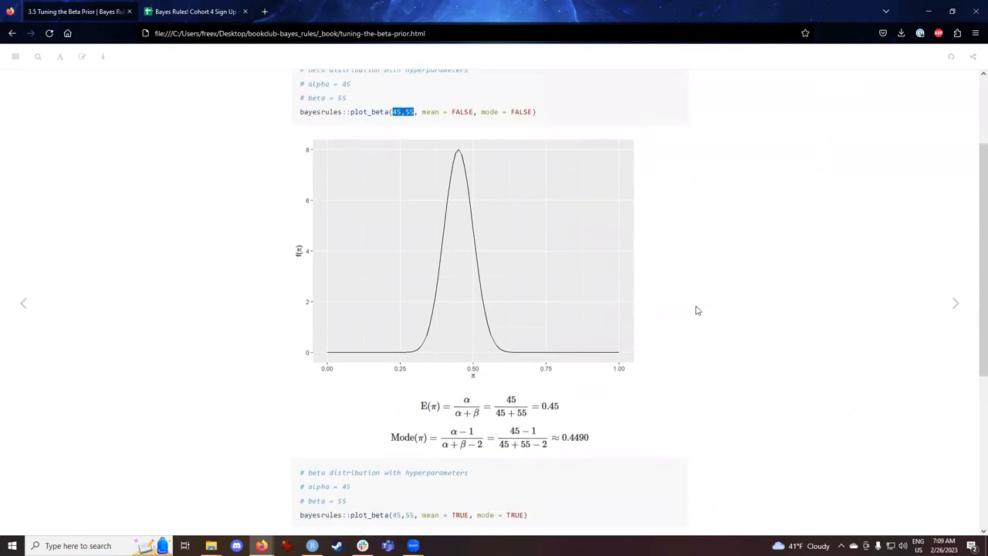
scroll(down, 3)
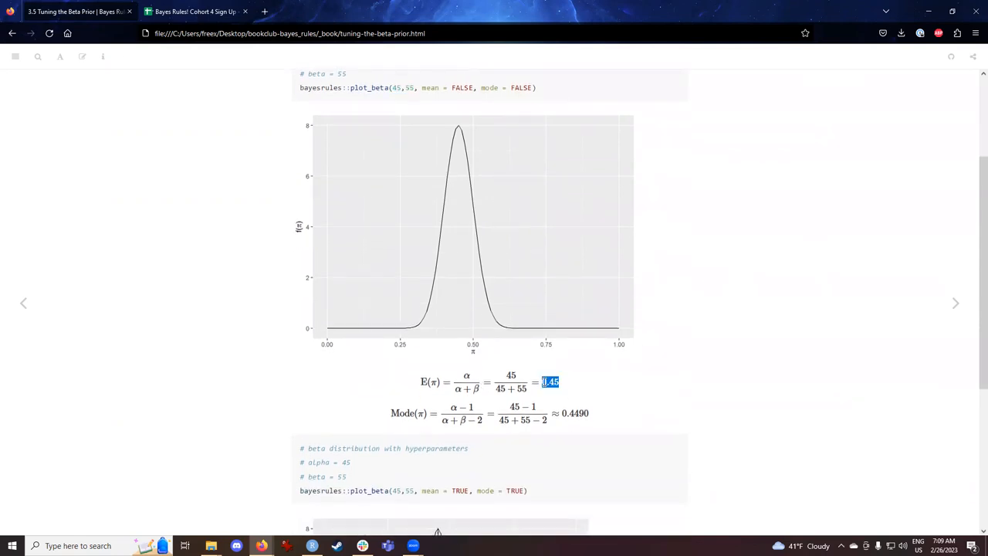
mouse_move(628, 389)
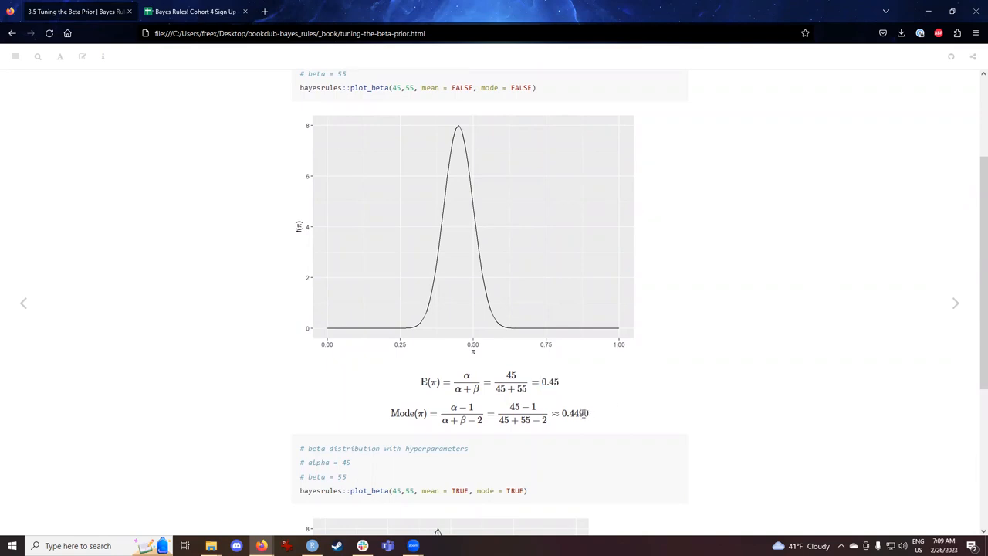
double_click(574, 414)
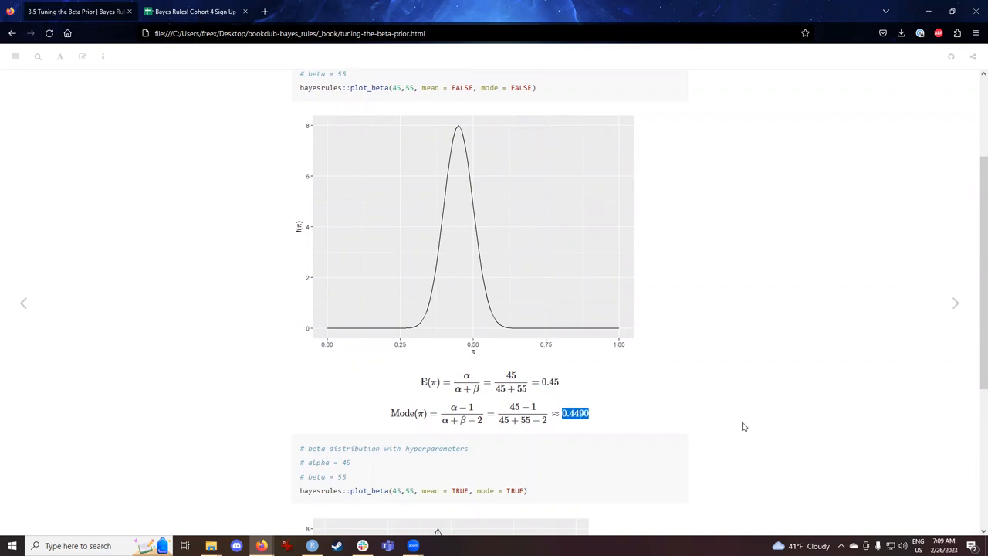
mouse_move(738, 420)
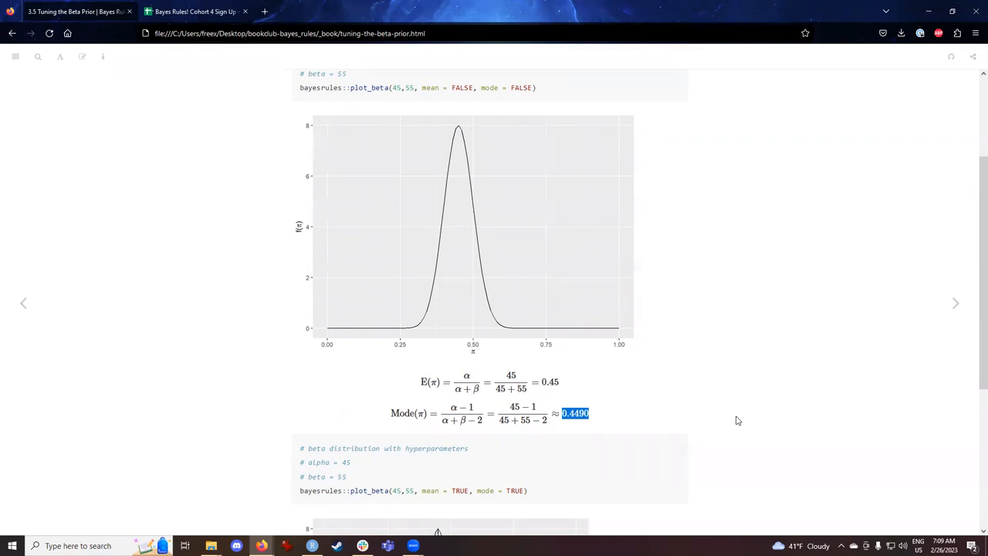
double_click(373, 86)
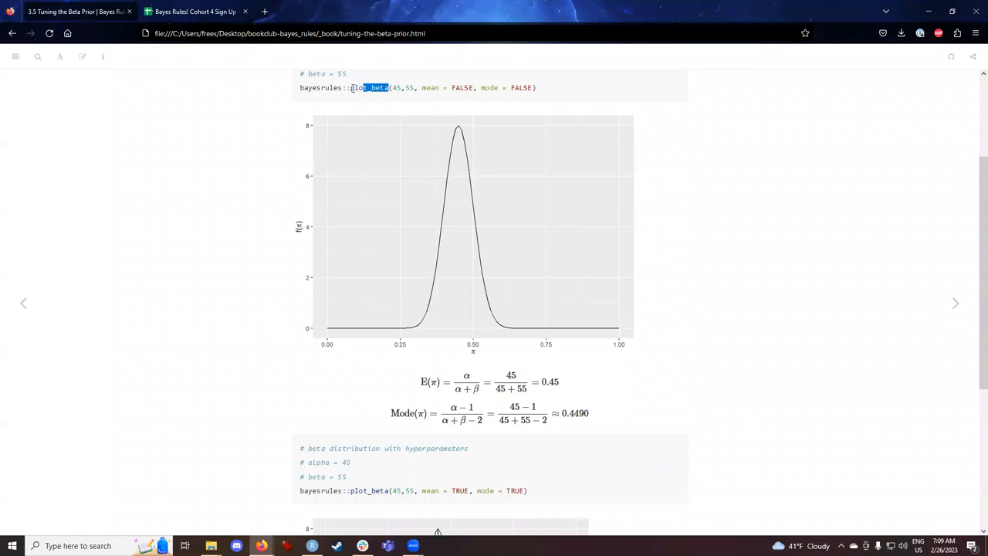
scroll(up, 3)
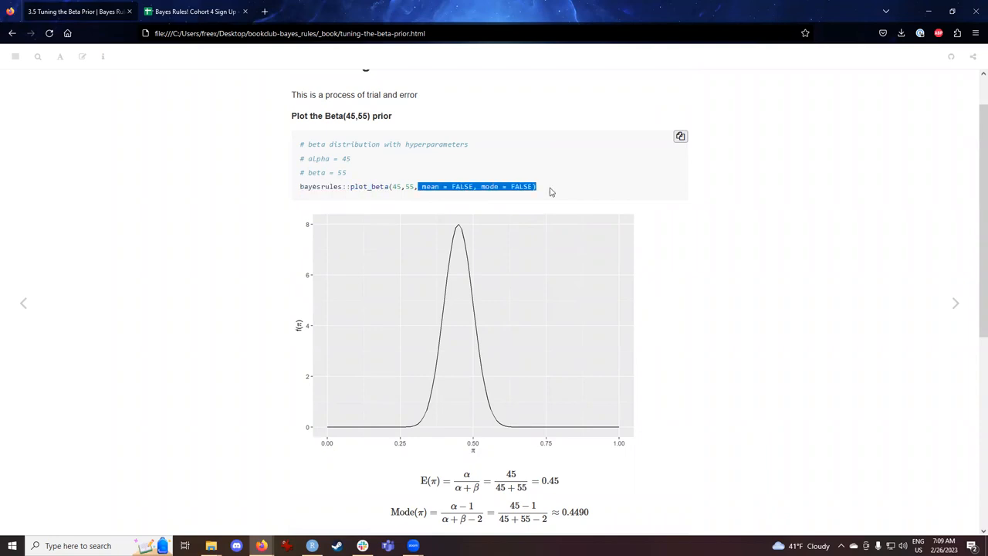
scroll(down, 3)
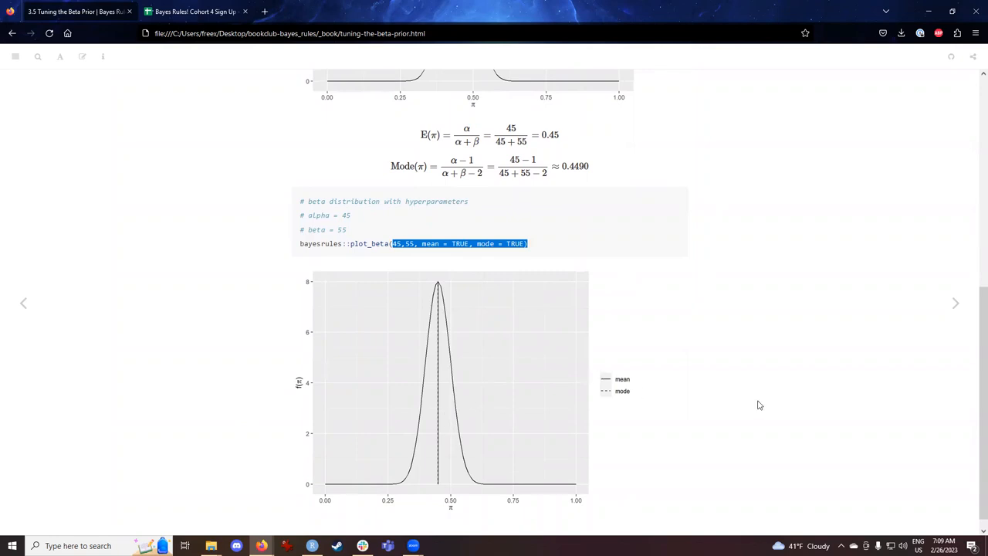
mouse_move(510, 240)
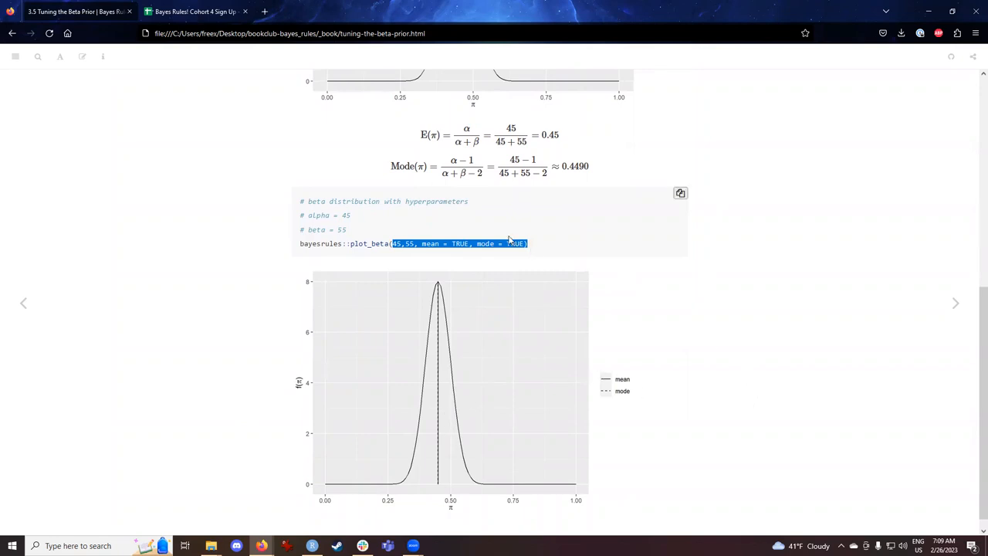
click(803, 315)
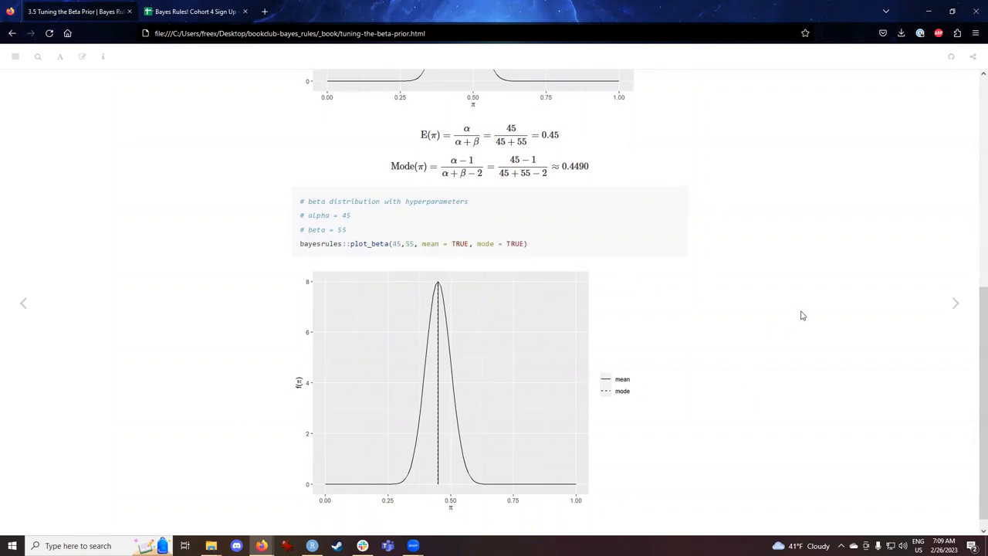
mouse_move(787, 311)
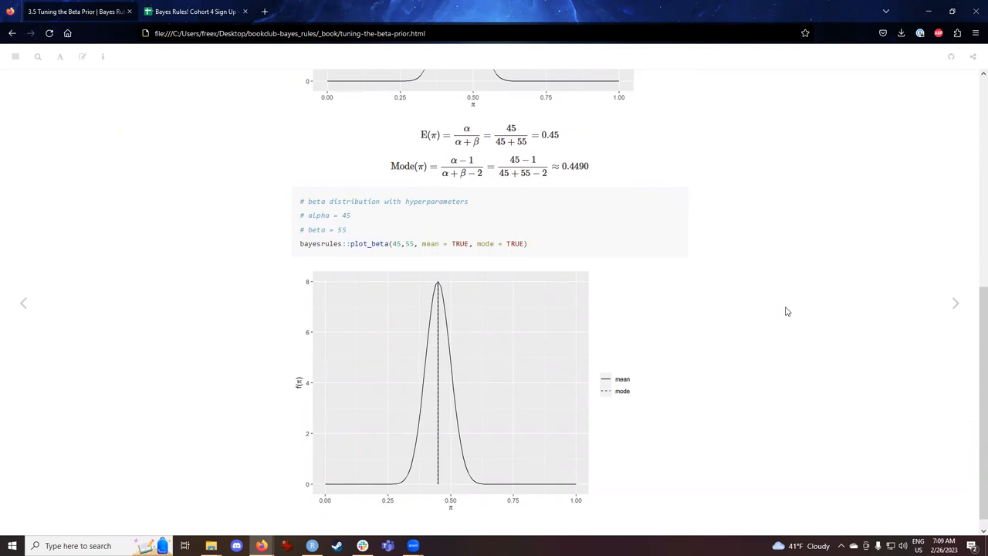
mouse_move(932, 311)
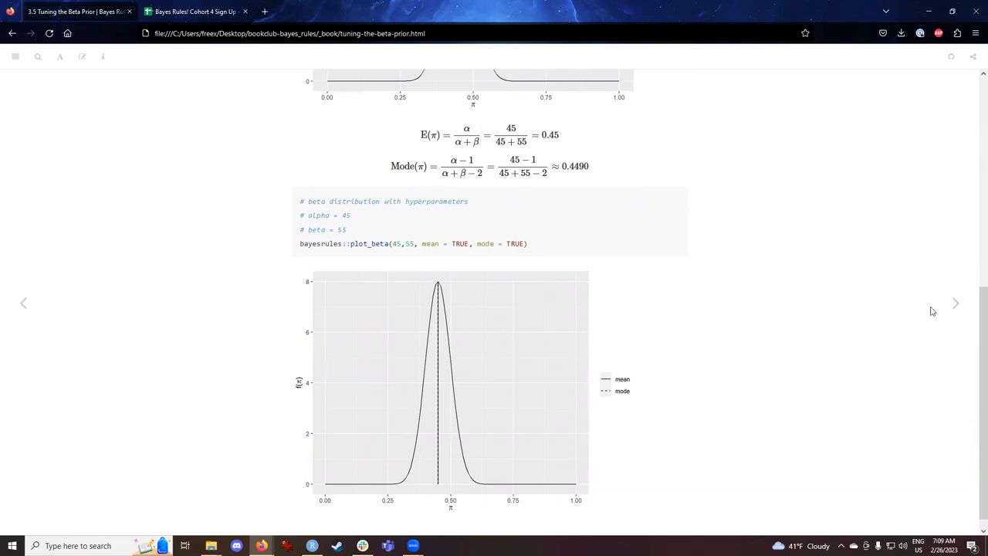
Step: Go to section 3.6 and mark the sentence about polling 50 people
click(955, 302)
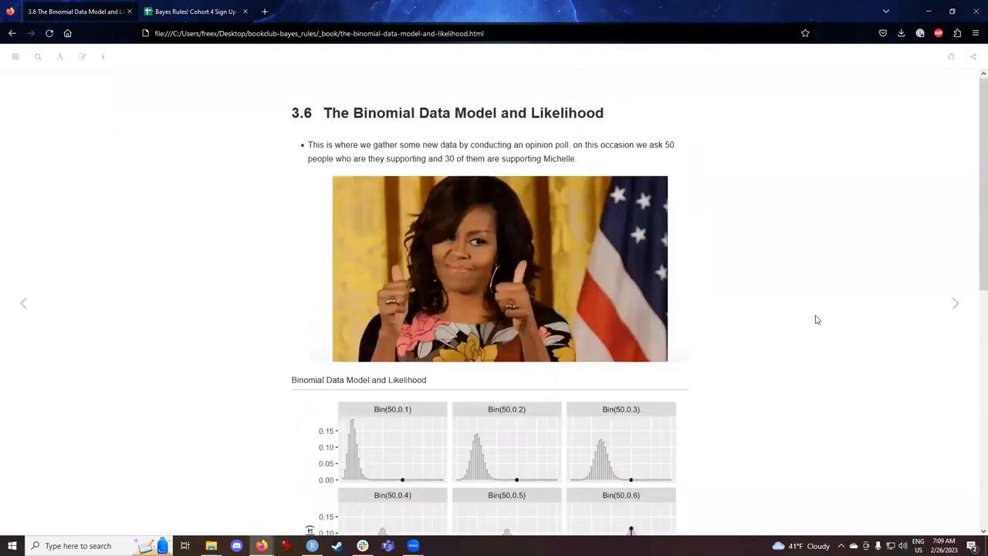
mouse_move(500, 147)
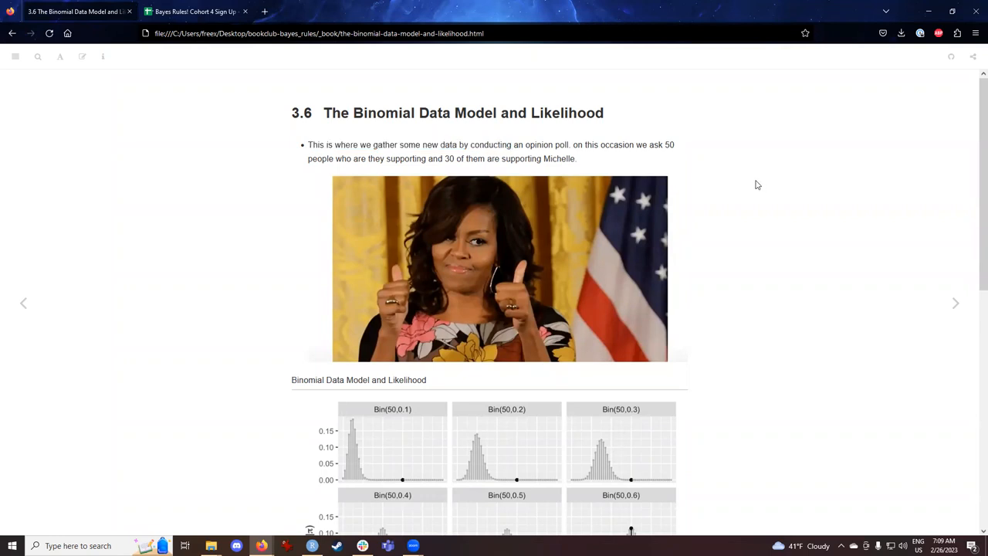
mouse_move(512, 170)
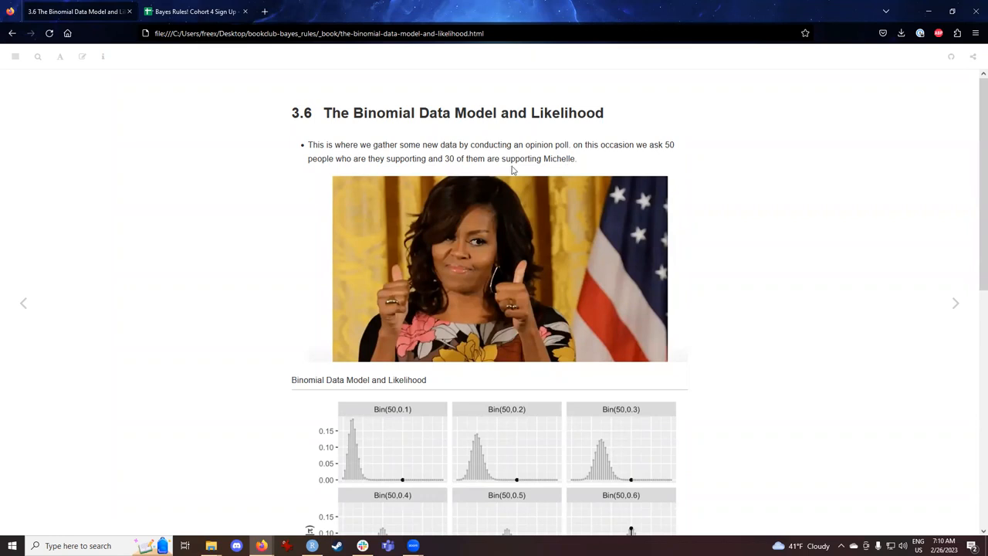
mouse_move(454, 162)
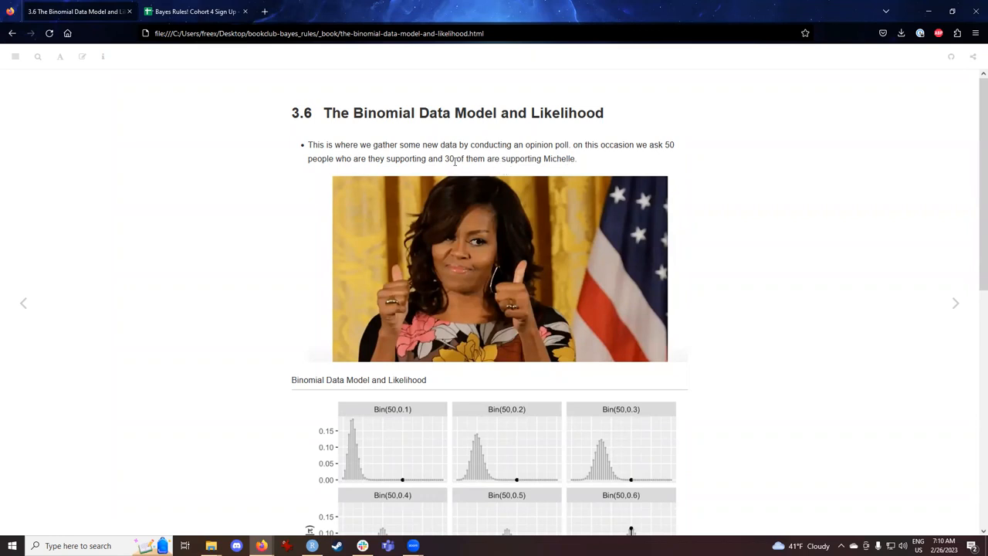
mouse_move(582, 162)
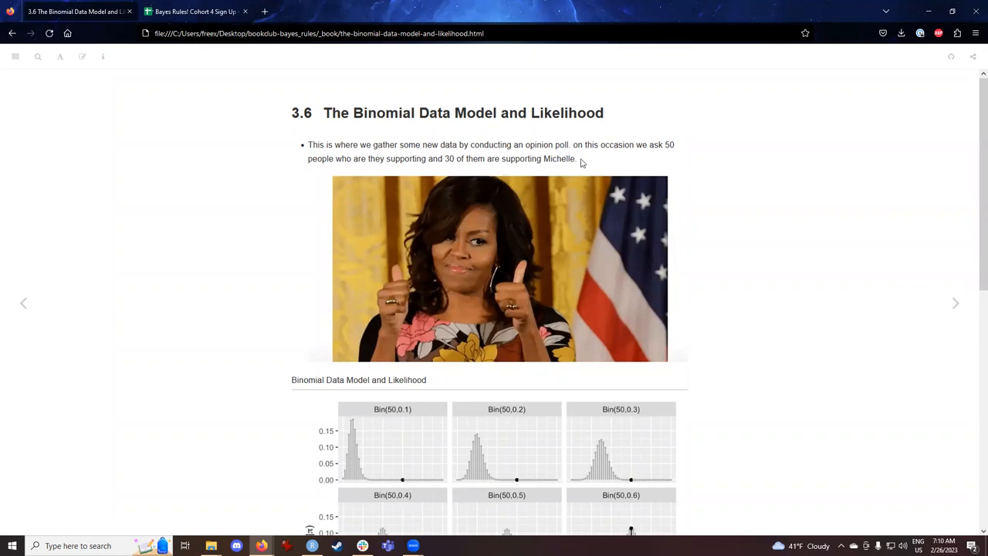
drag(574, 145, 574, 158)
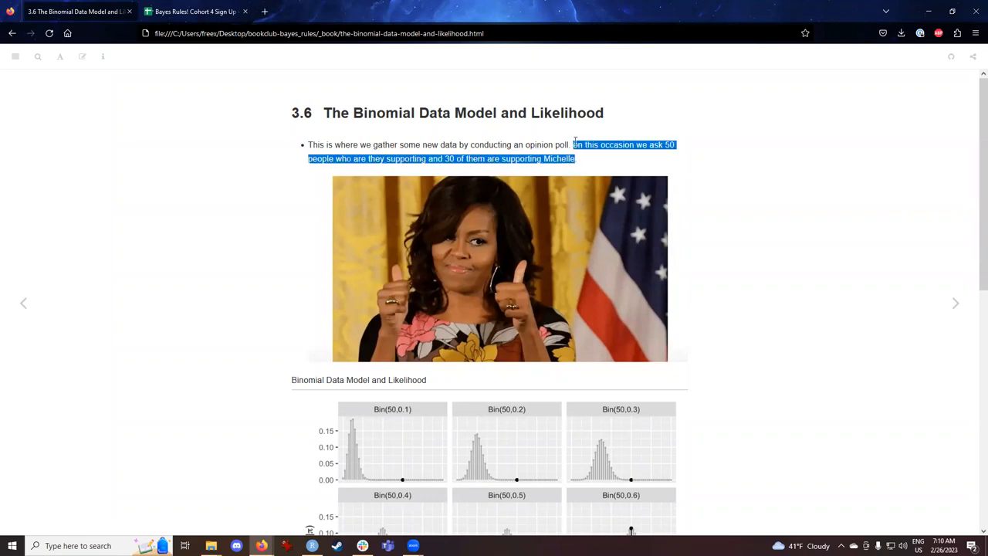
mouse_move(834, 191)
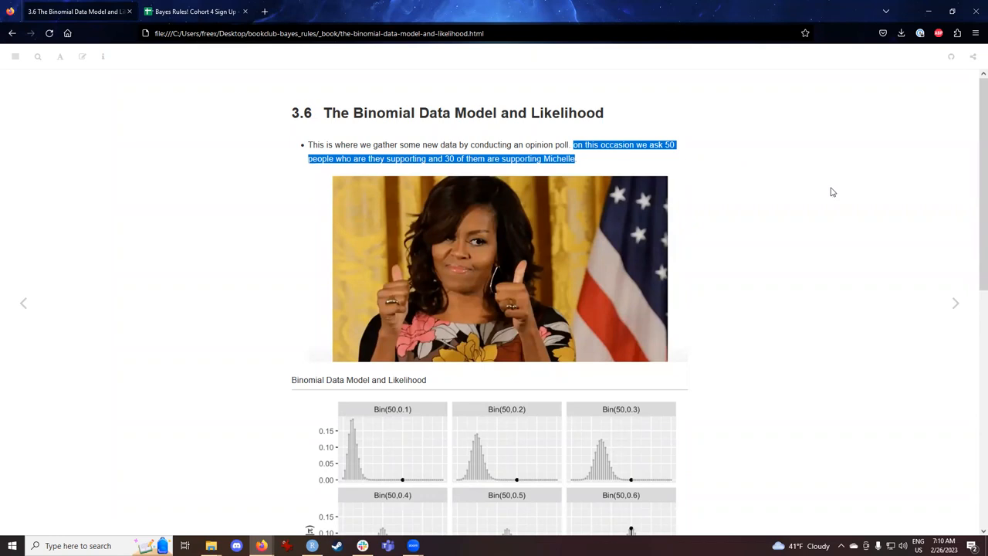
scroll(down, 3)
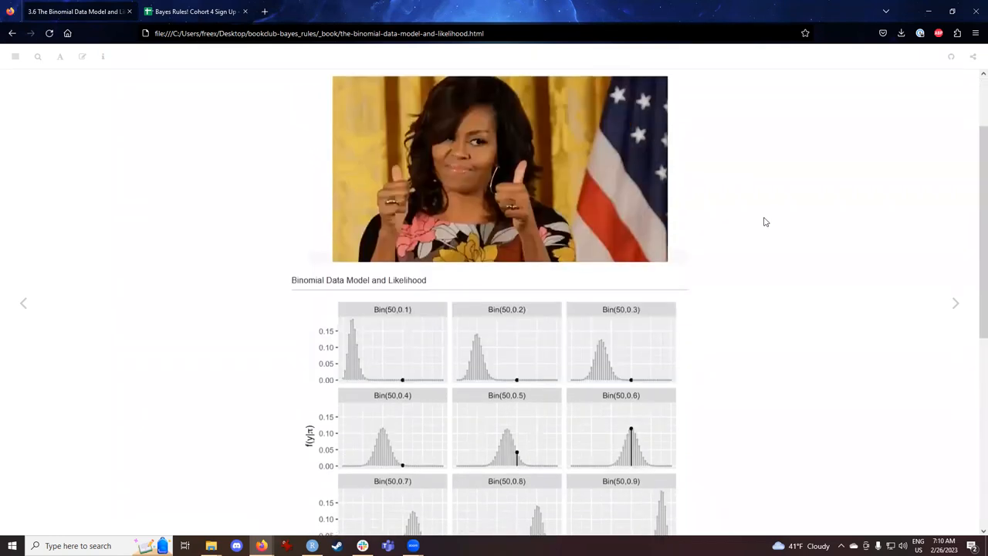
scroll(down, 3)
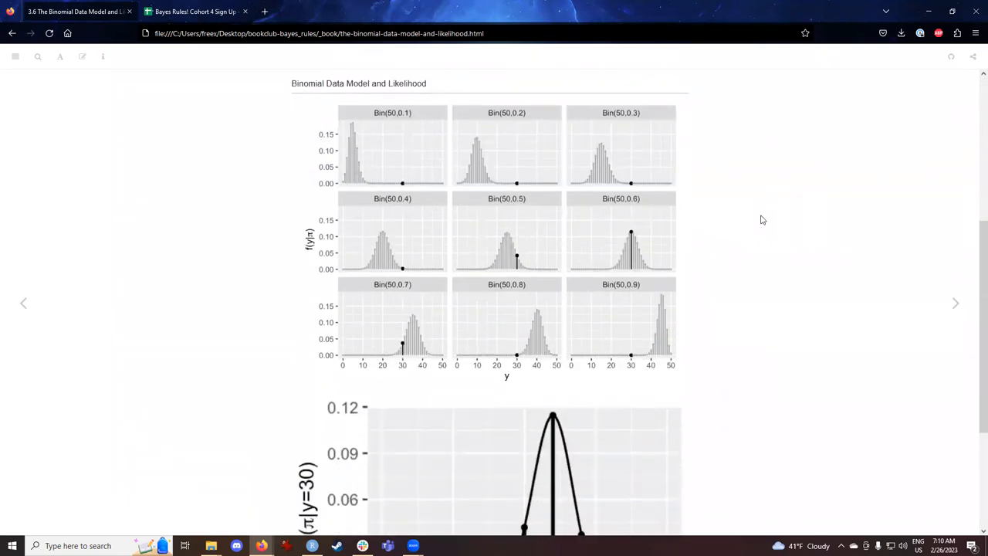
mouse_move(402, 199)
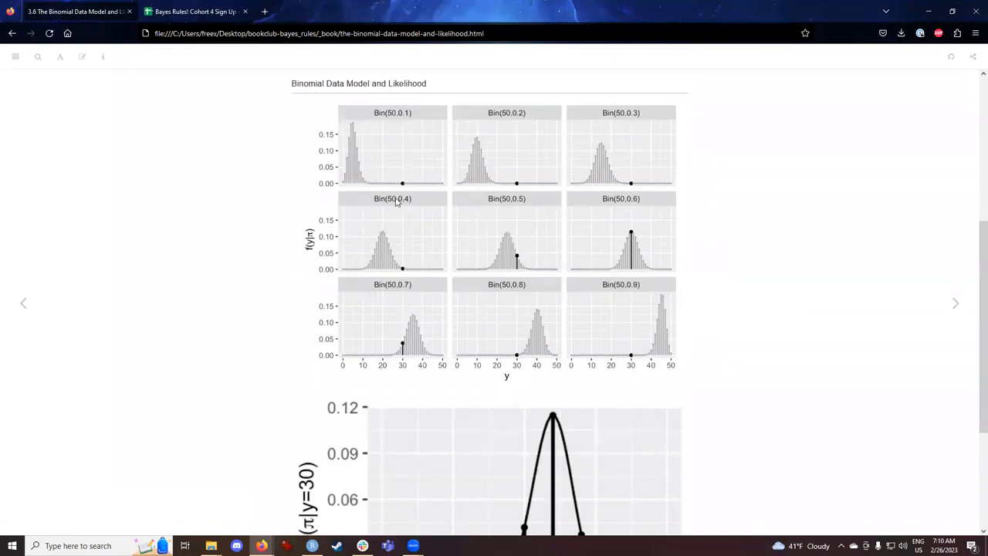
mouse_move(392, 173)
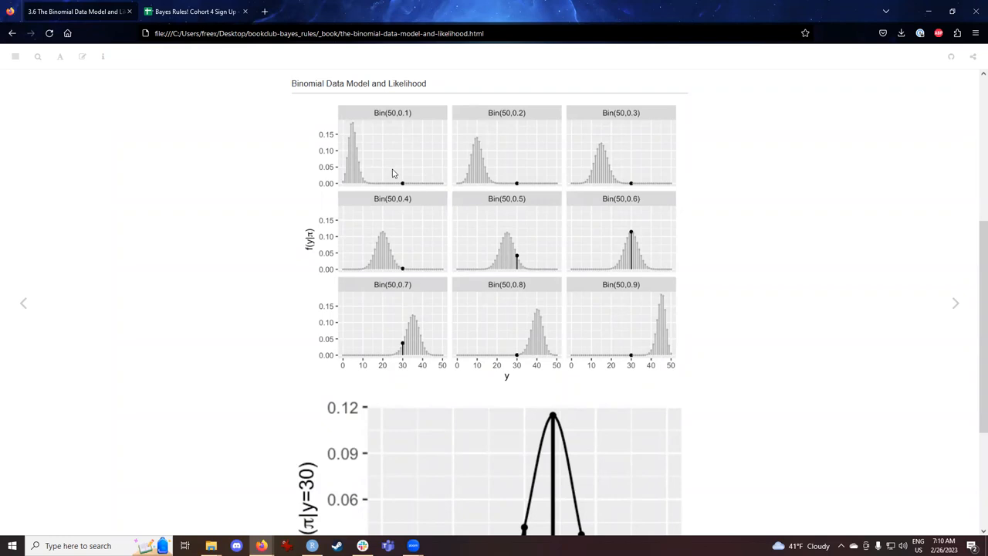
mouse_move(401, 195)
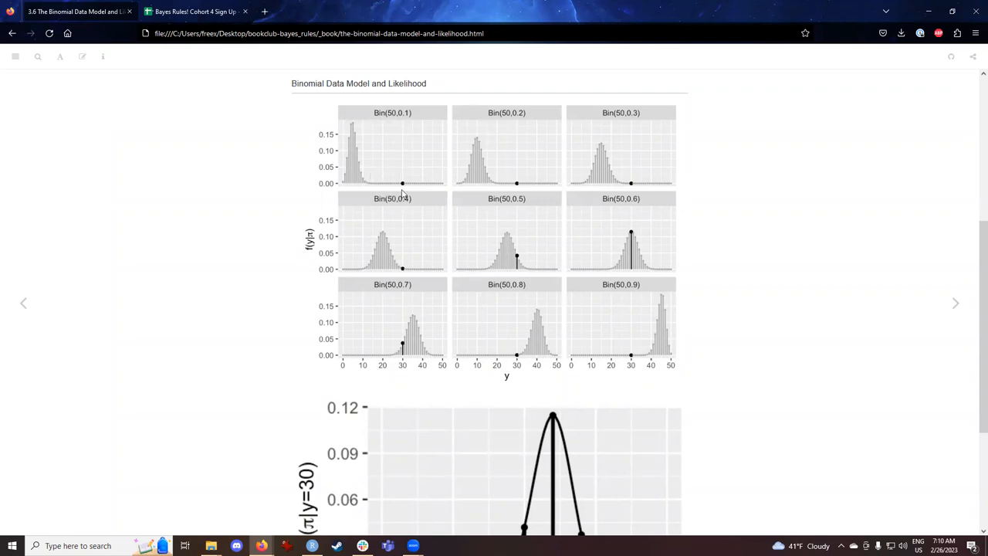
mouse_move(404, 120)
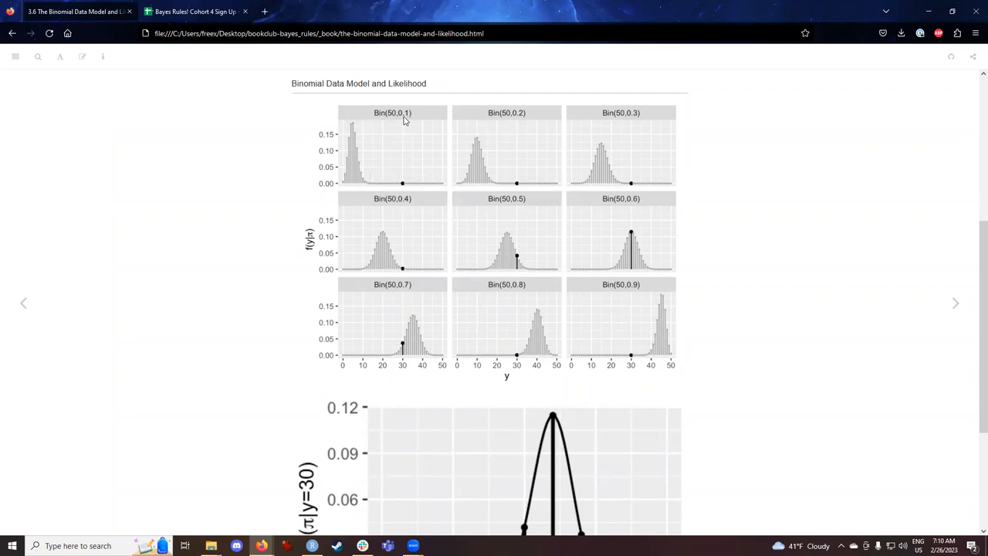
mouse_move(570, 266)
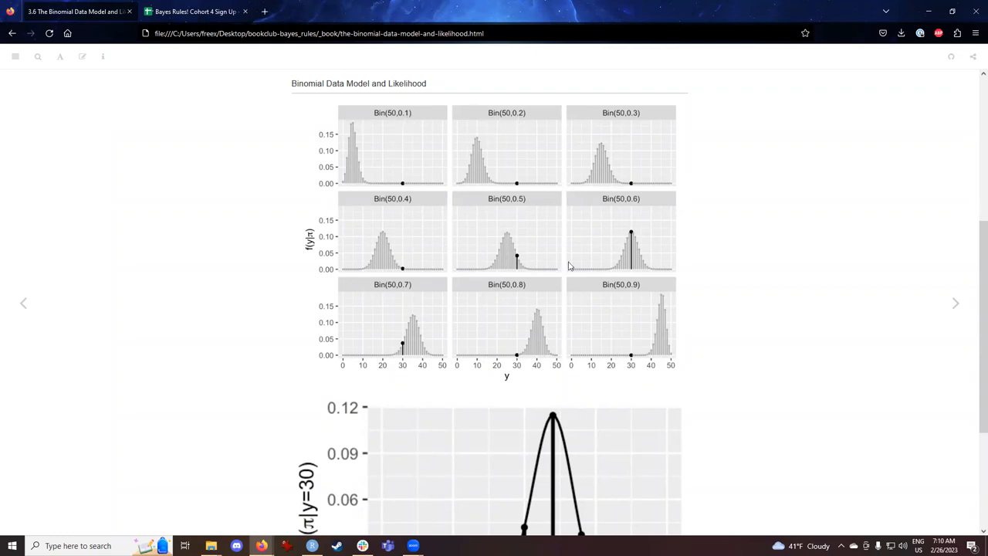
mouse_move(404, 185)
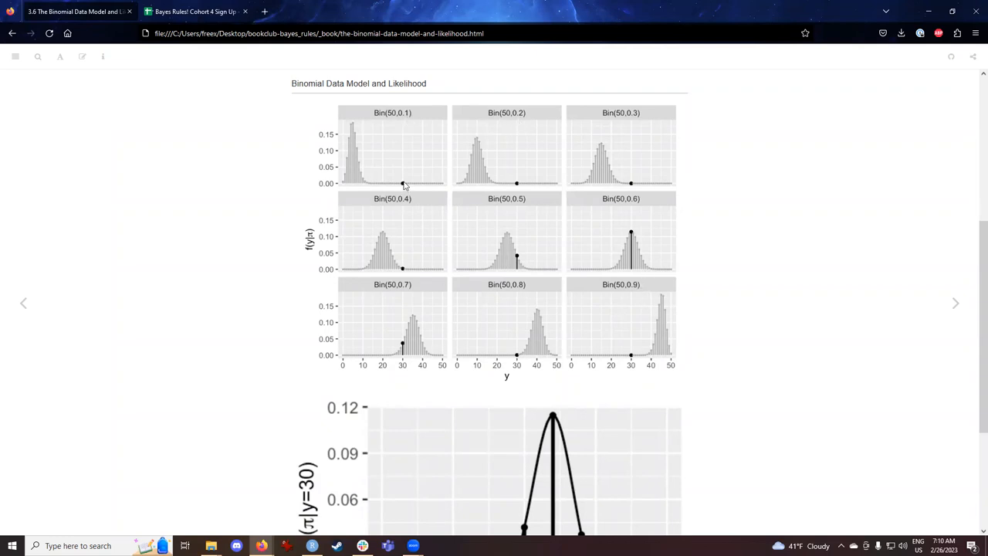
mouse_move(639, 187)
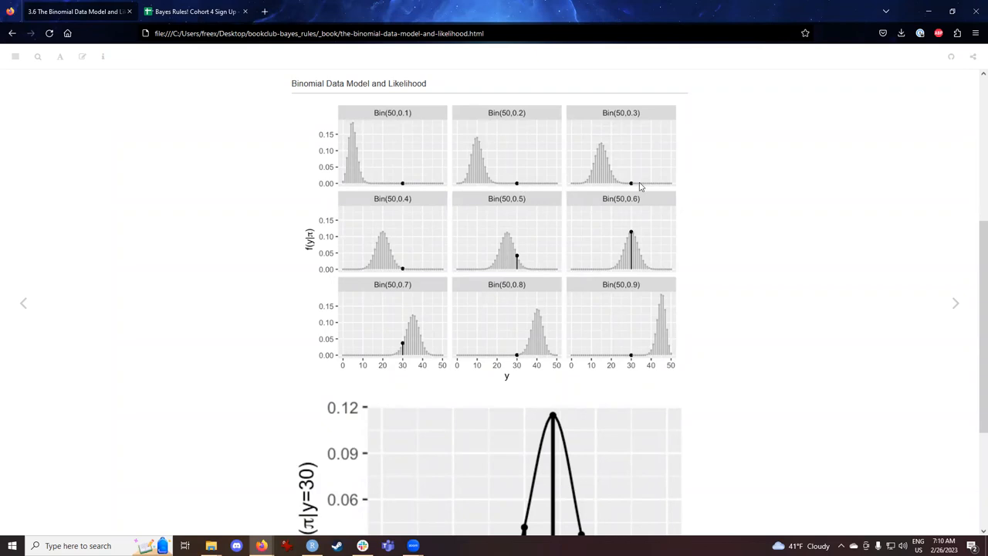
mouse_move(633, 269)
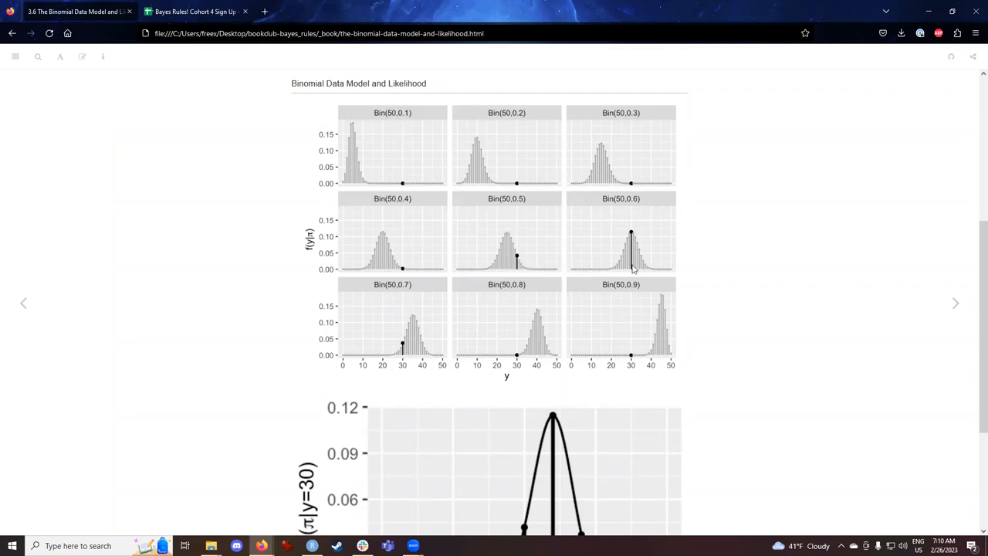
mouse_move(667, 357)
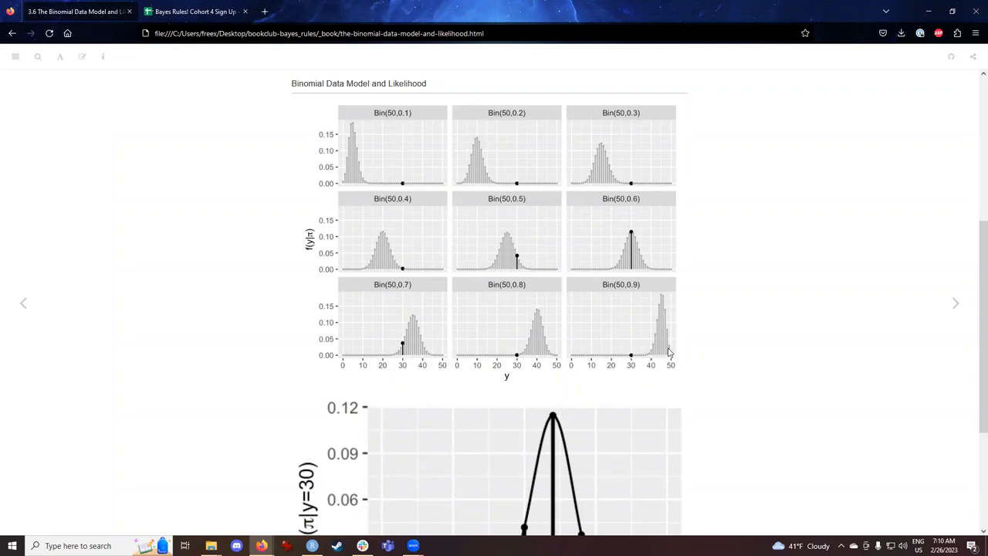
scroll(up, 3)
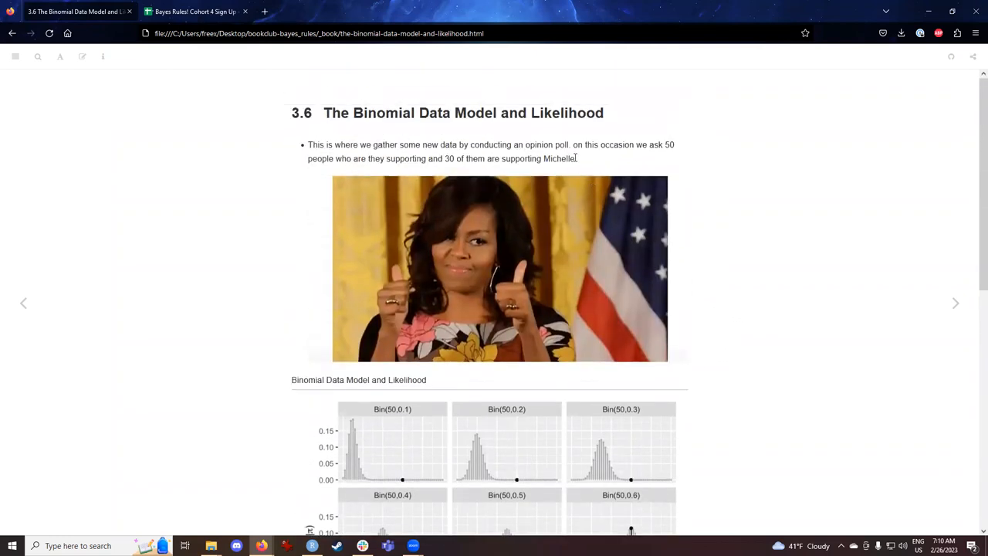
drag(573, 145, 574, 157)
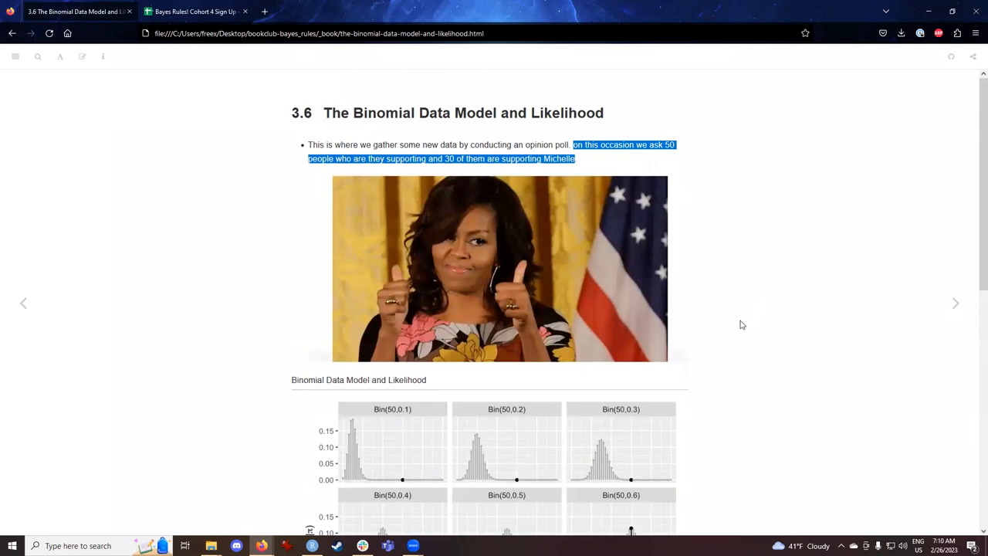
scroll(down, 3)
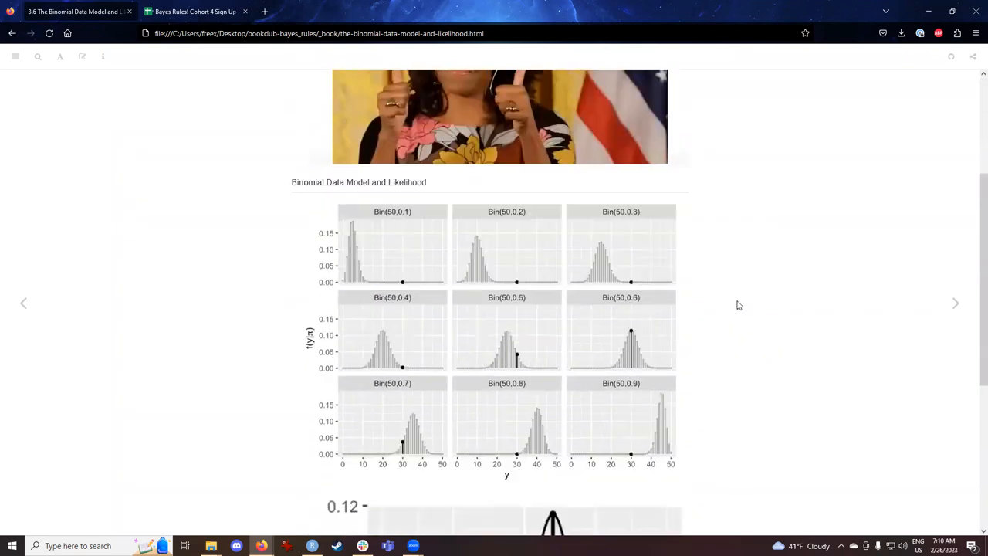
scroll(down, 3)
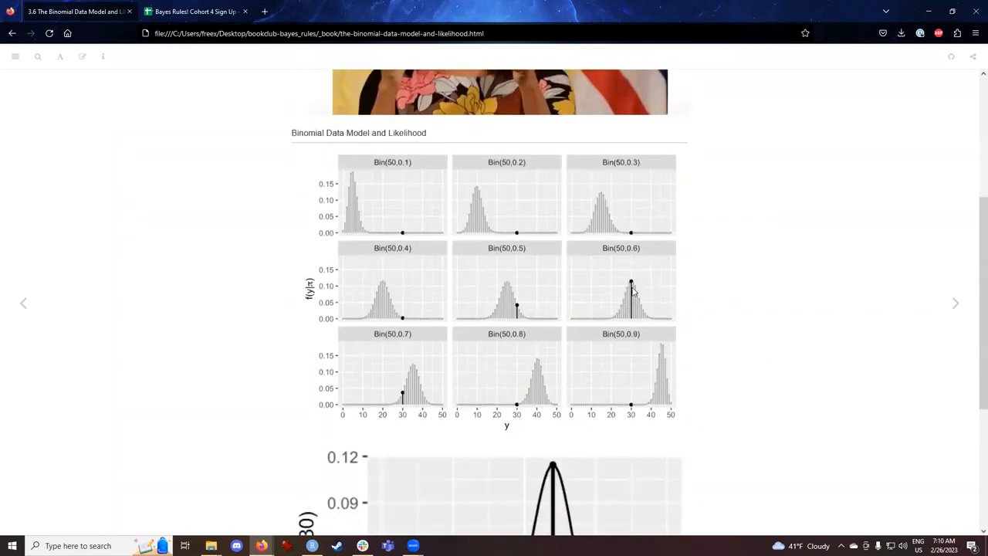
mouse_move(639, 301)
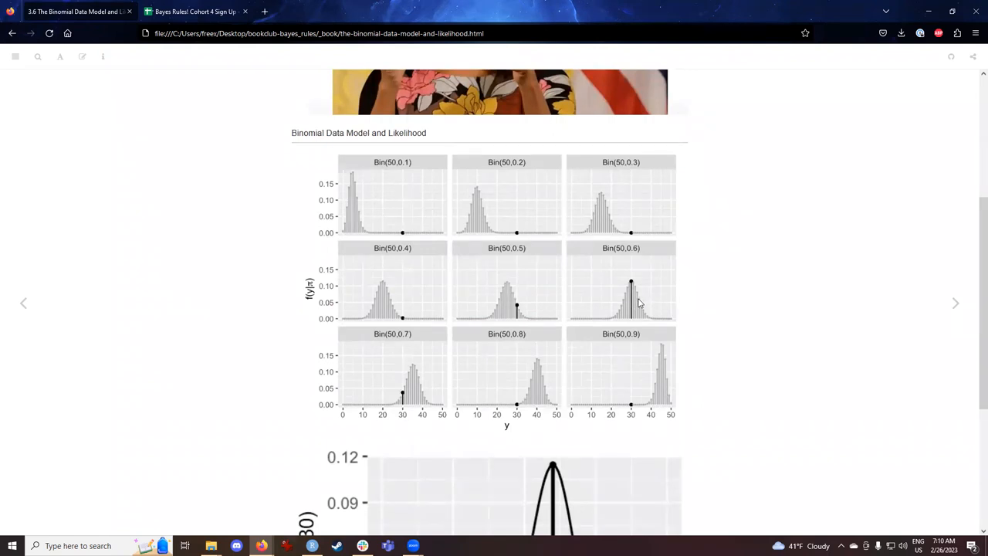
mouse_move(719, 306)
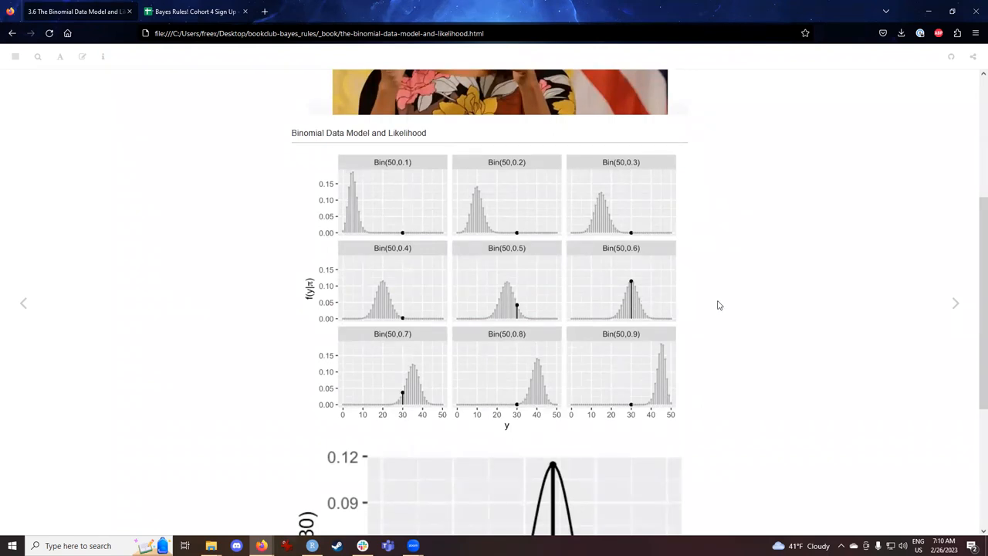
mouse_move(419, 359)
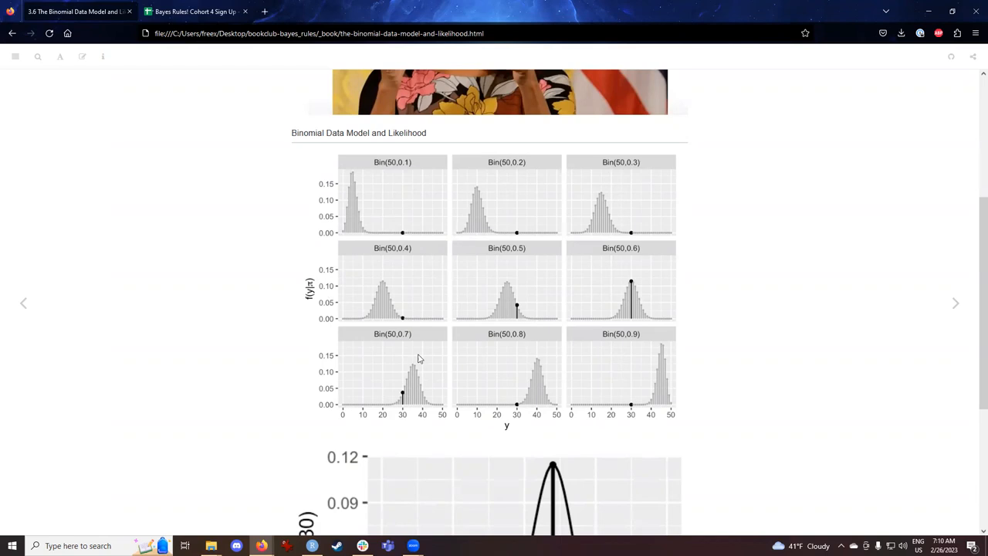
mouse_move(741, 311)
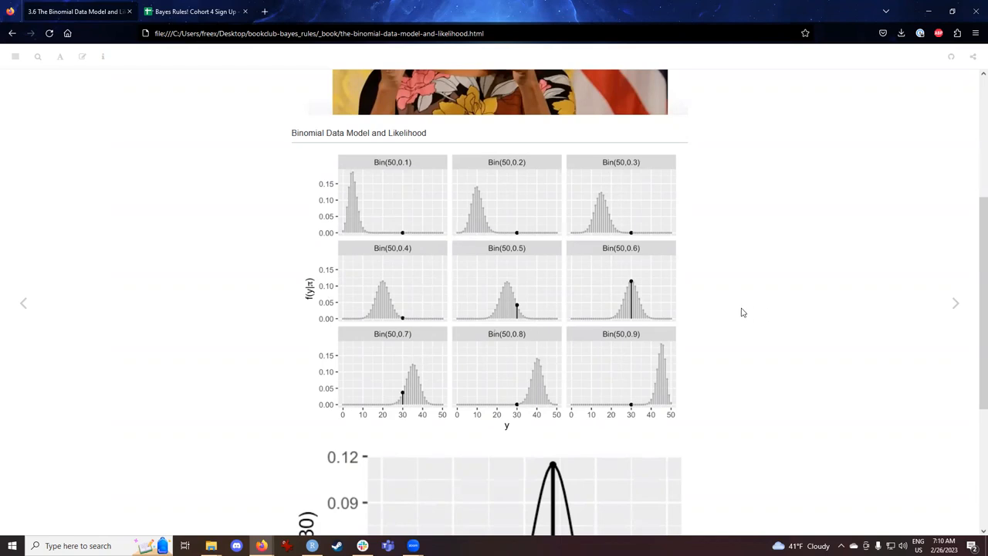
Step: Scroll down to the L(π|y=30) likelihood curve and its caption
scroll(down, 3)
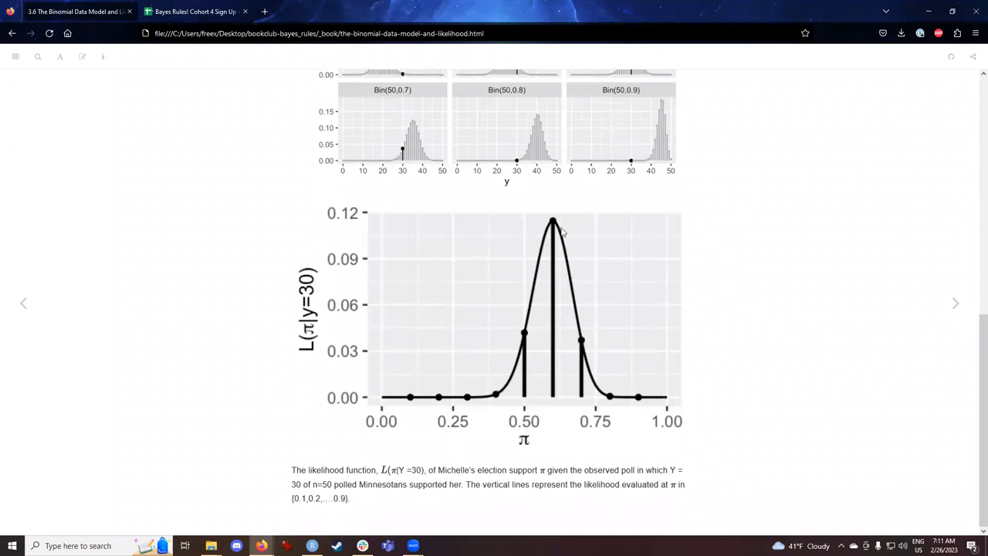
mouse_move(617, 420)
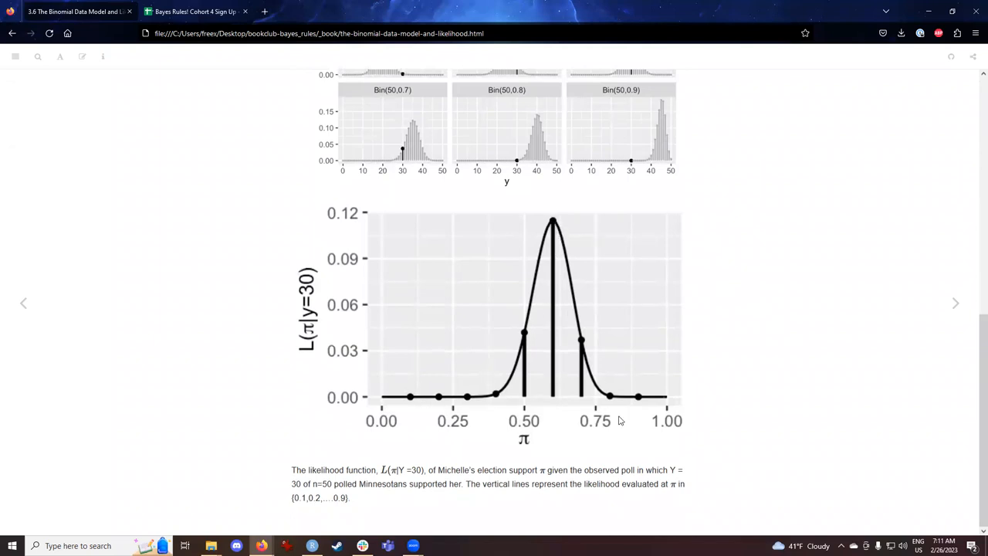
mouse_move(645, 405)
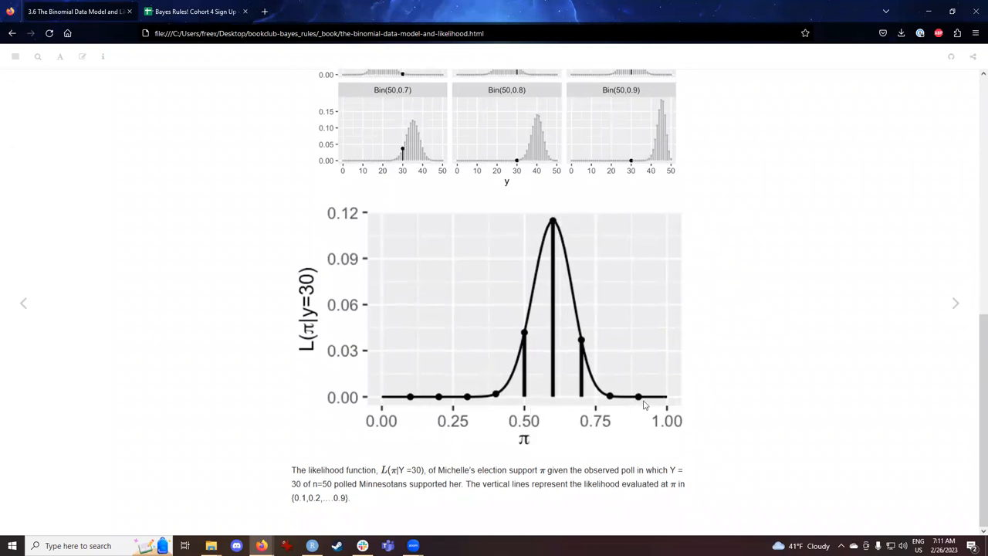
mouse_move(762, 395)
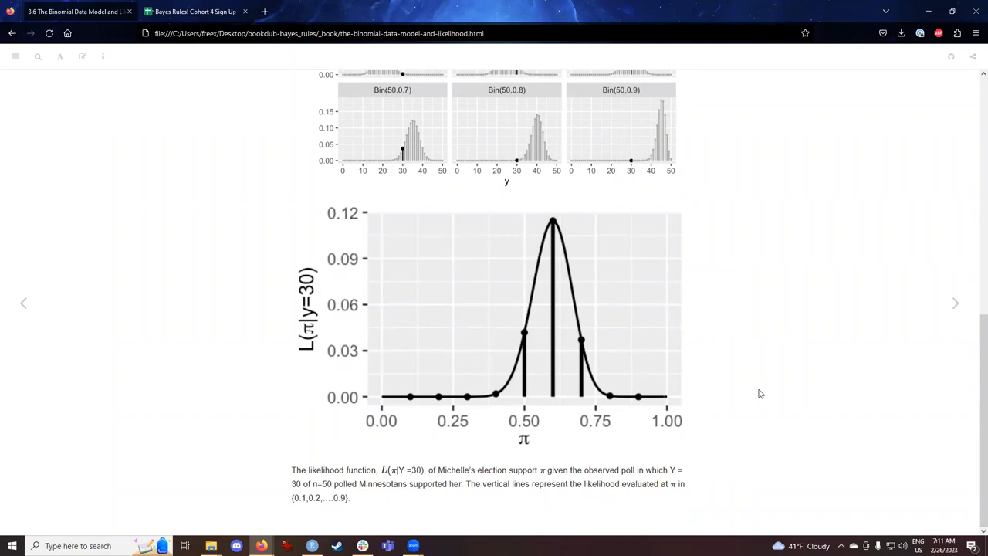
mouse_move(765, 372)
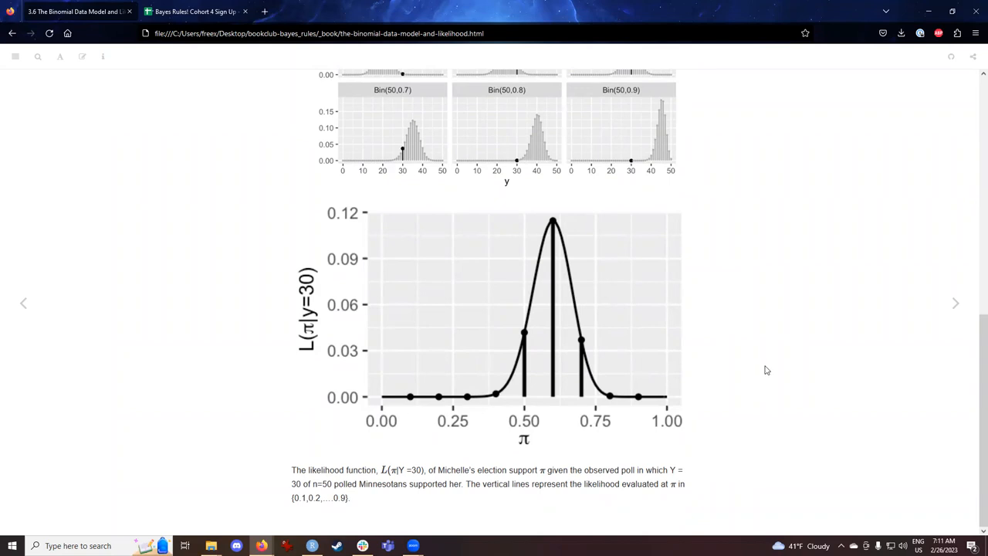
mouse_move(920, 301)
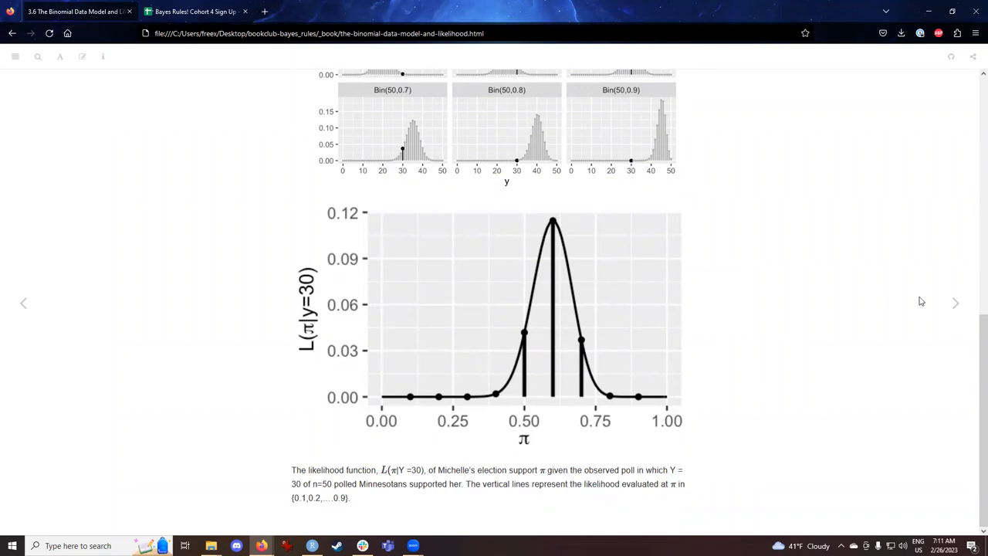
mouse_move(952, 303)
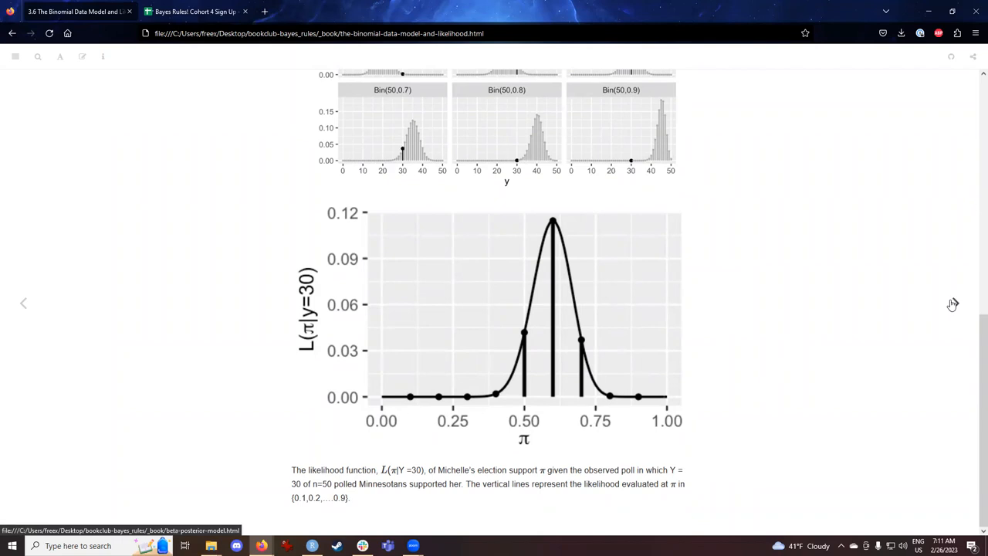
click(955, 303)
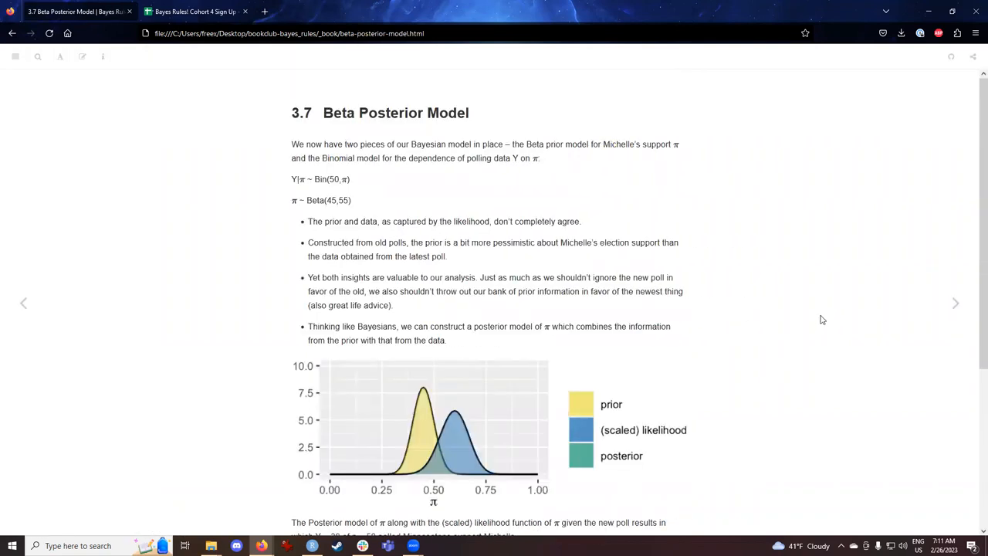
drag(310, 145, 460, 145)
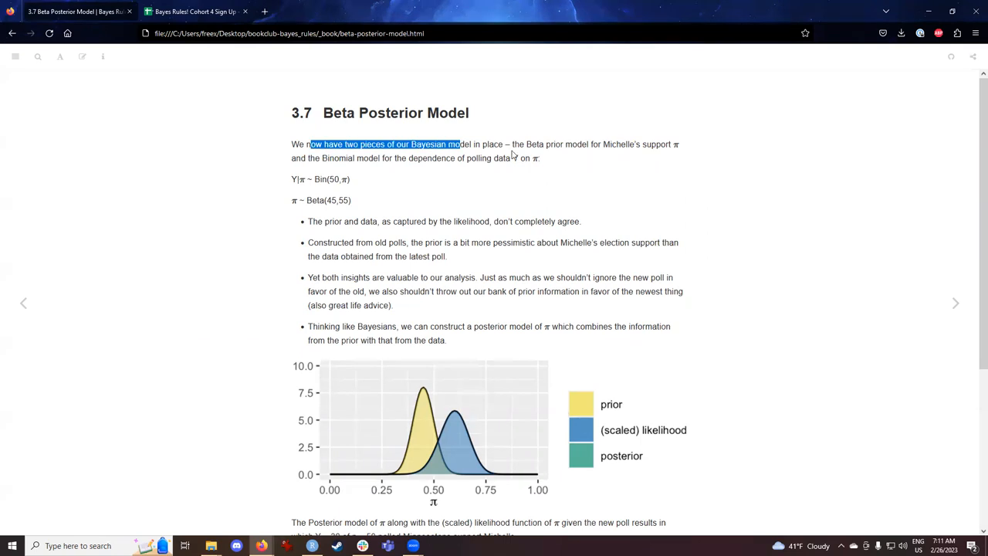
click(470, 208)
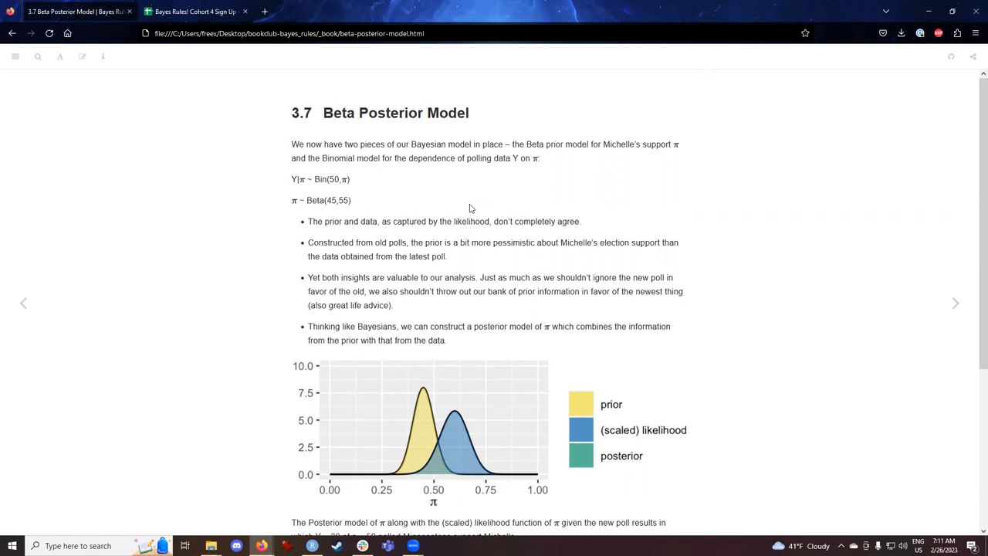
double_click(491, 157)
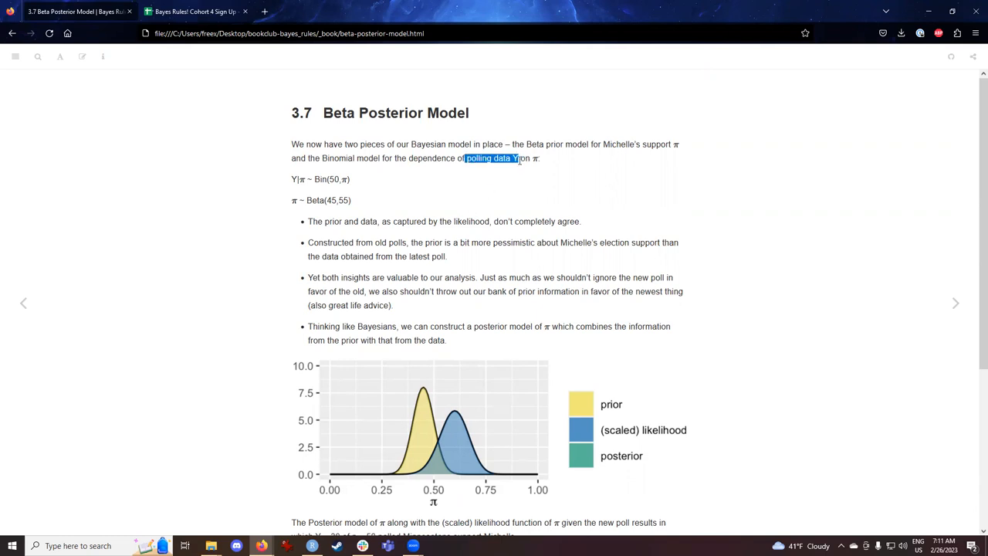
drag(466, 157, 540, 158)
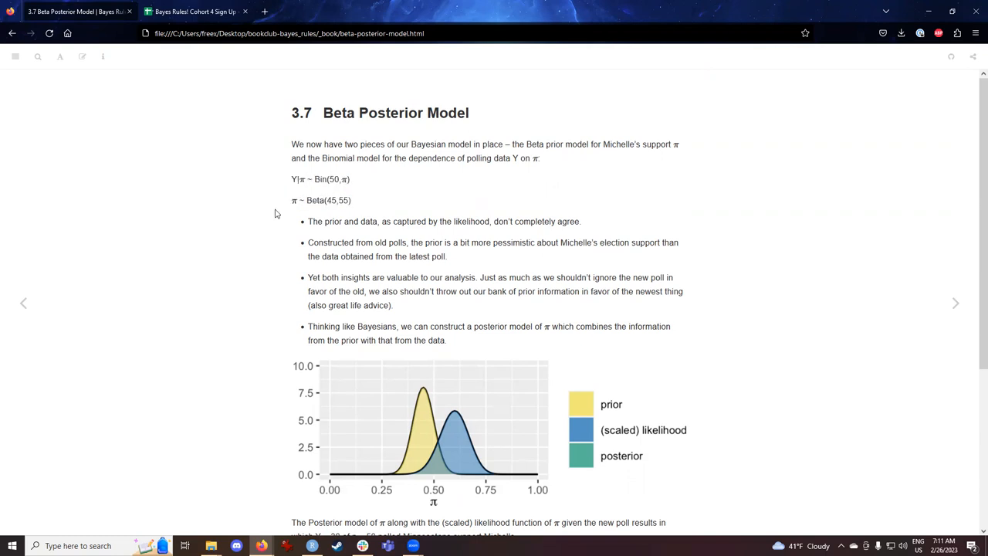
mouse_move(309, 228)
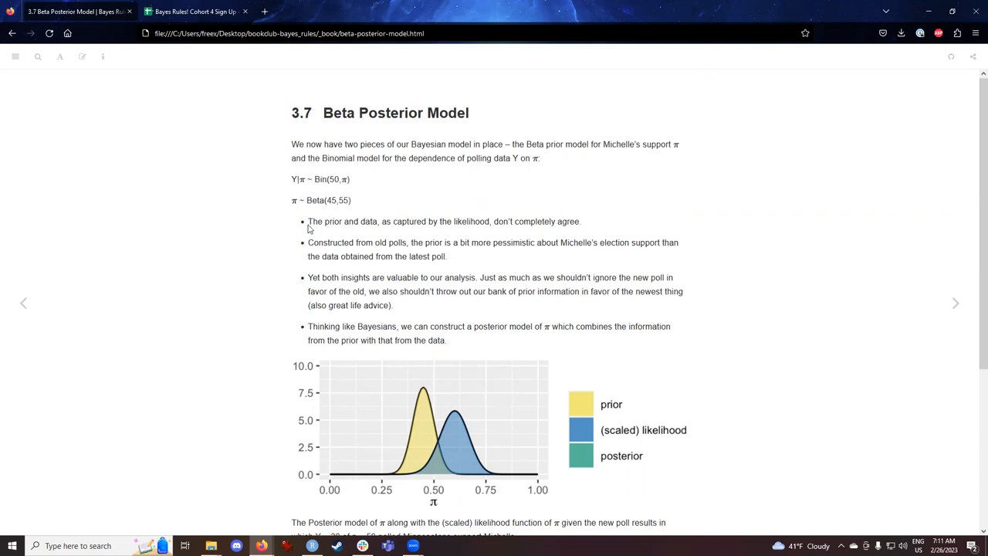
mouse_move(309, 223)
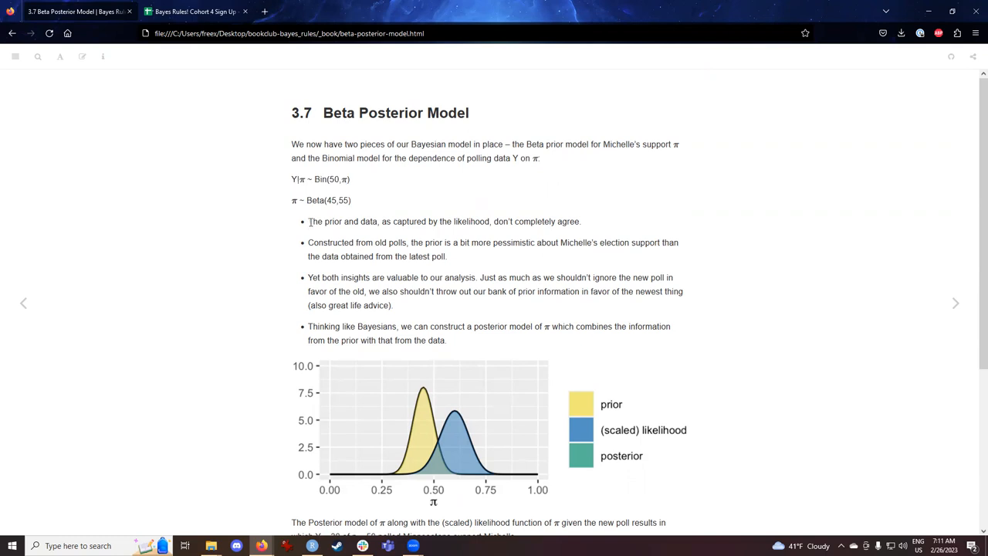
mouse_move(594, 235)
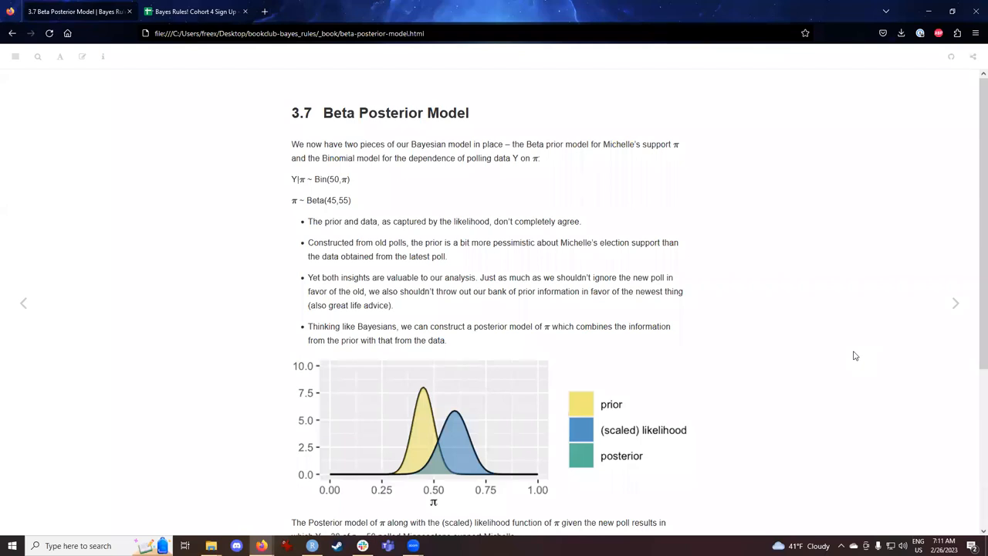
mouse_move(689, 408)
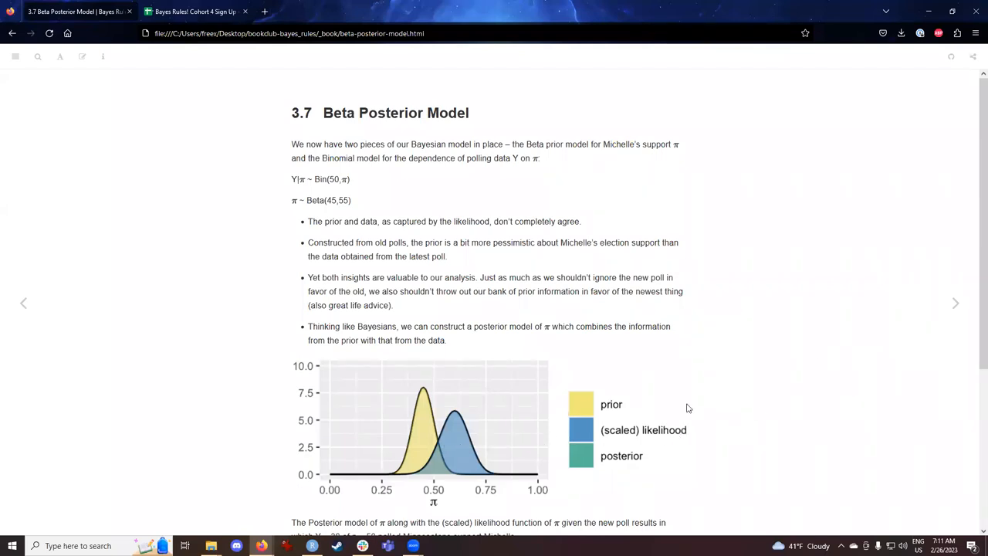
mouse_move(596, 302)
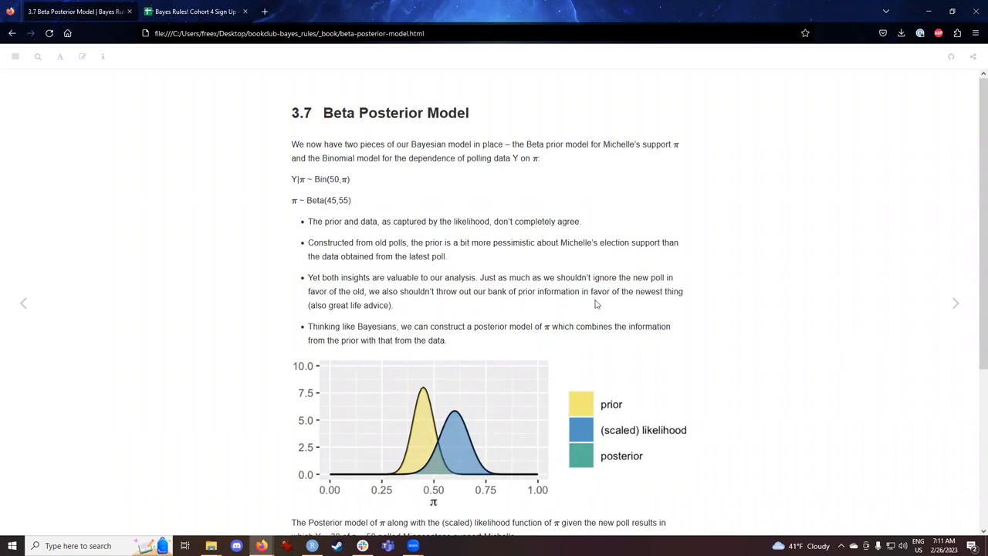
drag(411, 242, 556, 242)
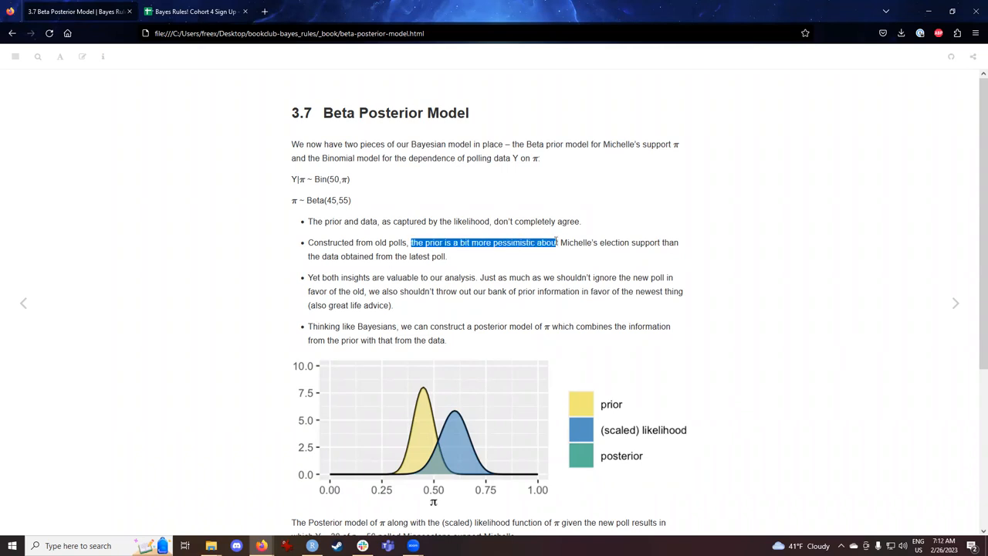
mouse_move(840, 281)
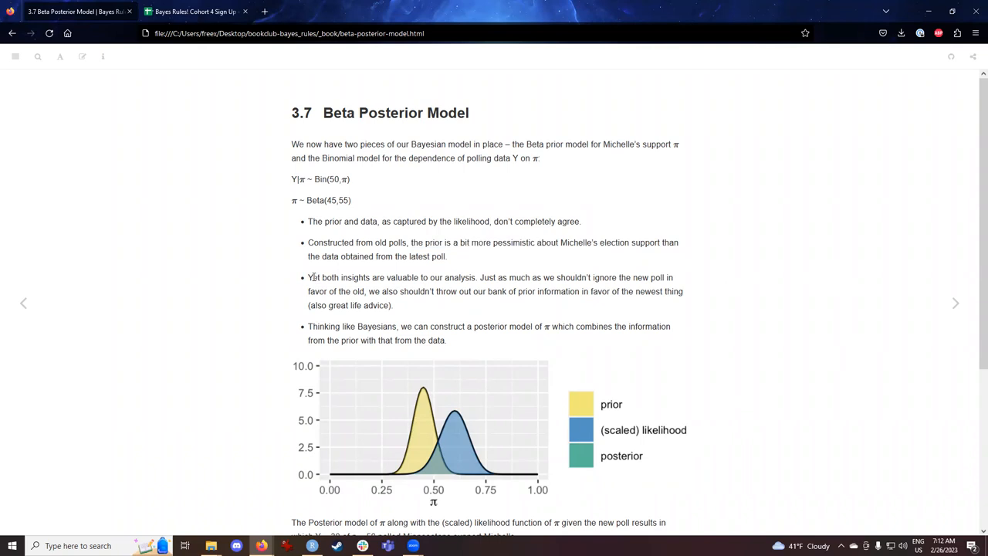
drag(309, 278, 392, 306)
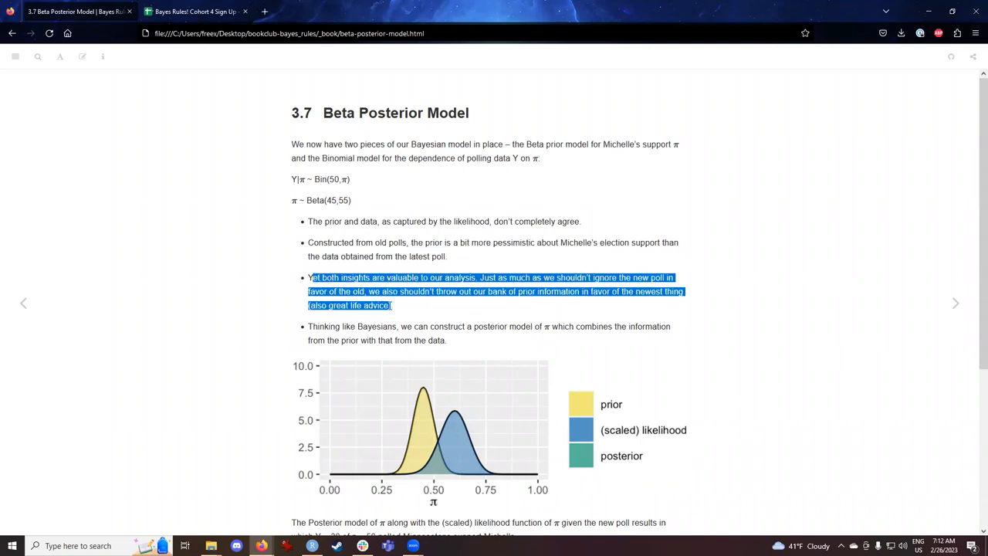
click(785, 379)
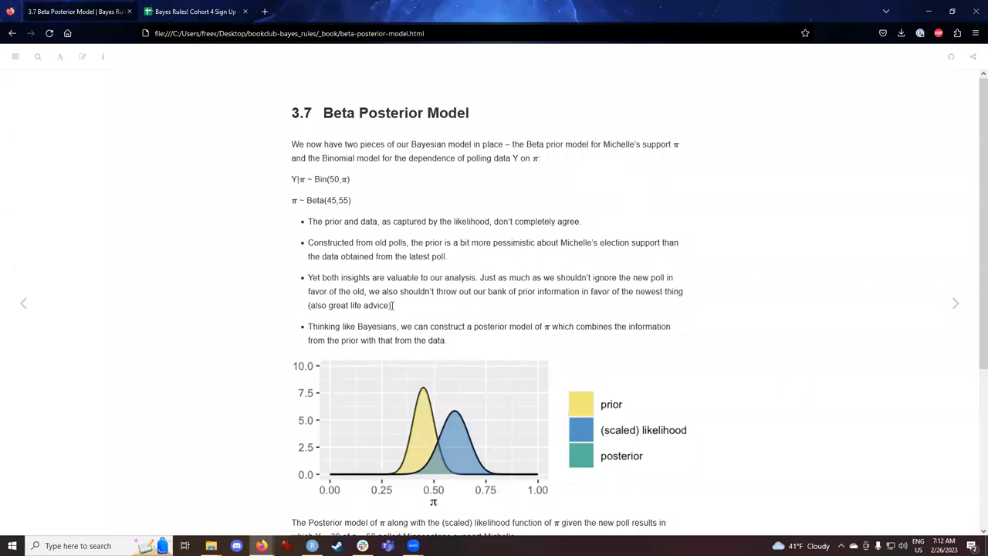
double_click(349, 305)
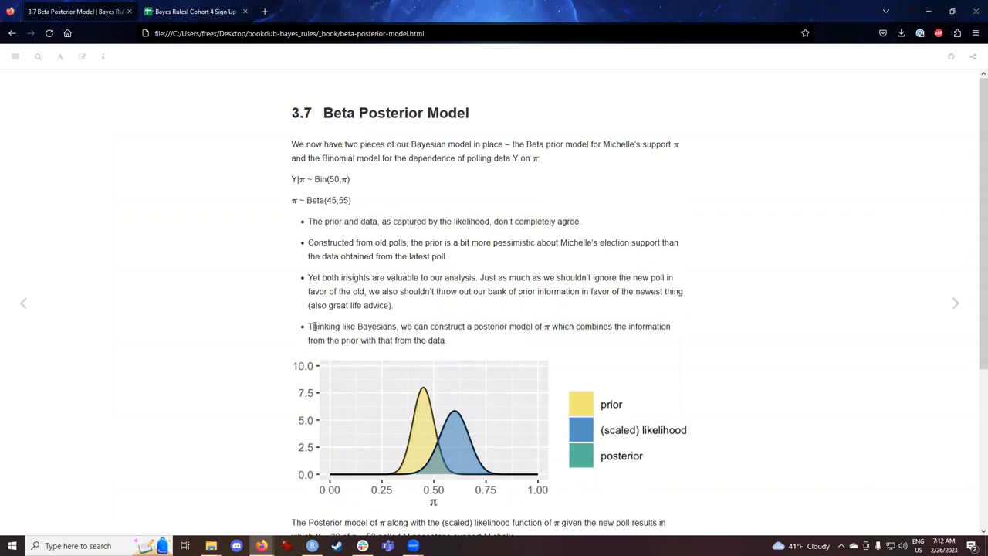
mouse_move(796, 355)
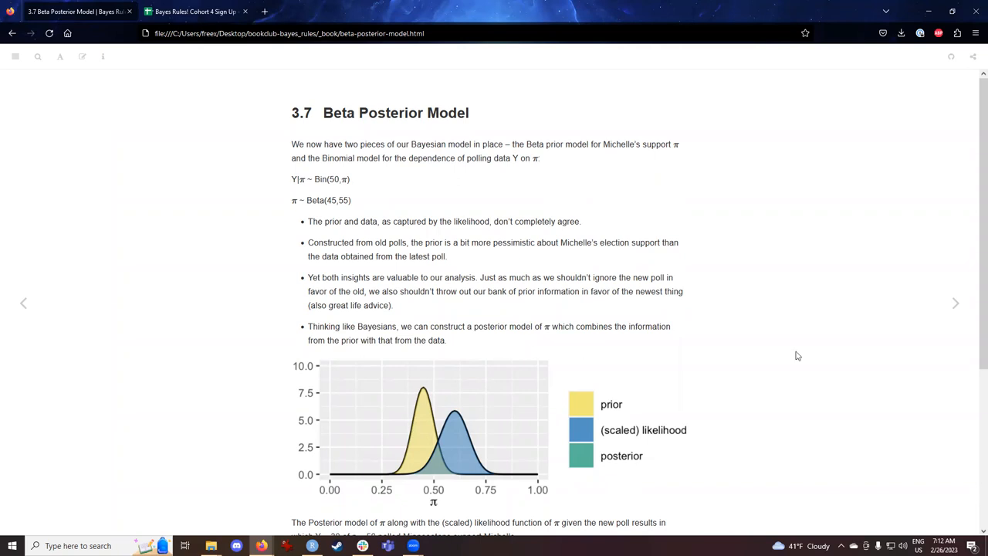
mouse_move(849, 357)
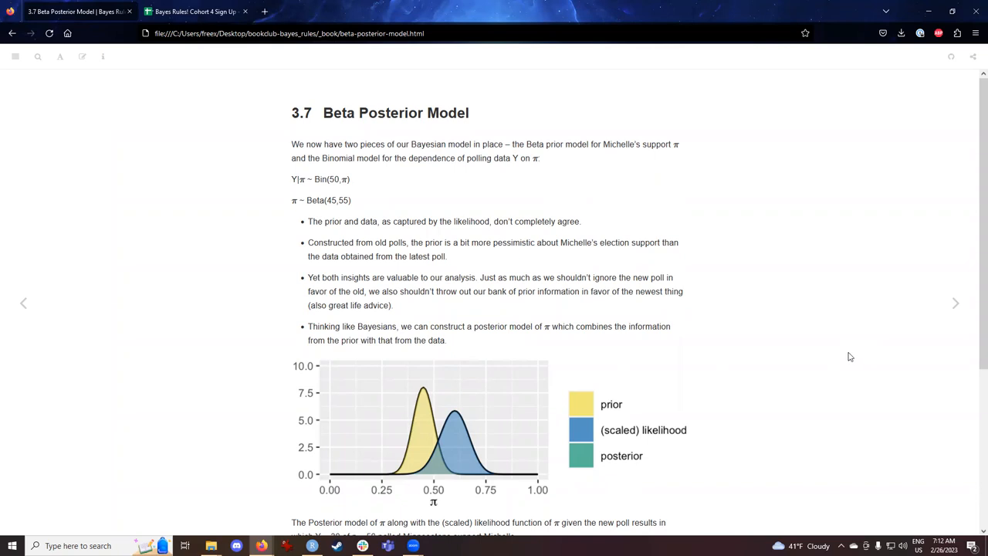
Step: Scroll through 3.7, emphasising the sentence about polled Minnesotans supporting Michelle, down to plots (a), (b), (c)
scroll(down, 3)
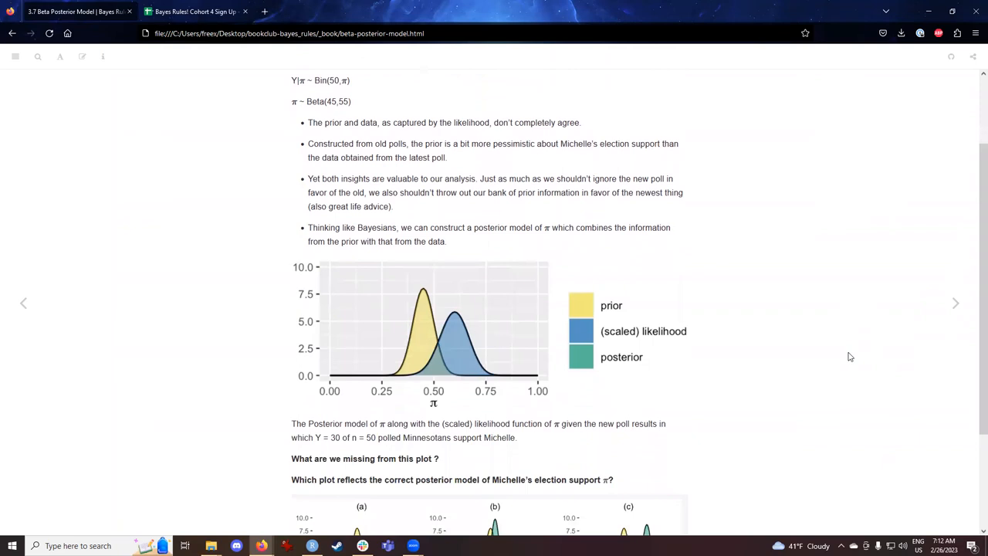
scroll(down, 3)
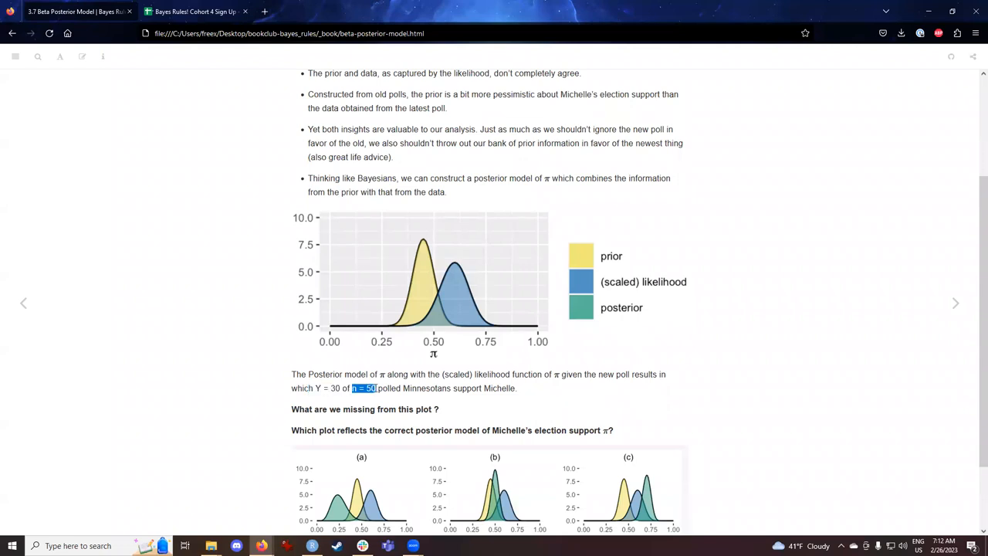
drag(374, 388, 517, 388)
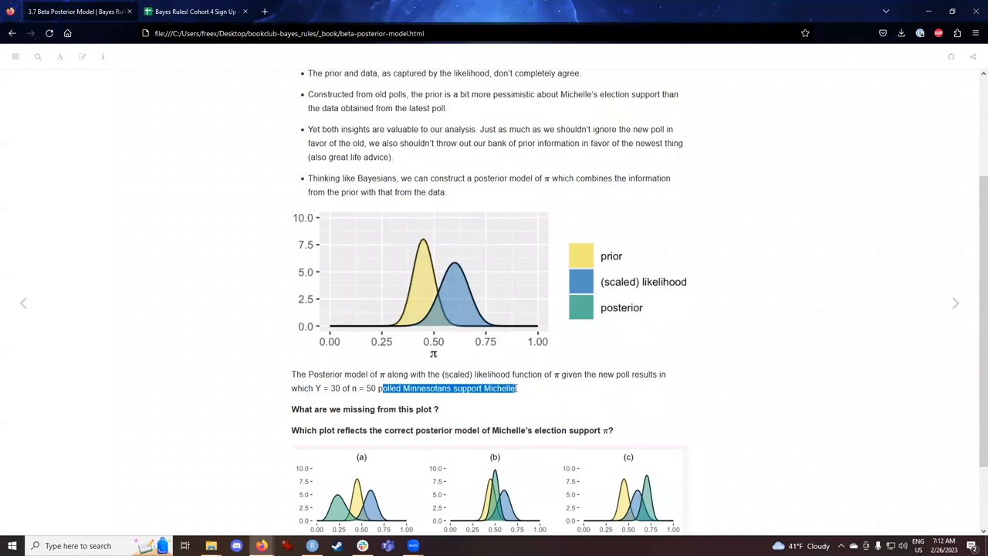
click(266, 385)
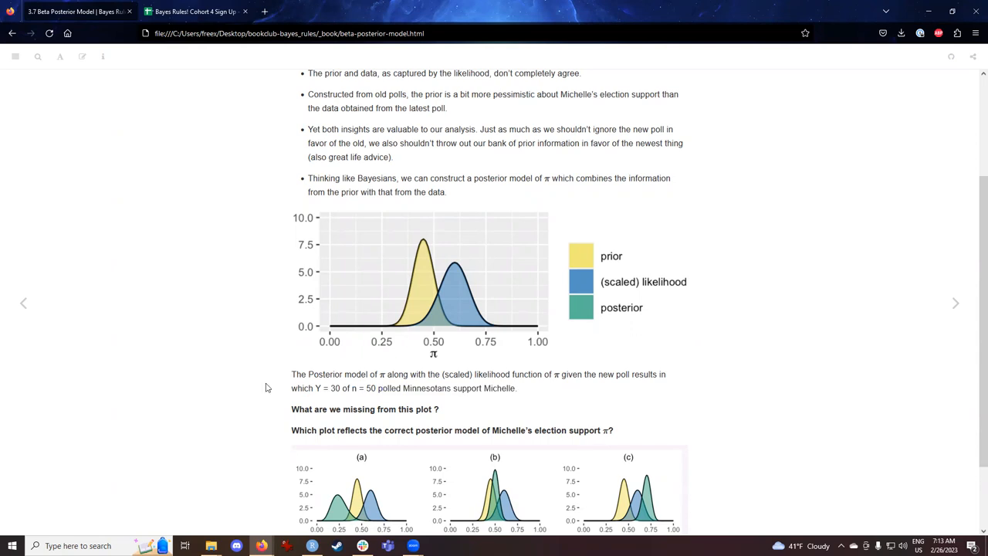
scroll(down, 3)
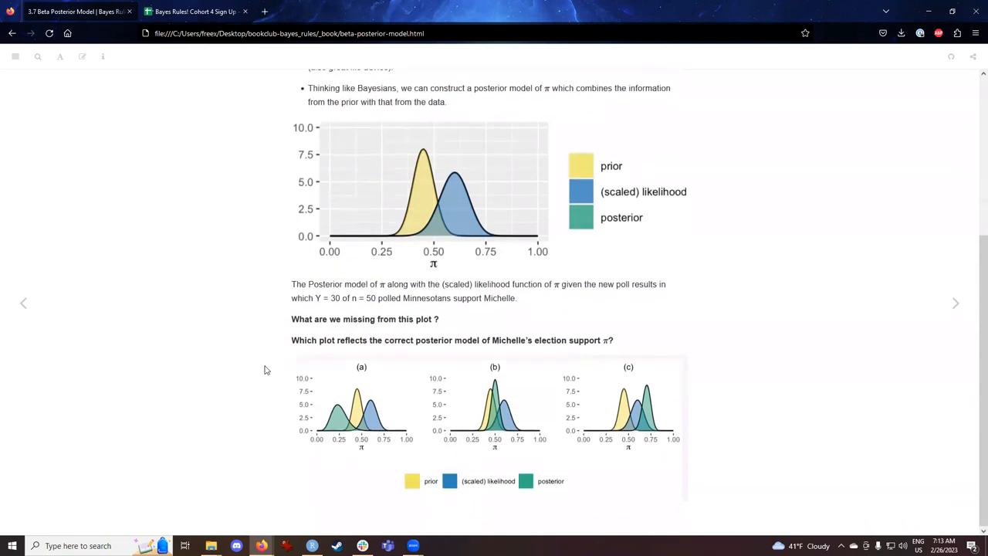
mouse_move(225, 348)
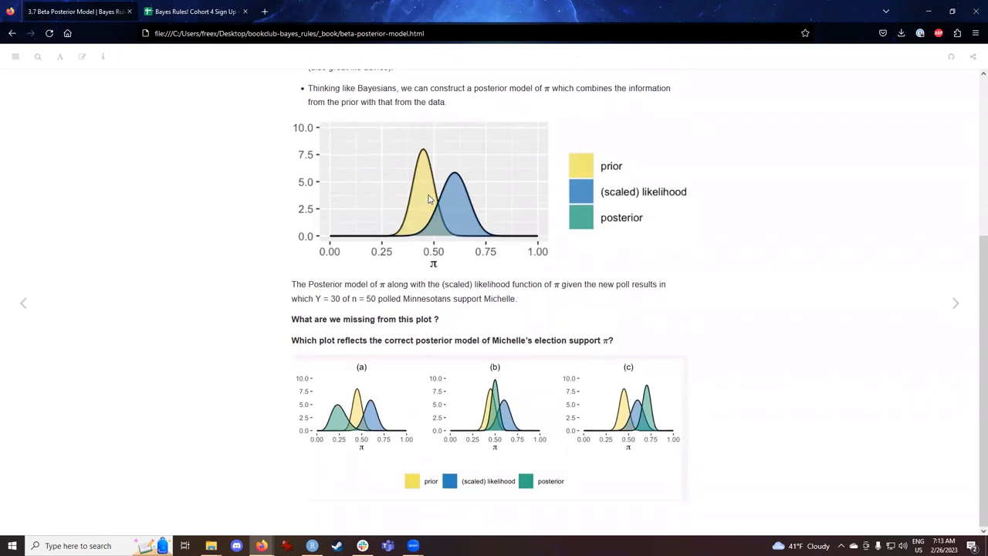
mouse_move(429, 204)
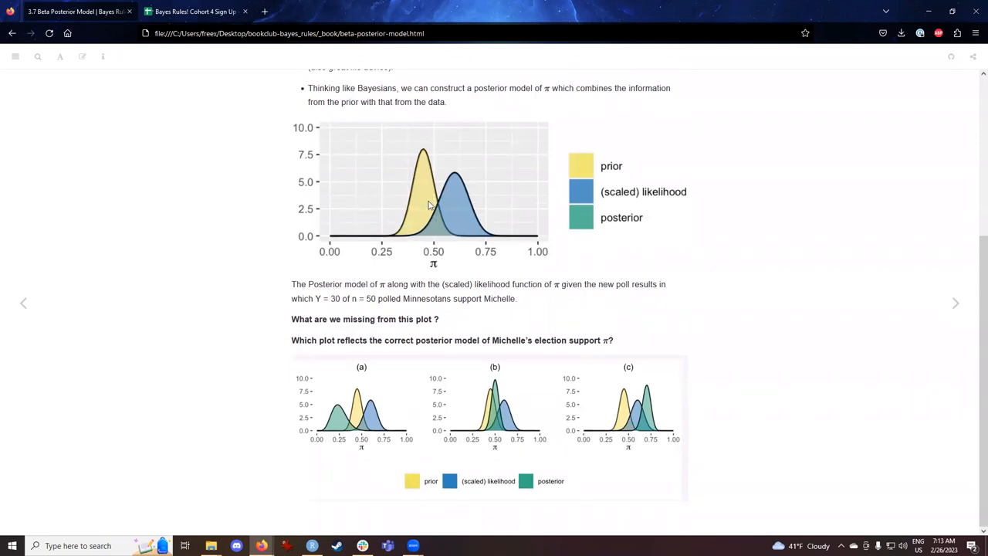
mouse_move(462, 216)
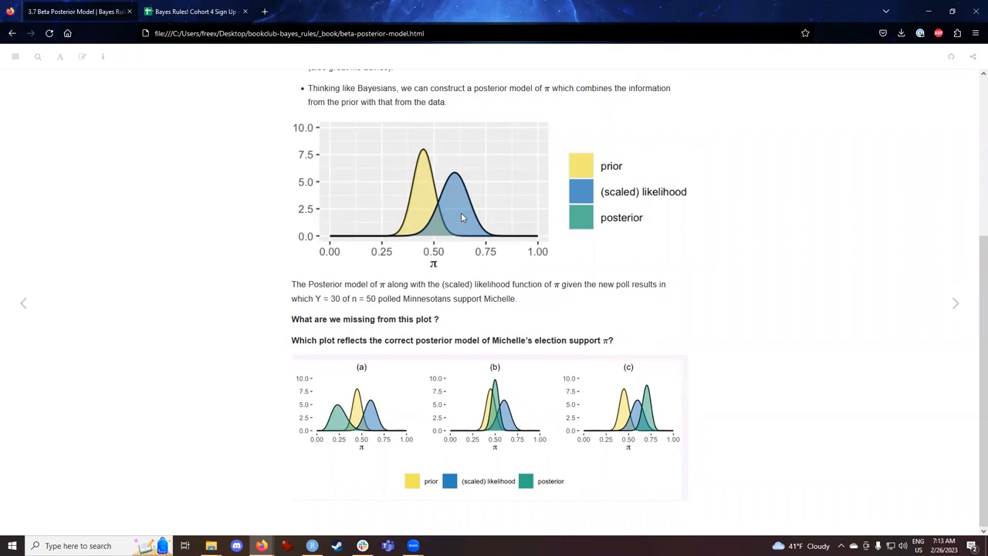
mouse_move(803, 433)
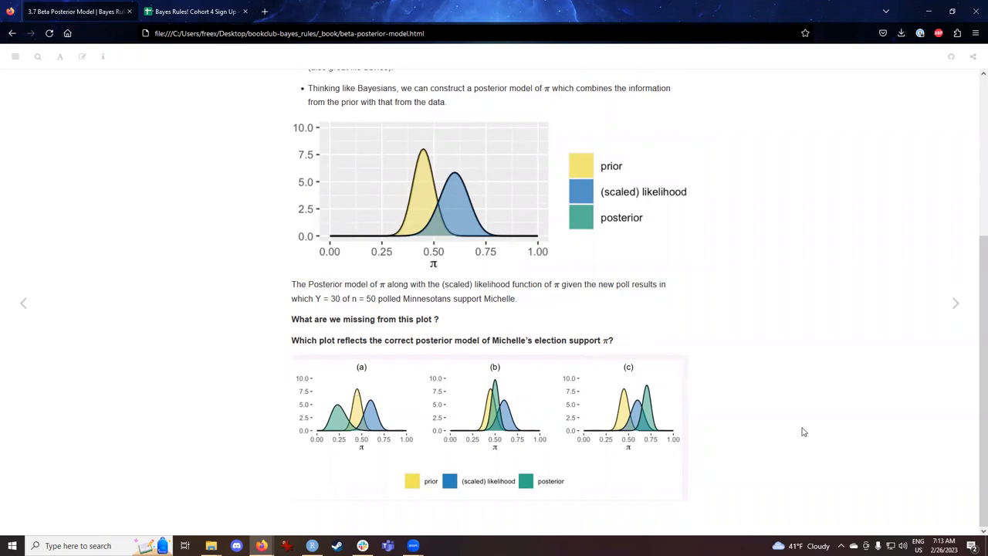
mouse_move(801, 426)
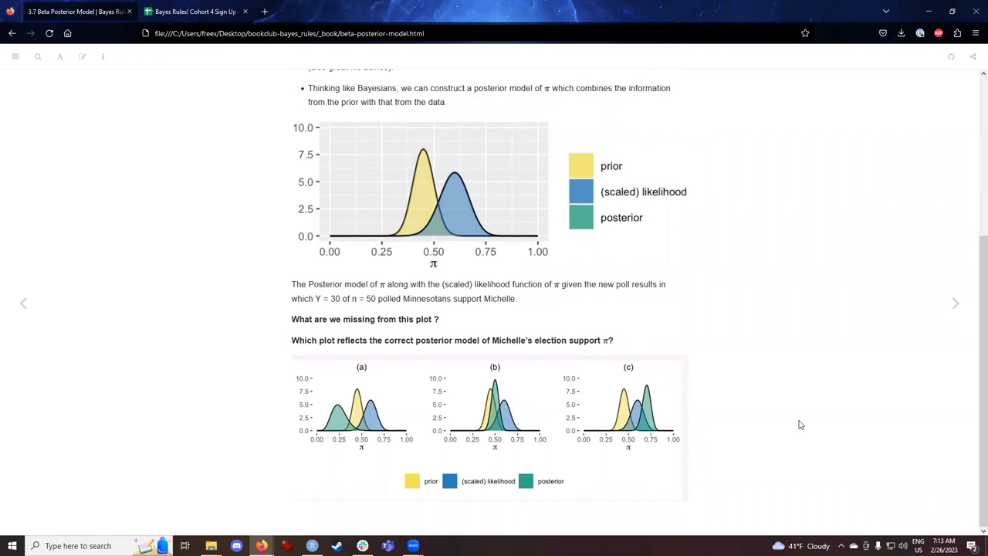
mouse_move(795, 422)
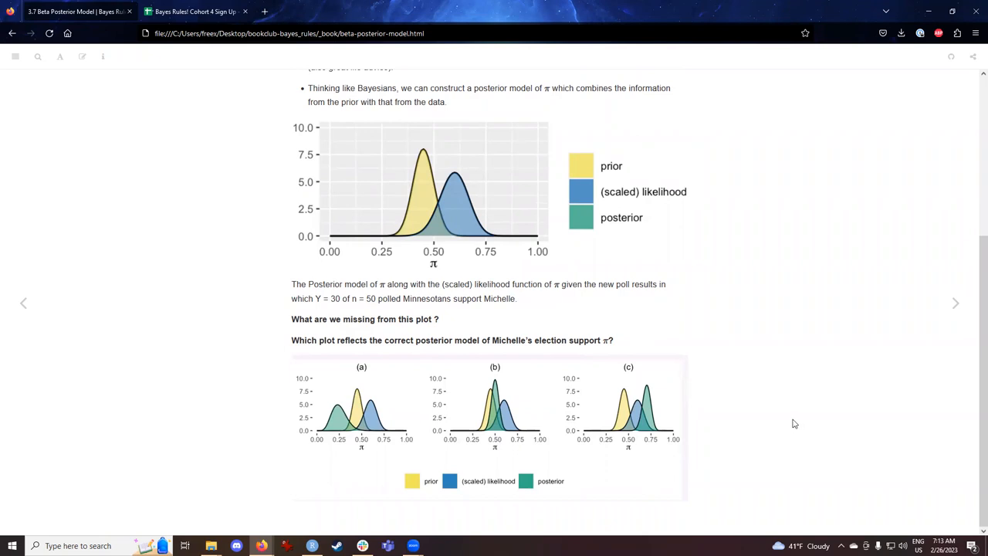
mouse_move(908, 415)
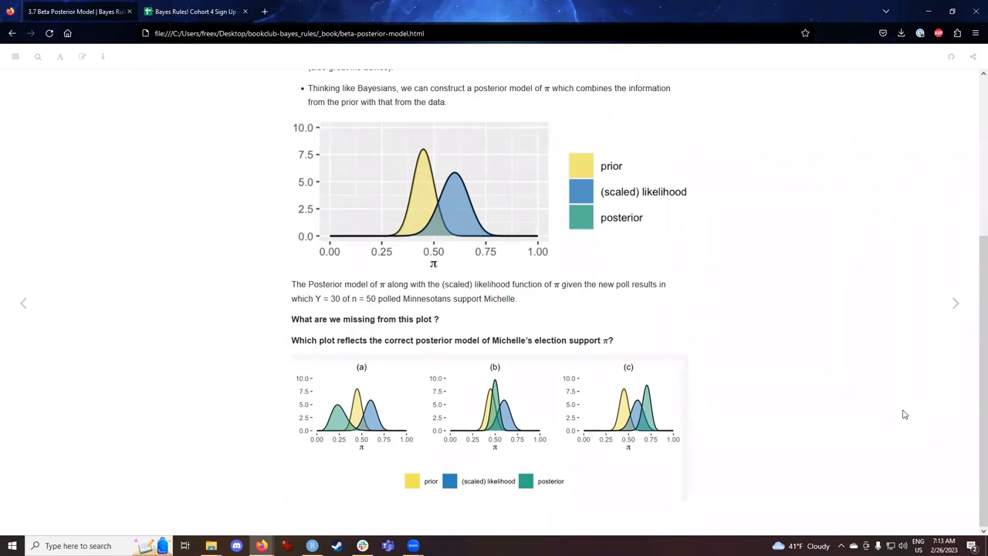
mouse_move(955, 303)
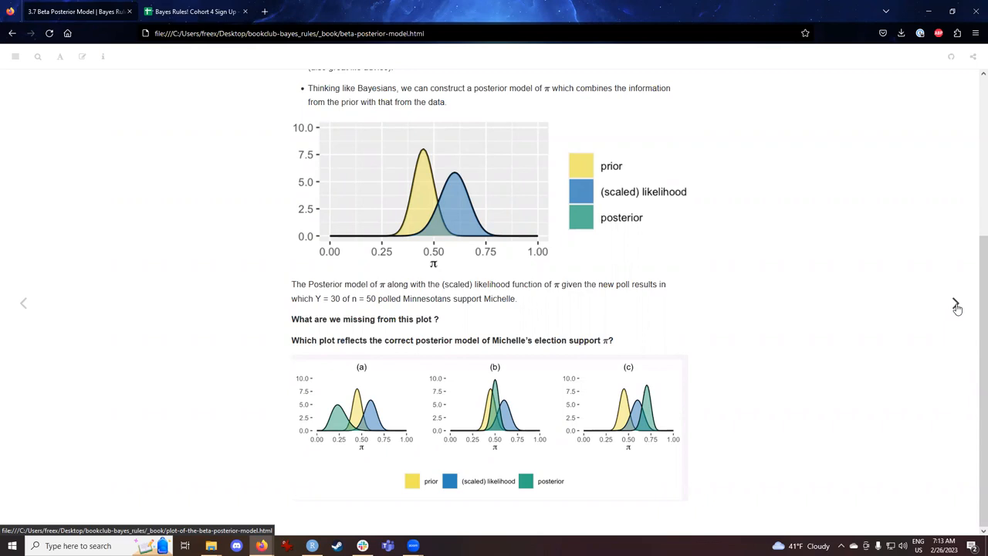
Step: Go to section 3.8, emphasise the plot_beta_binomial function name, then continue to section 3.9 Effects of New Data
click(953, 302)
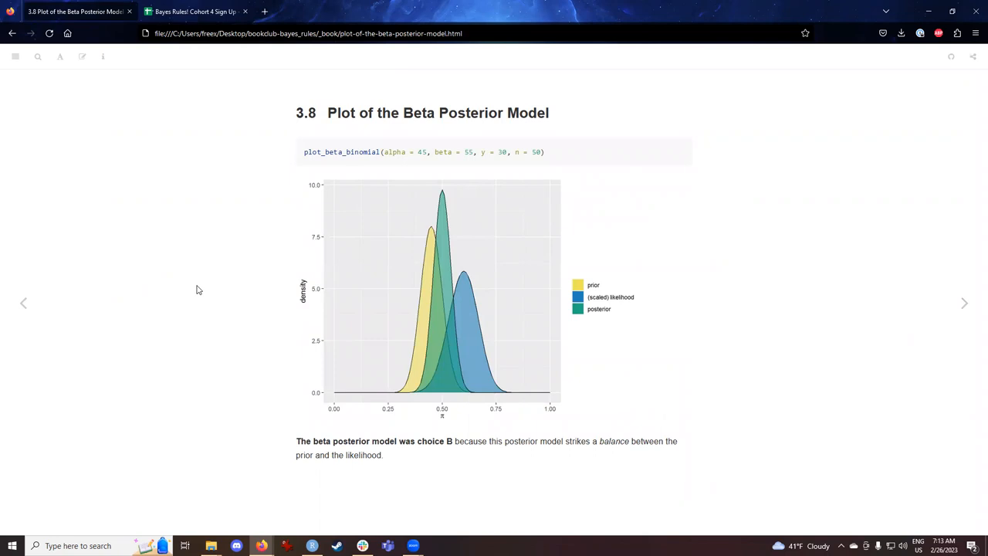
mouse_move(307, 380)
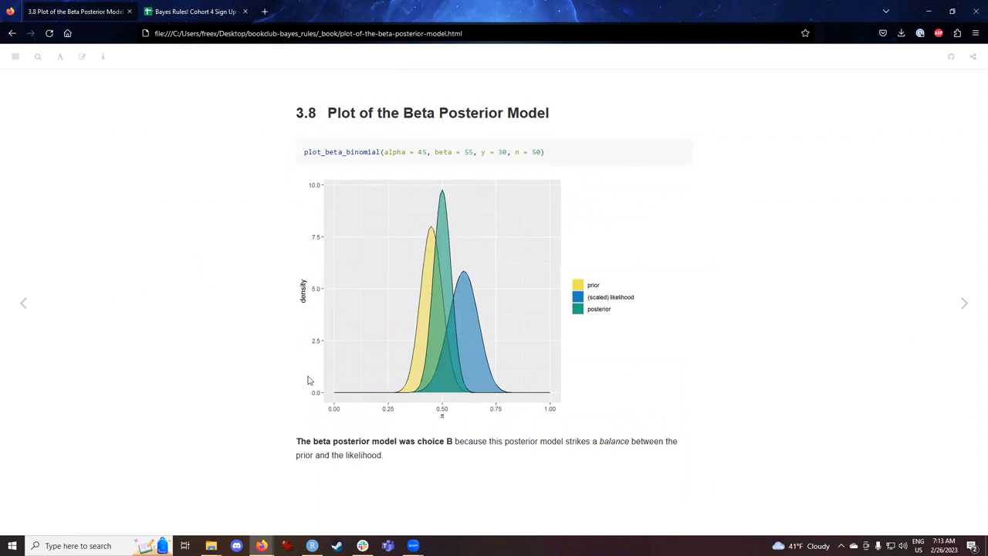
mouse_move(476, 159)
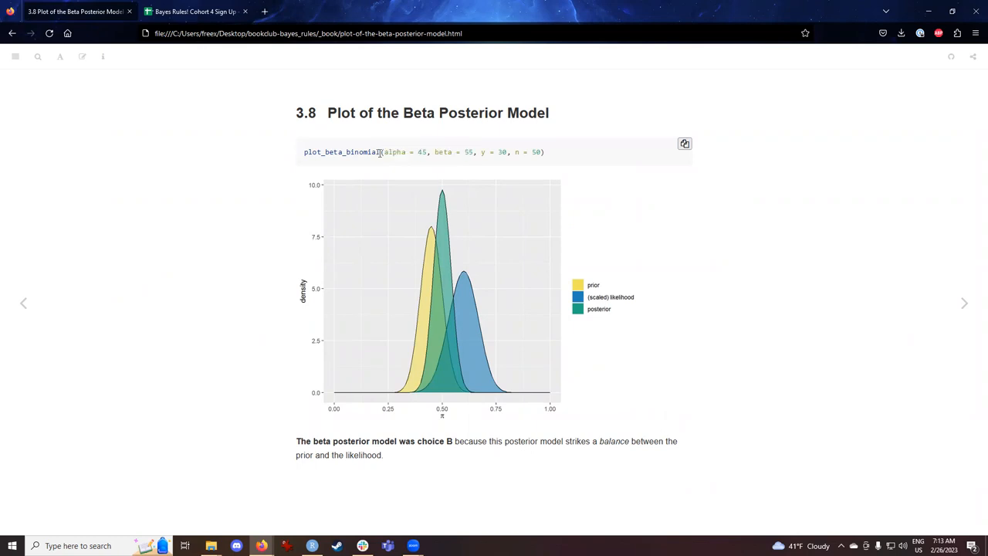
double_click(341, 153)
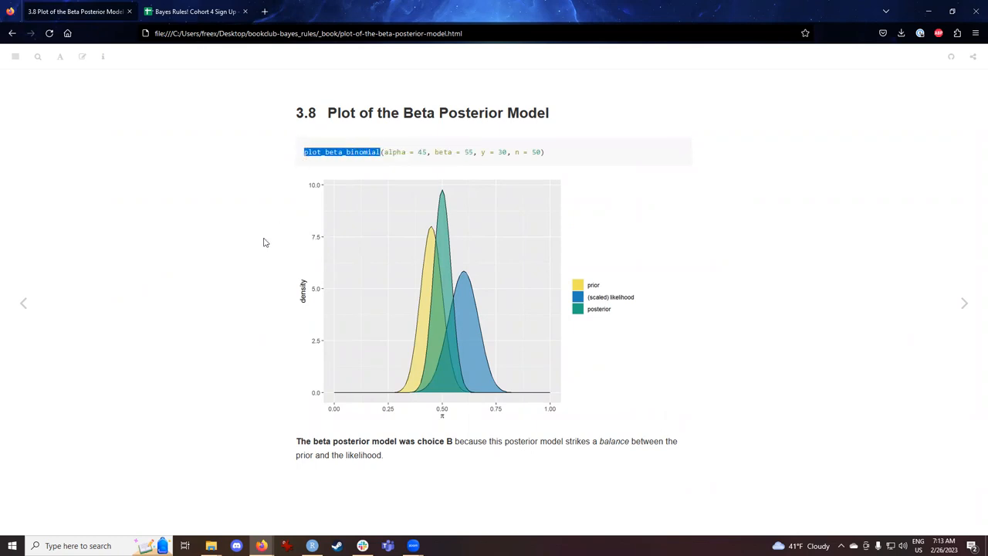
mouse_move(315, 206)
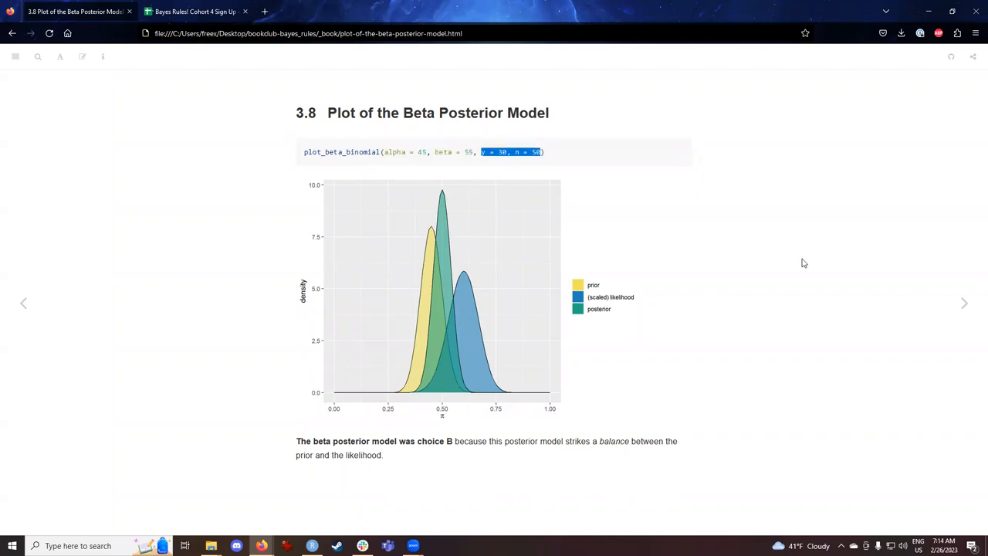
mouse_move(636, 212)
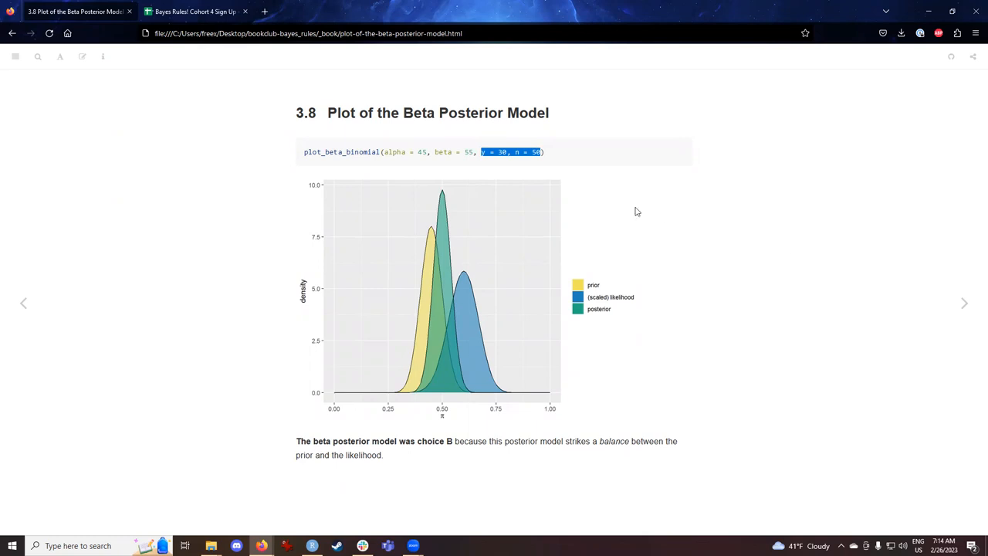
mouse_move(519, 151)
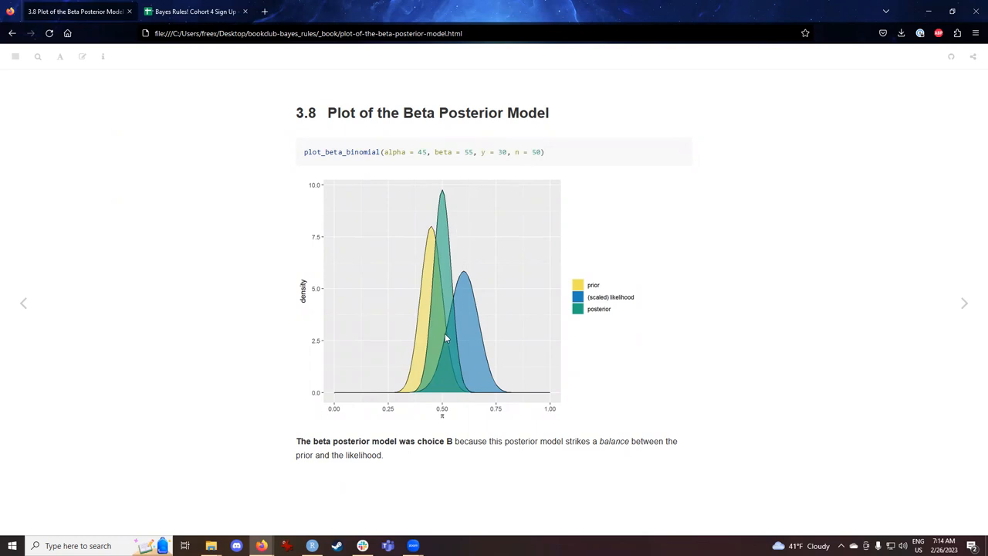
mouse_move(425, 306)
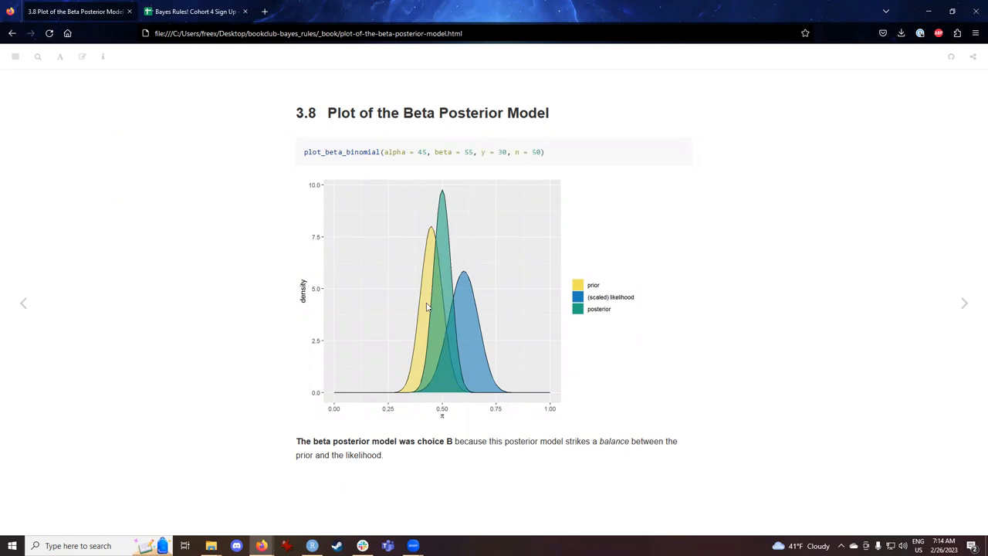
mouse_move(478, 336)
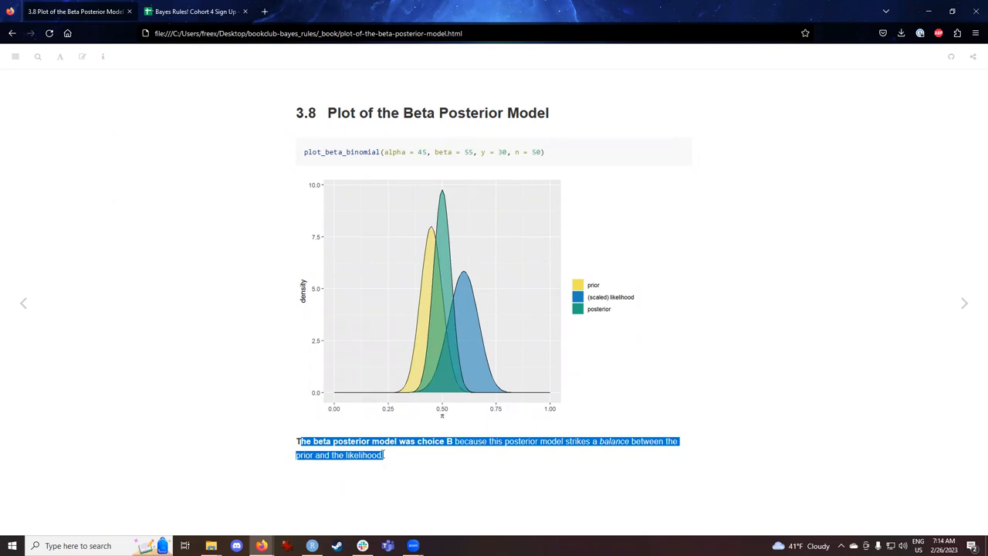
click(500, 441)
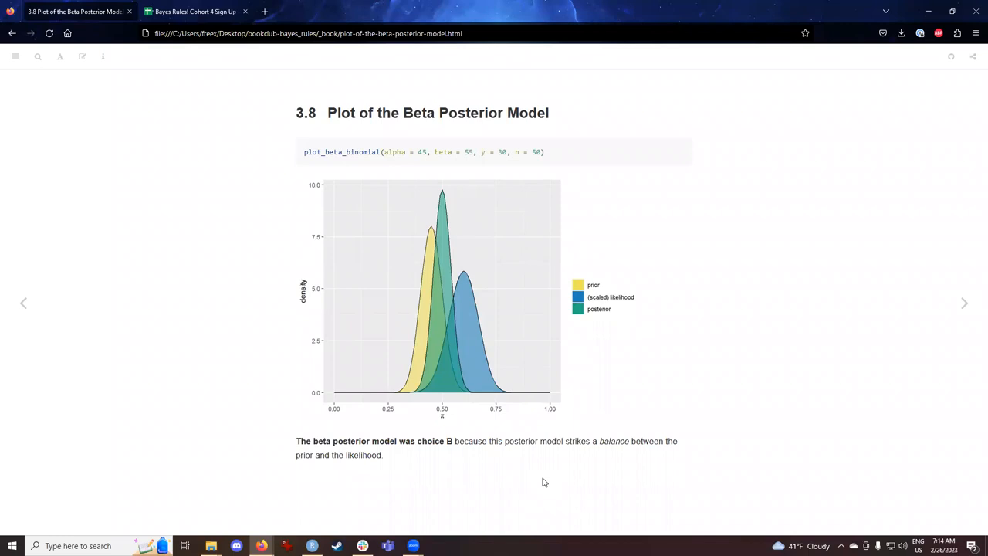
mouse_move(855, 333)
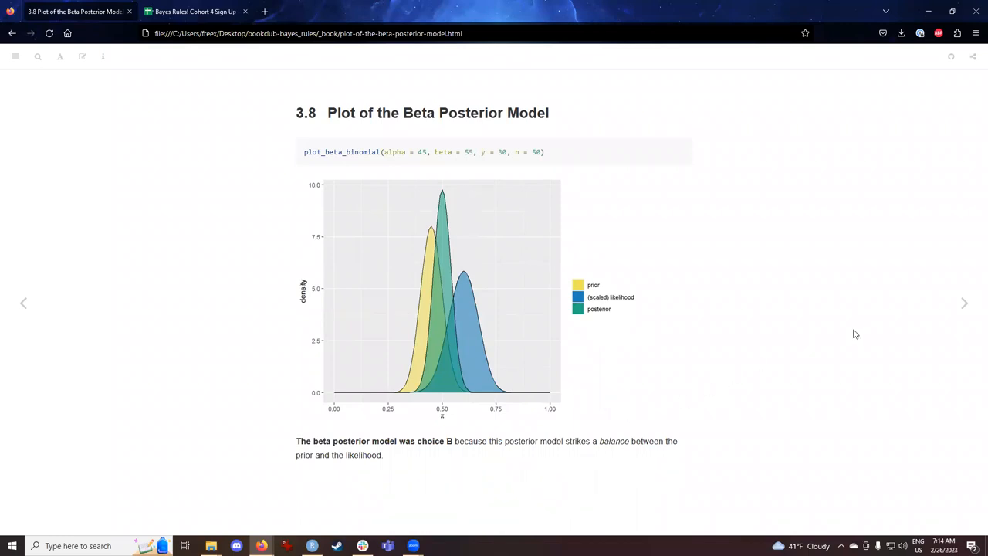
mouse_move(963, 303)
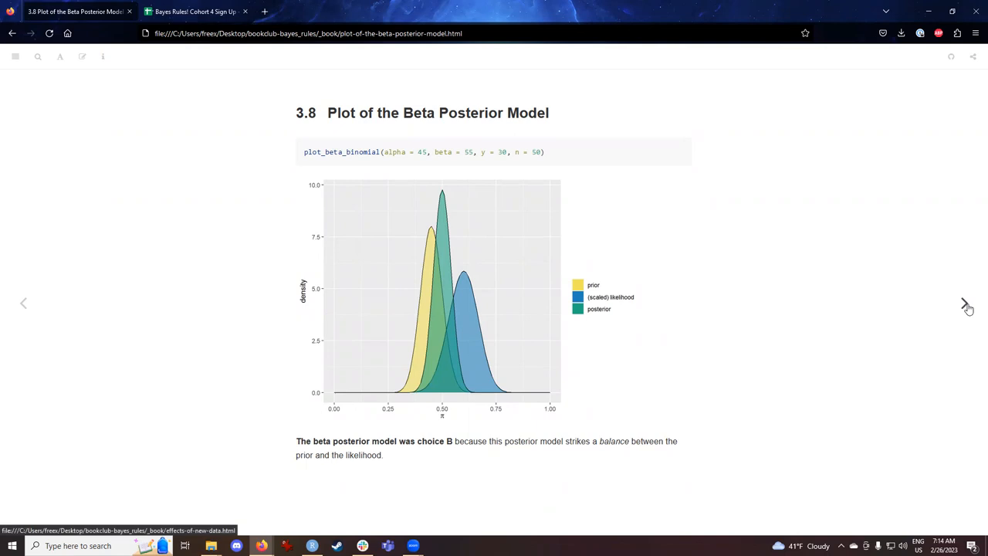
click(963, 303)
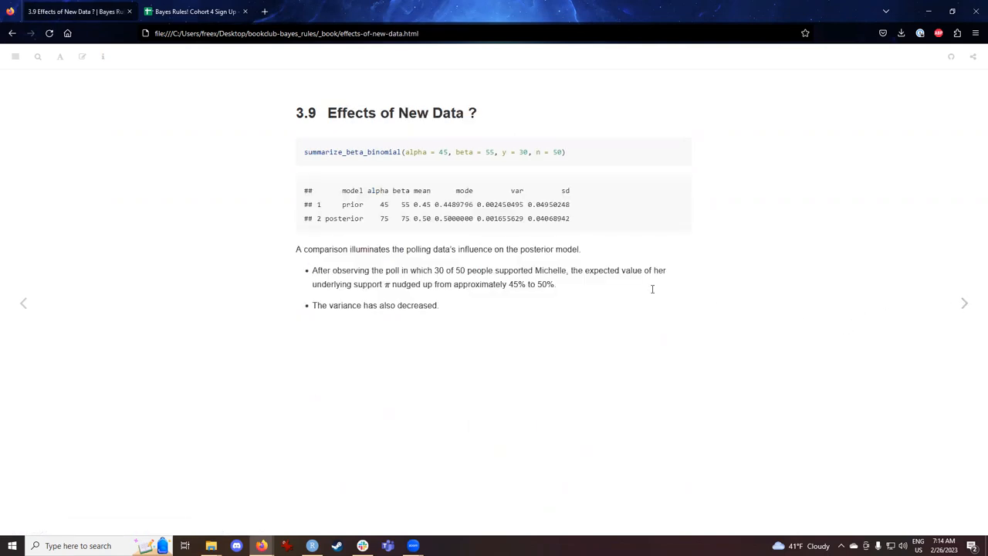
Step: Highlight summarize_beta_binomial and the prior and posterior variance values, then return to section 3.8
double_click(352, 151)
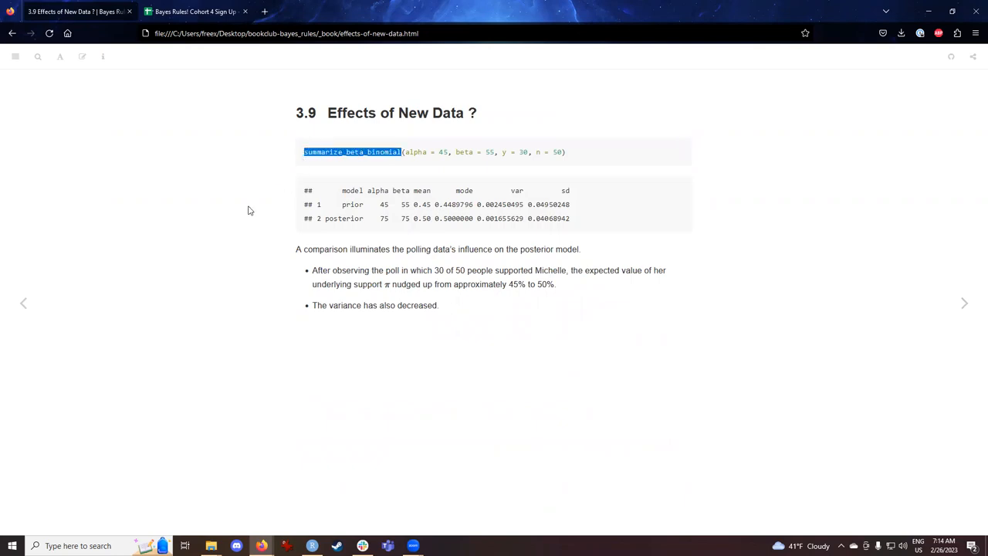
mouse_move(247, 216)
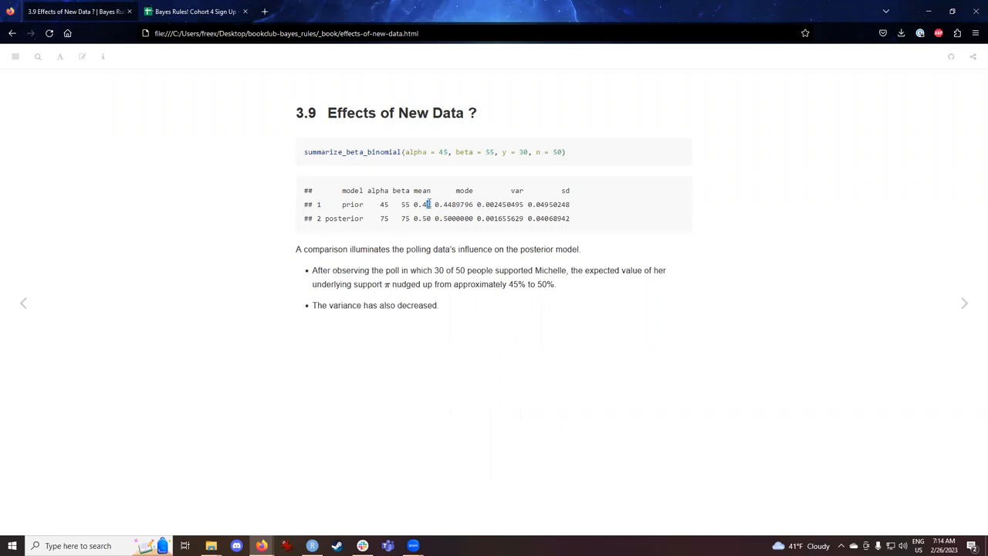
double_click(421, 203)
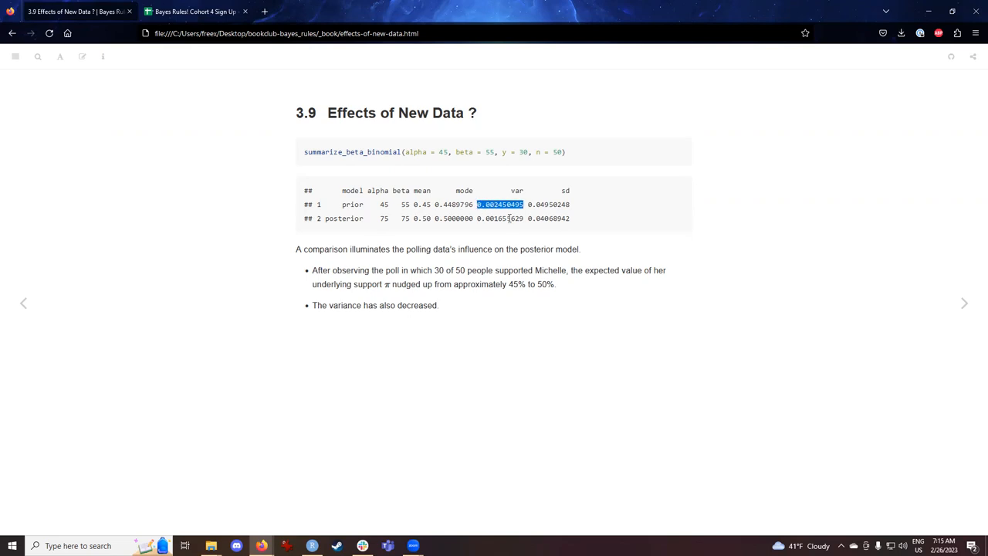
double_click(500, 220)
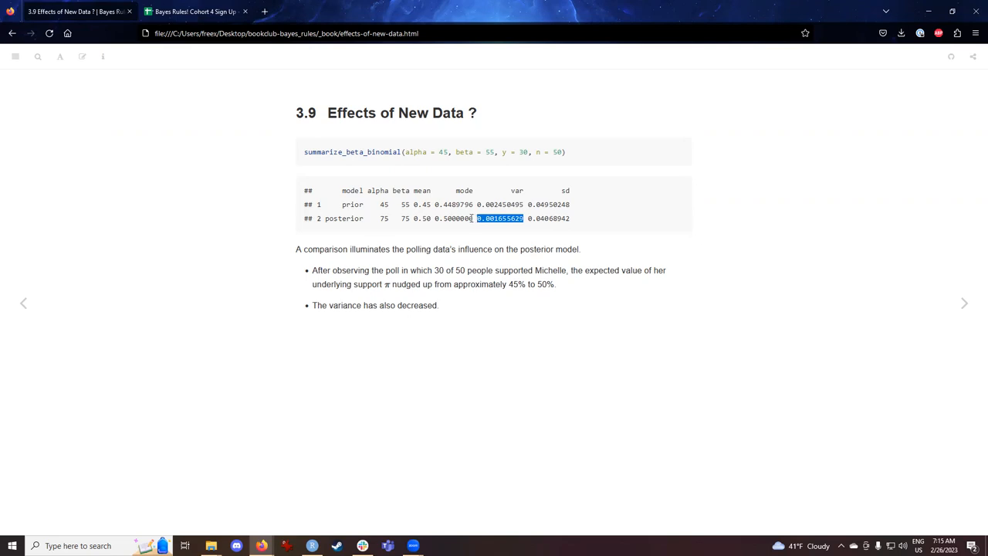
mouse_move(24, 302)
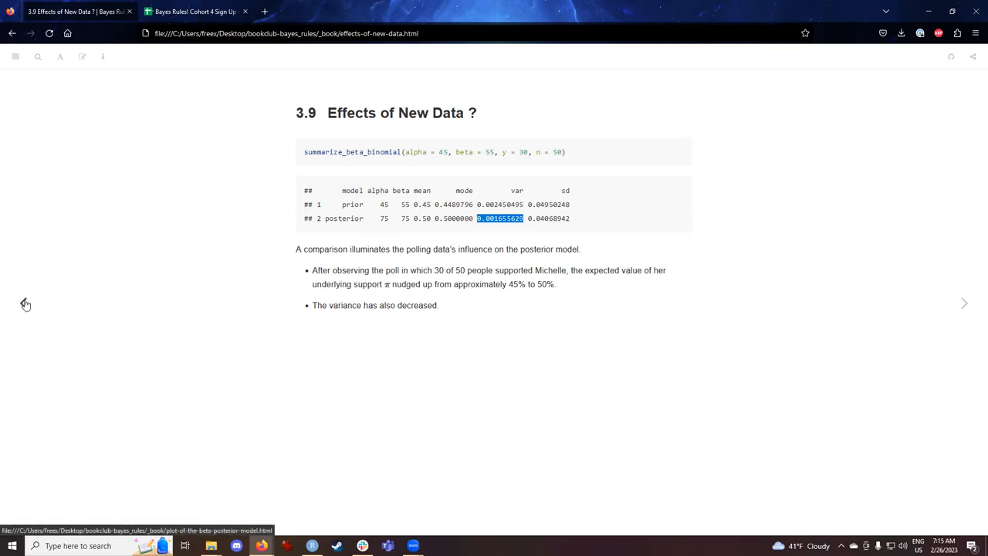
click(23, 303)
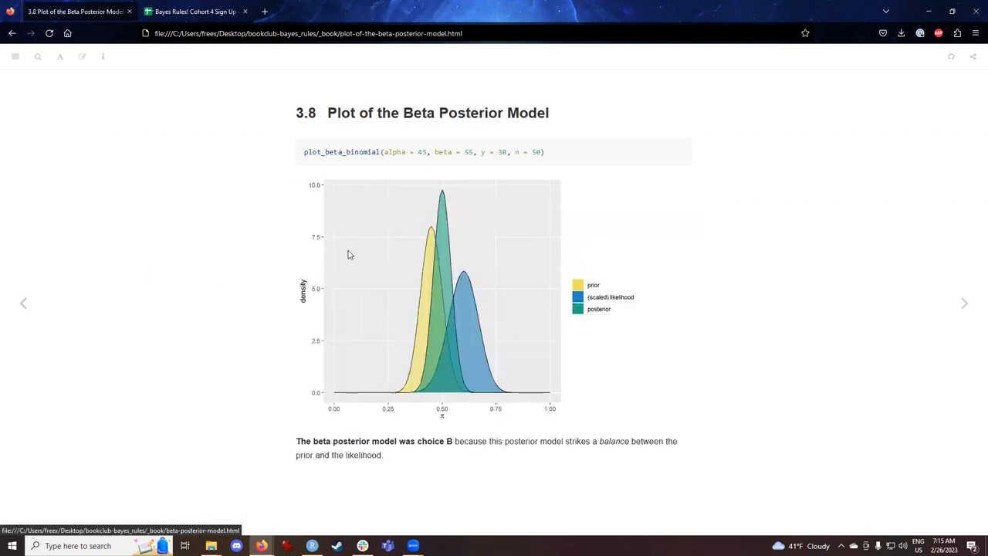
mouse_move(423, 317)
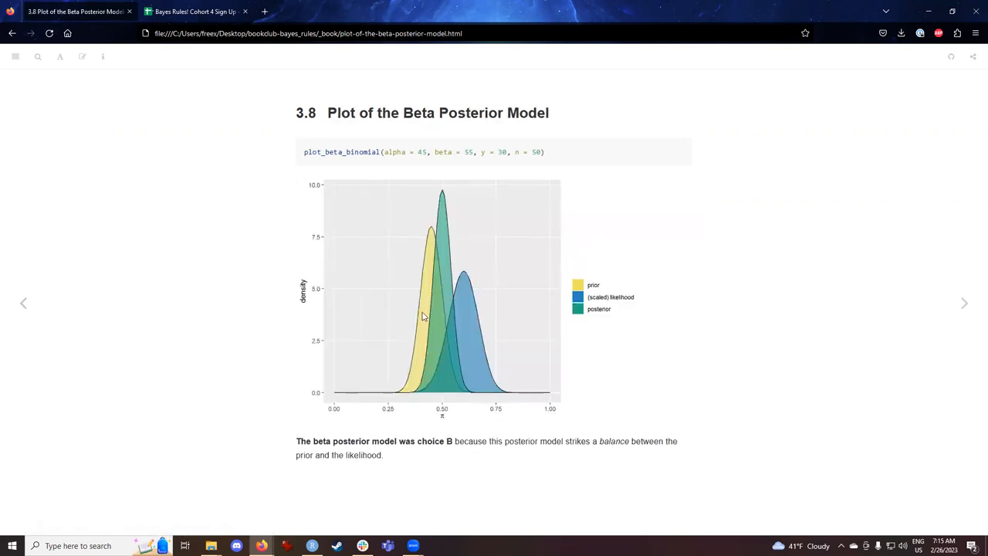
mouse_move(447, 255)
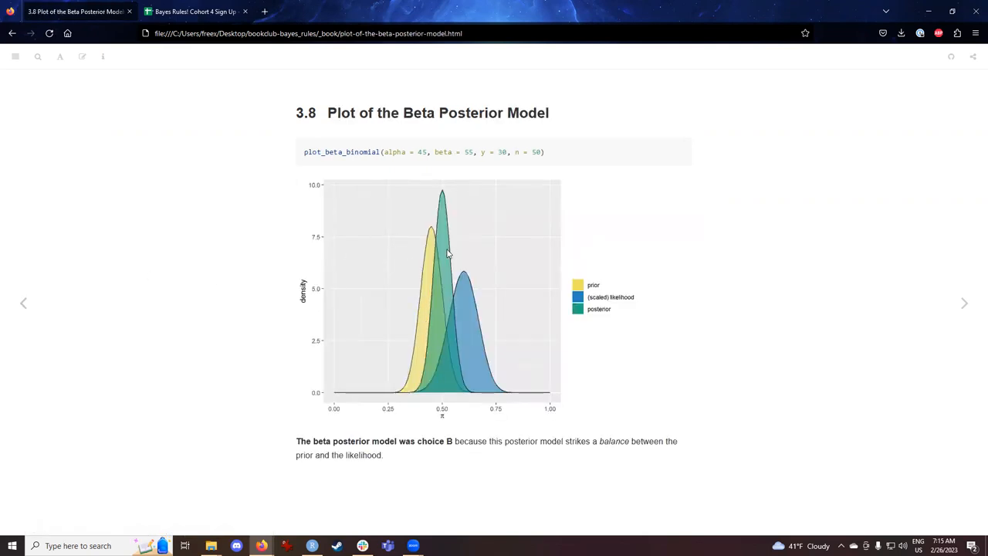
mouse_move(415, 288)
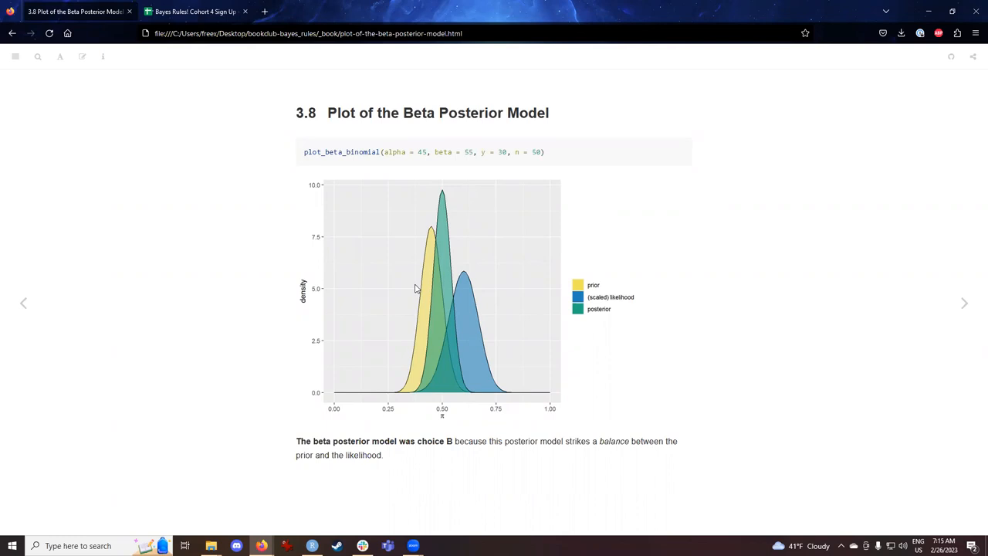
mouse_move(426, 296)
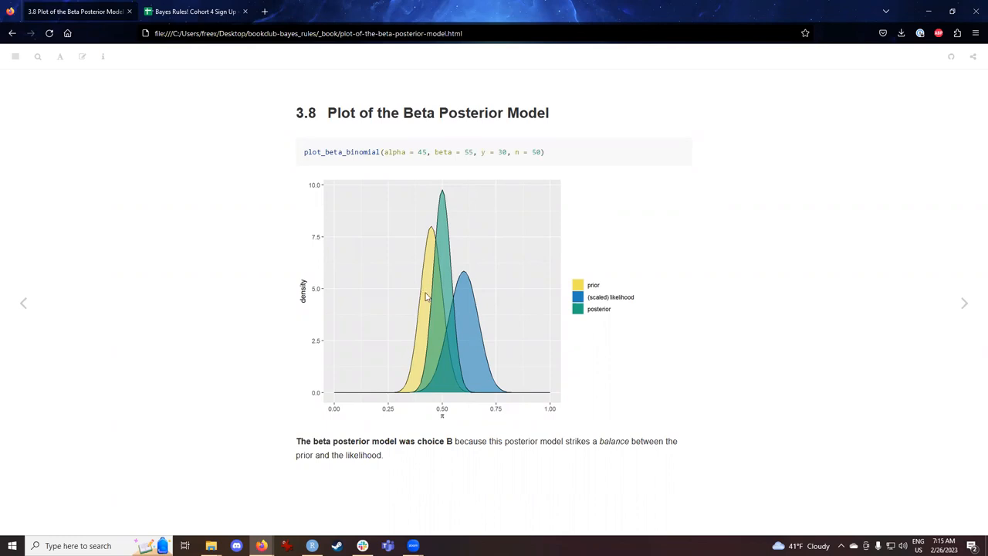
mouse_move(451, 285)
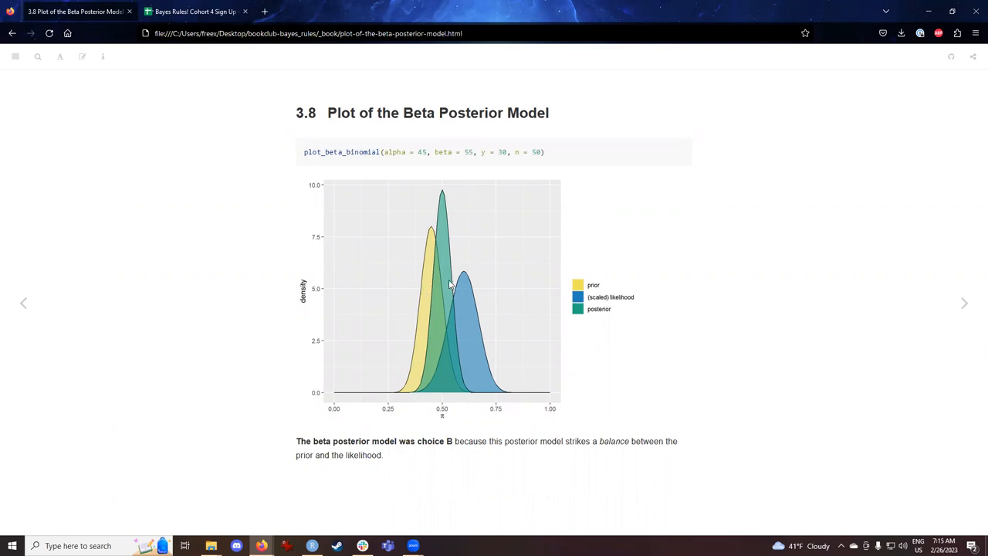
mouse_move(669, 386)
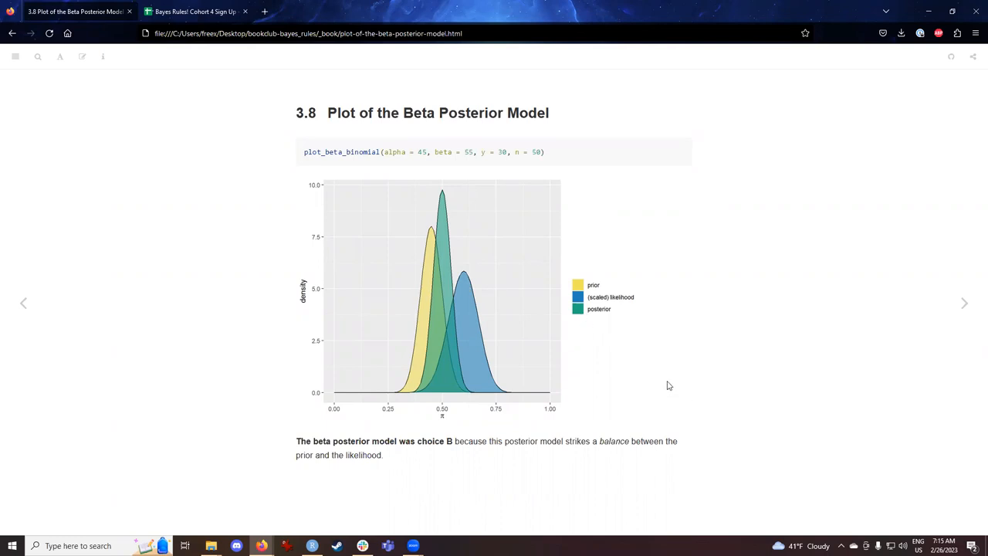
mouse_move(638, 380)
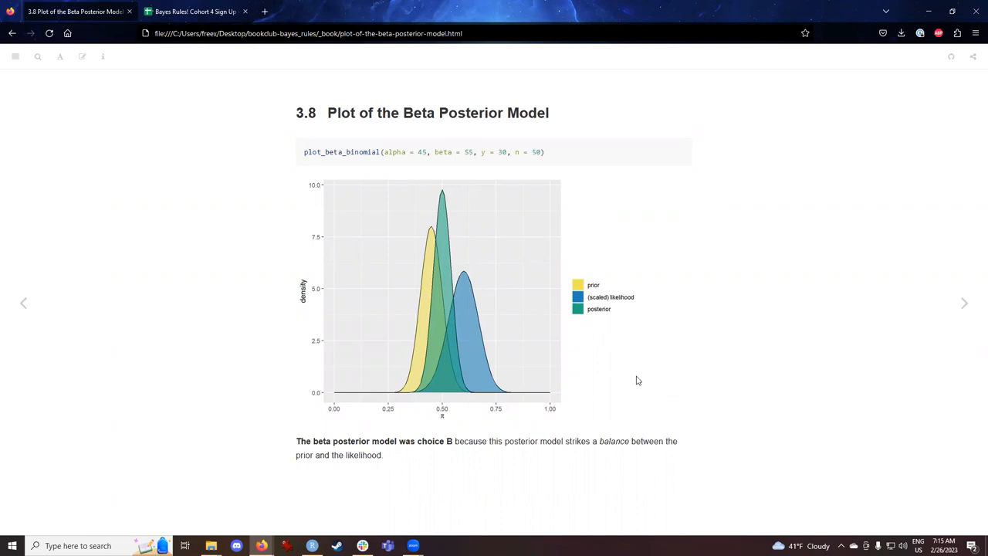
mouse_move(963, 303)
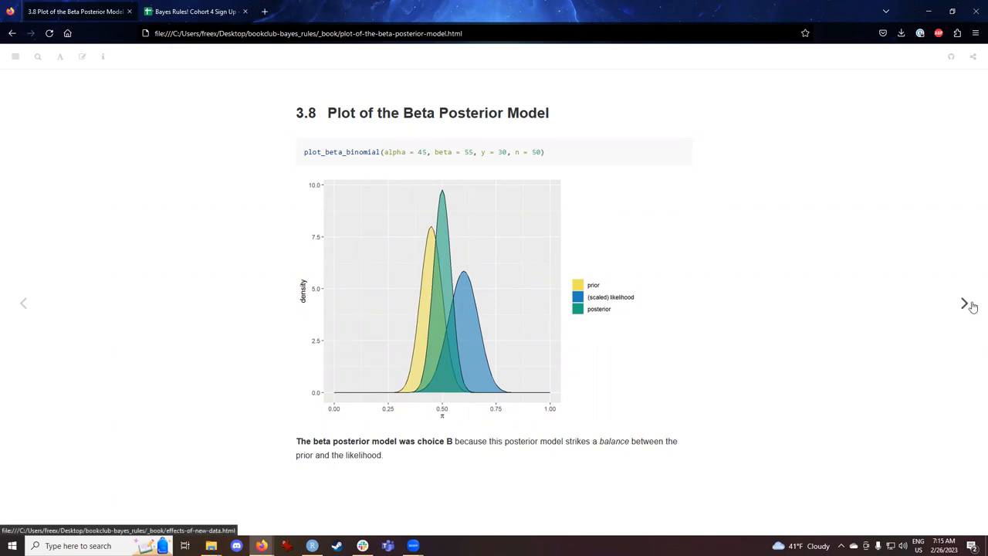
Step: Advance through section 3.9 to section 3.10, Simulating the Beta-Binomial
click(963, 303)
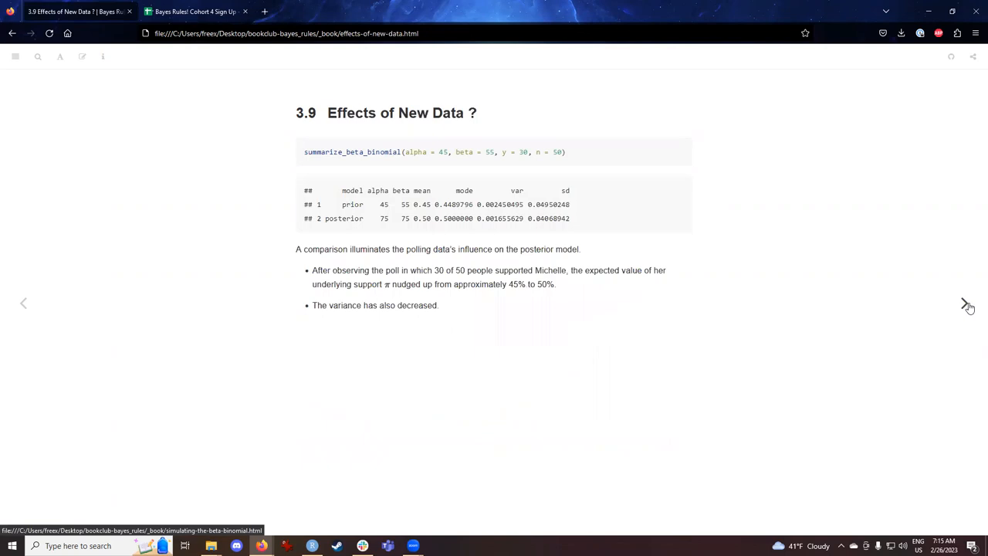
click(966, 302)
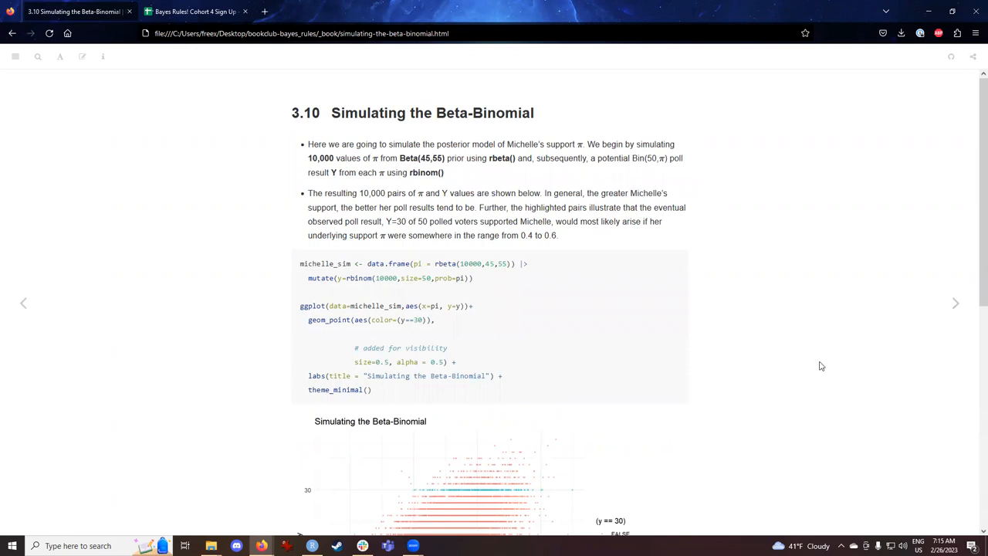
mouse_move(818, 366)
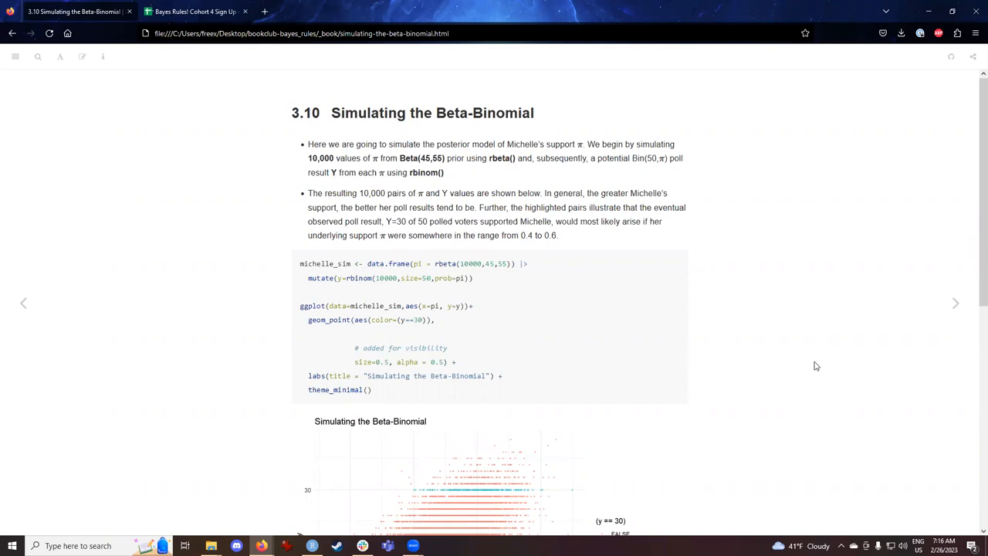
mouse_move(442, 237)
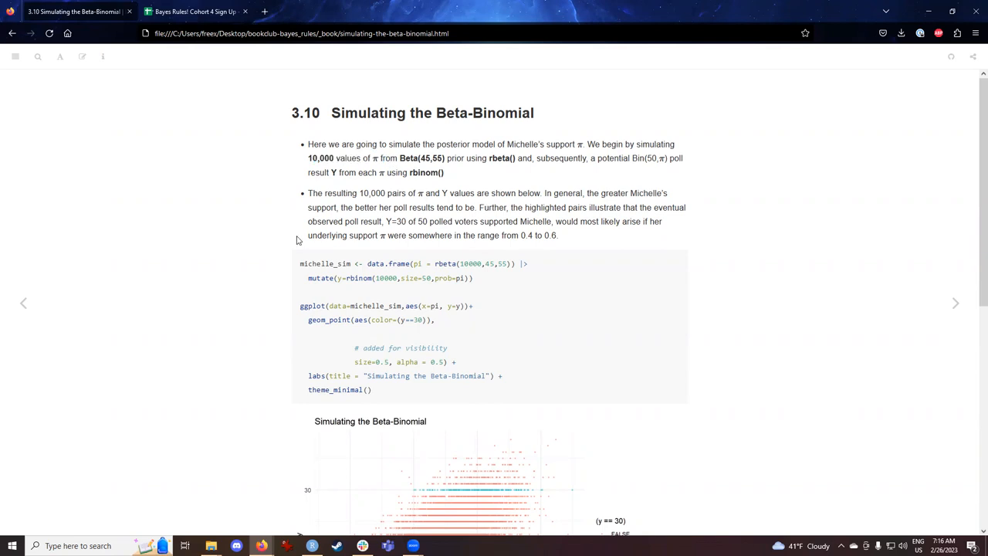
mouse_move(435, 184)
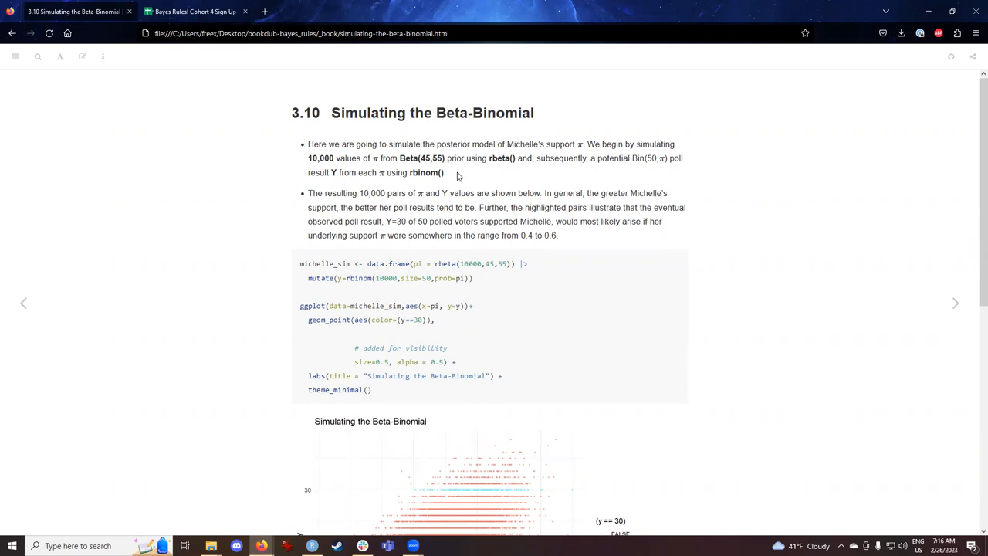
double_click(501, 158)
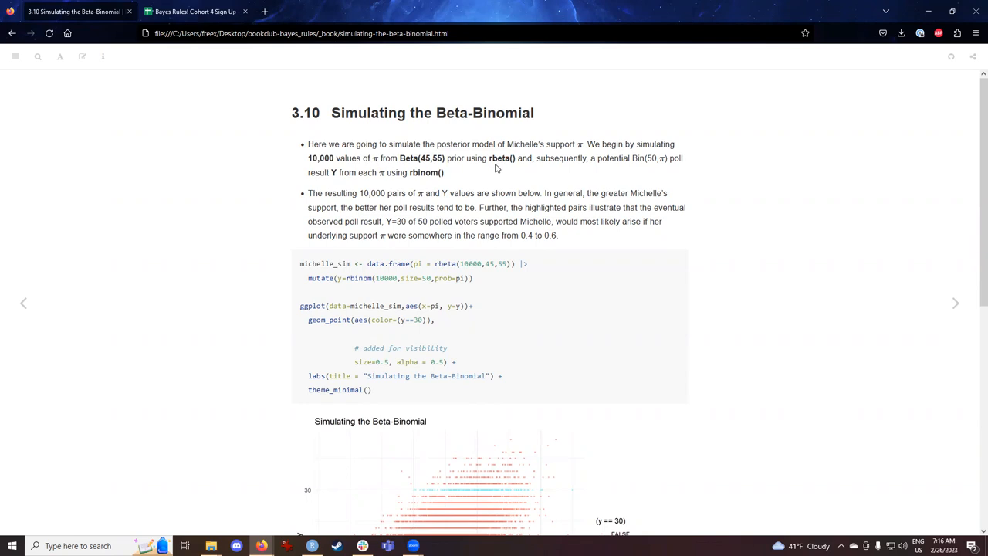
mouse_move(518, 173)
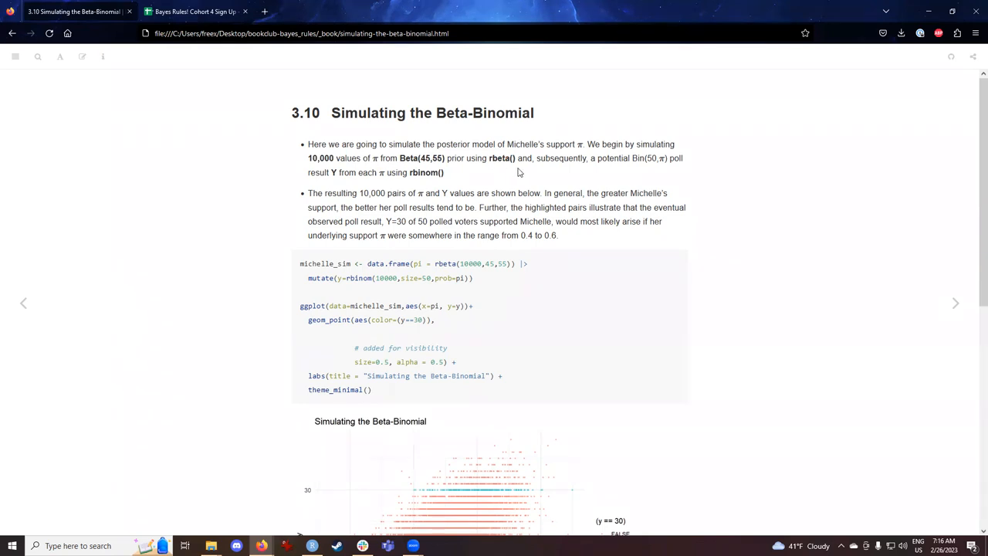
mouse_move(591, 161)
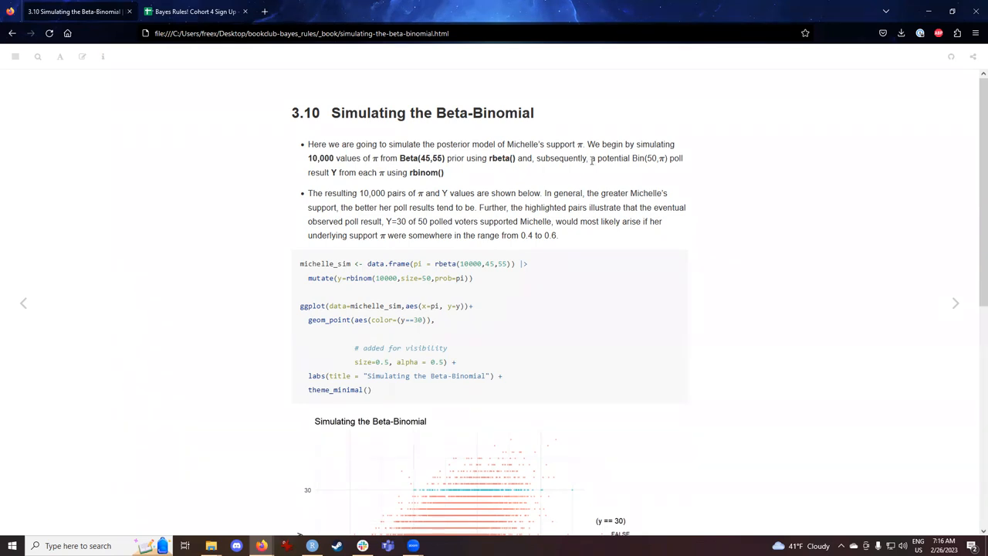
drag(589, 157, 383, 173)
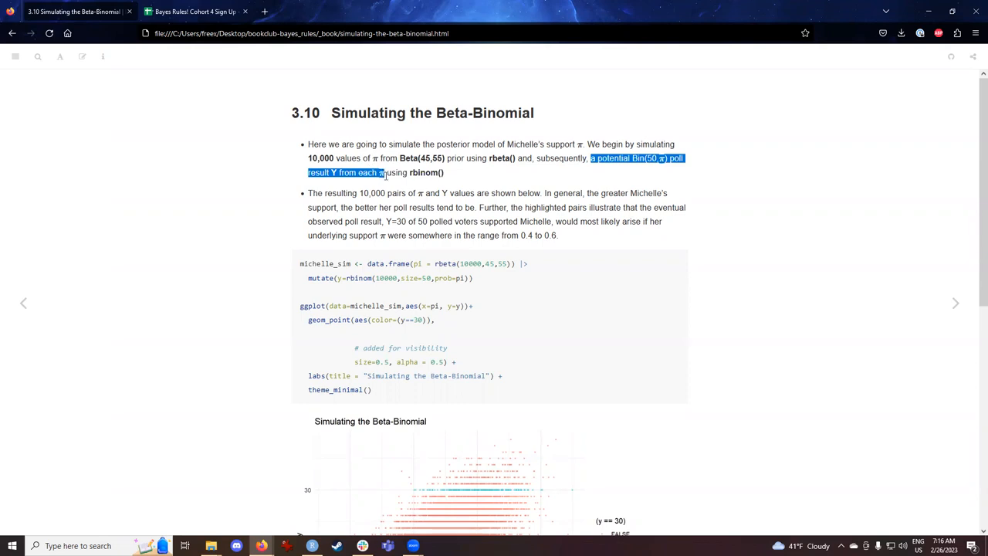
click(386, 173)
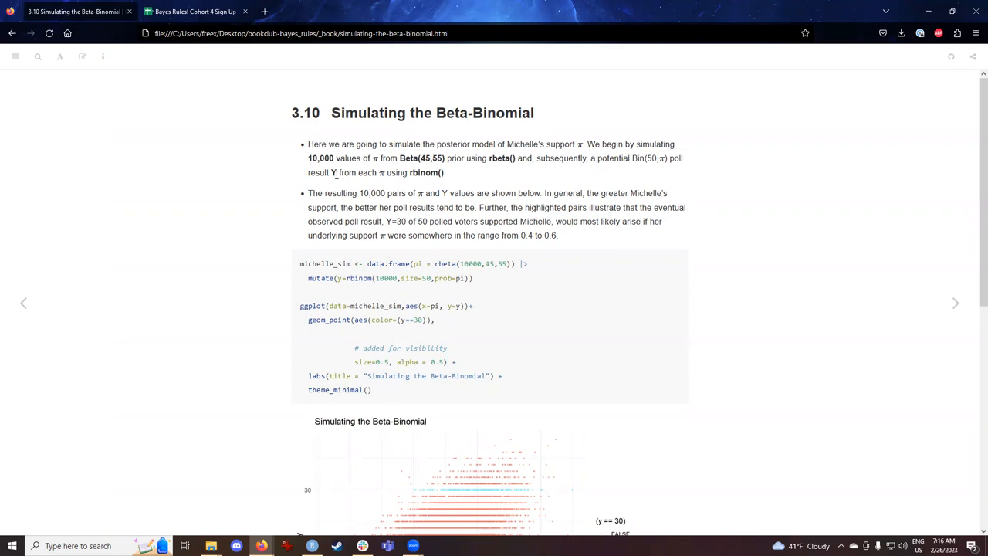
mouse_move(381, 173)
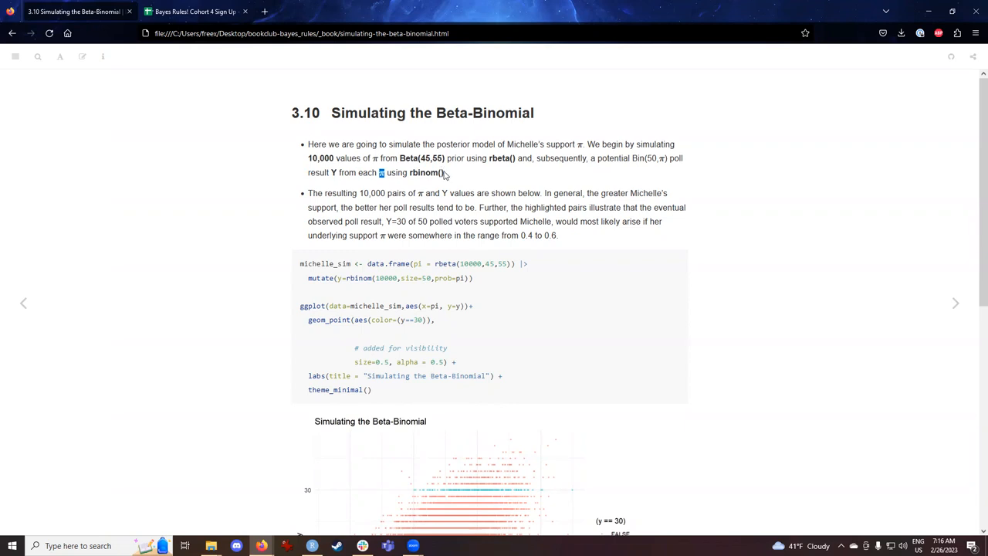
mouse_move(445, 173)
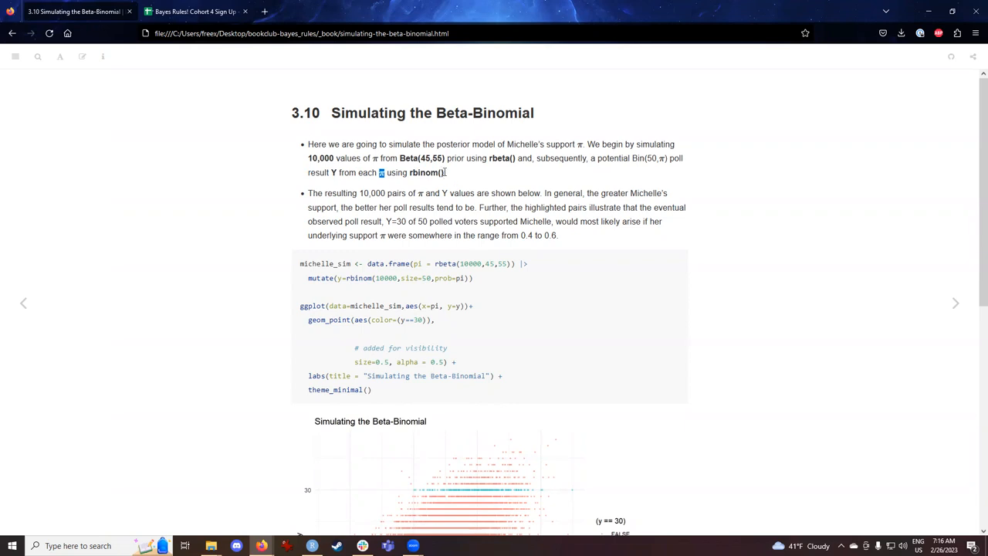
double_click(429, 173)
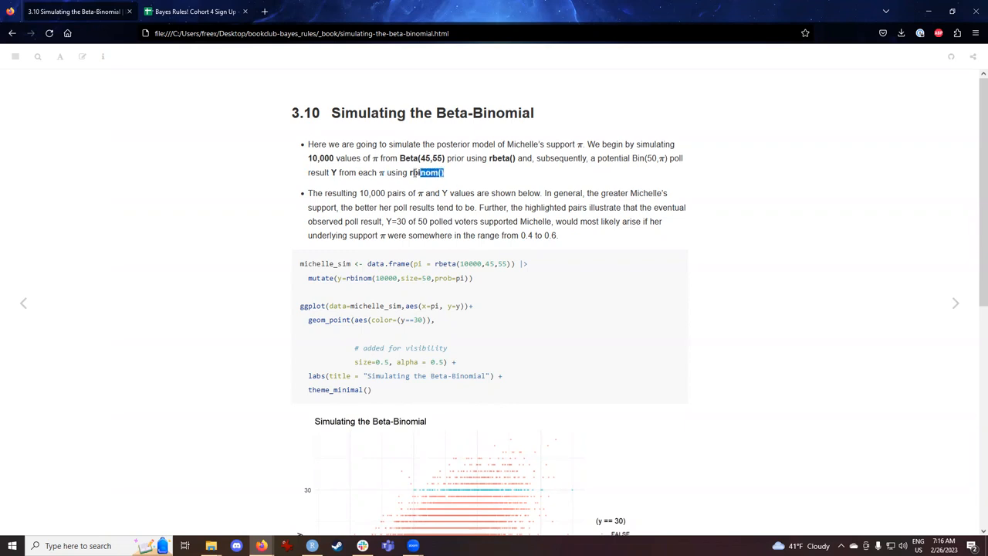
double_click(424, 173)
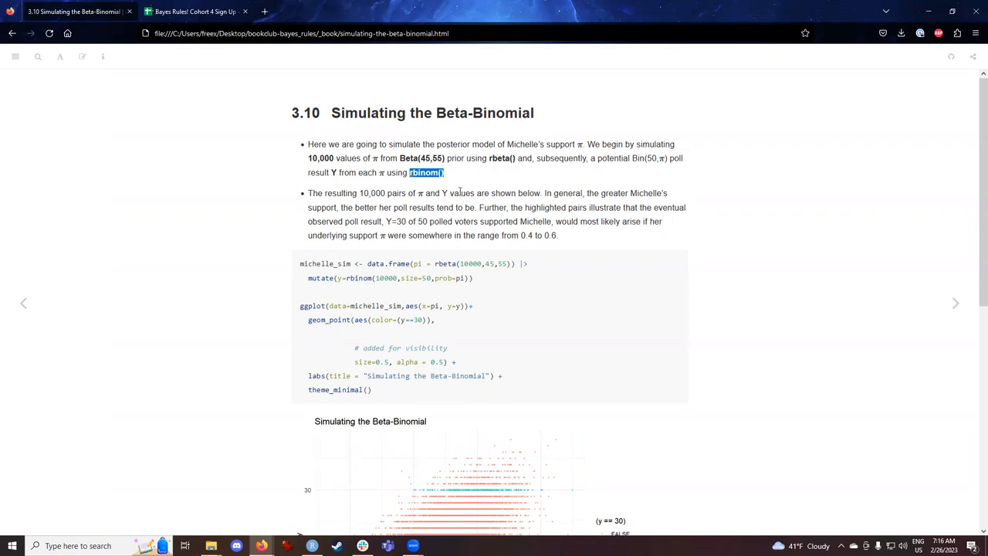
click(175, 244)
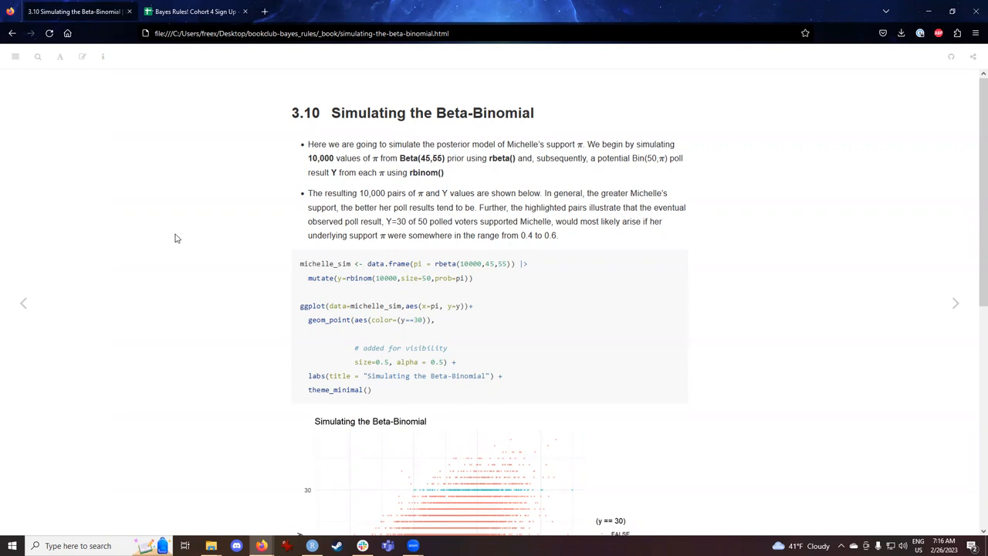
Step: Scroll down to the Simulating the Beta-Binomial scatter plot with its y==30 legend
scroll(down, 3)
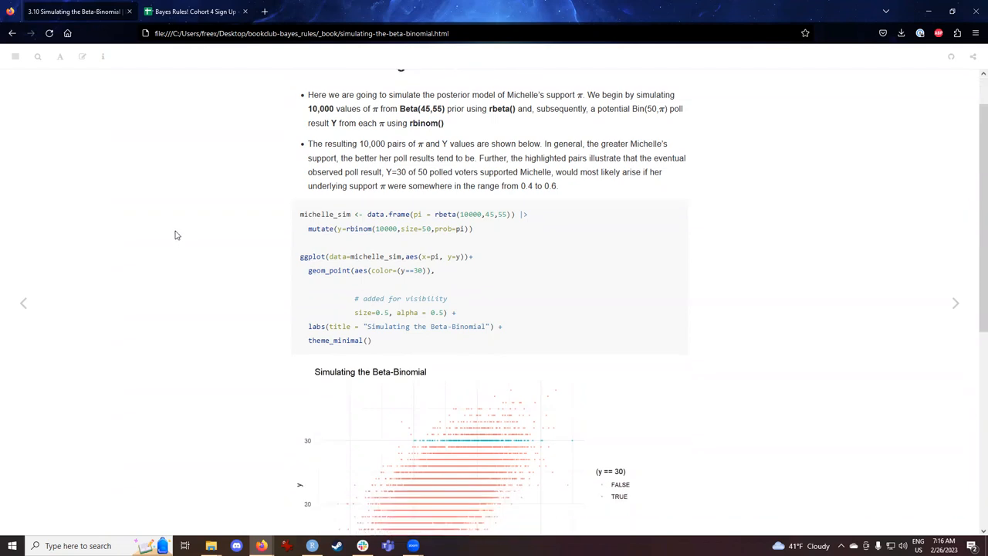
scroll(down, 3)
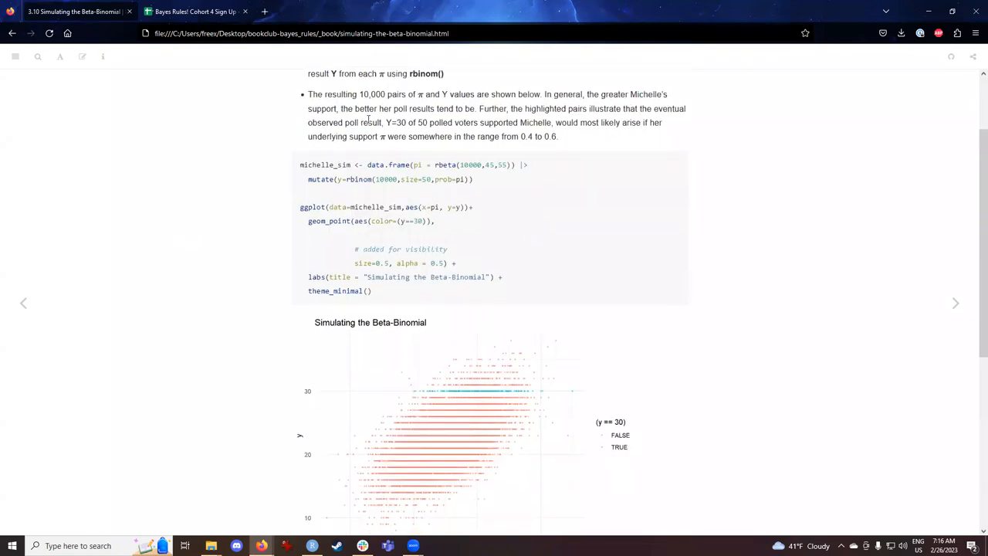
mouse_move(577, 105)
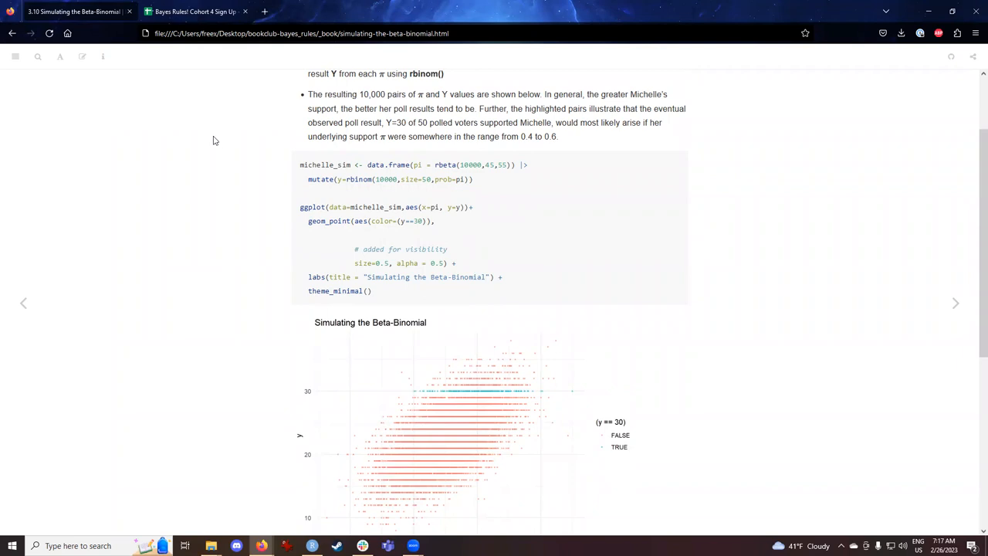
mouse_move(489, 399)
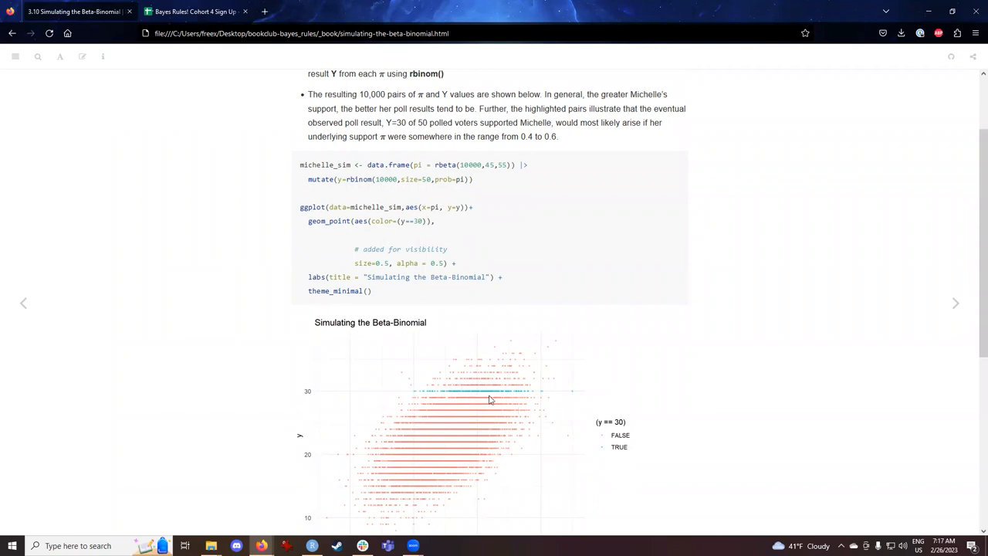
mouse_move(497, 400)
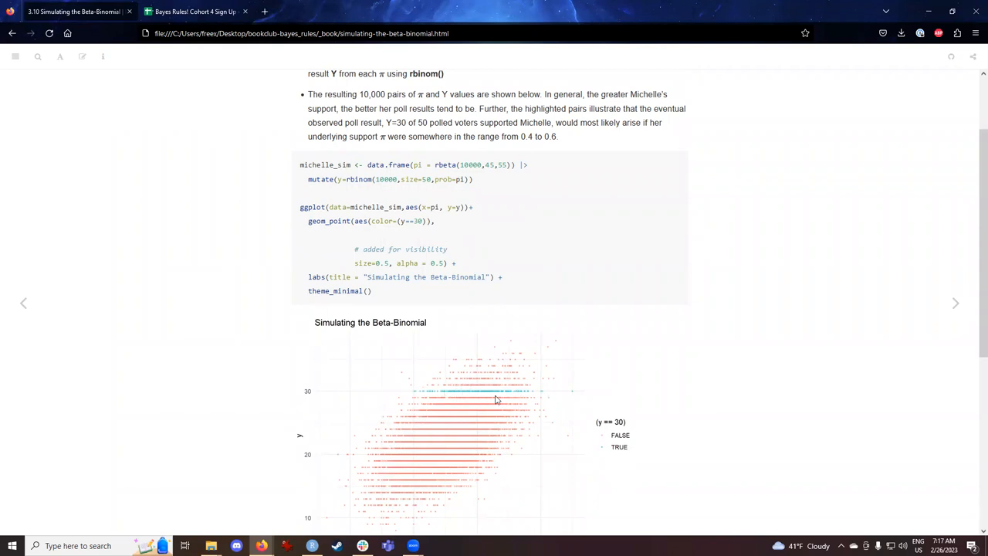
mouse_move(234, 366)
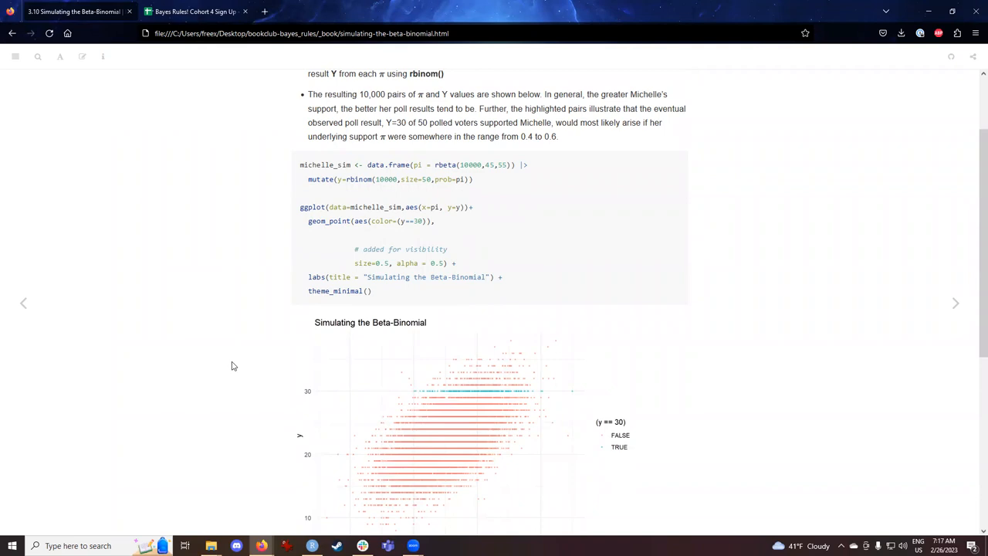
mouse_move(224, 367)
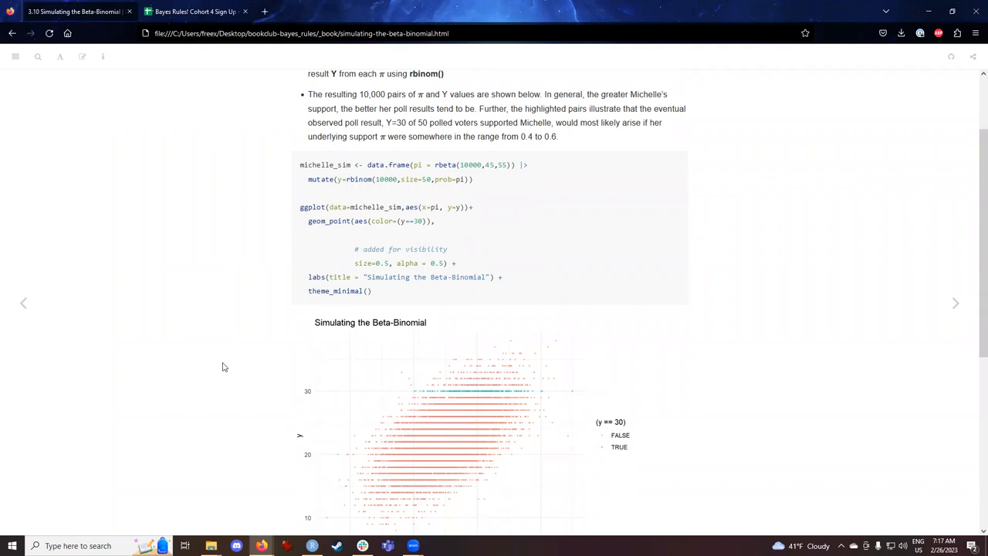
mouse_move(219, 371)
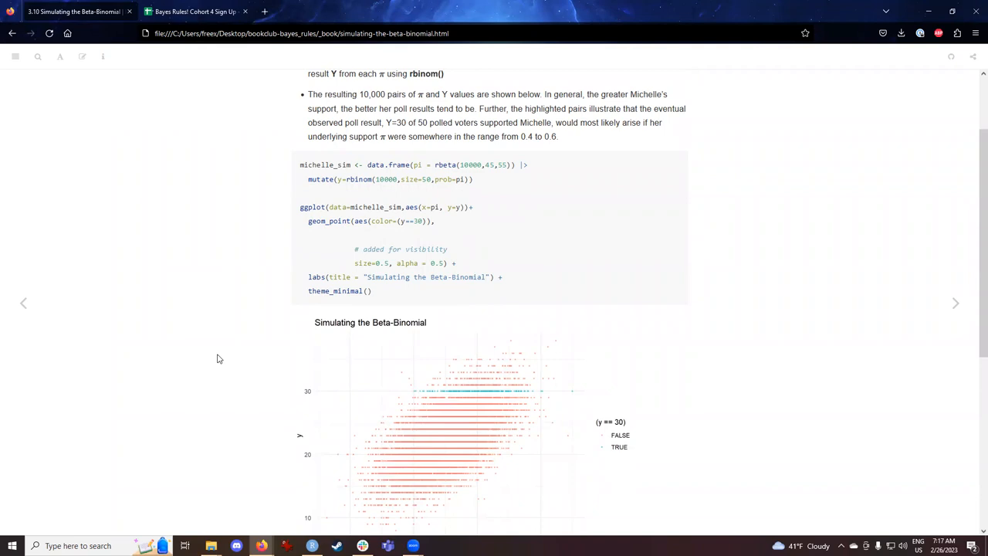
mouse_move(383, 189)
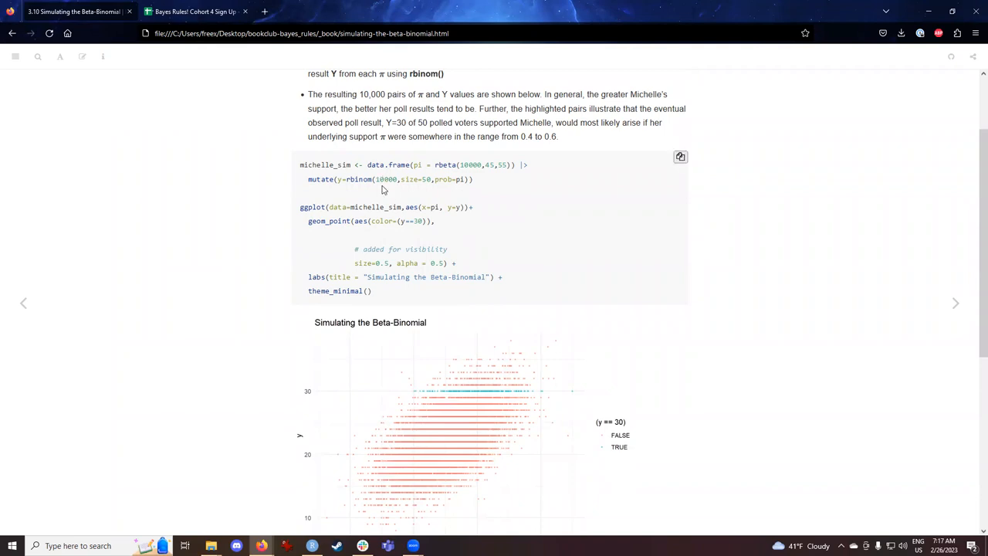
mouse_move(543, 134)
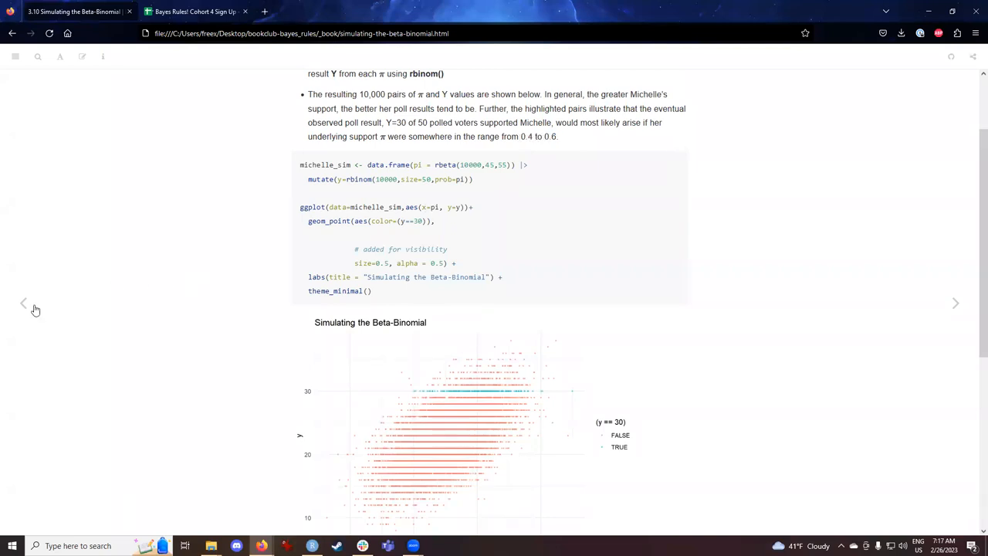
click(957, 303)
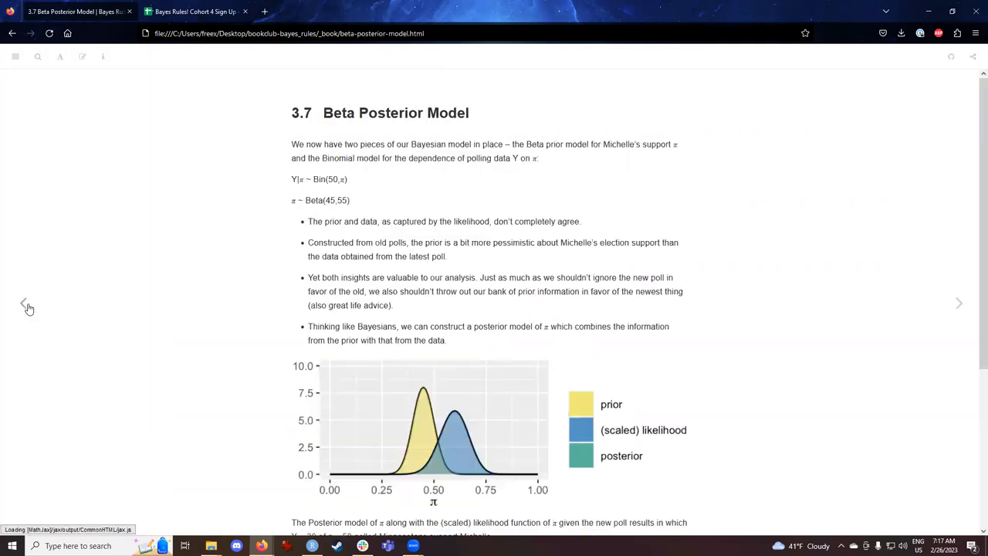
click(25, 303)
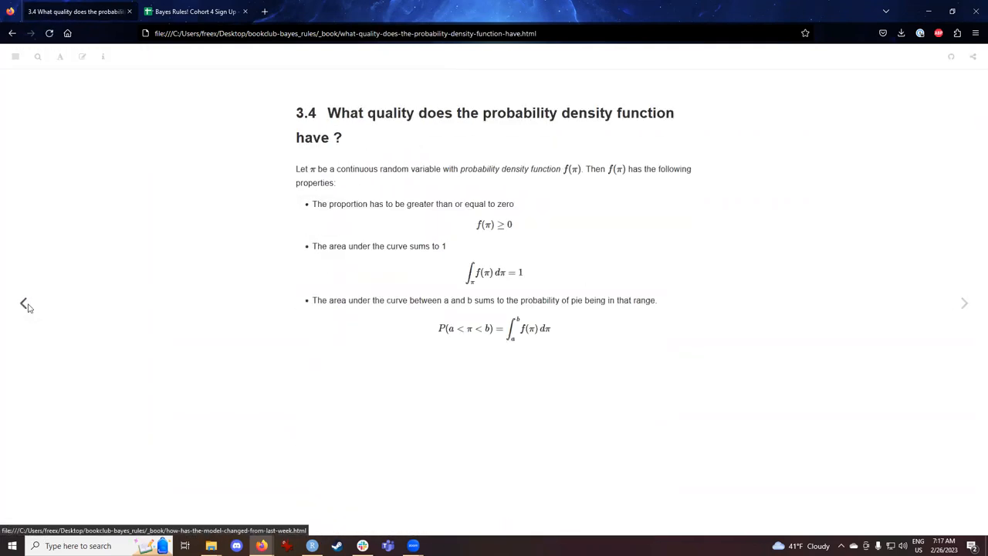
click(23, 303)
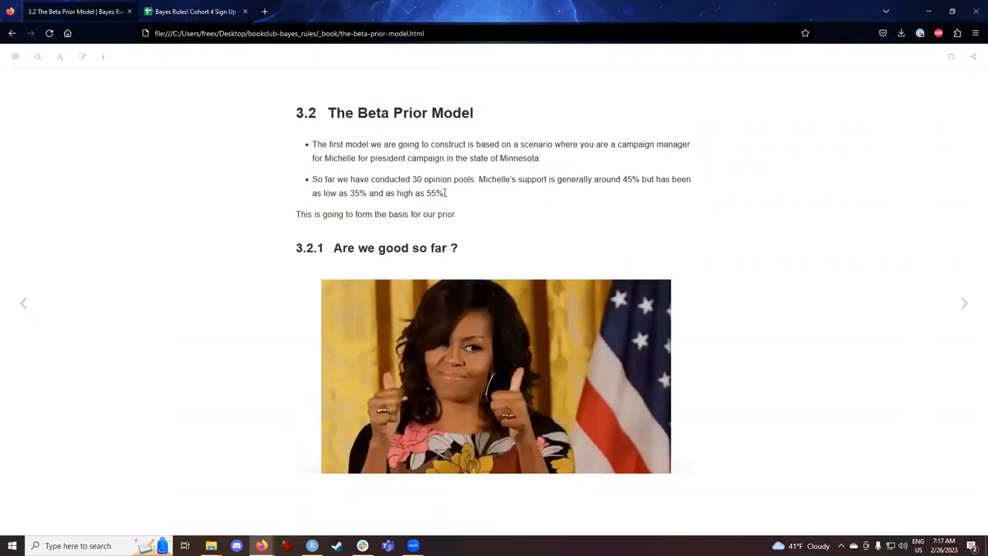
drag(323, 193, 445, 193)
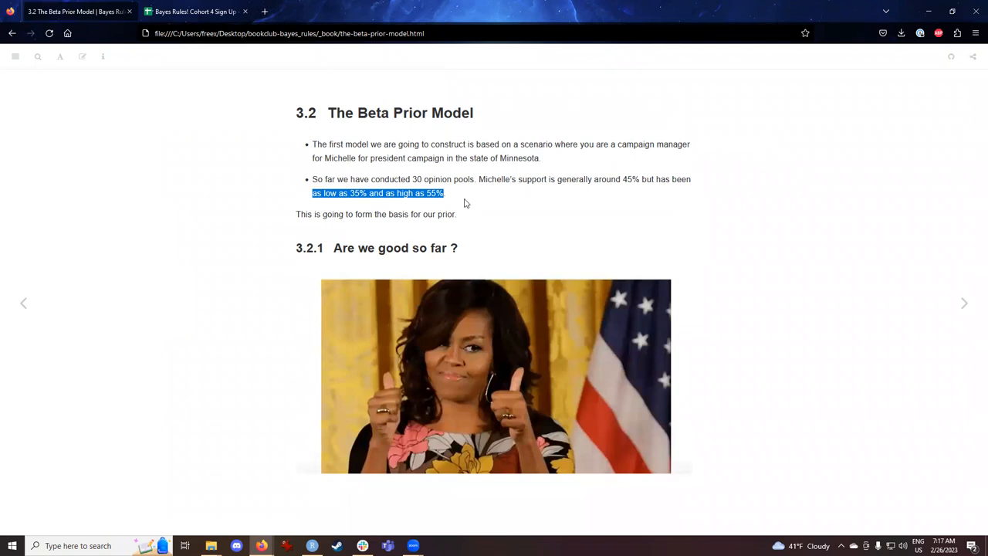
mouse_move(944, 308)
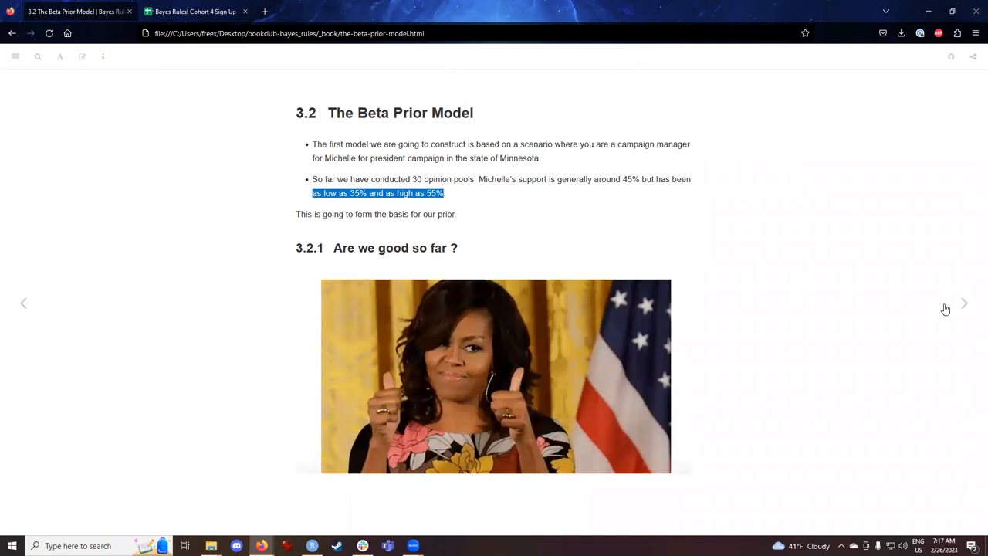
mouse_move(963, 303)
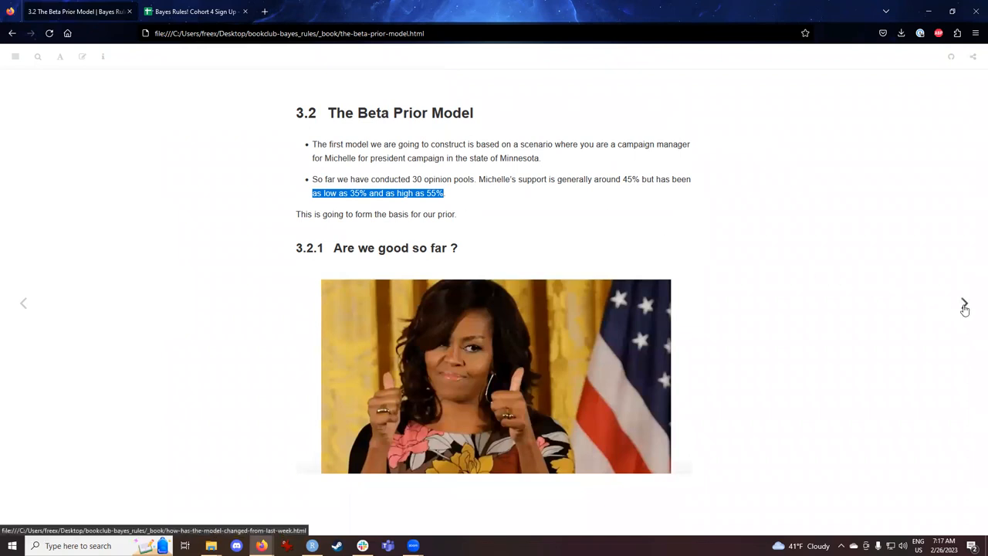
click(963, 302)
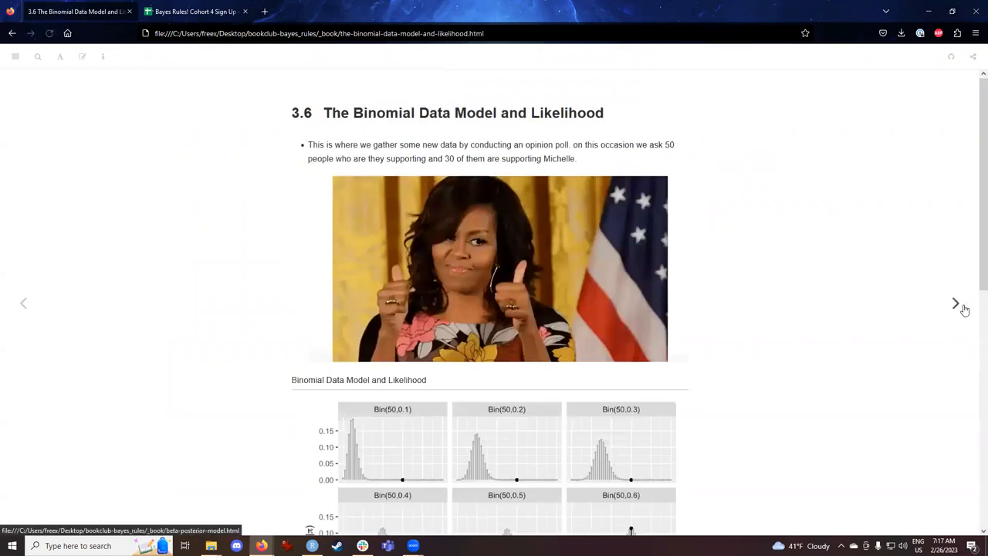
click(955, 302)
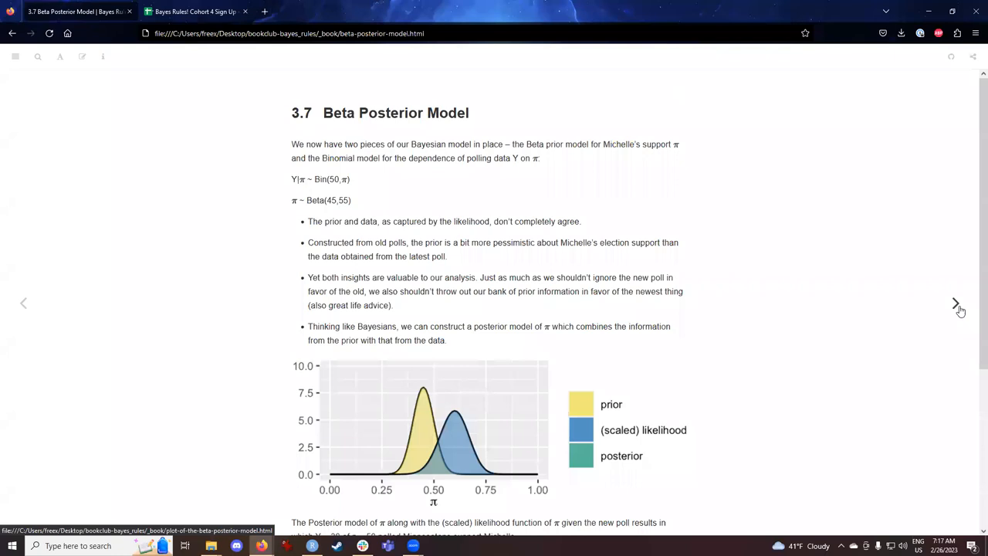
click(955, 303)
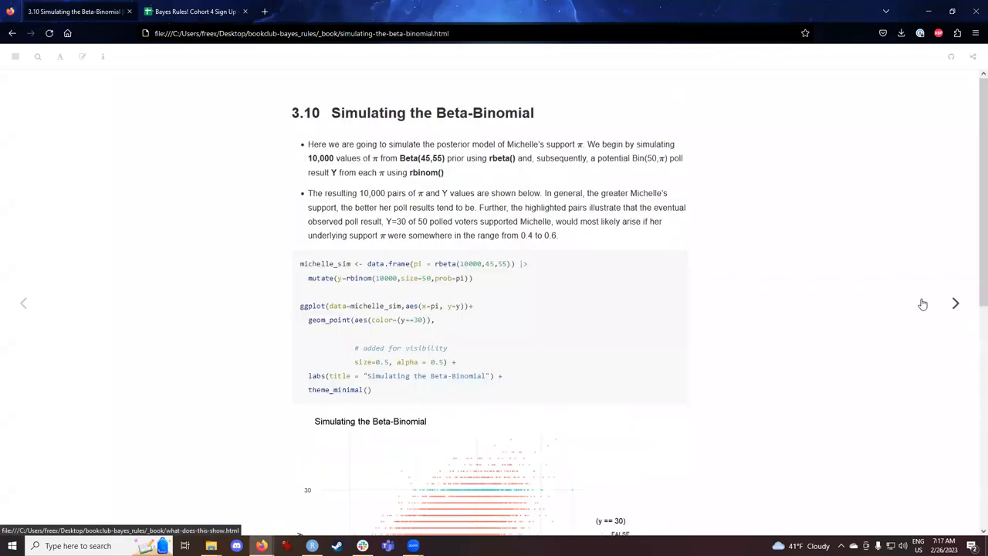
Step: Scroll section 3.10 past the scatter plot to the michelle_posterior filter code and its output
scroll(down, 3)
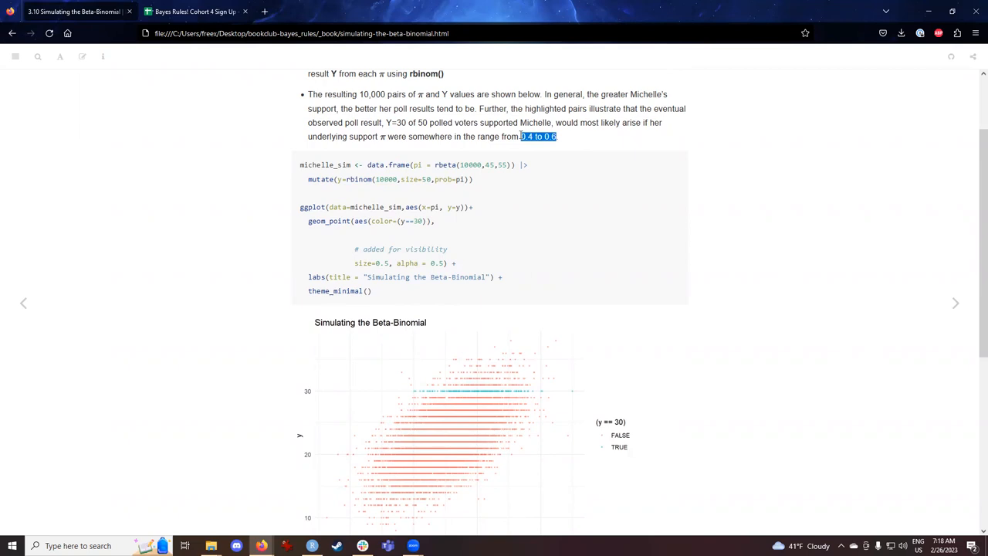
mouse_move(841, 285)
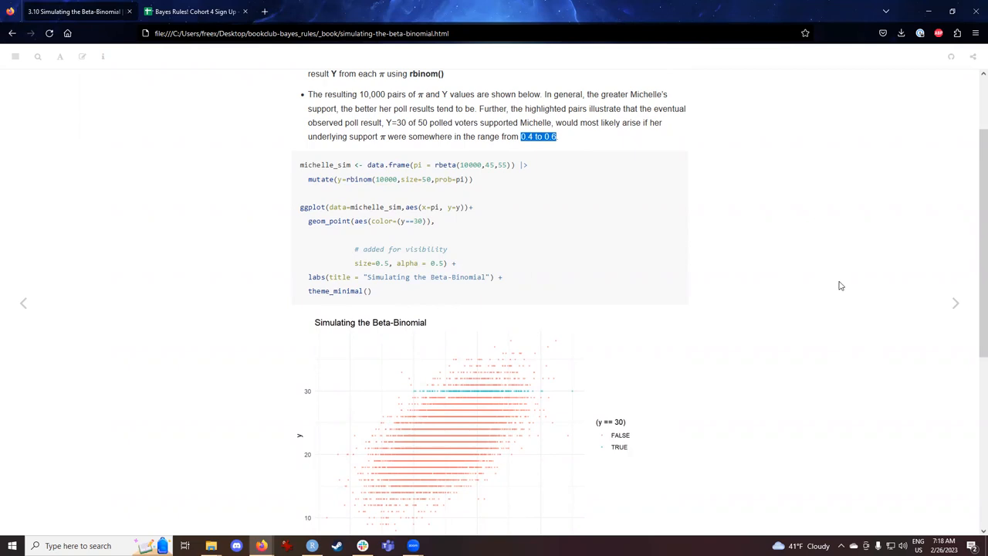
scroll(down, 3)
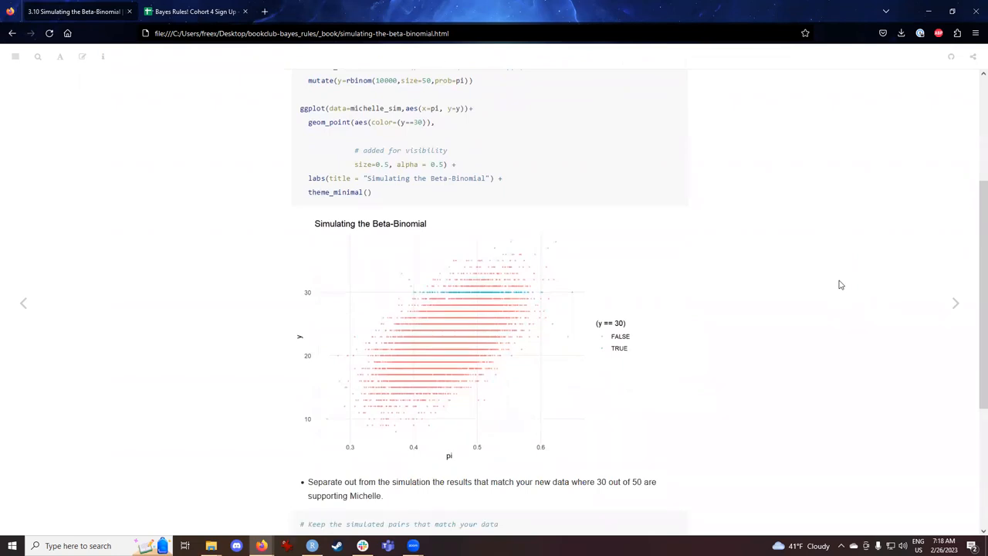
mouse_move(435, 327)
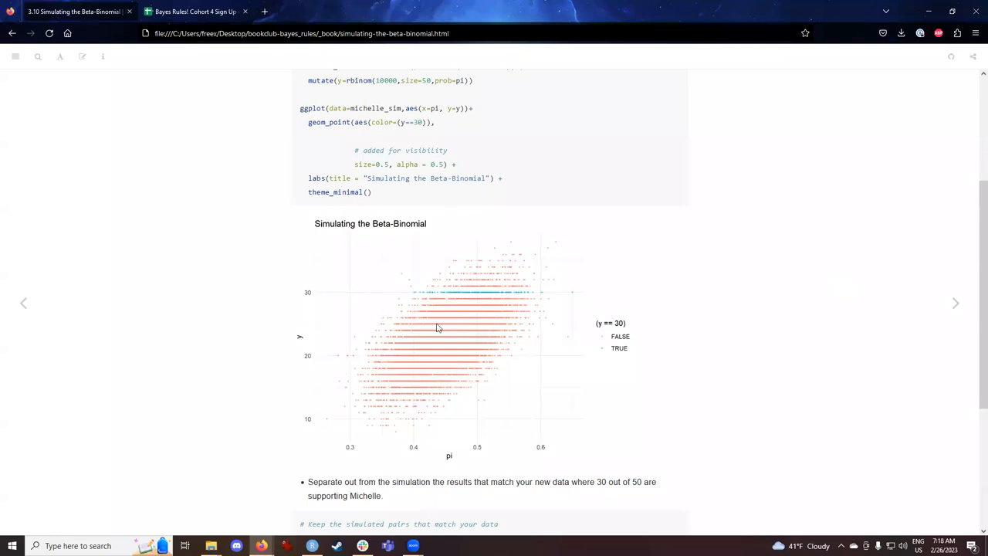
mouse_move(448, 333)
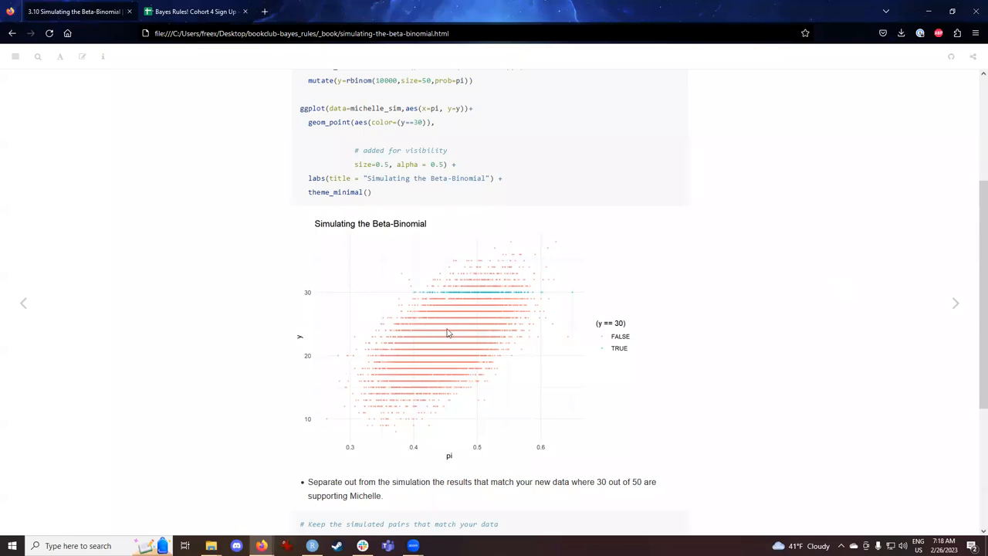
mouse_move(228, 352)
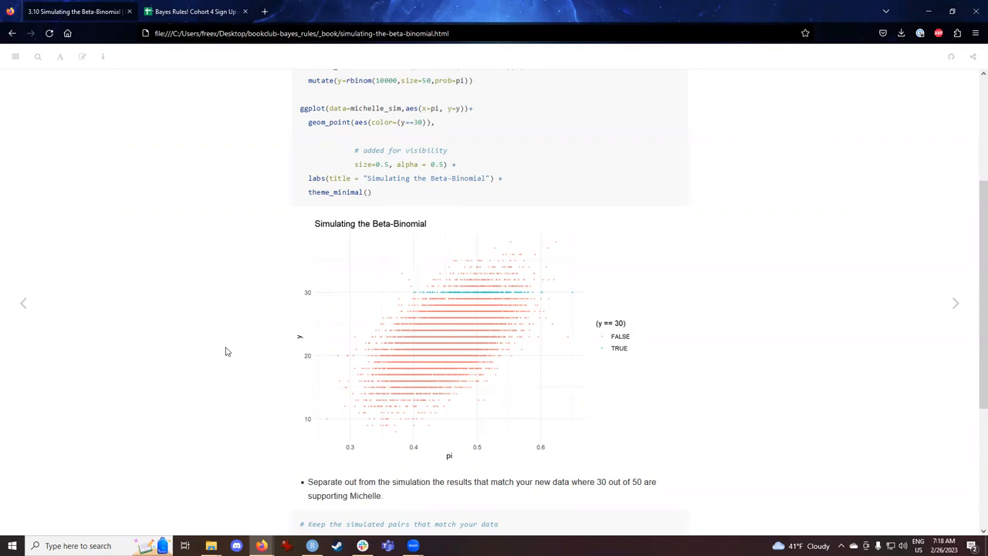
mouse_move(517, 299)
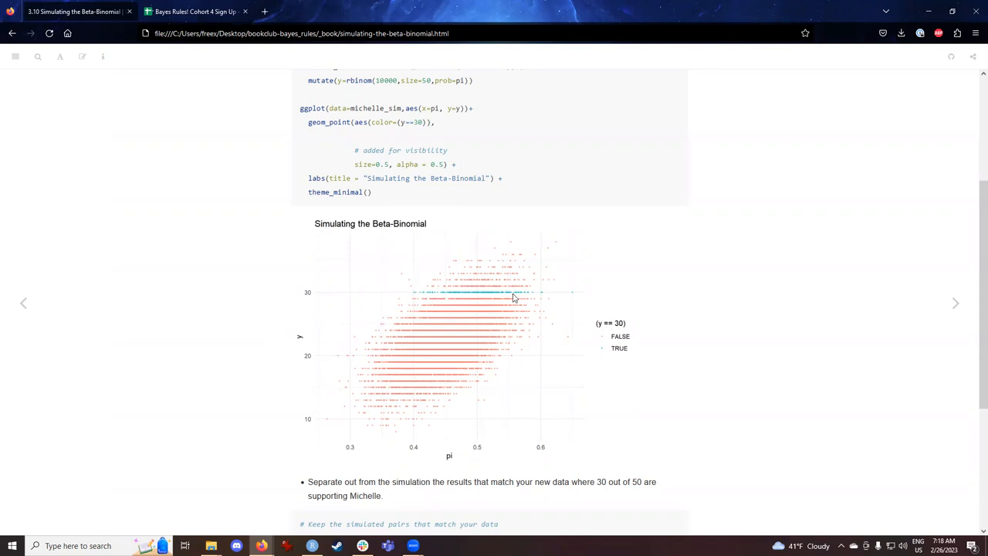
mouse_move(420, 318)
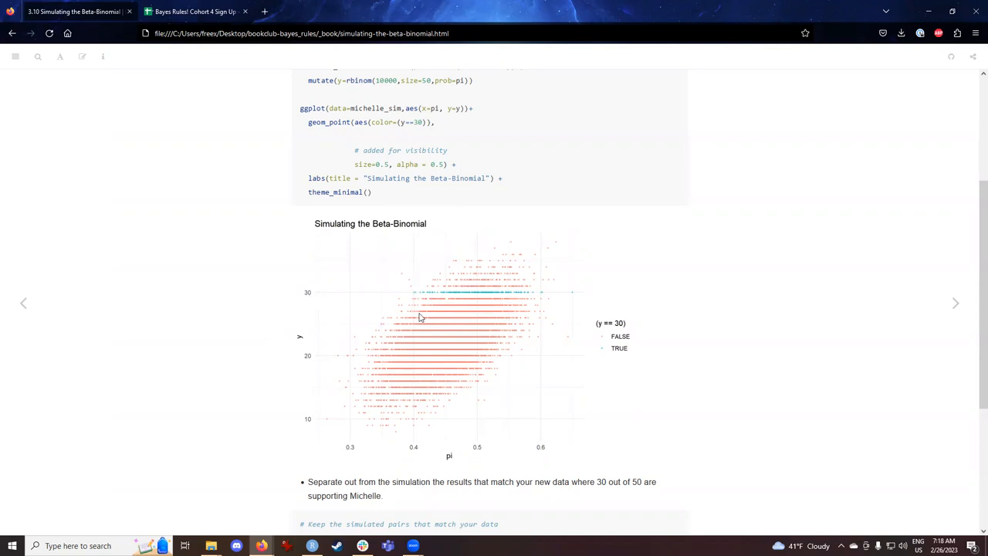
mouse_move(250, 349)
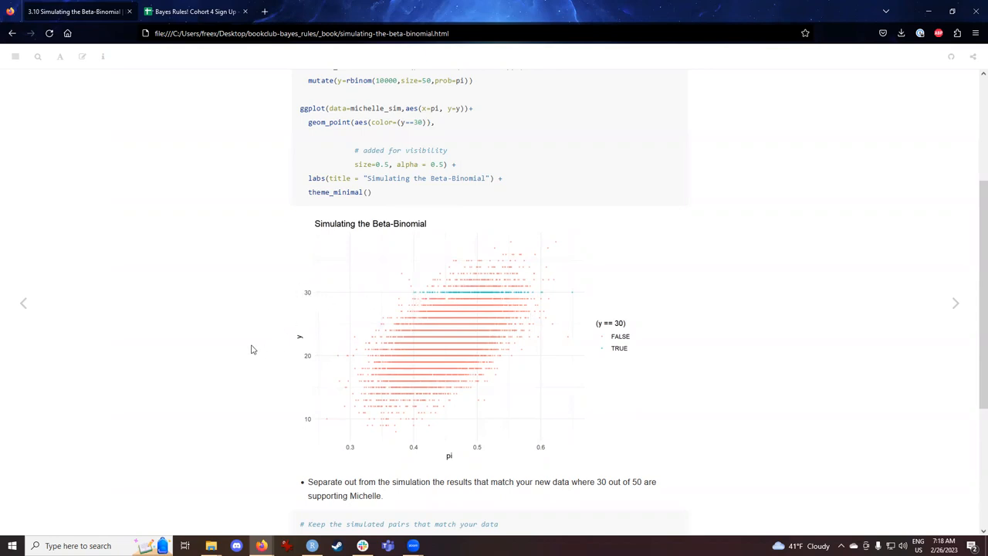
scroll(down, 3)
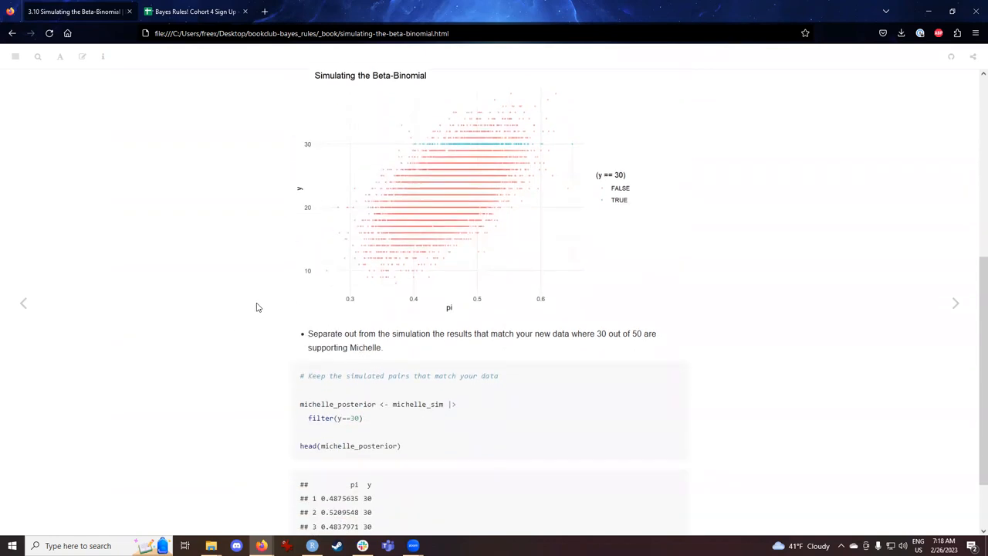
scroll(down, 3)
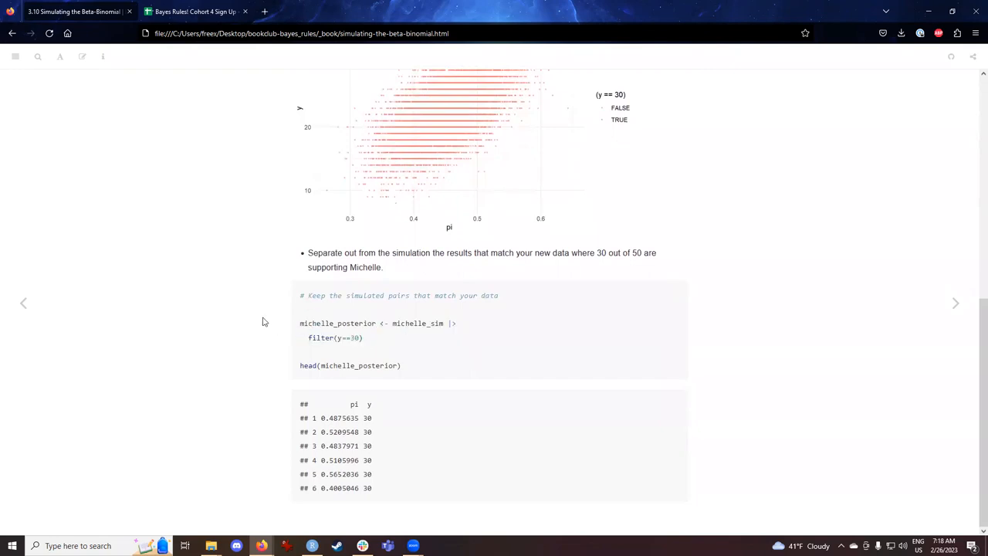
mouse_move(278, 357)
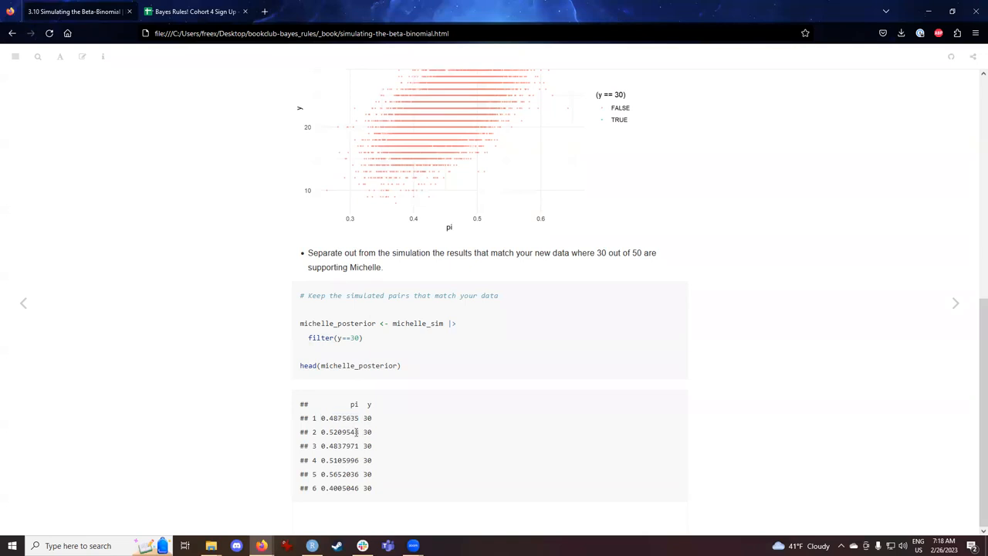
double_click(339, 445)
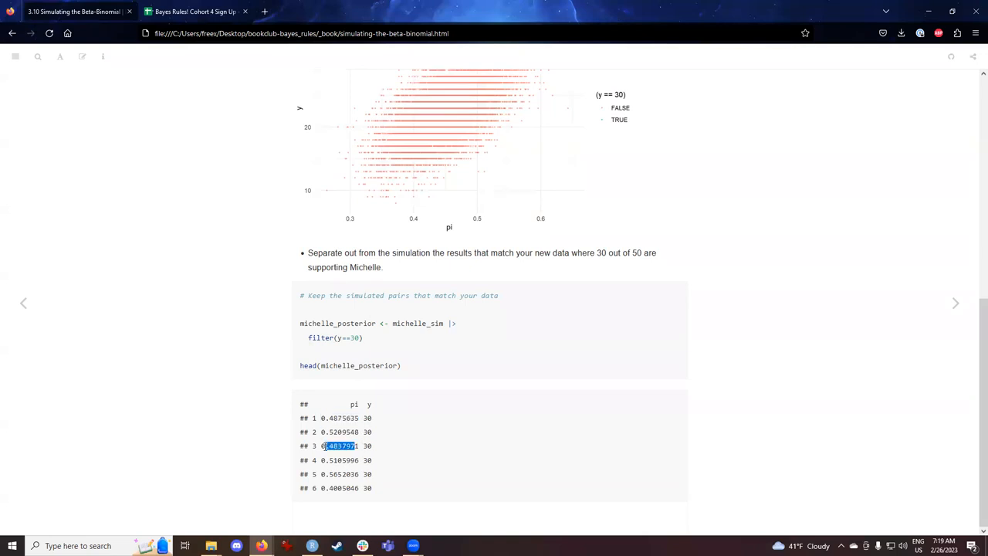
click(241, 452)
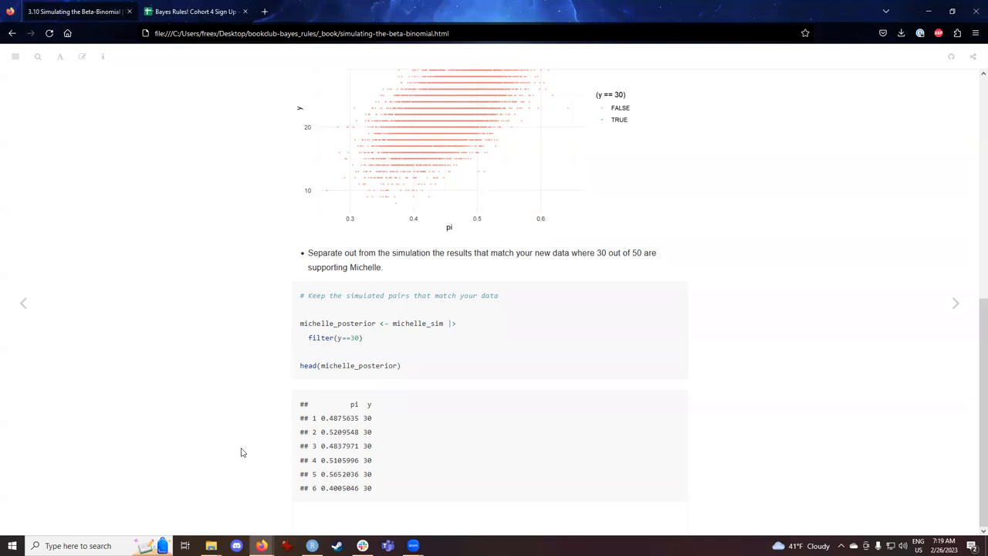
mouse_move(957, 302)
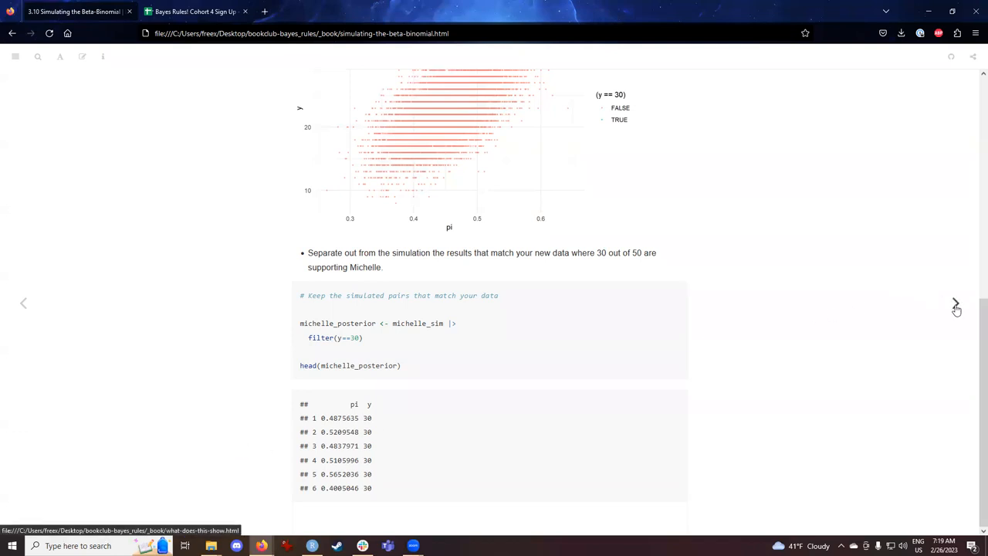
mouse_move(955, 302)
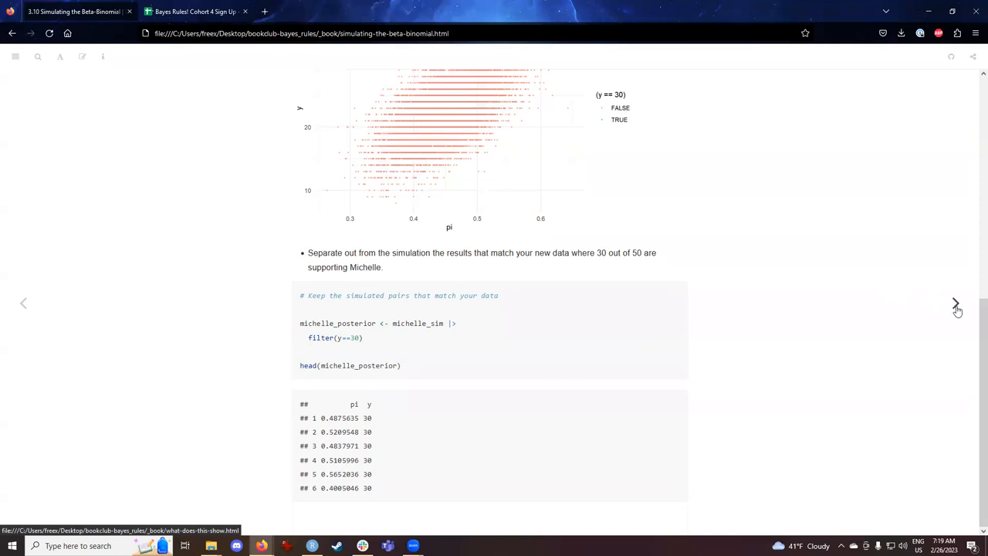
click(956, 302)
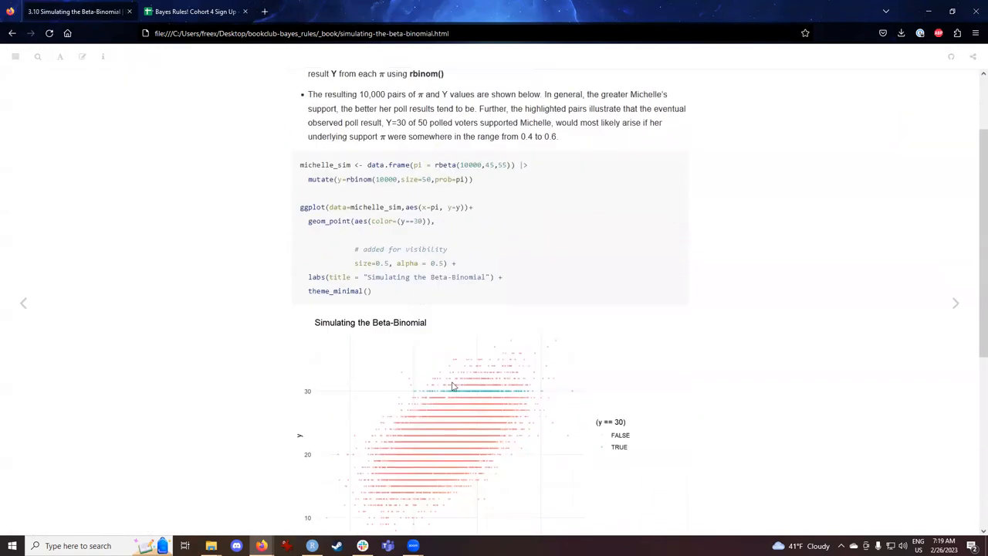
mouse_move(424, 396)
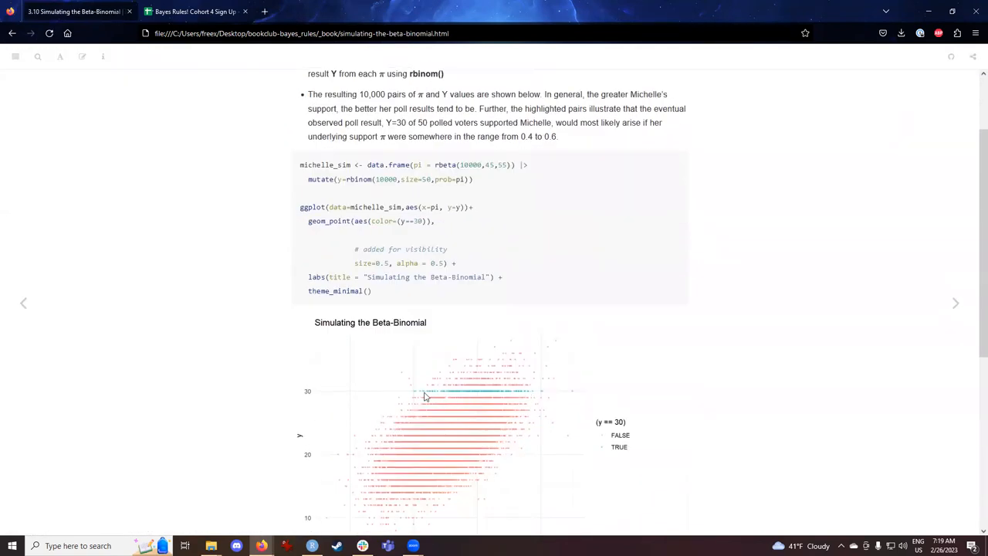
mouse_move(503, 392)
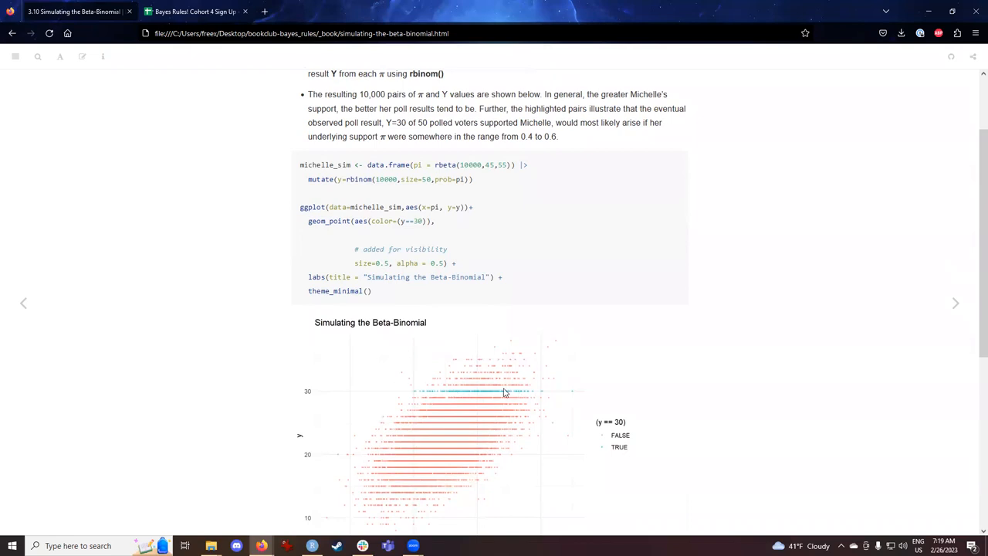
mouse_move(806, 395)
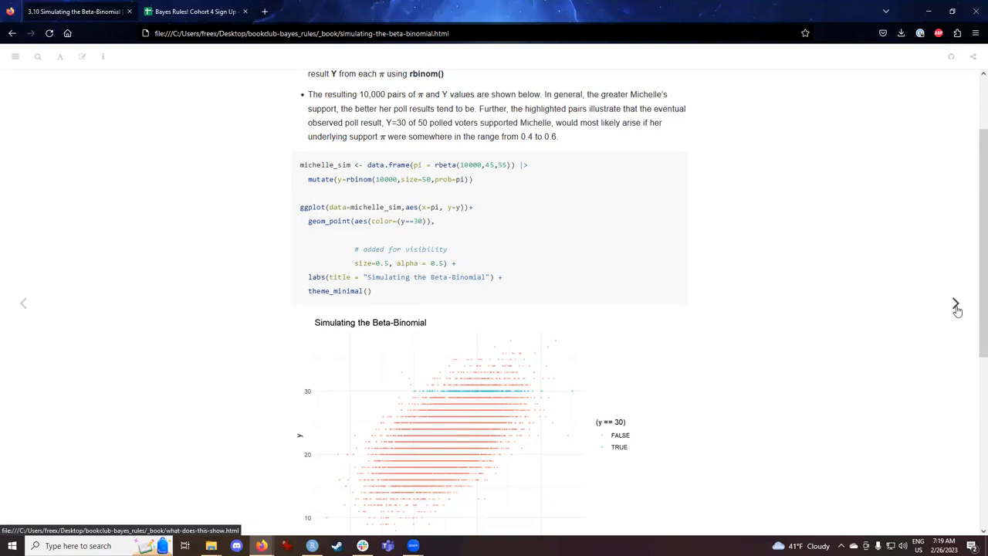
click(955, 303)
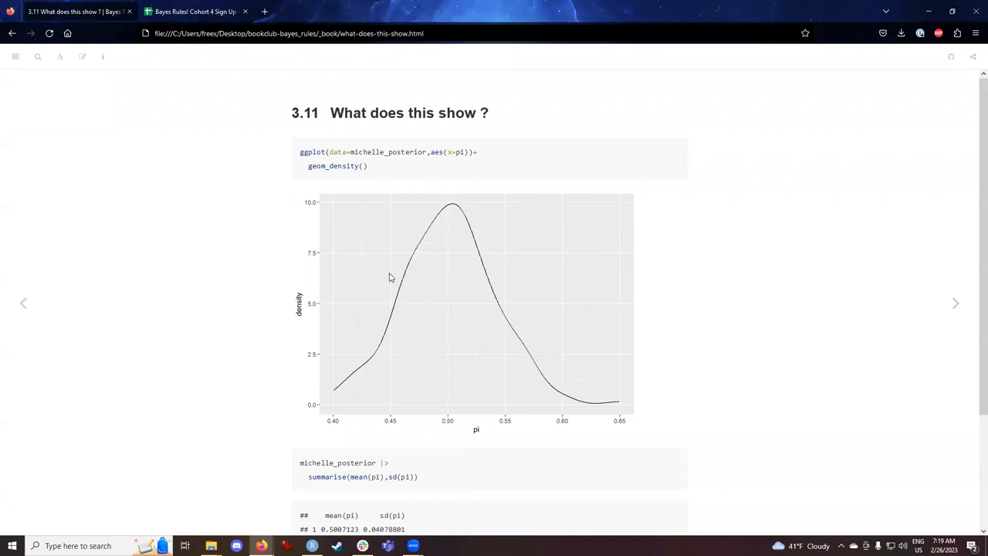
mouse_move(753, 324)
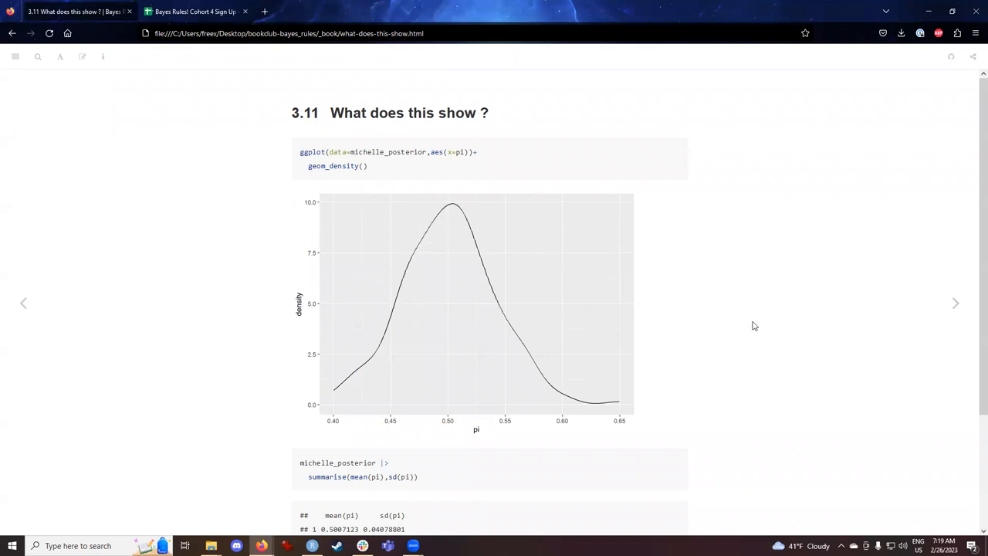
mouse_move(343, 404)
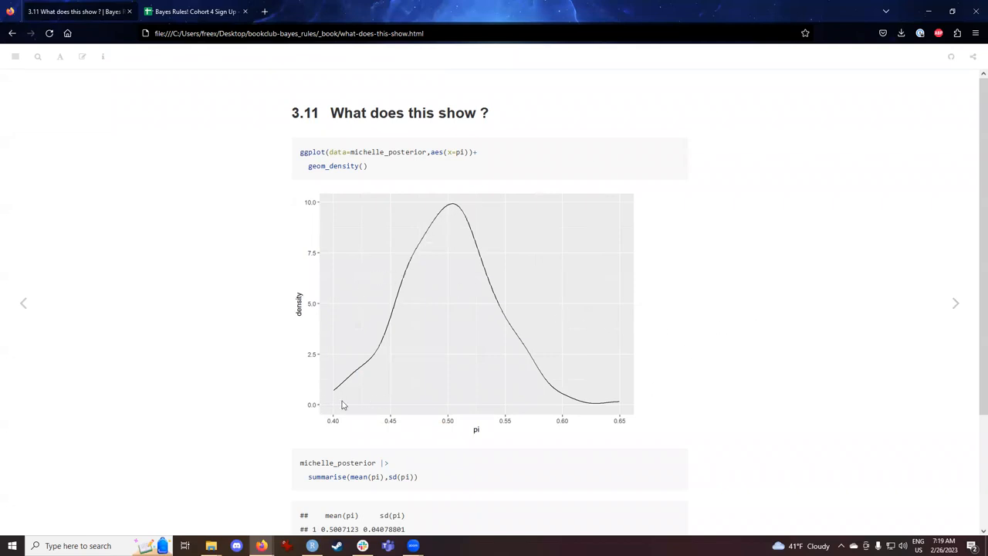
mouse_move(334, 388)
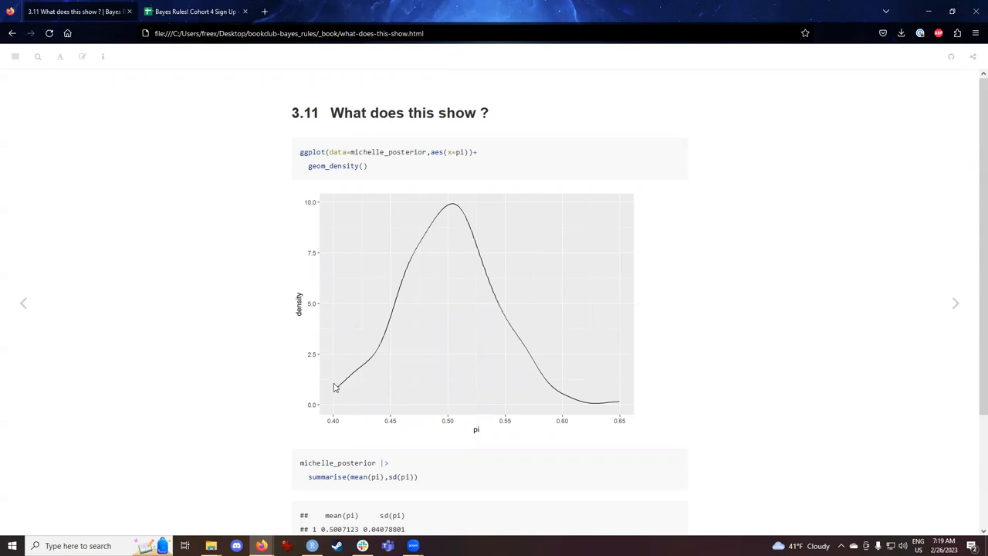
mouse_move(423, 429)
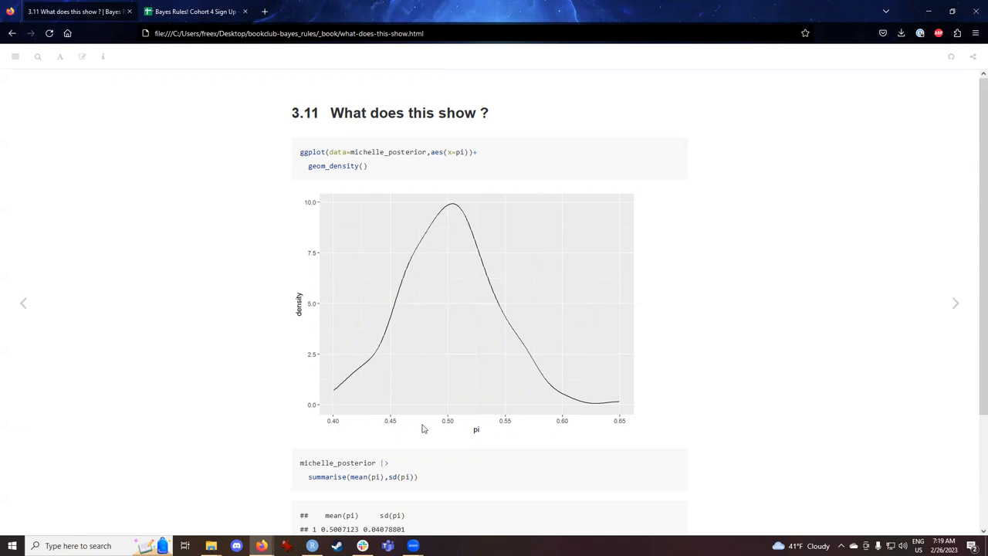
mouse_move(219, 323)
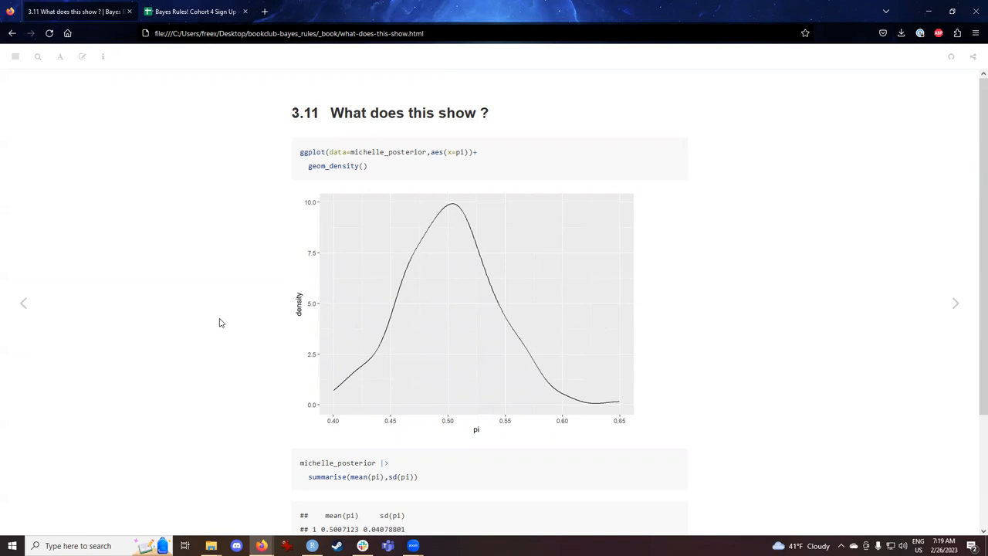
Step: Scroll section 3.11 past the density plot to the mean 0.5007 and nrow of 211
scroll(down, 3)
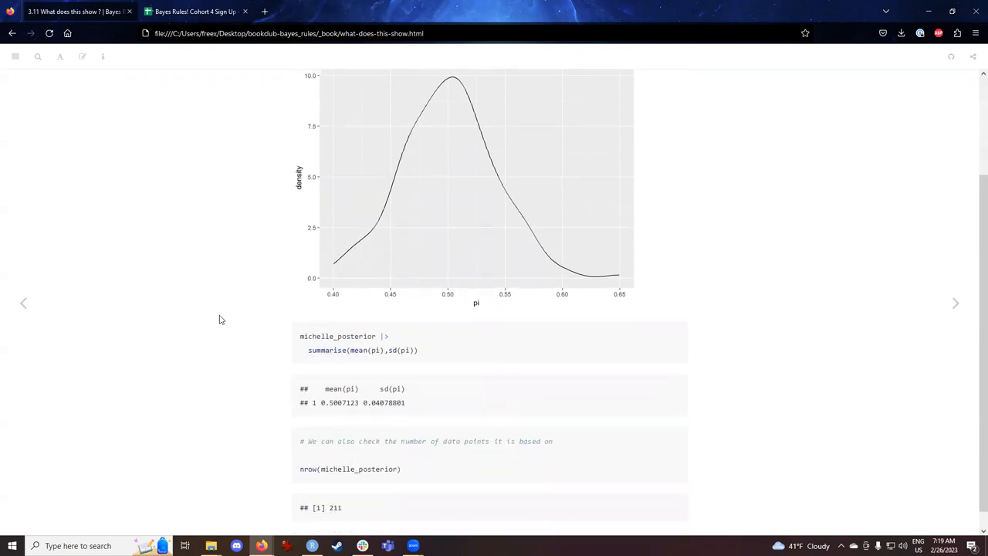
Step: Highlight the summarise code, then the posterior mean 0.5007123 and standard deviation values
scroll(down, 3)
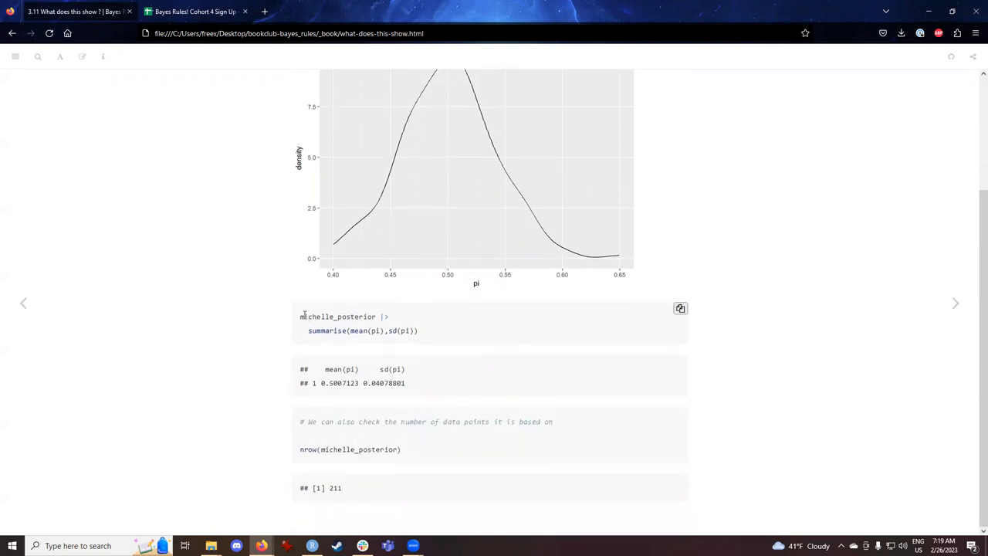
drag(299, 315, 420, 330)
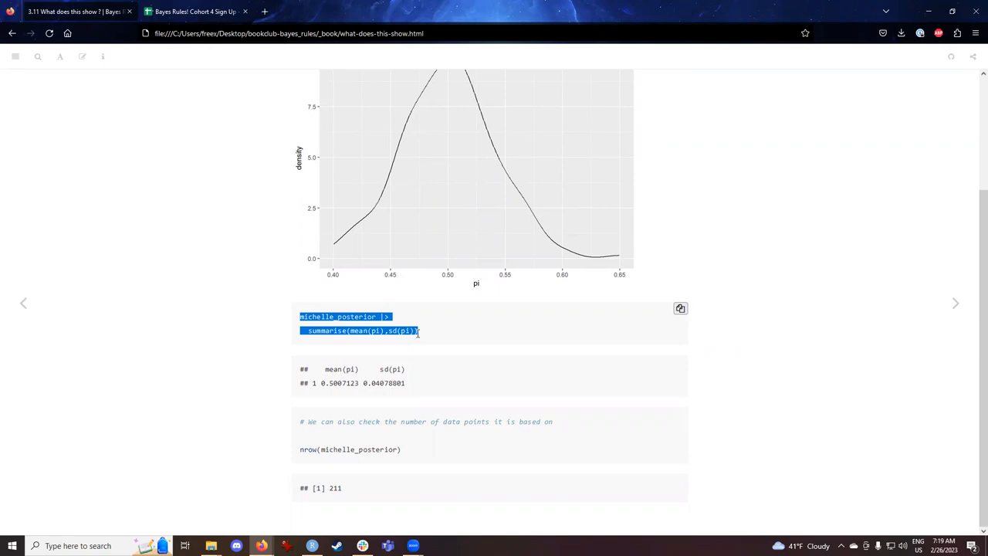
click(401, 340)
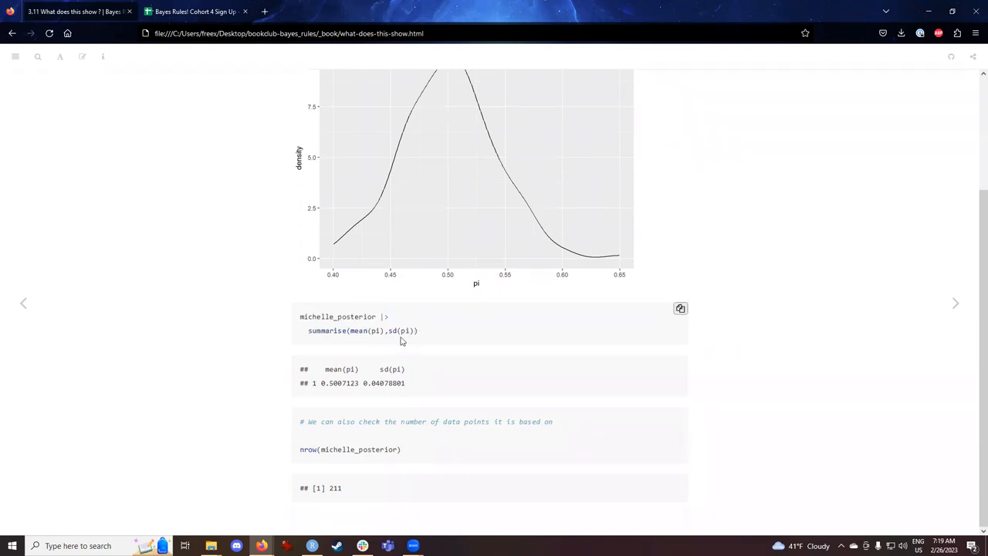
double_click(340, 383)
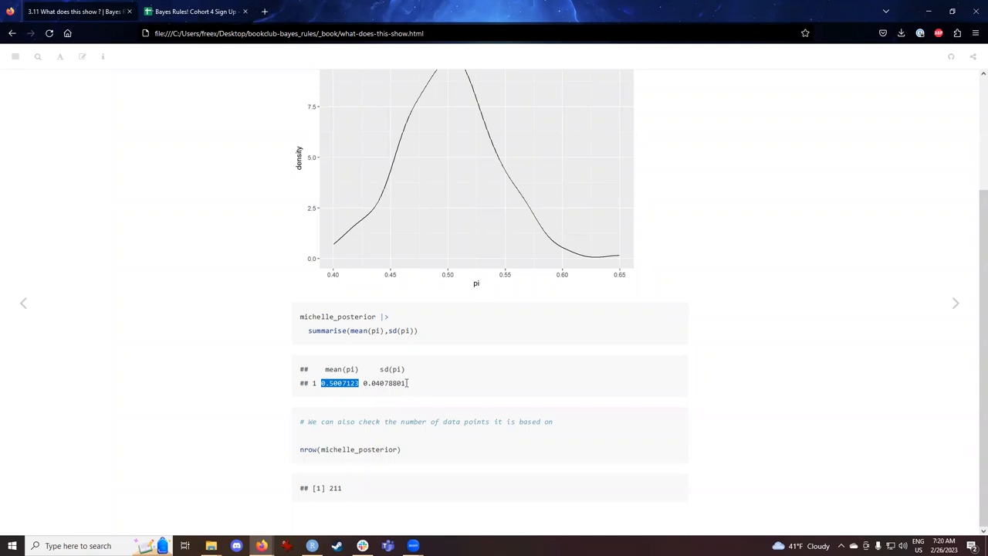
double_click(383, 383)
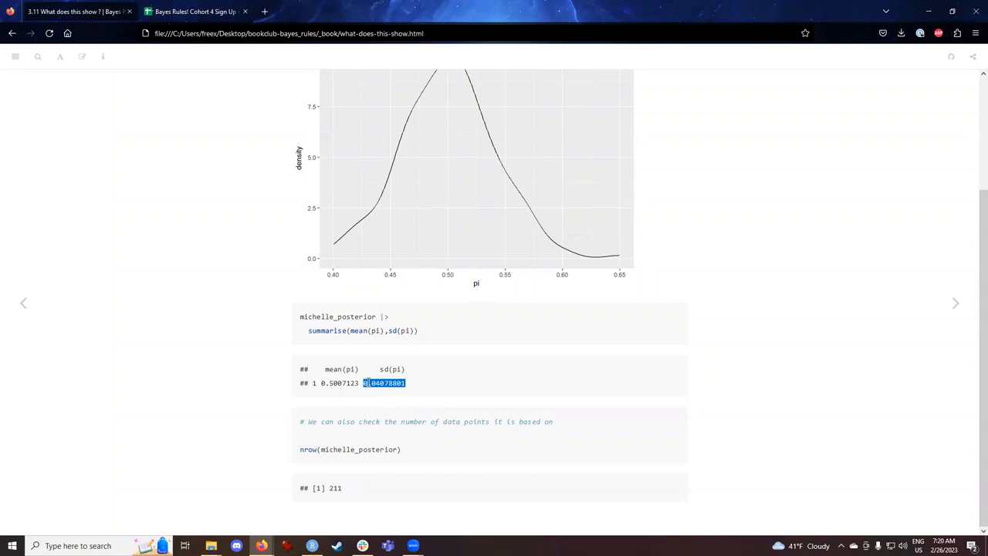
Step: Go back two sections to 3.9 Effects of New Data and highlight the posterior sd in the table
click(23, 302)
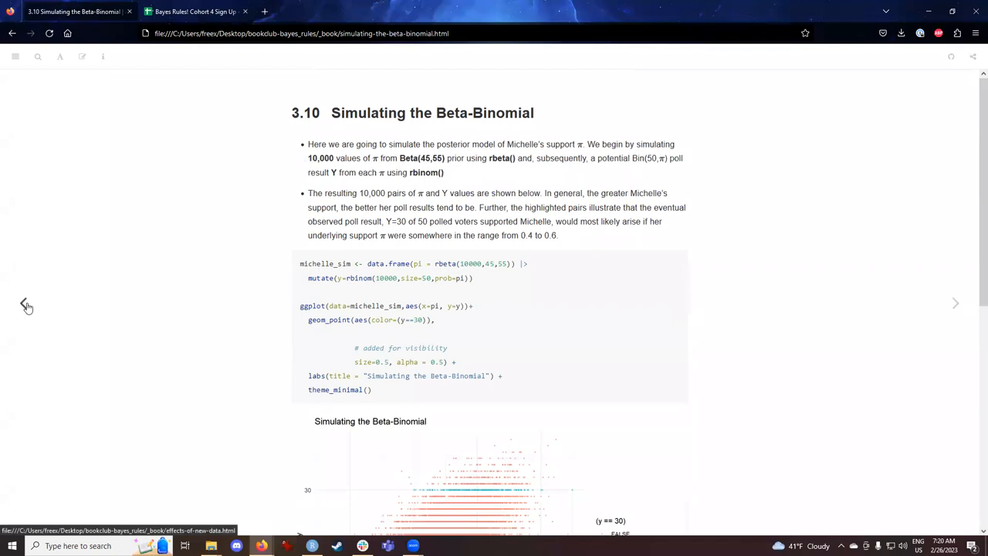
click(23, 302)
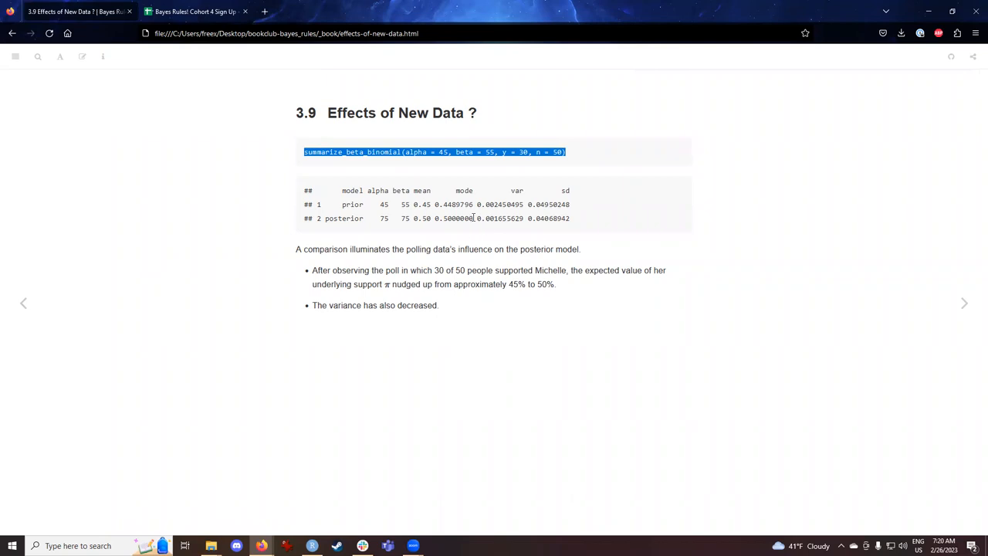
double_click(453, 217)
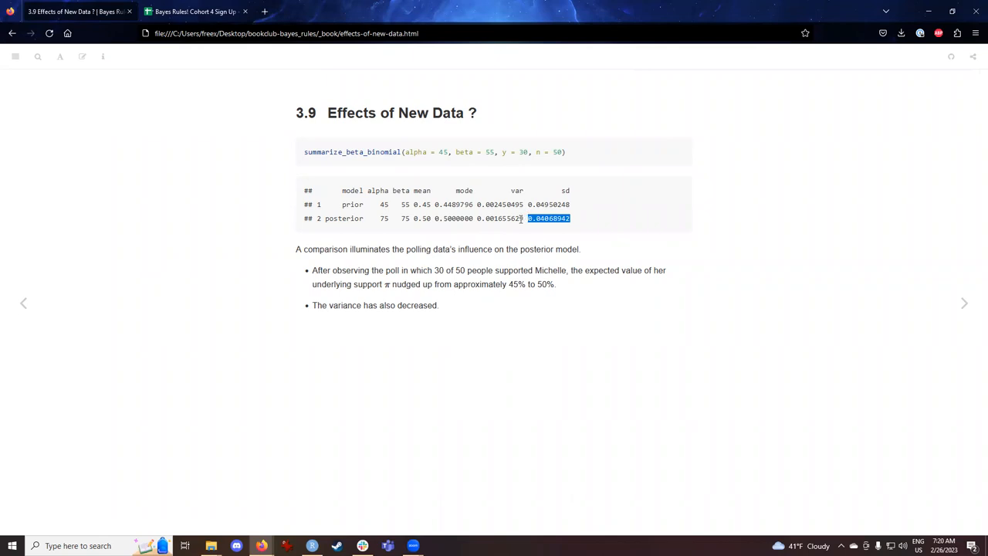
mouse_move(852, 292)
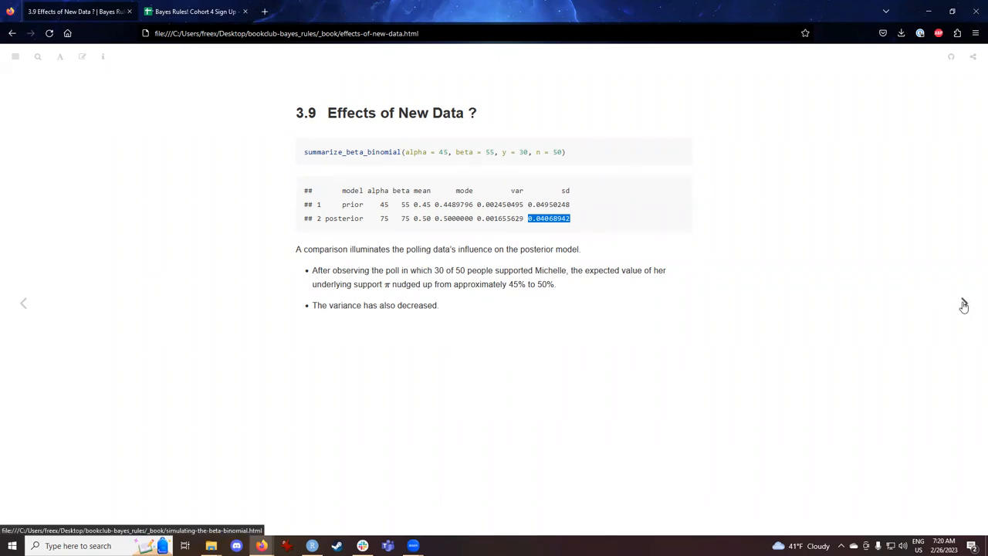
click(955, 303)
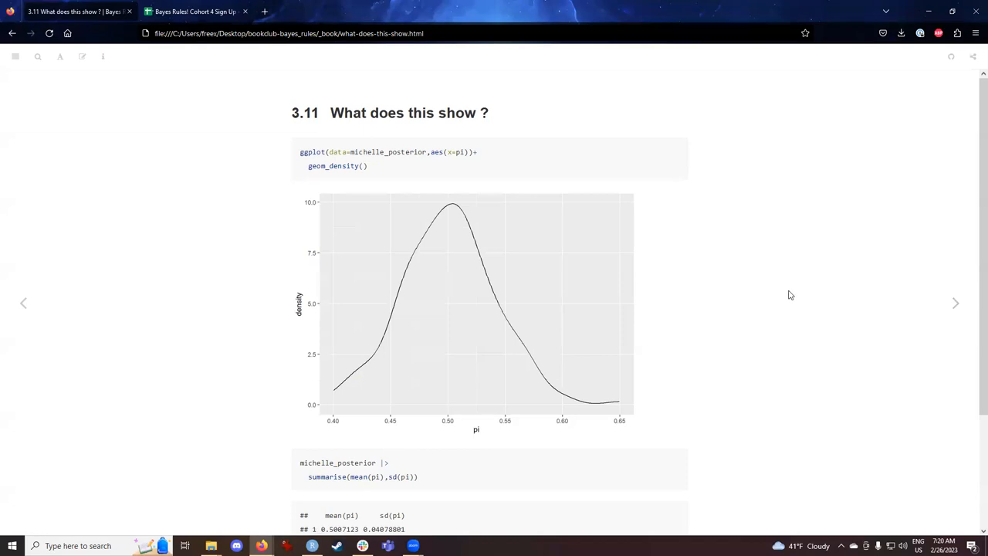
scroll(down, 3)
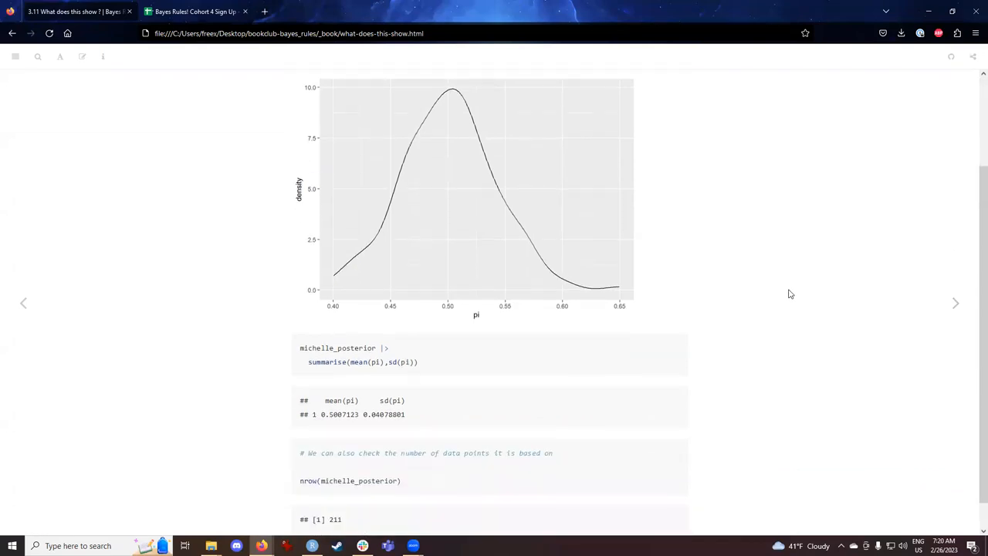
scroll(down, 3)
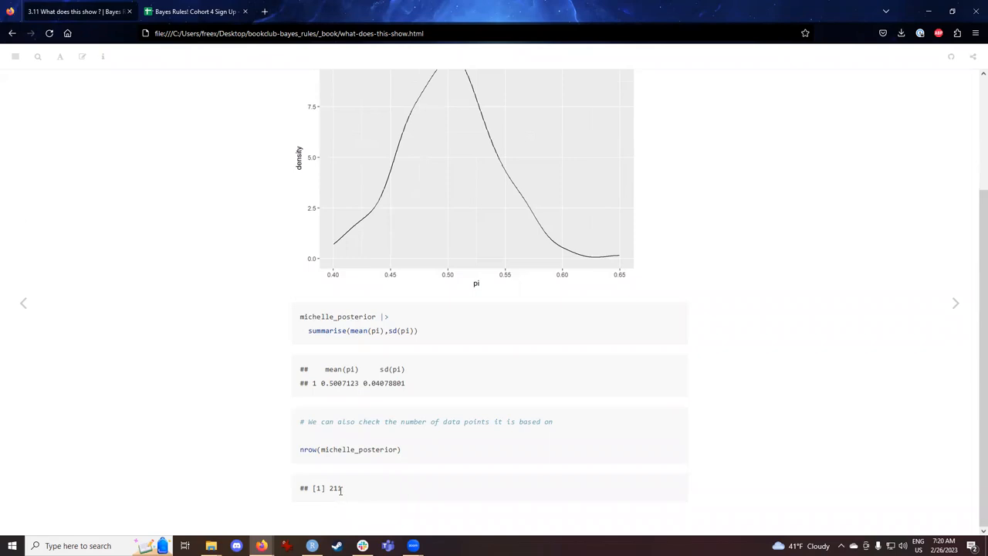
double_click(335, 487)
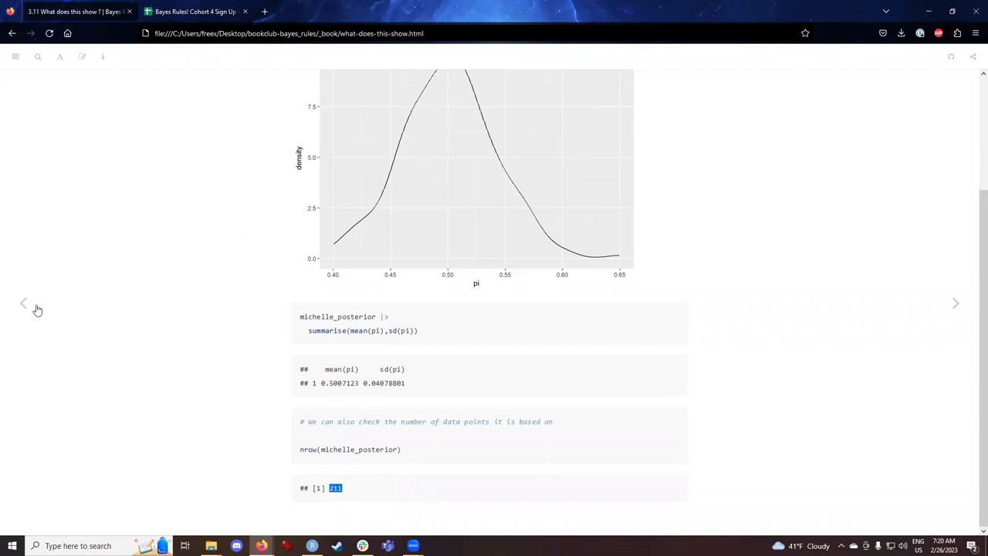
click(23, 302)
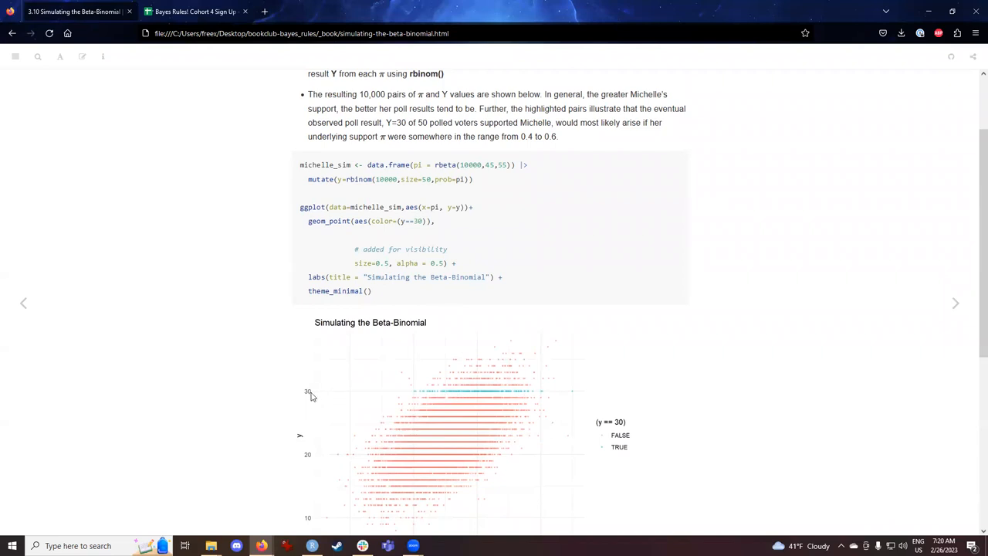
mouse_move(507, 390)
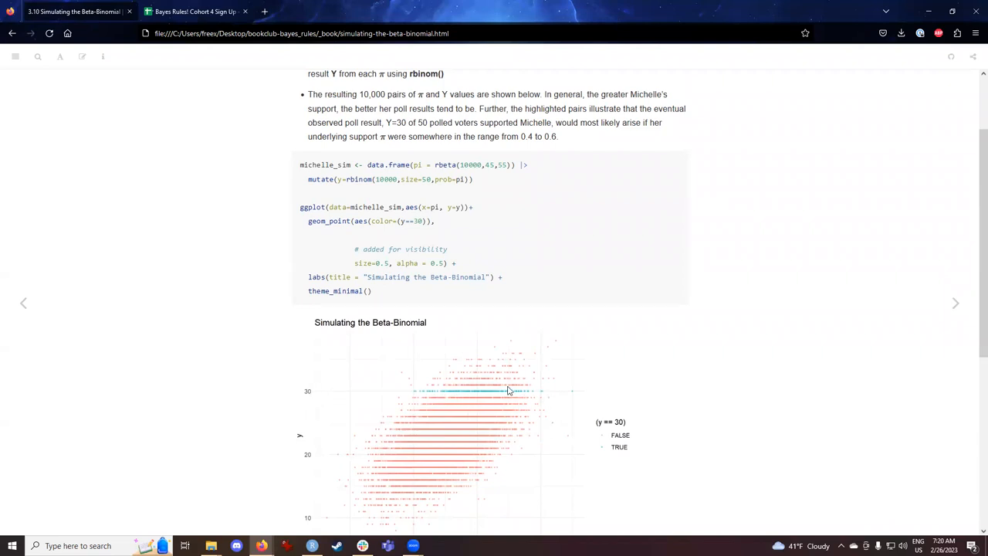
mouse_move(463, 393)
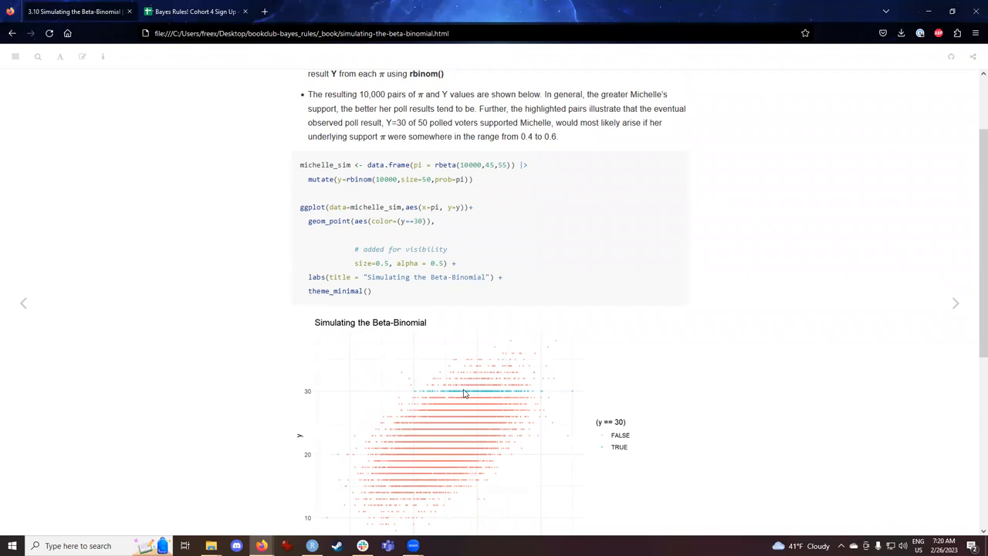
mouse_move(956, 302)
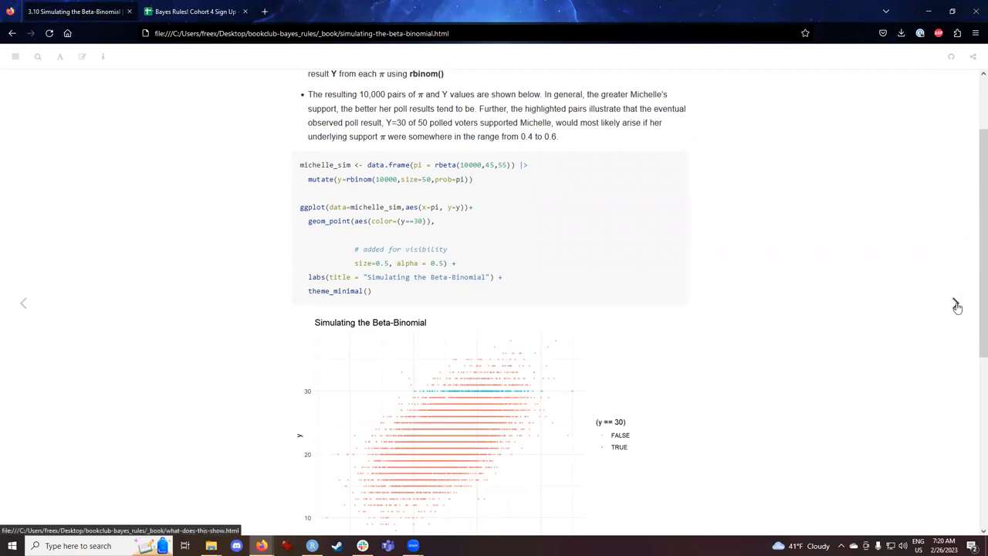
click(954, 302)
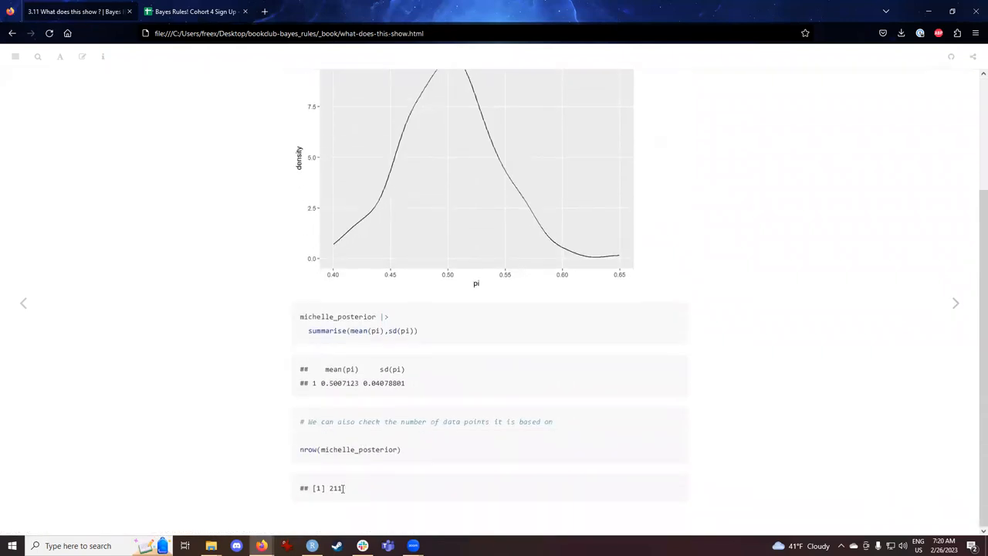
double_click(334, 487)
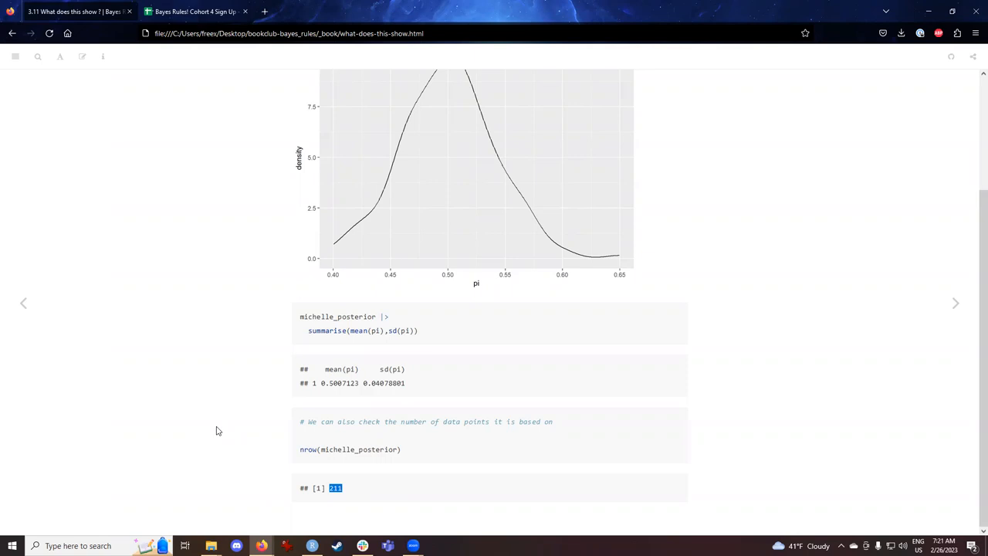
mouse_move(290, 450)
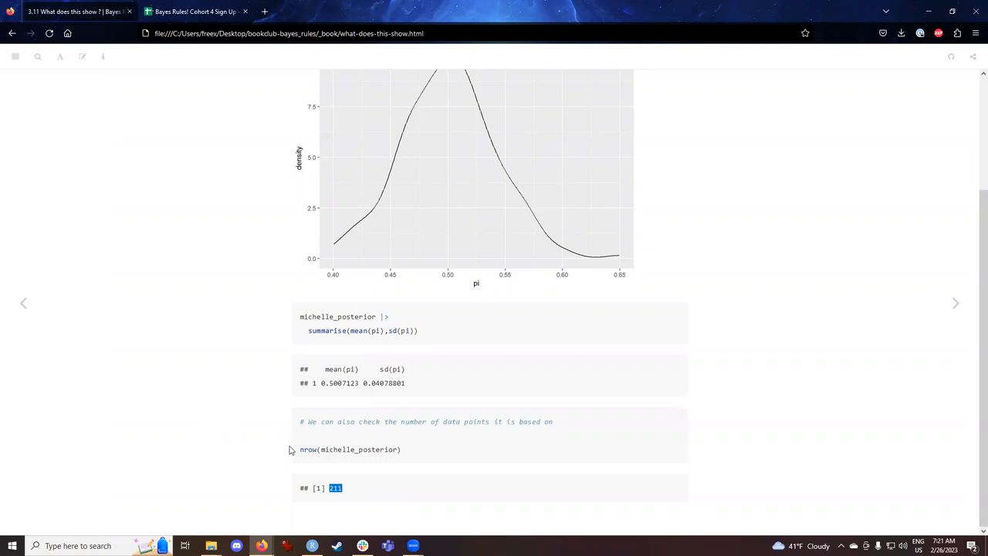
mouse_move(259, 435)
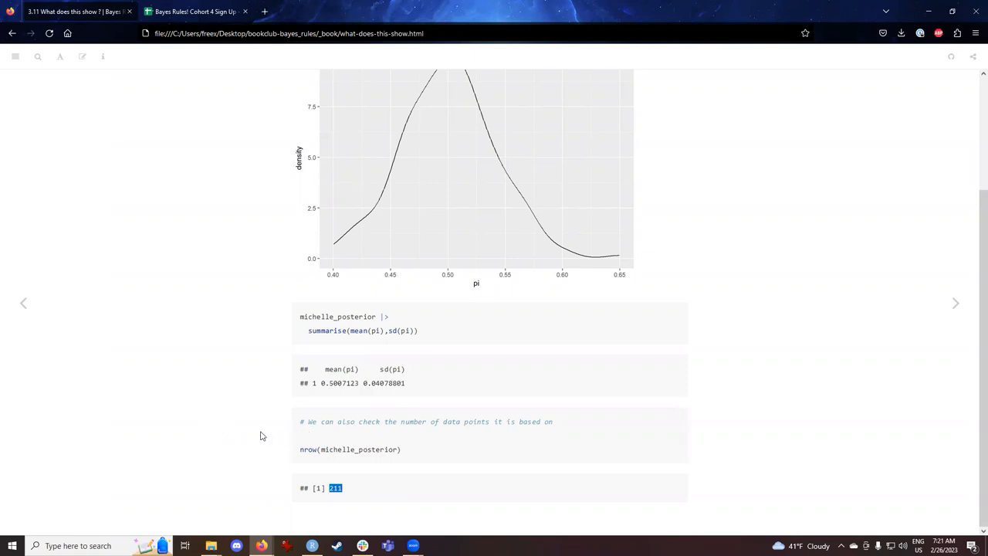
mouse_move(266, 432)
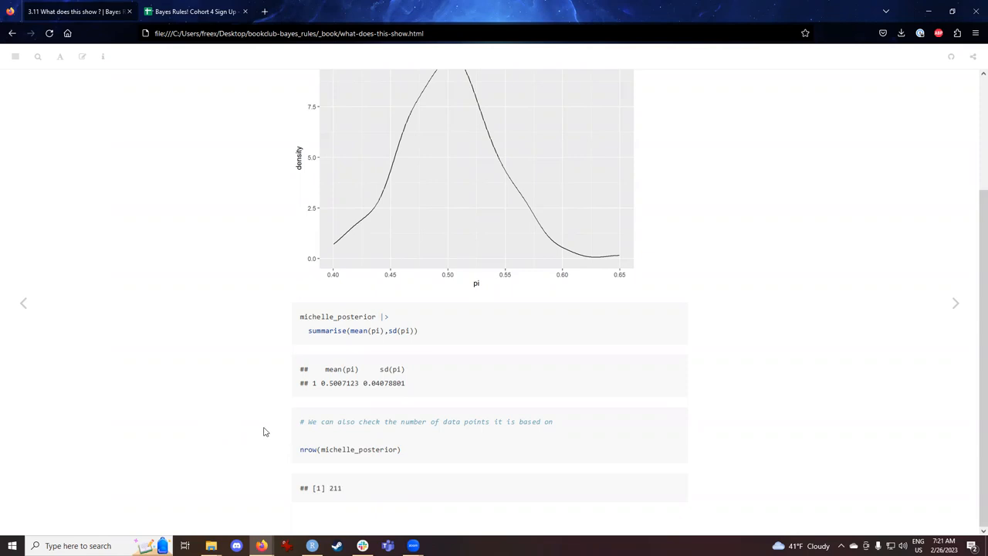
mouse_move(269, 438)
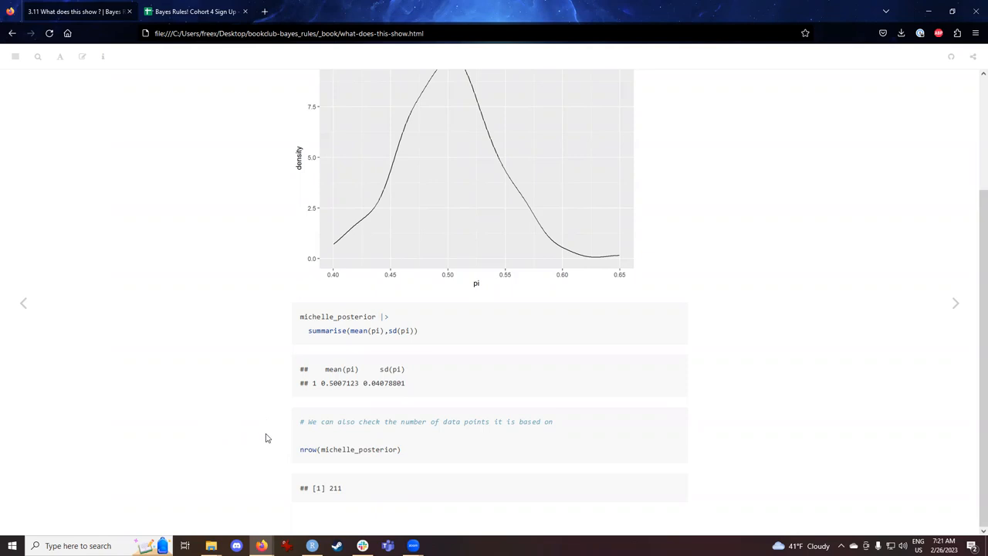
mouse_move(275, 423)
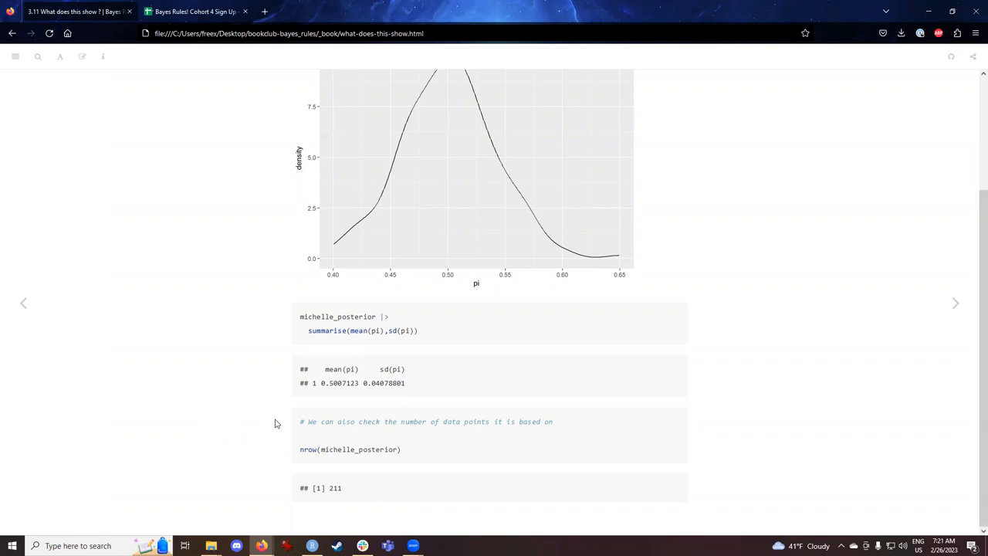
scroll(up, 3)
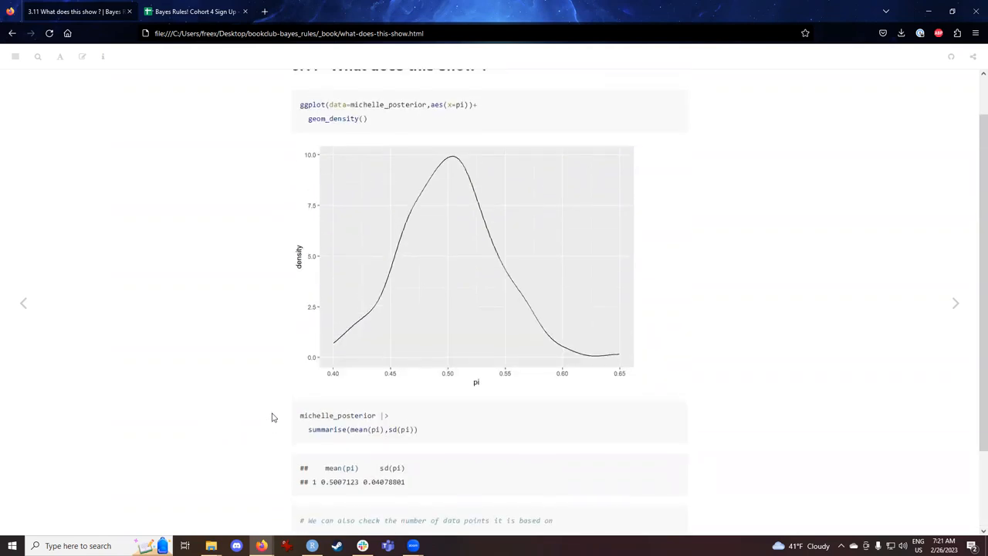
scroll(down, 3)
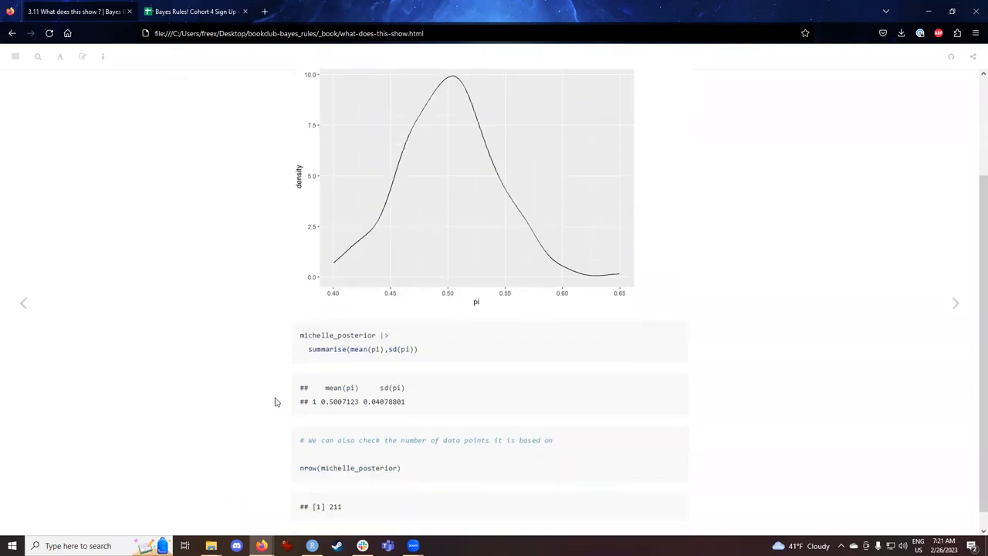
scroll(down, 3)
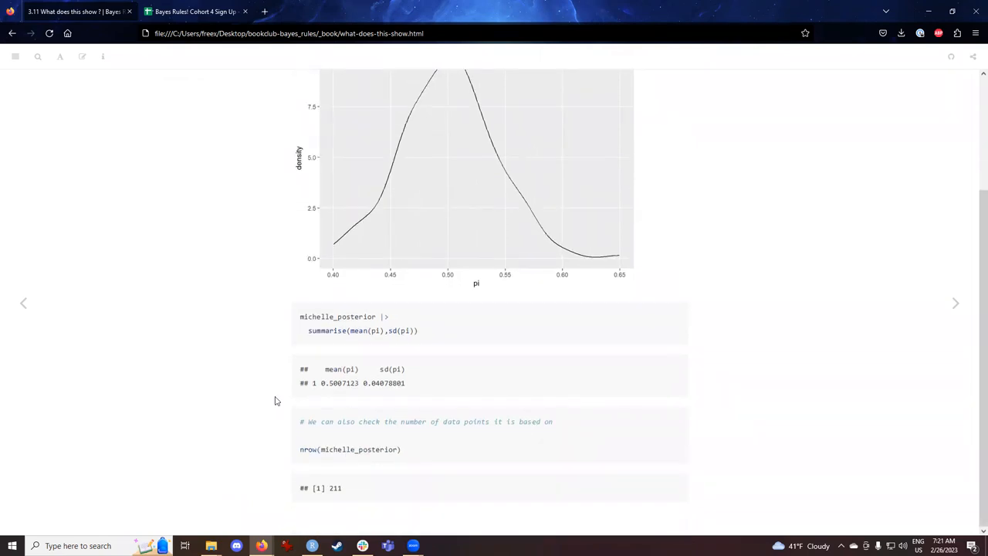
mouse_move(953, 302)
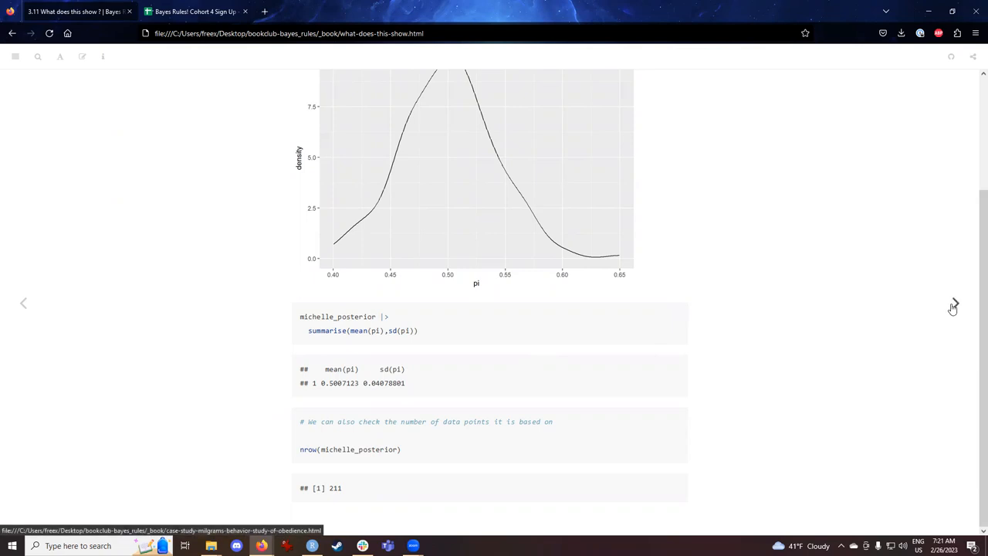
Step: Advance to section 3.12 Milgram case study and highlight how subjects were misled
click(954, 303)
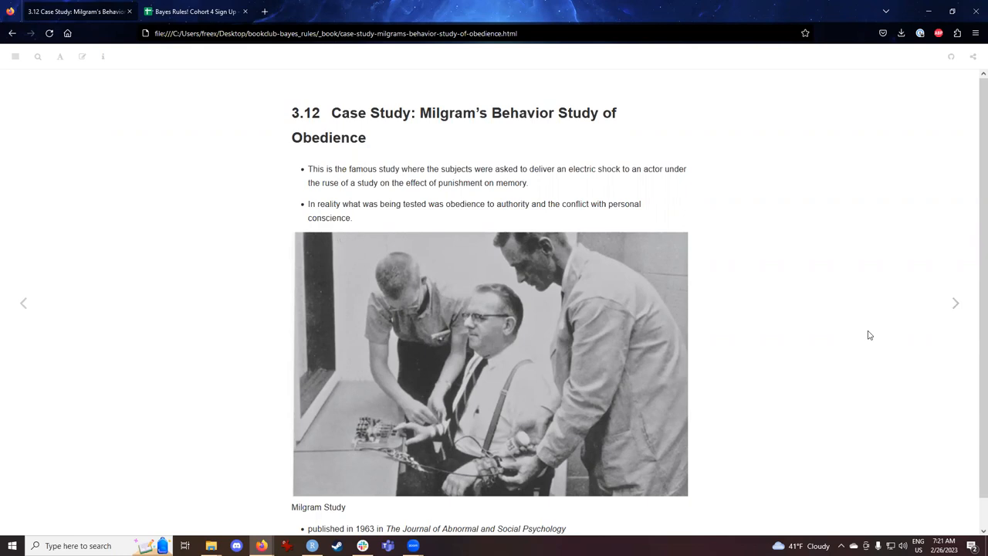
drag(401, 168, 515, 182)
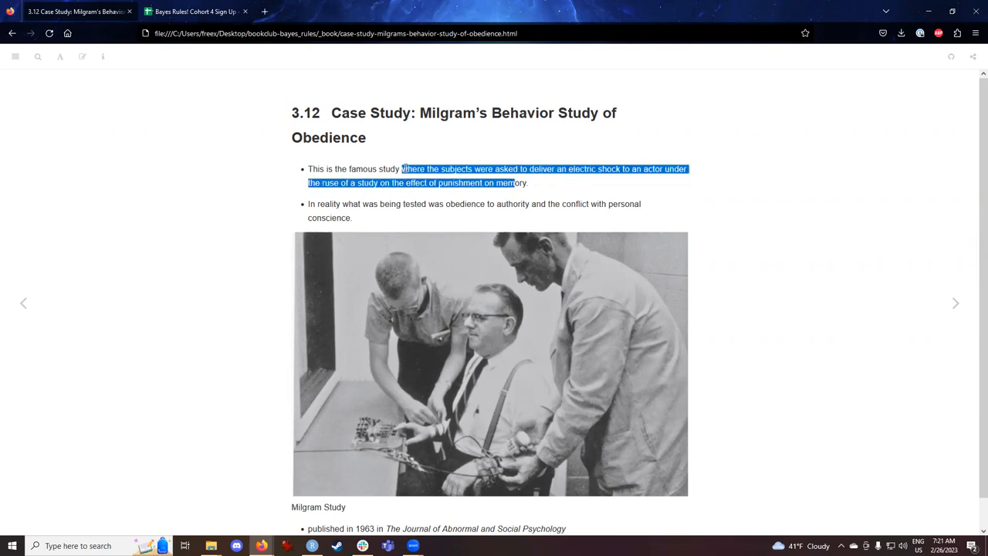
click(745, 194)
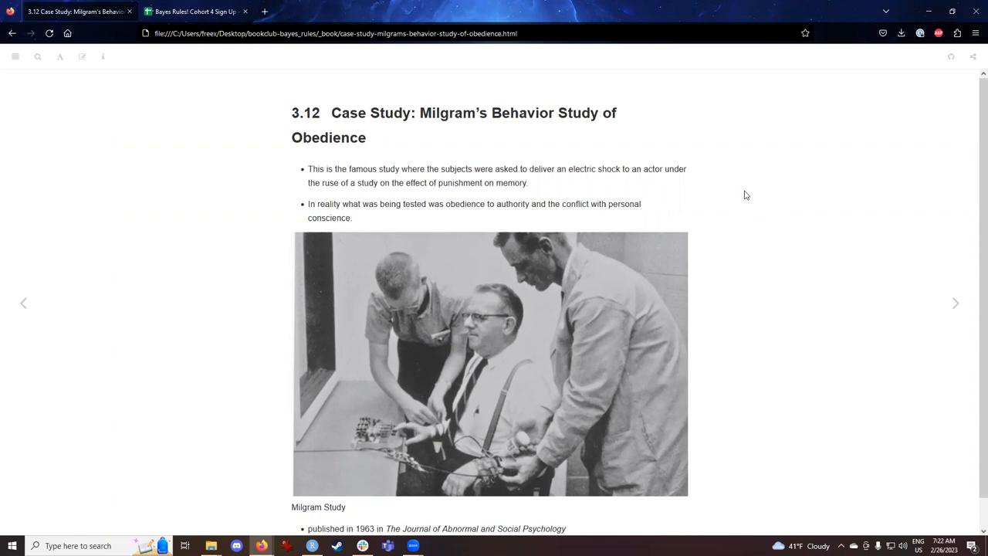
mouse_move(528, 166)
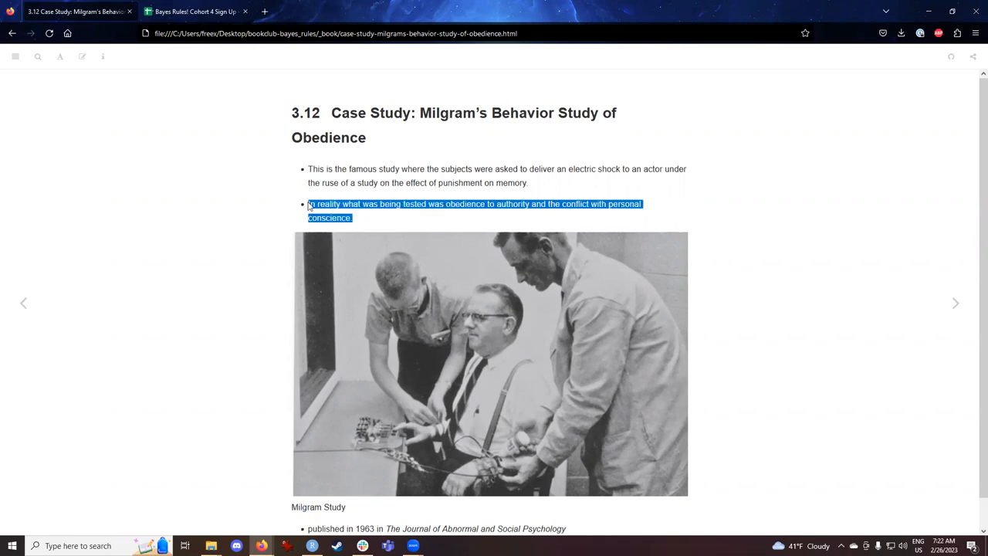
click(420, 224)
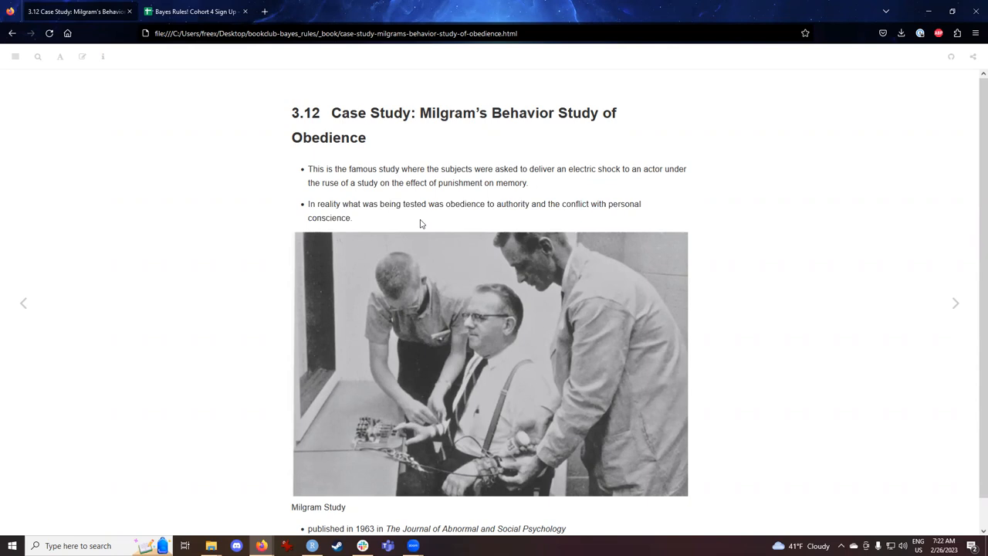
mouse_move(777, 352)
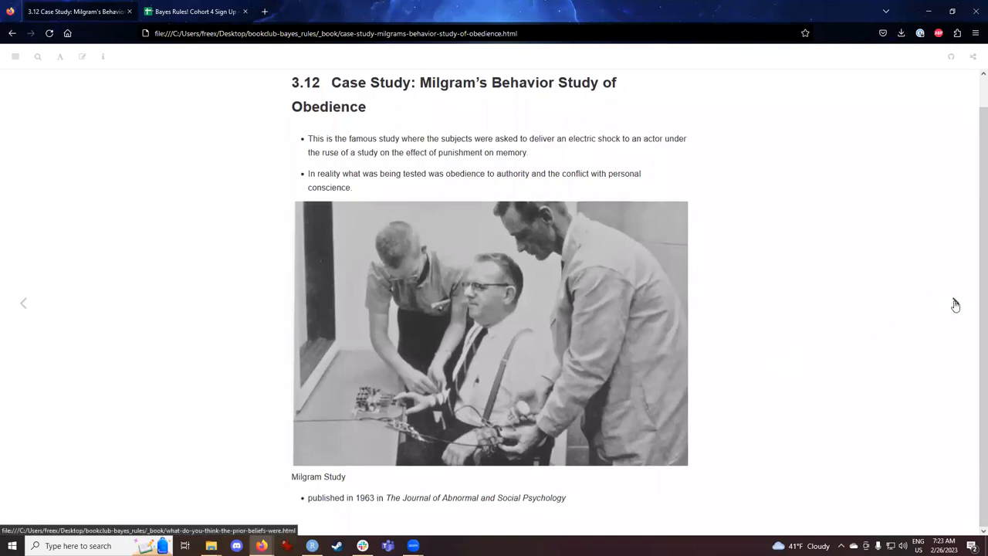
click(955, 302)
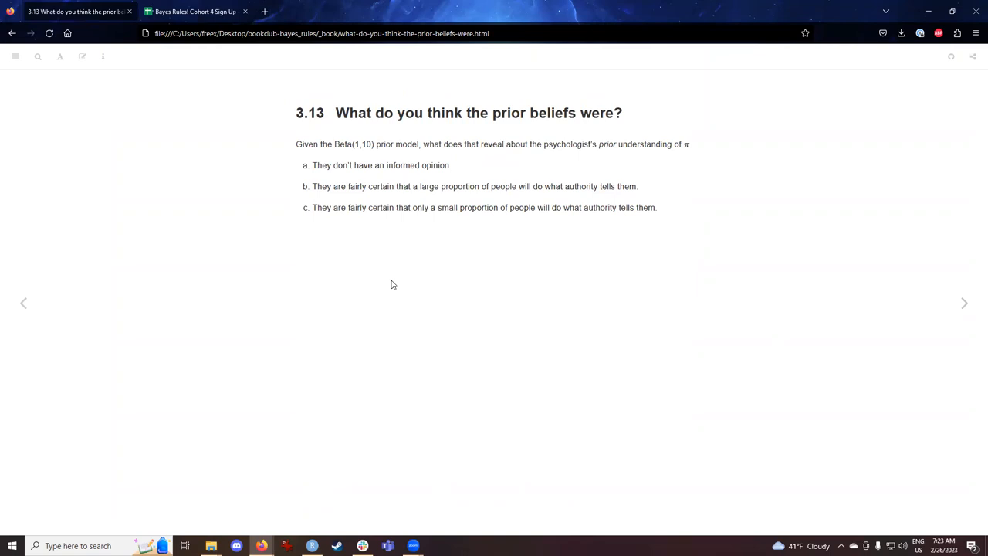
mouse_move(353, 209)
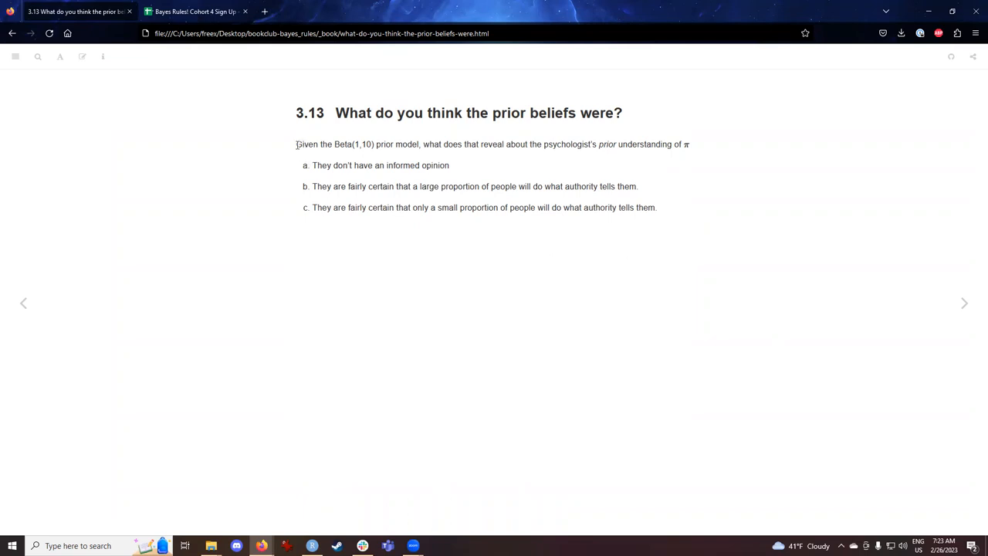
drag(296, 145, 419, 145)
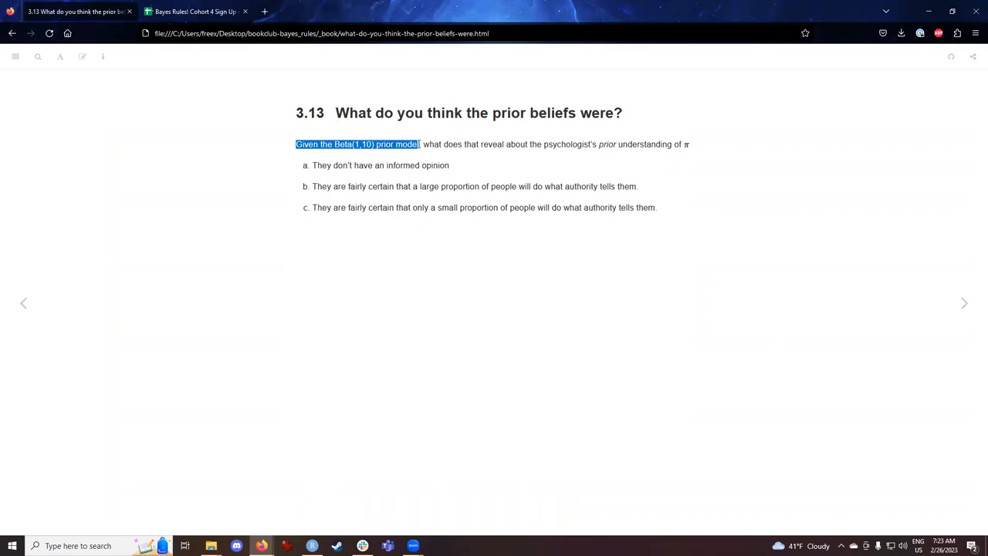
click(447, 320)
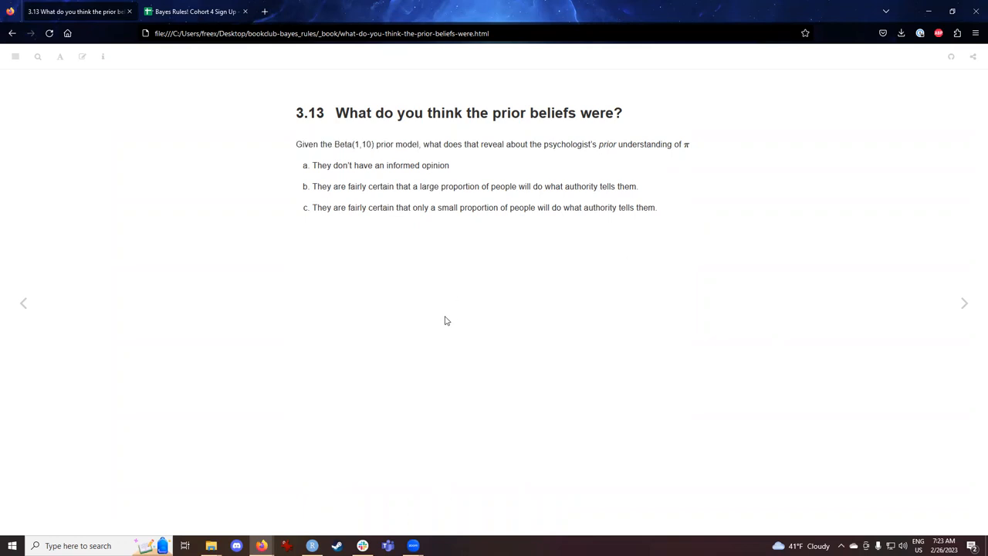
drag(423, 145, 672, 145)
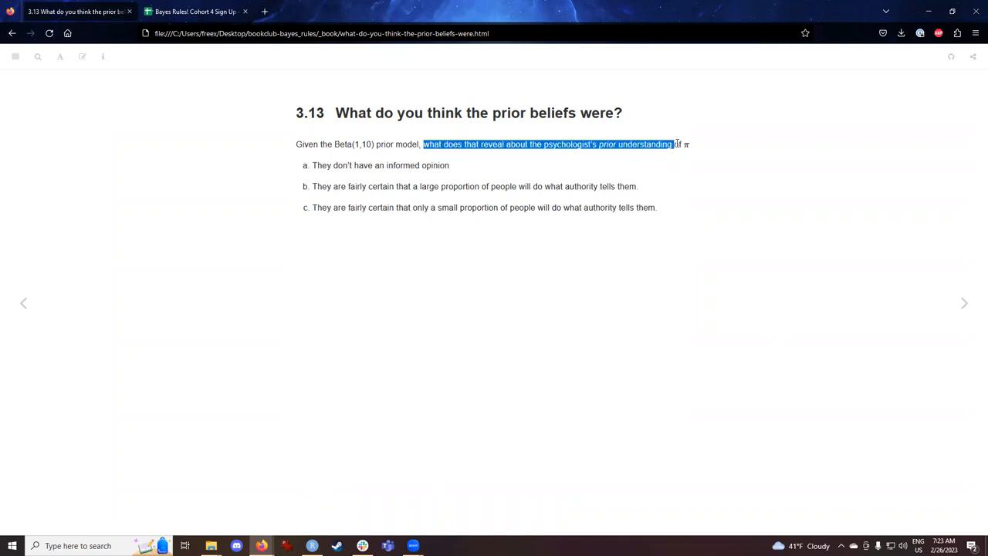
drag(676, 145, 688, 145)
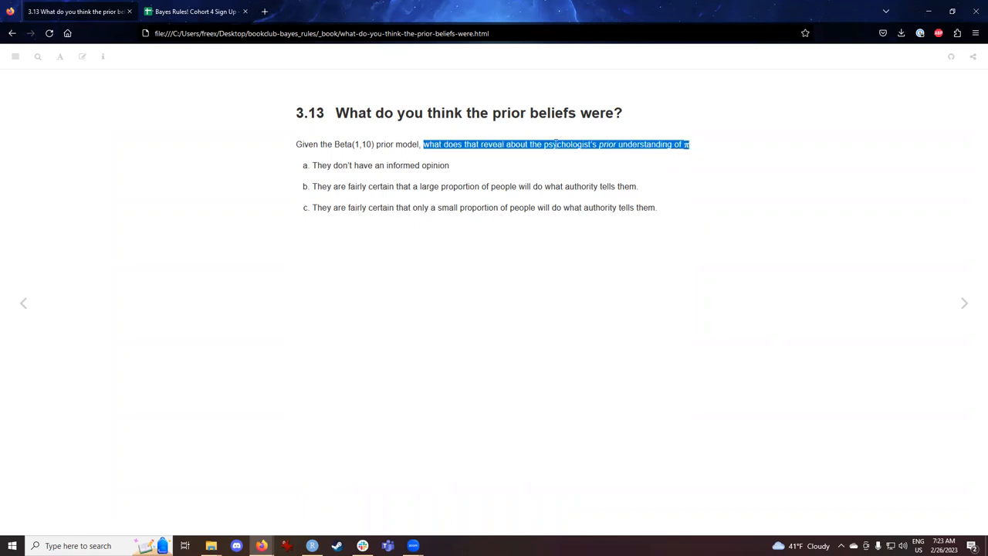
click(713, 295)
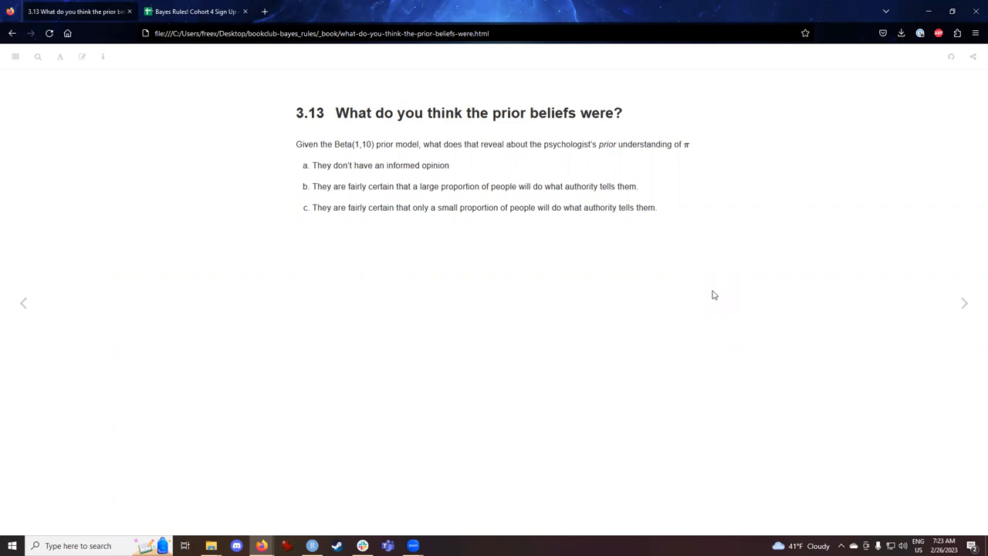
mouse_move(688, 170)
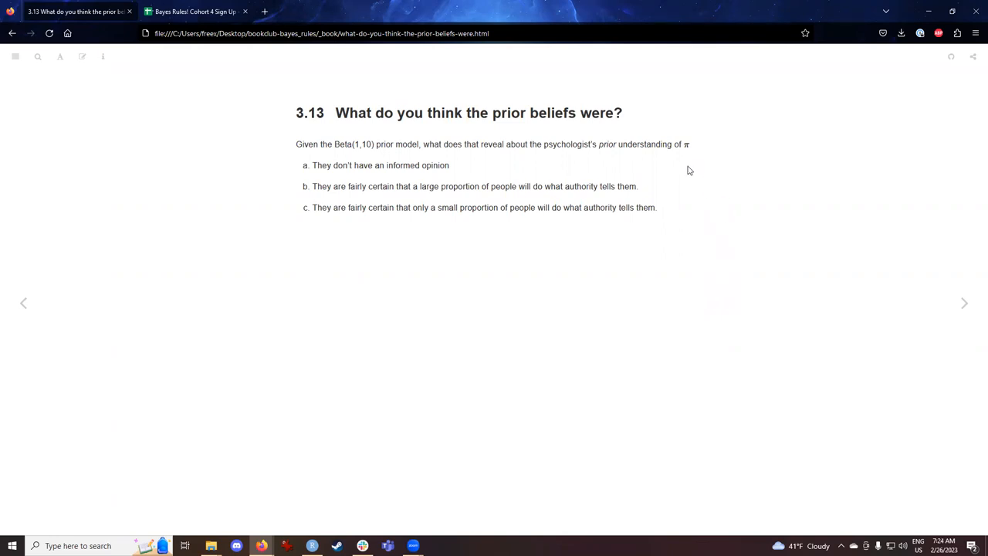
mouse_move(693, 216)
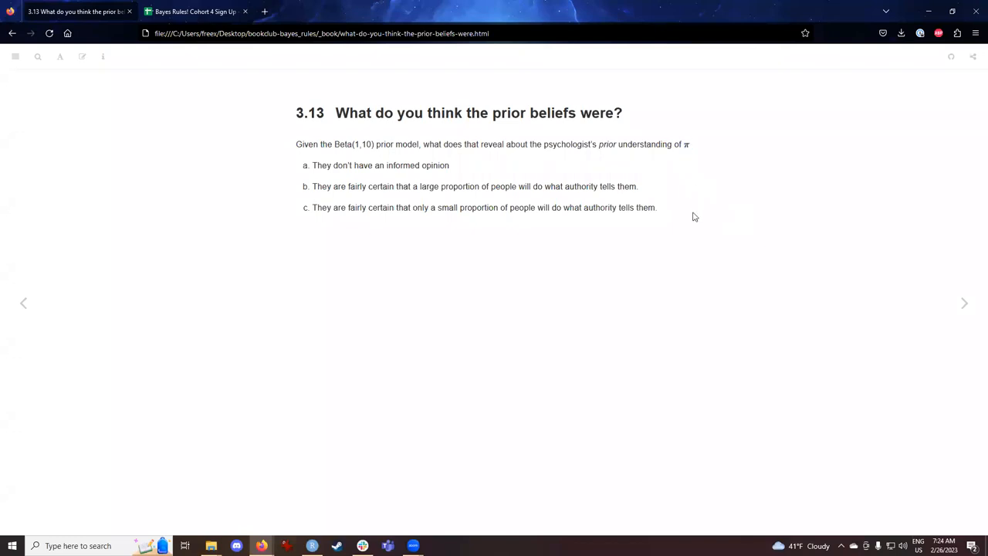
mouse_move(681, 241)
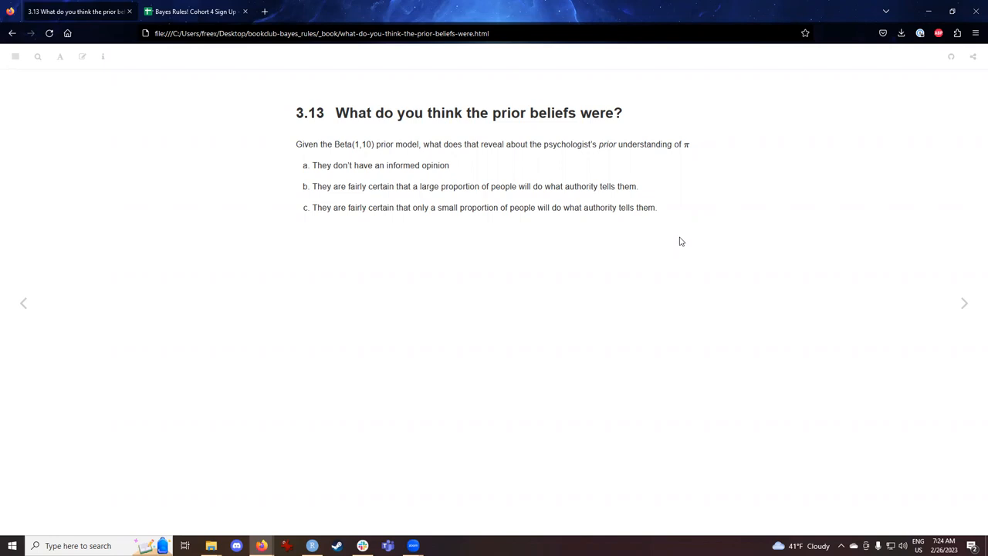
mouse_move(963, 303)
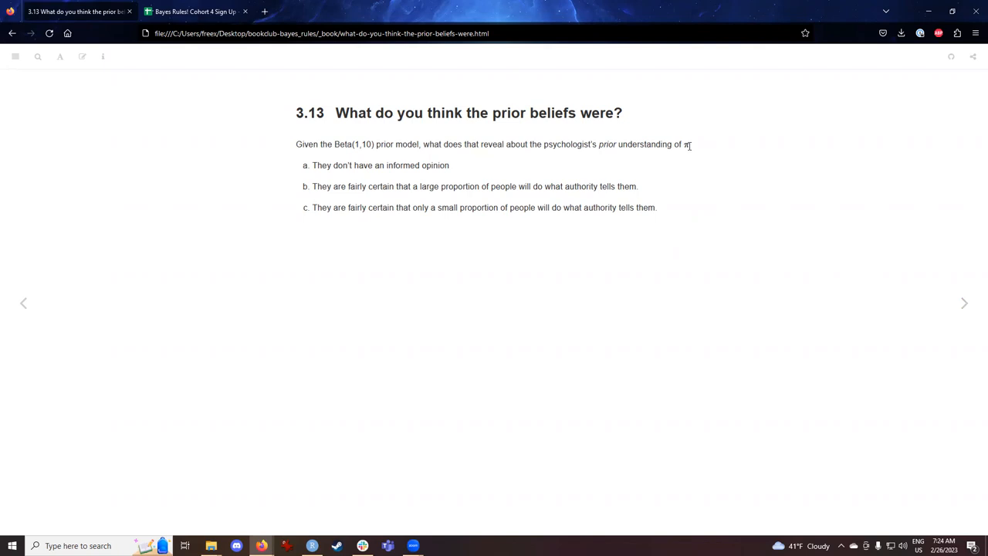
drag(565, 145, 689, 145)
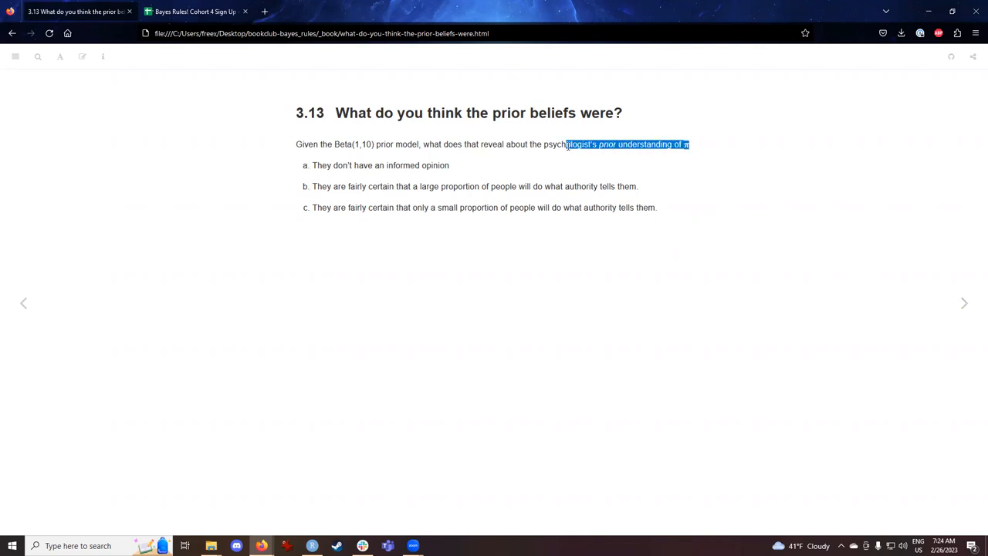
click(642, 204)
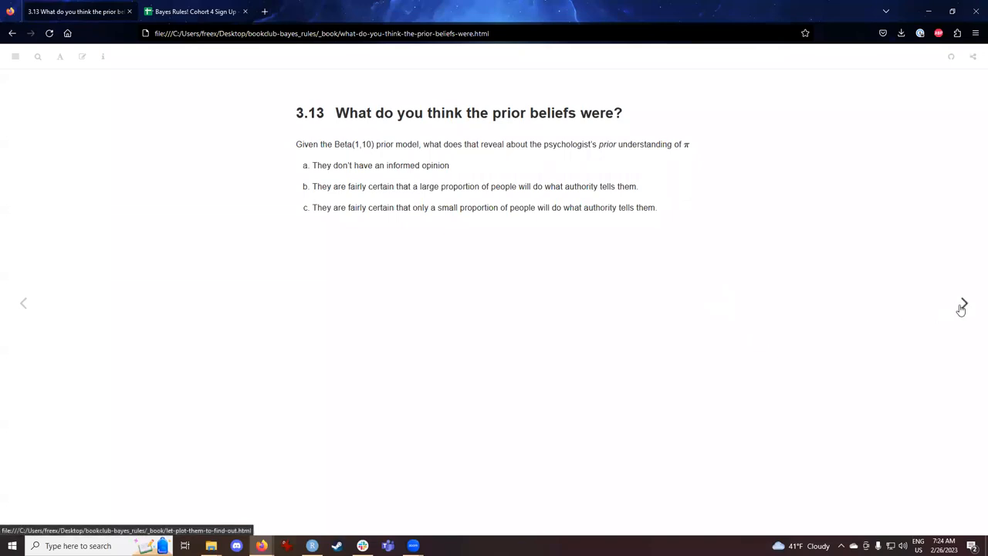
Step: Advance to section 3.14 and highlight the Beta(1,10) expected value and mode formulas
click(963, 302)
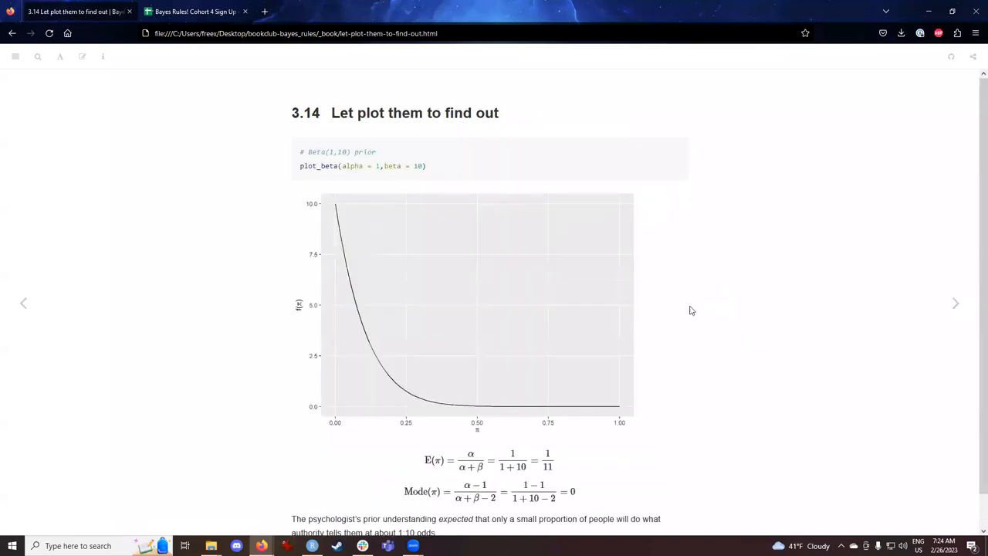
mouse_move(256, 273)
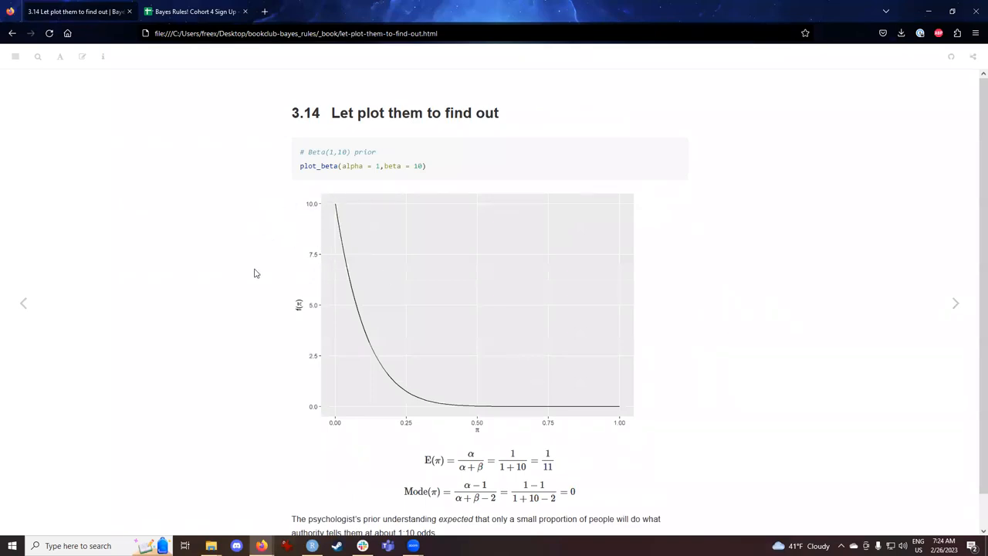
mouse_move(349, 231)
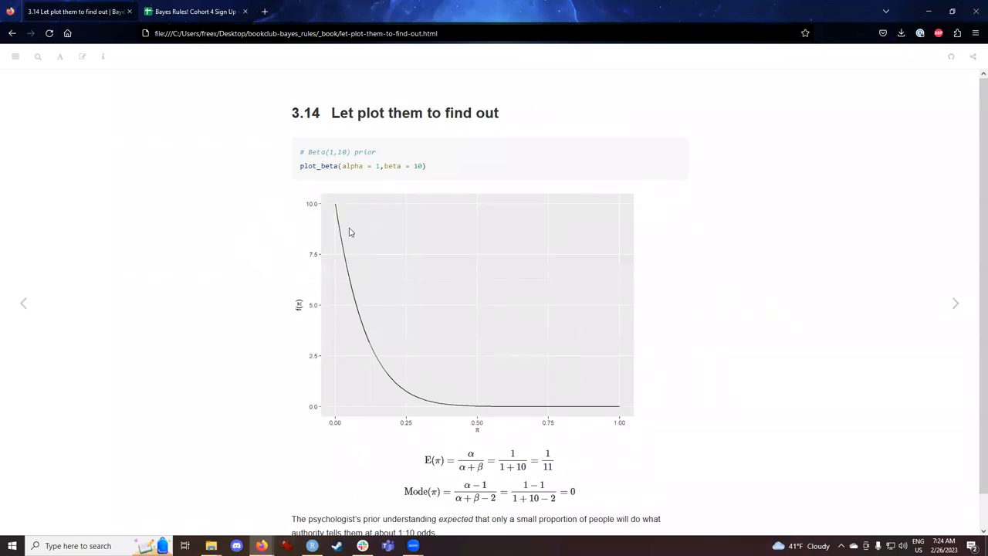
mouse_move(760, 372)
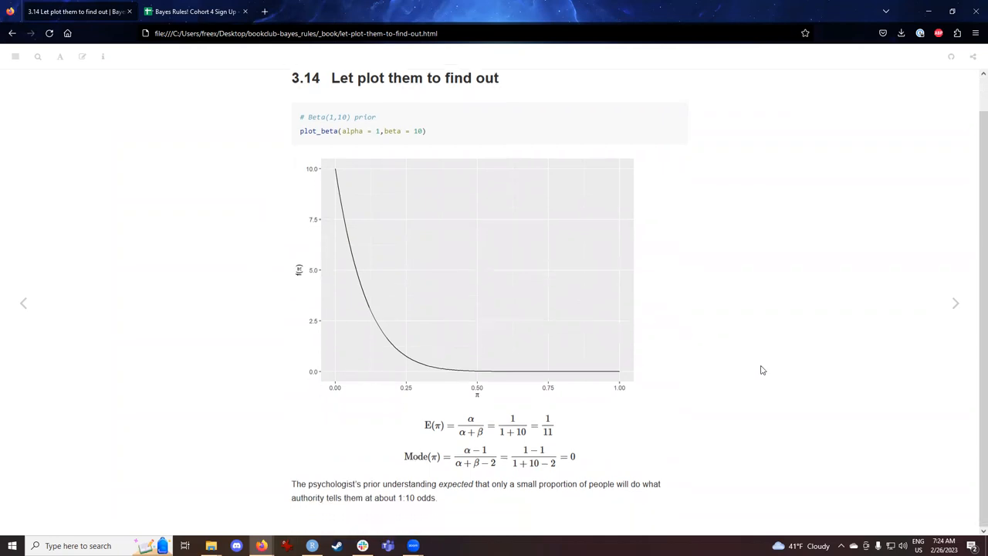
mouse_move(574, 335)
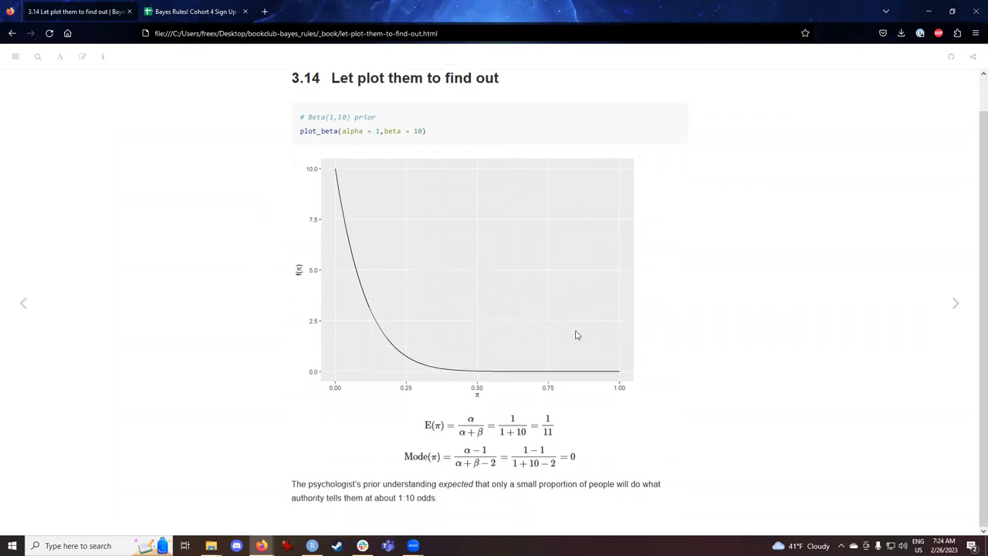
mouse_move(327, 332)
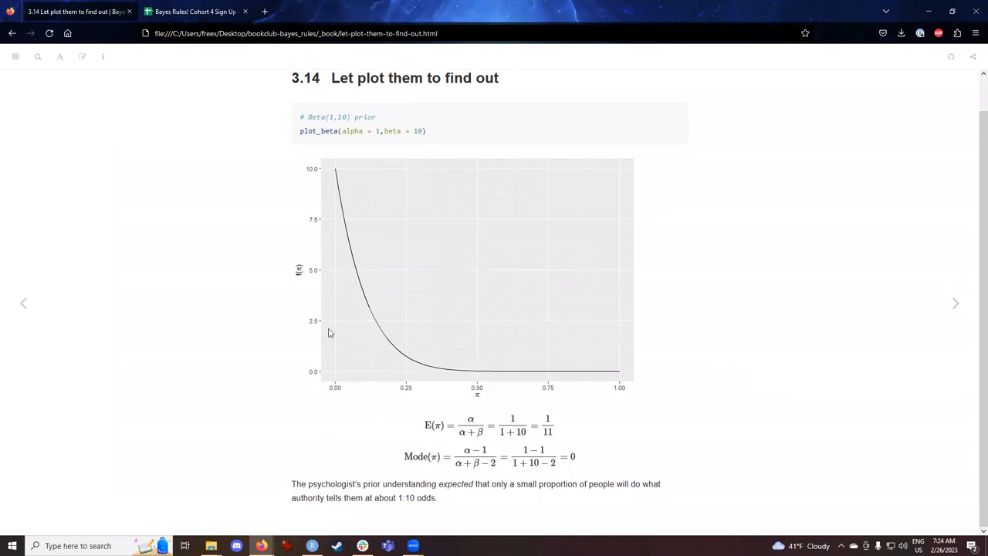
mouse_move(426, 423)
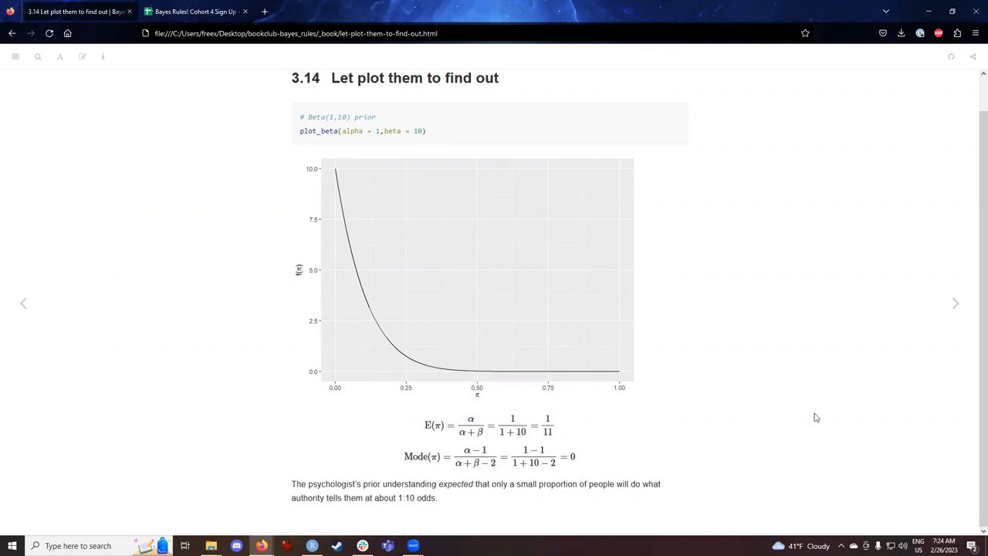
mouse_move(517, 422)
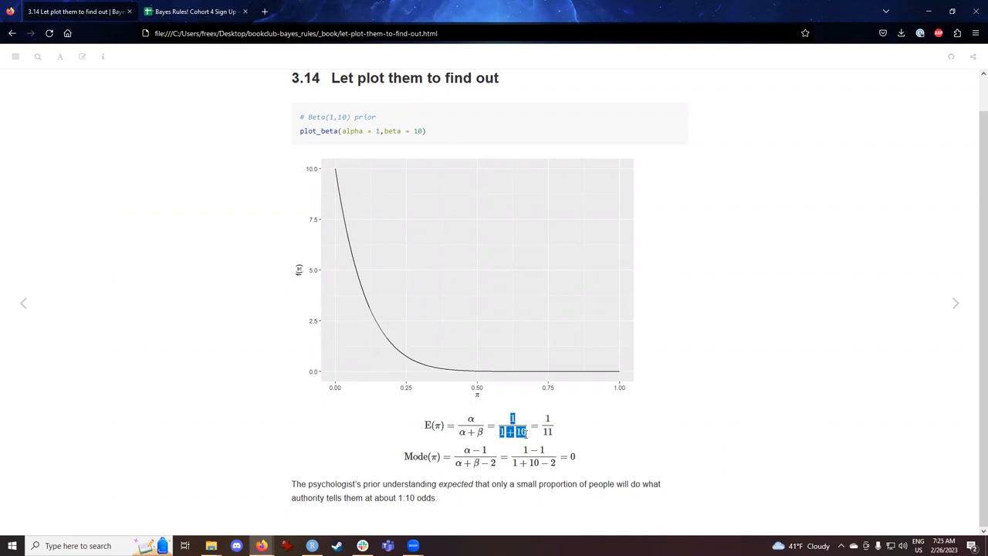
click(636, 432)
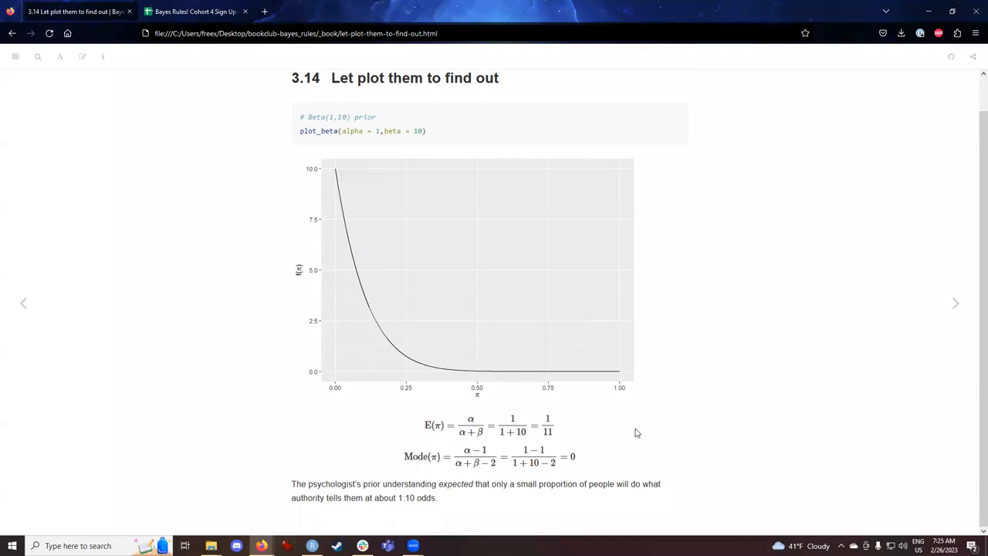
mouse_move(577, 457)
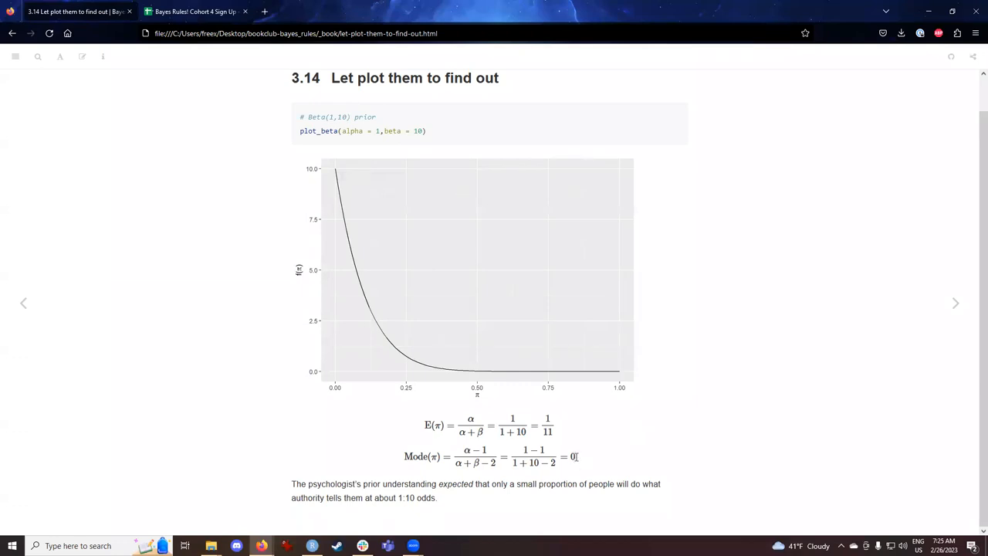
triple_click(491, 456)
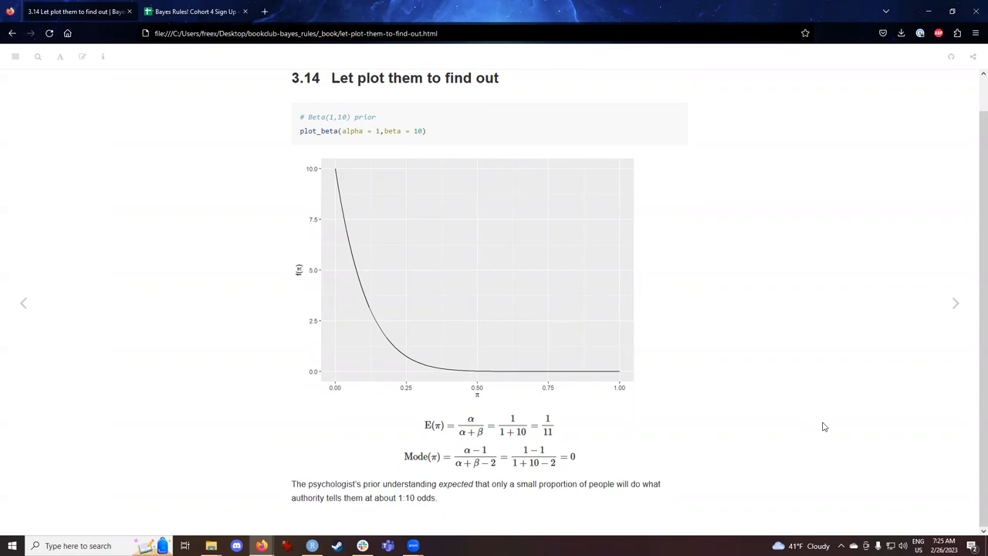
mouse_move(811, 422)
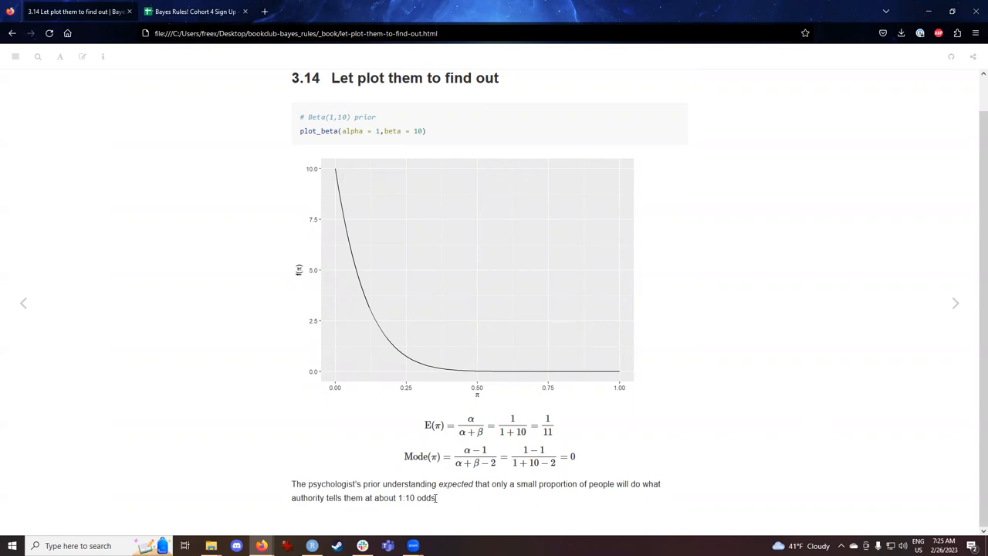
mouse_move(778, 446)
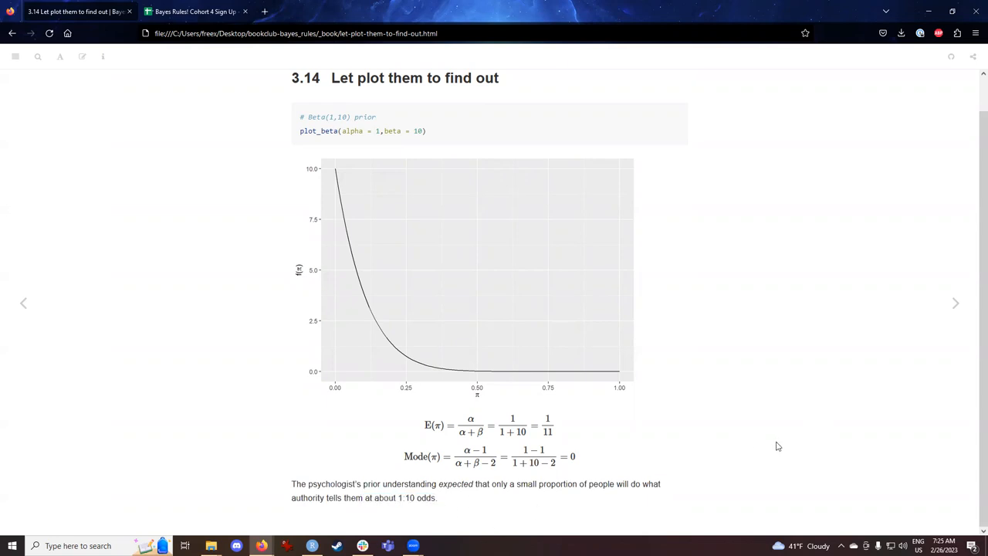
mouse_move(955, 303)
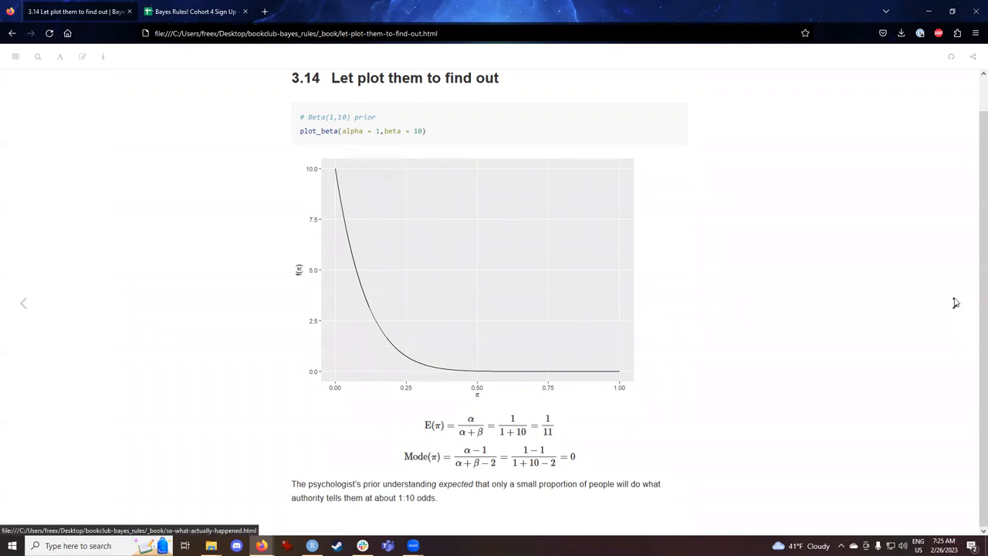
Step: Advance to section 3.15 and highlight 'Obedience to authority won out' and the 26 of 40 participants sentence
click(963, 302)
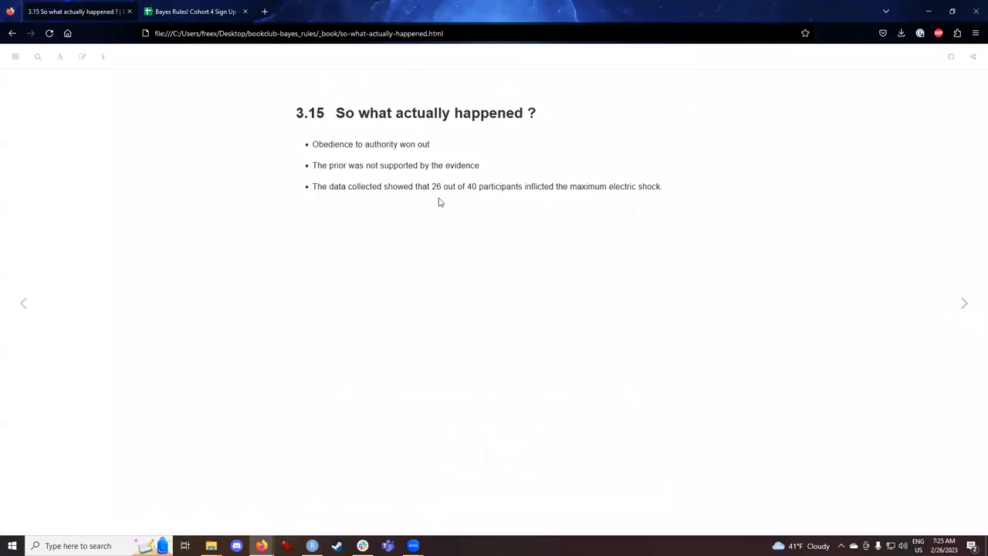
mouse_move(440, 151)
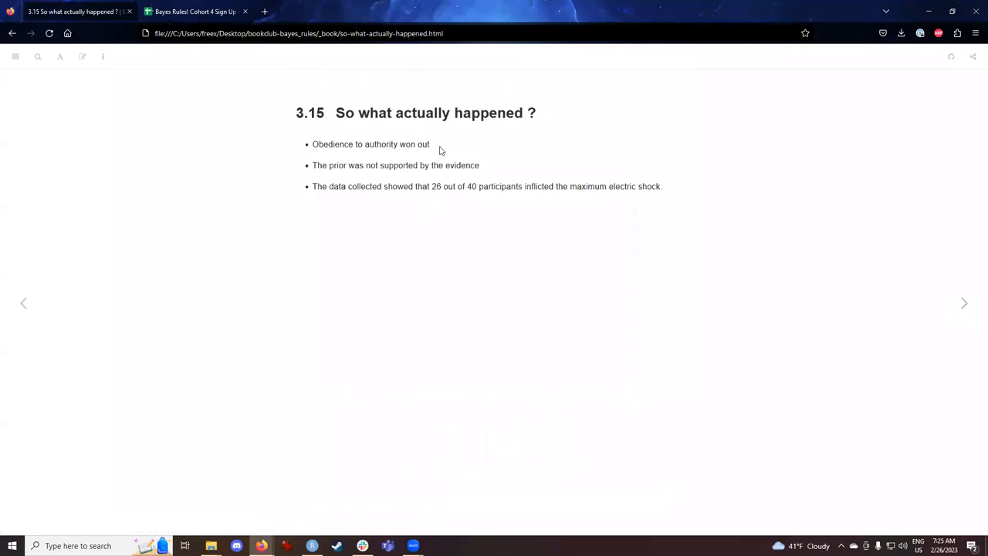
double_click(371, 145)
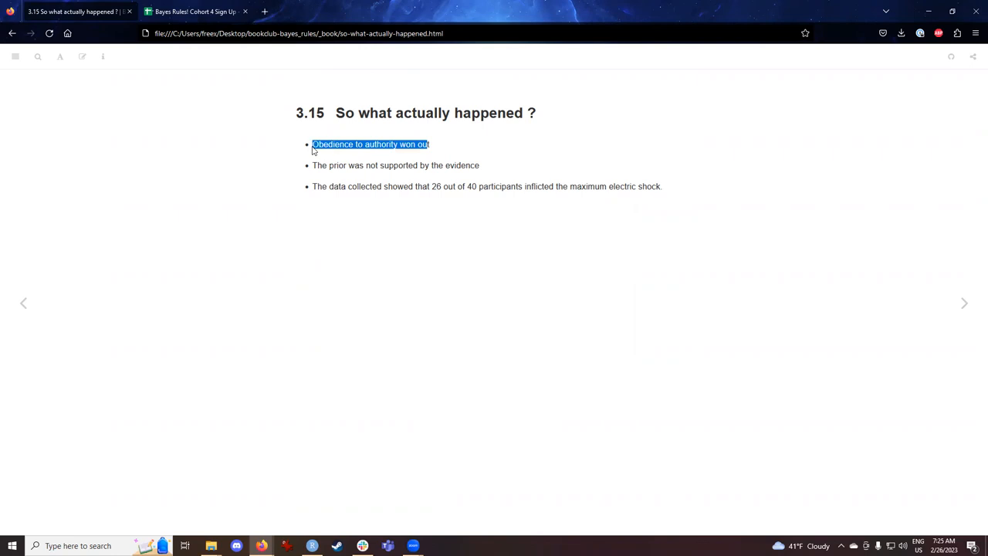
click(463, 435)
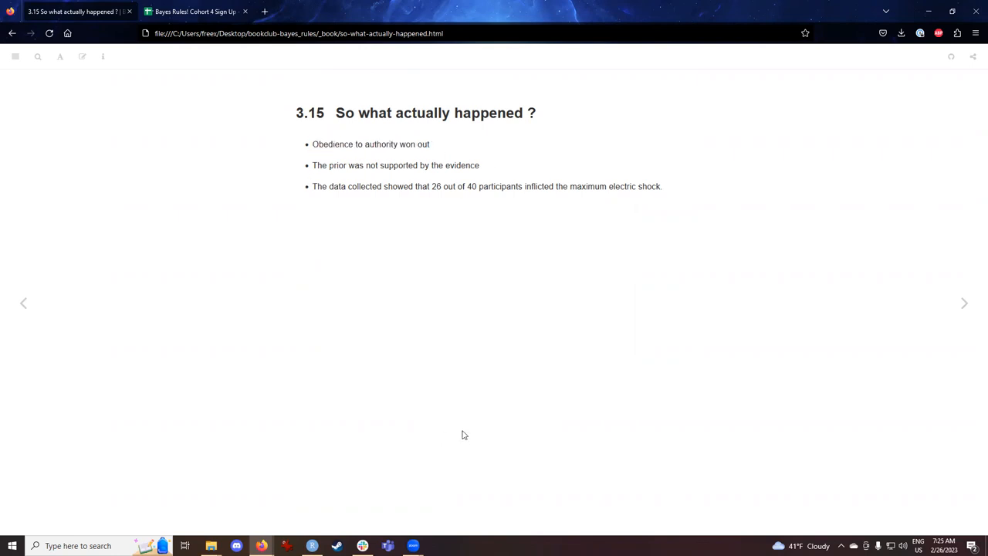
mouse_move(460, 426)
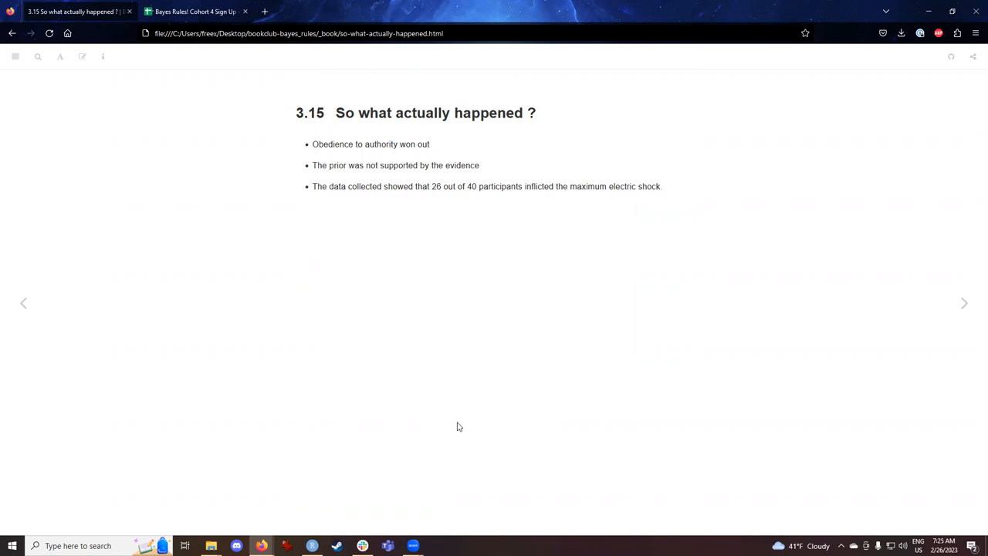
mouse_move(389, 162)
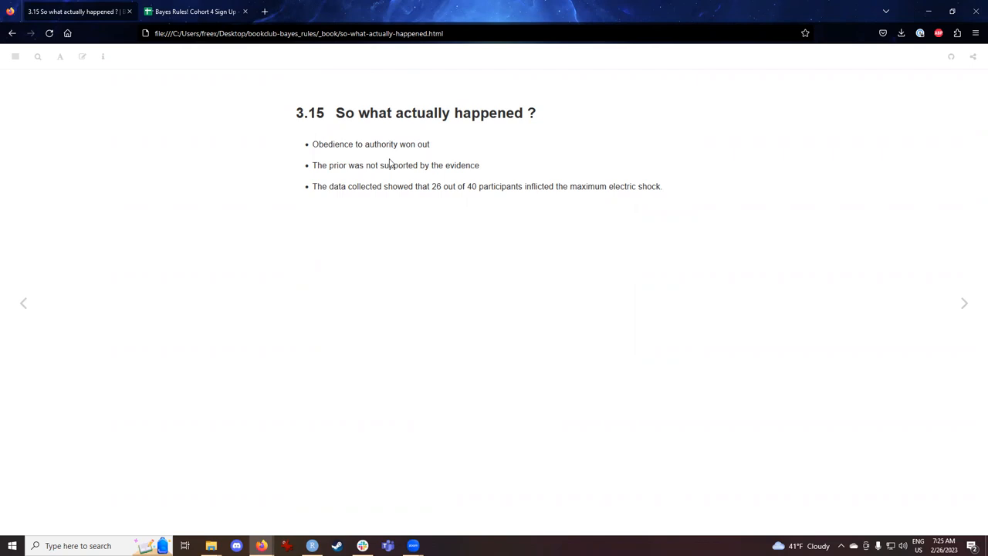
mouse_move(481, 173)
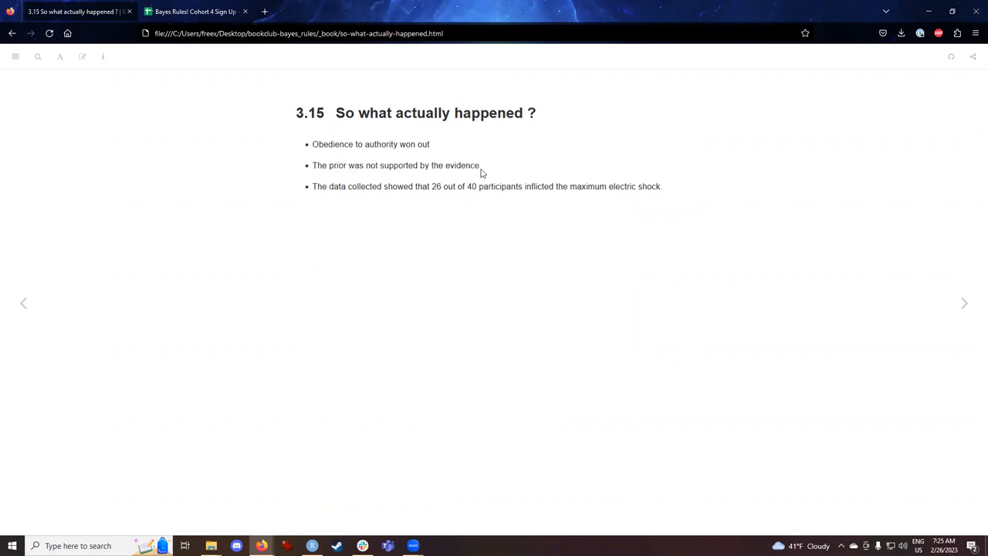
mouse_move(330, 186)
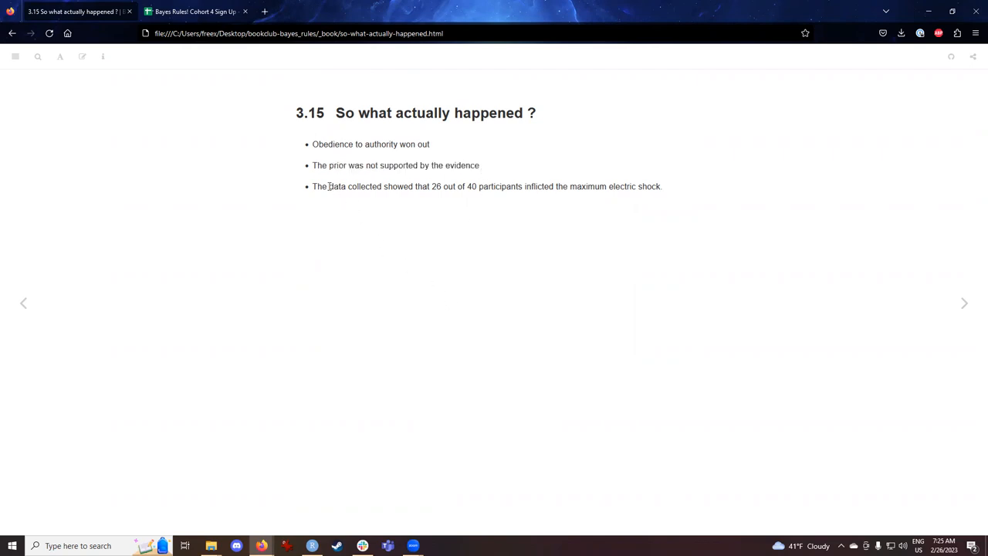
drag(312, 185, 557, 185)
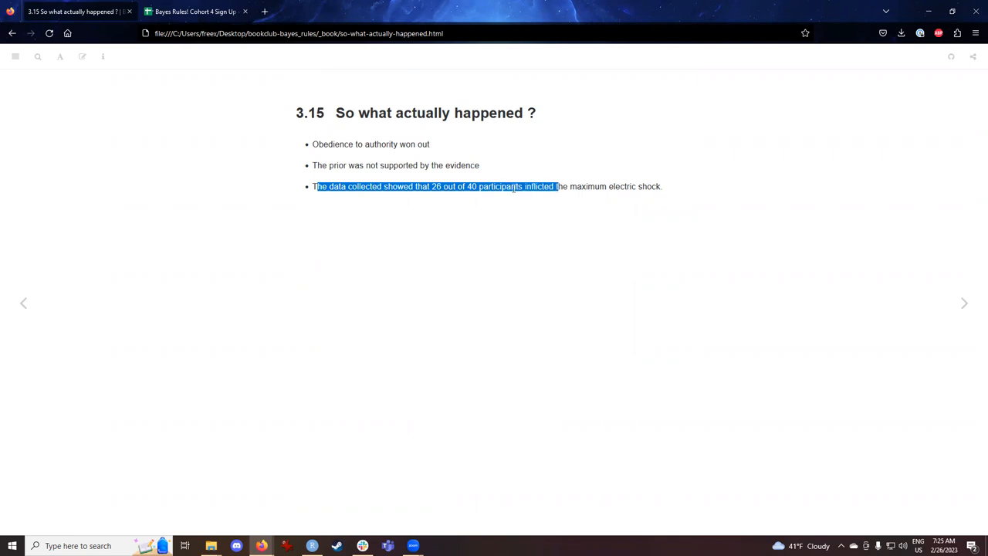
click(506, 293)
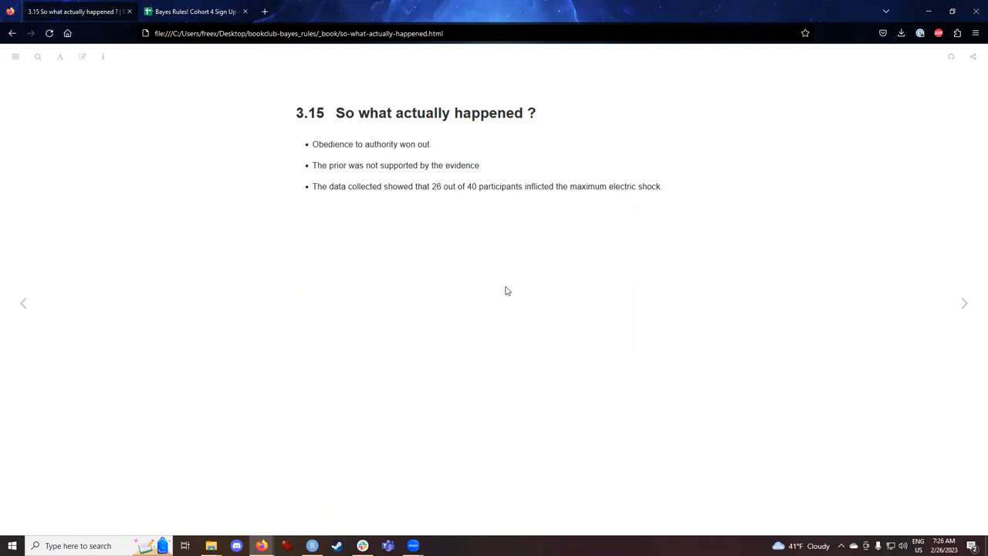
mouse_move(511, 281)
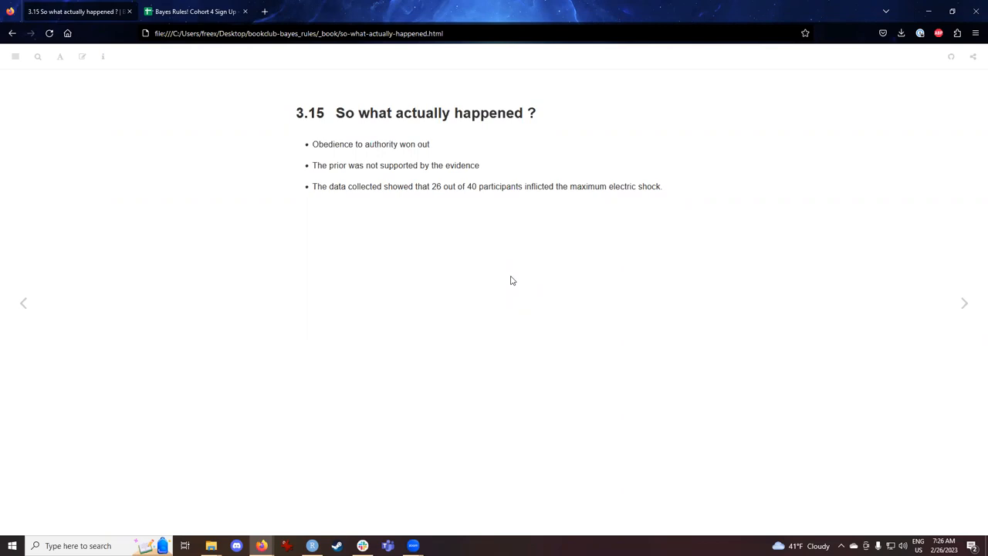
mouse_move(962, 302)
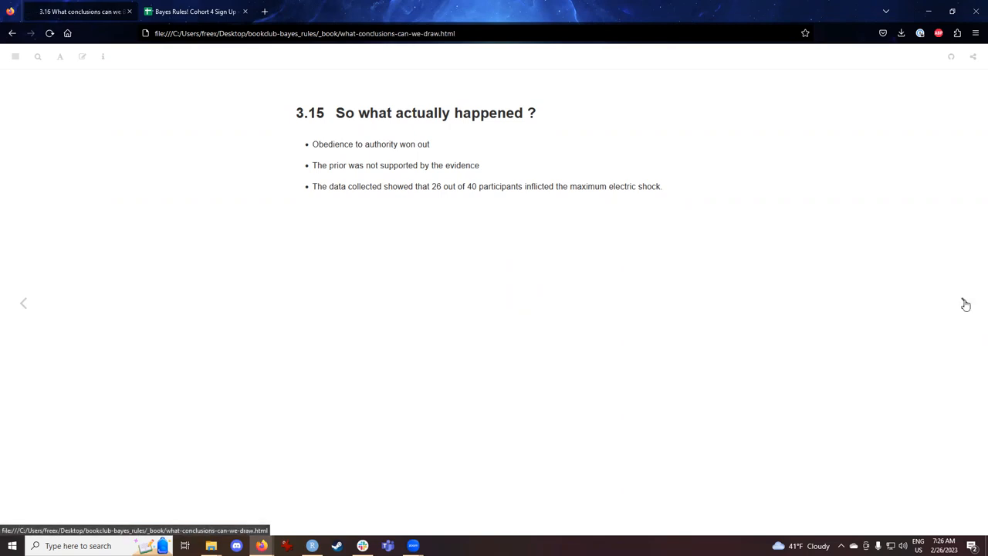
click(963, 303)
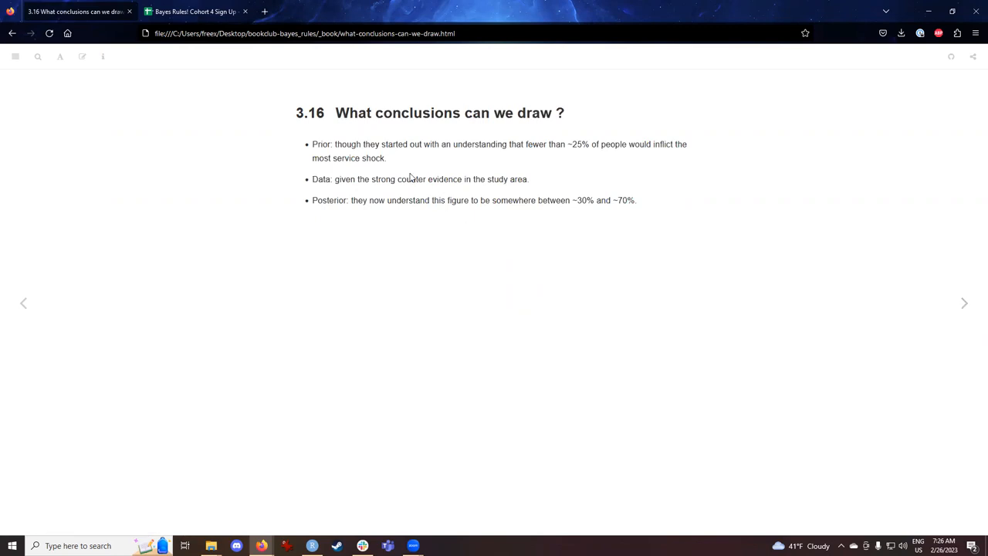
mouse_move(374, 210)
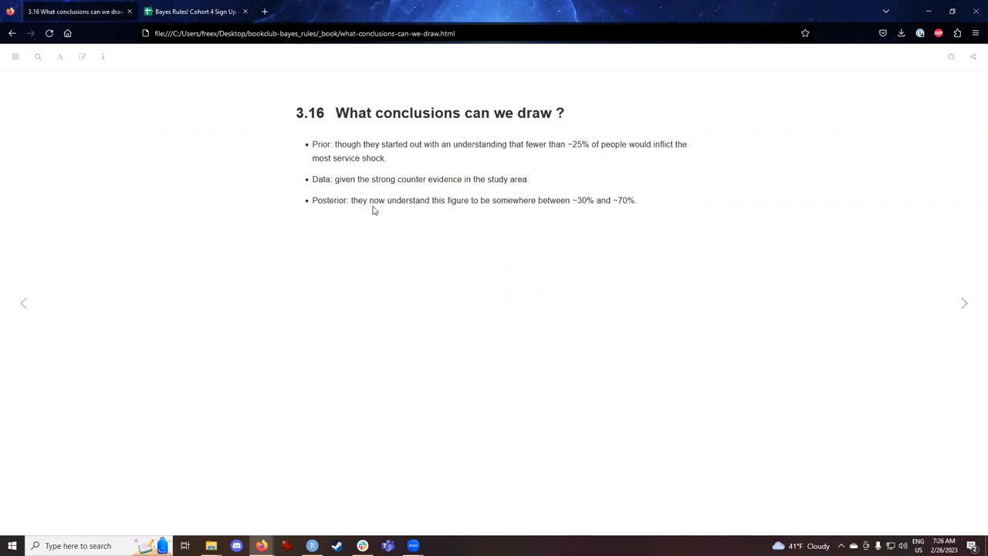
drag(319, 145, 385, 158)
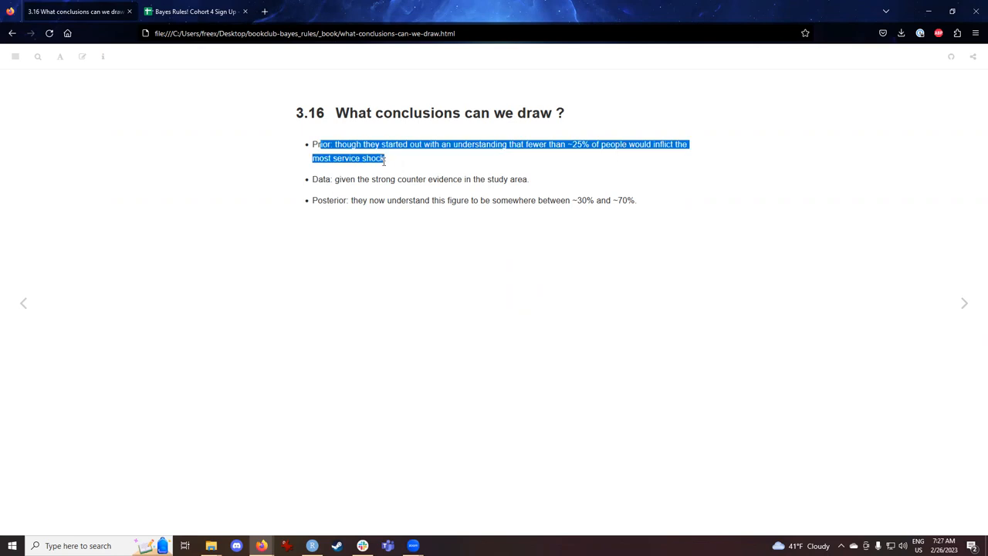
click(384, 306)
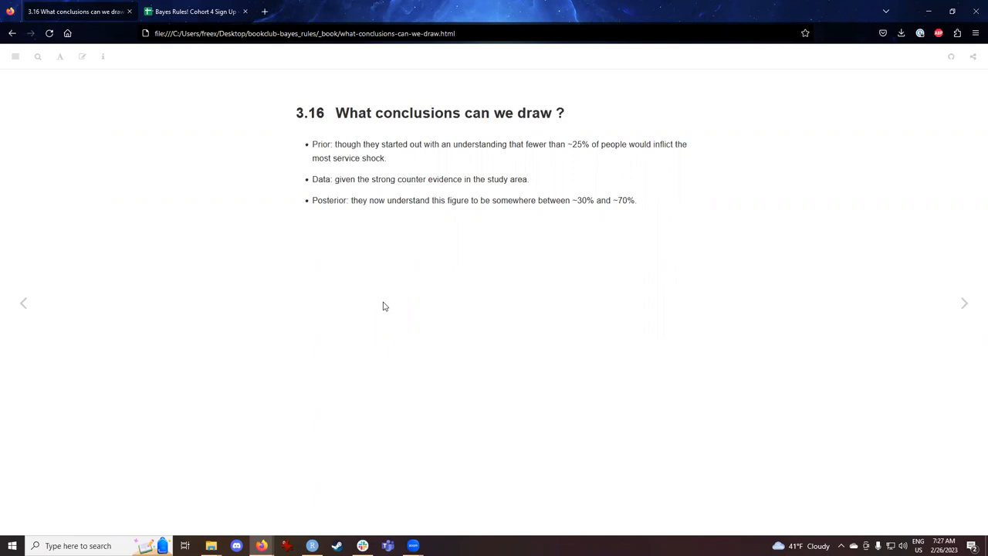
drag(327, 179, 444, 179)
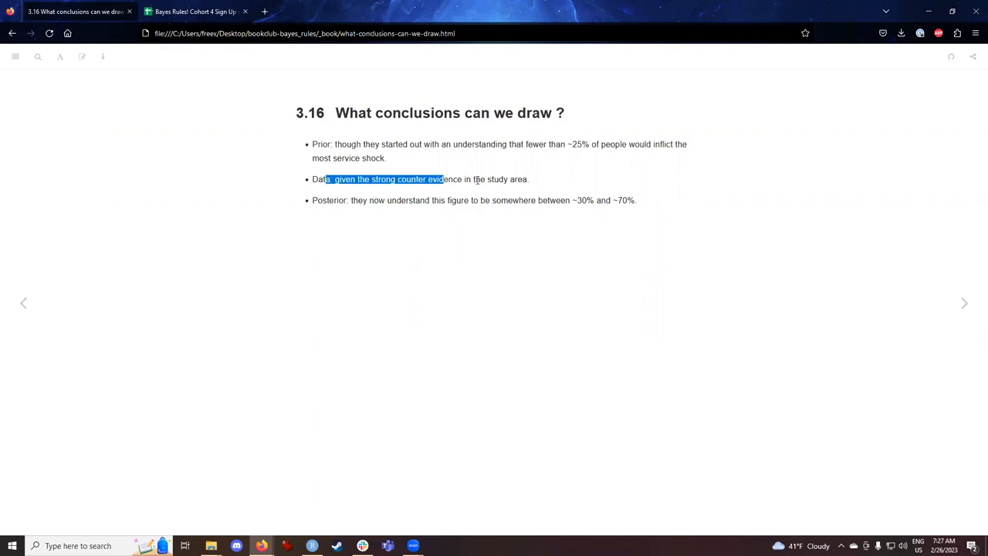
click(445, 302)
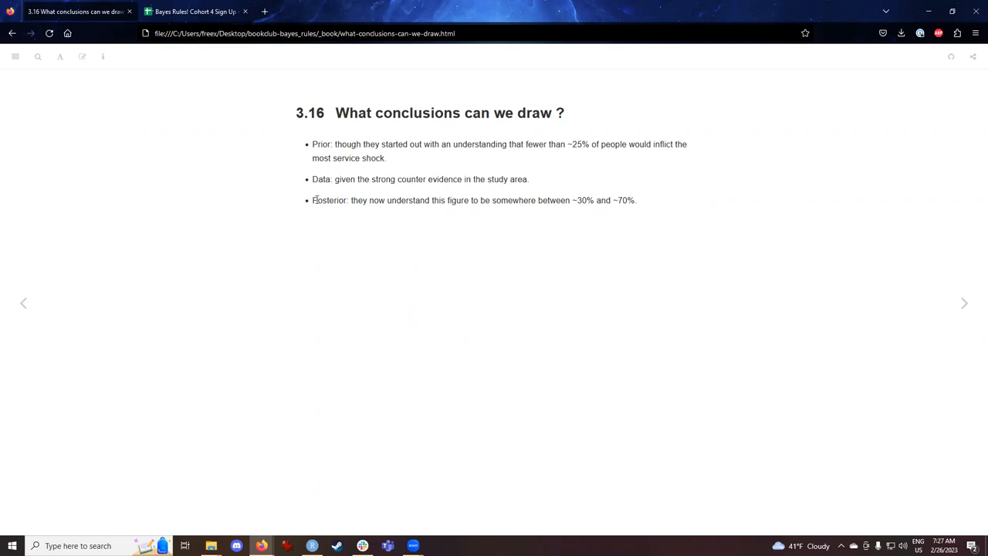
mouse_move(543, 272)
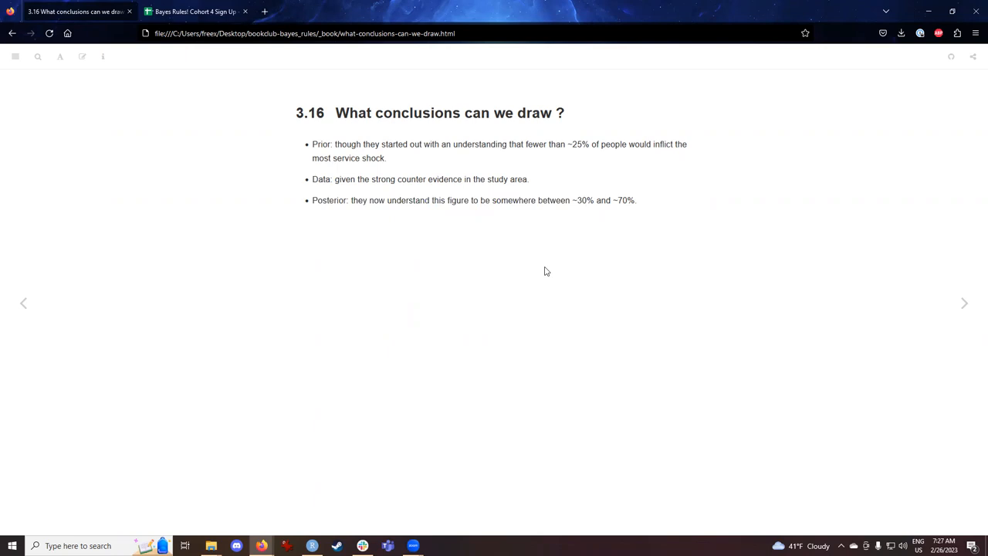
mouse_move(532, 285)
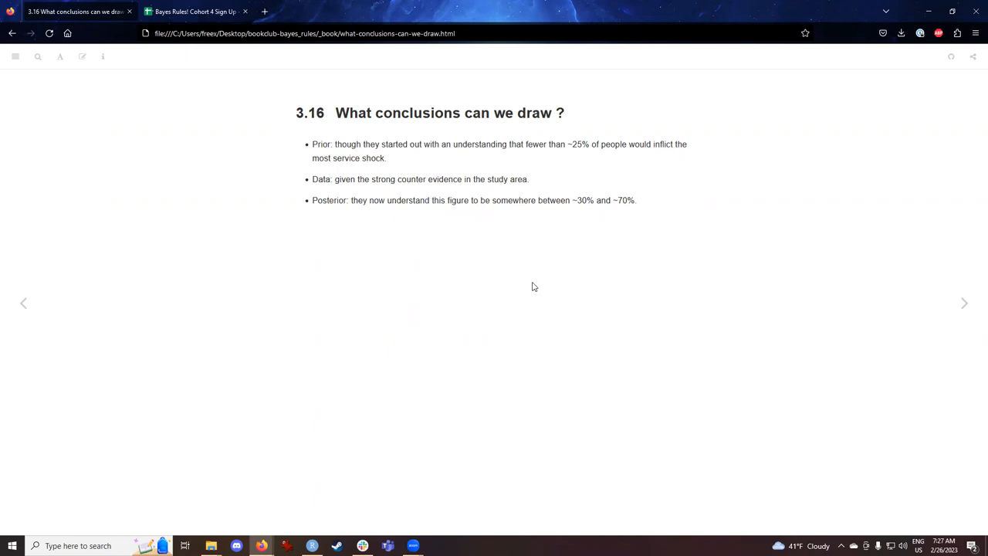
mouse_move(963, 302)
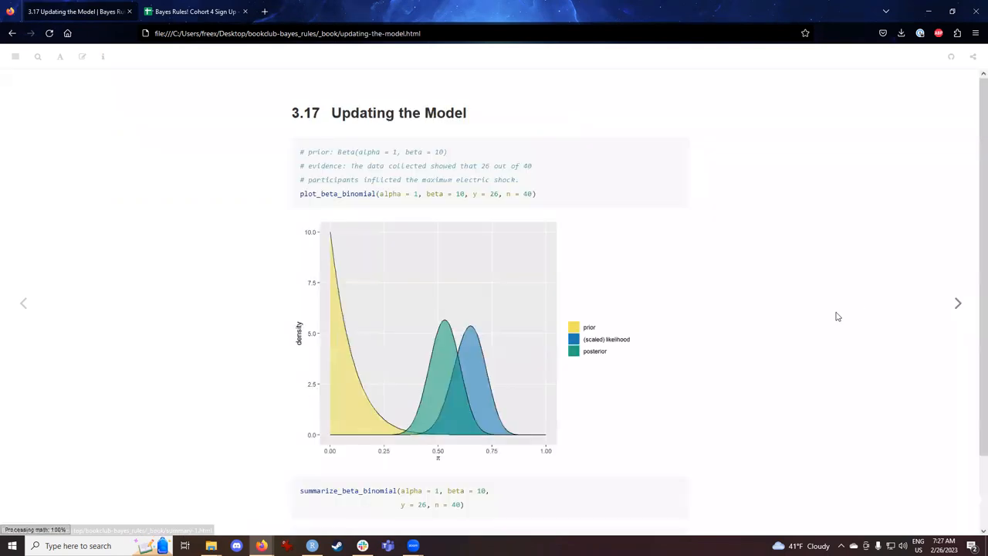
mouse_move(199, 296)
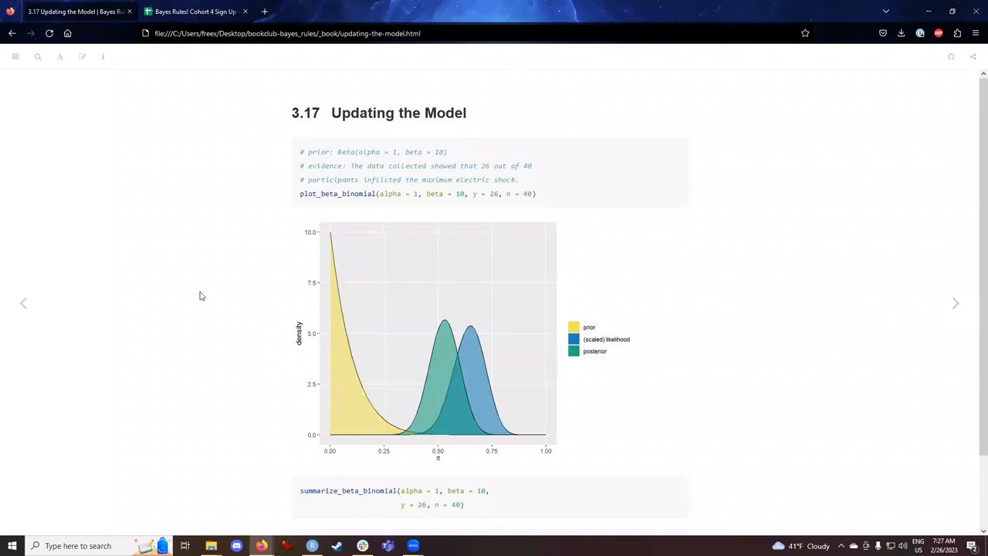
mouse_move(210, 291)
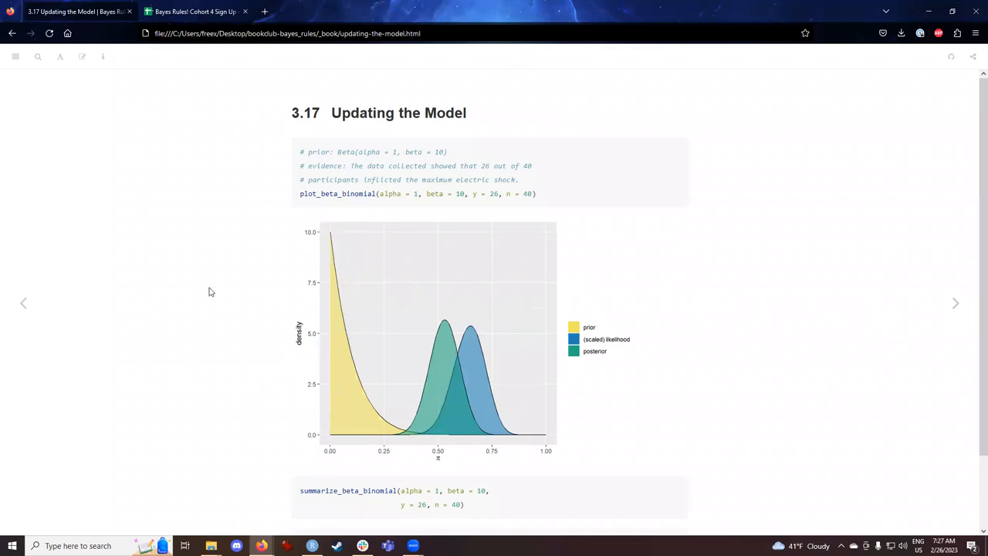
mouse_move(306, 198)
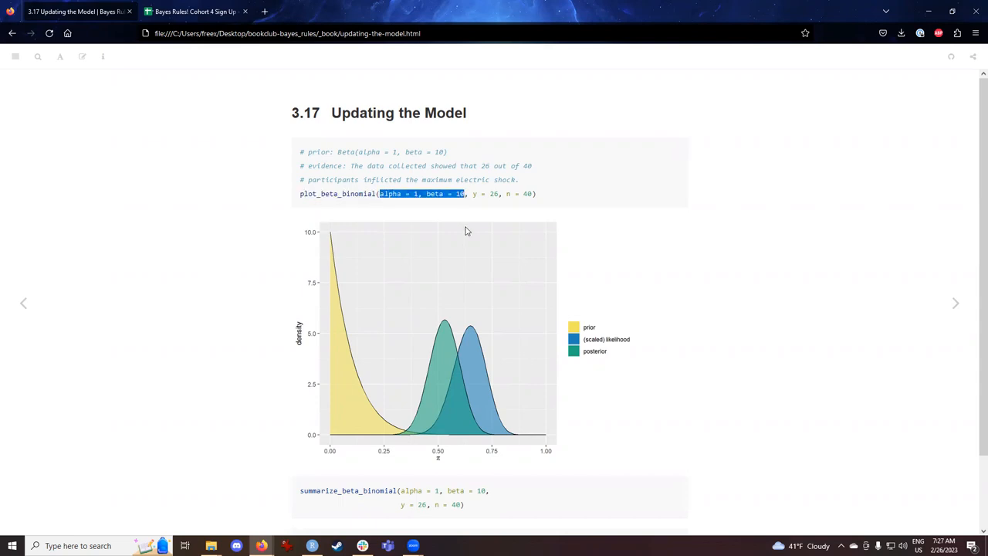
mouse_move(463, 224)
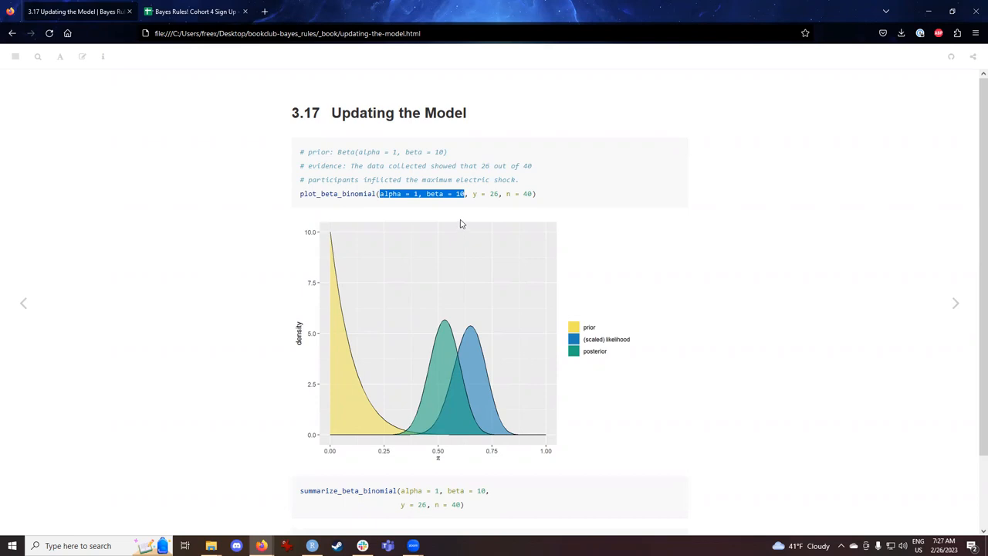
mouse_move(473, 195)
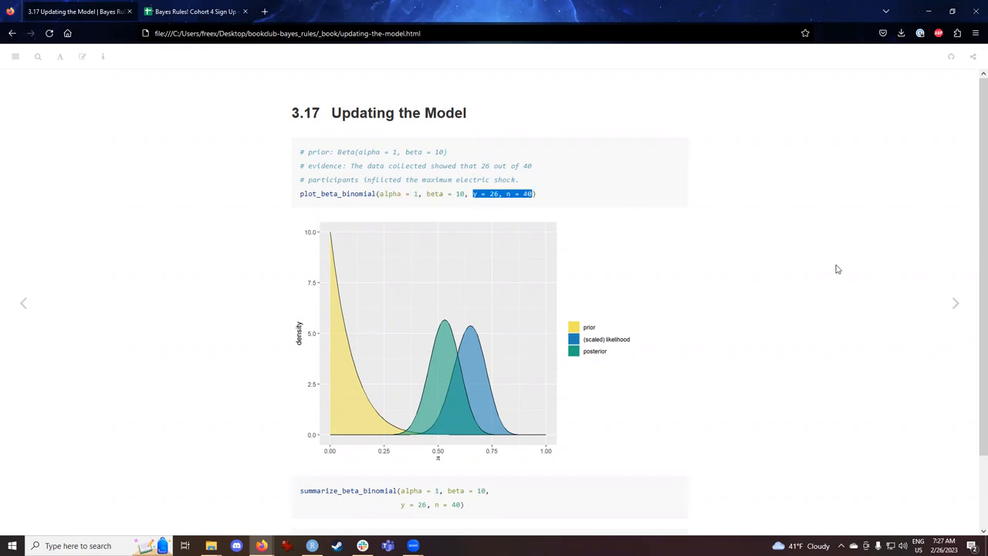
mouse_move(864, 262)
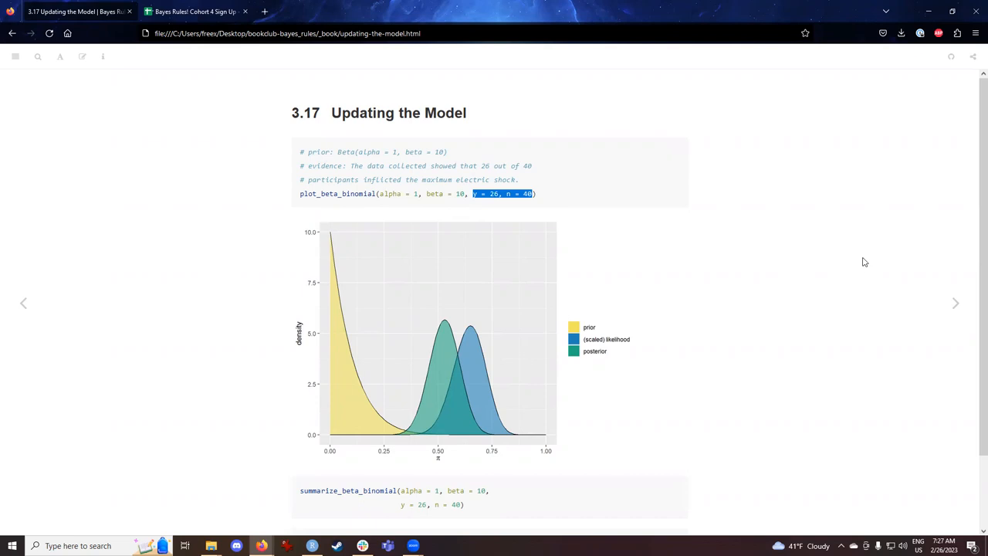
mouse_move(861, 259)
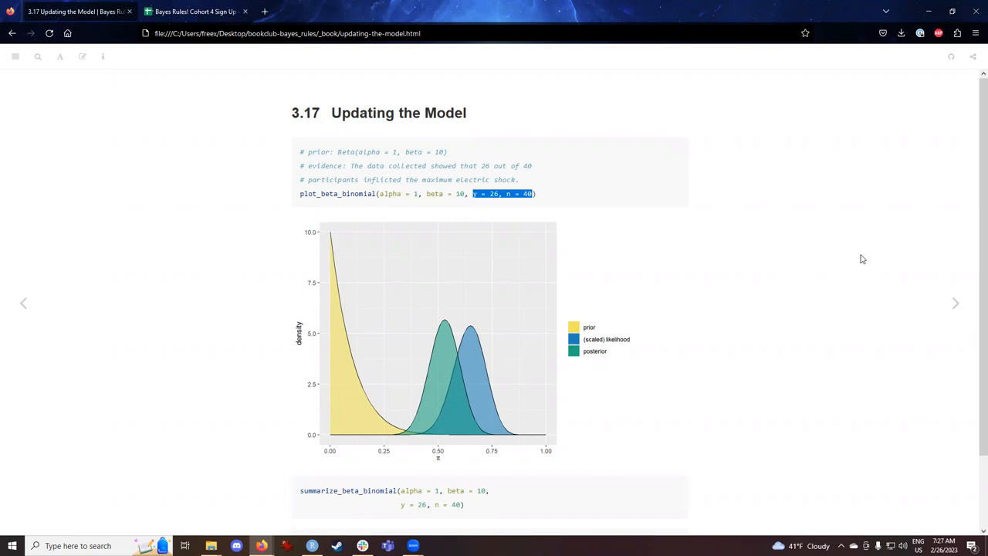
mouse_move(564, 196)
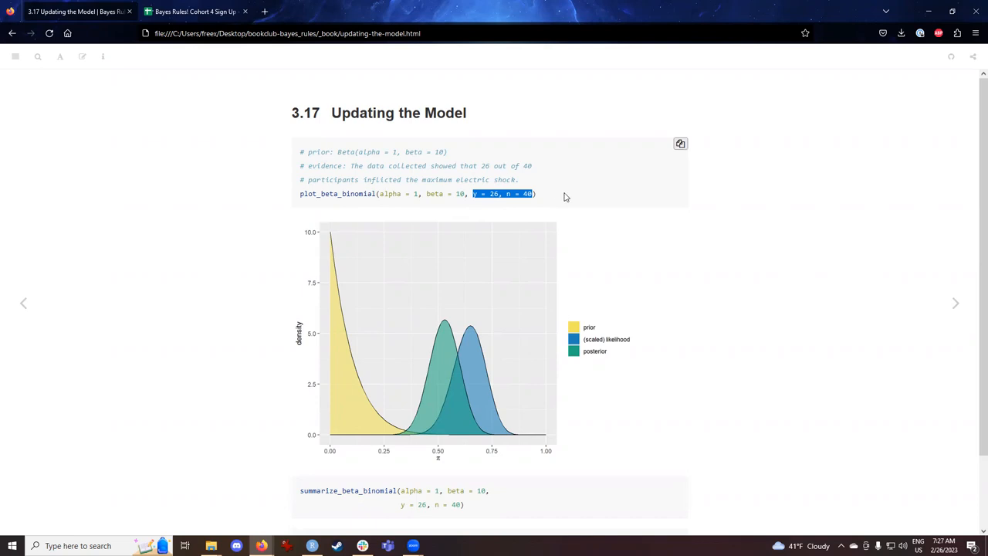
mouse_move(546, 208)
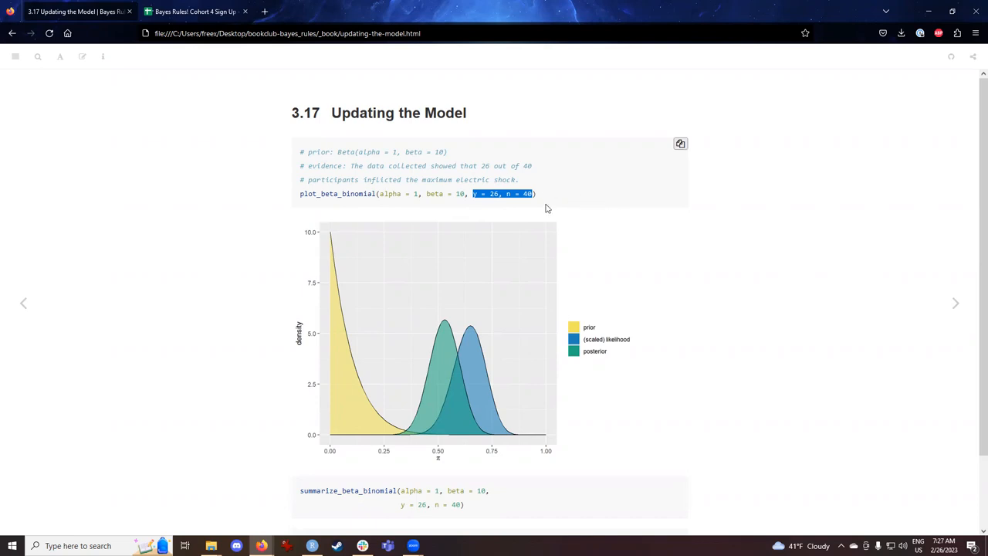
mouse_move(741, 384)
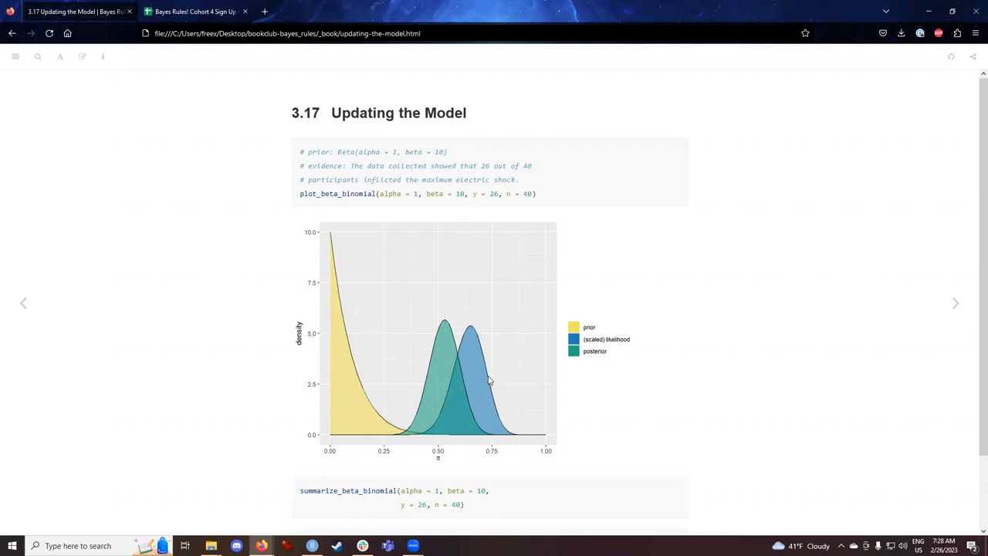
mouse_move(485, 389)
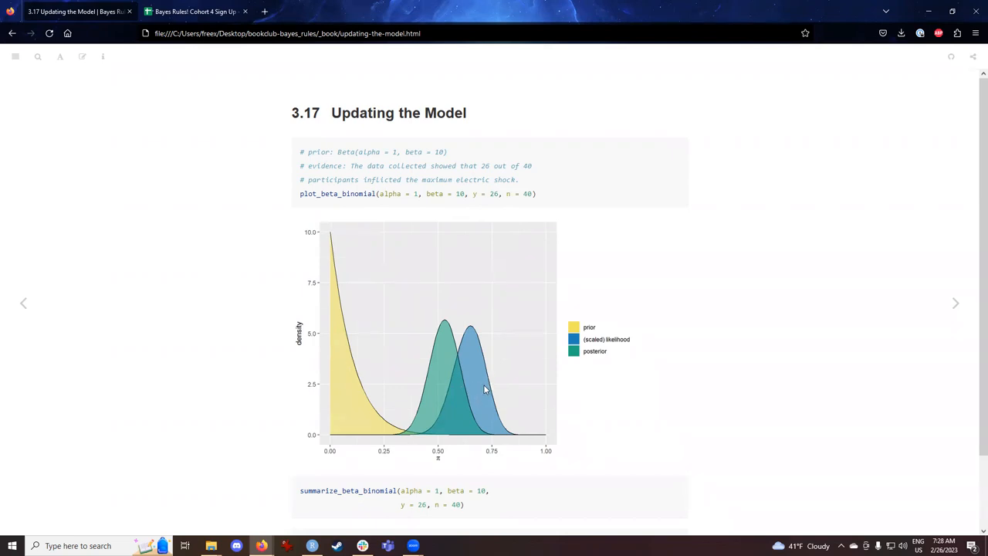
mouse_move(439, 367)
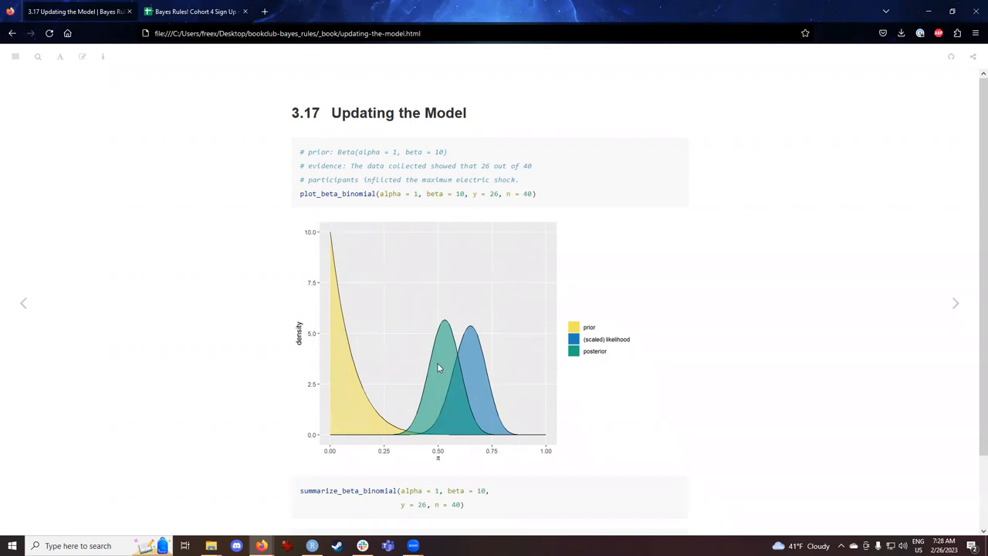
mouse_move(419, 353)
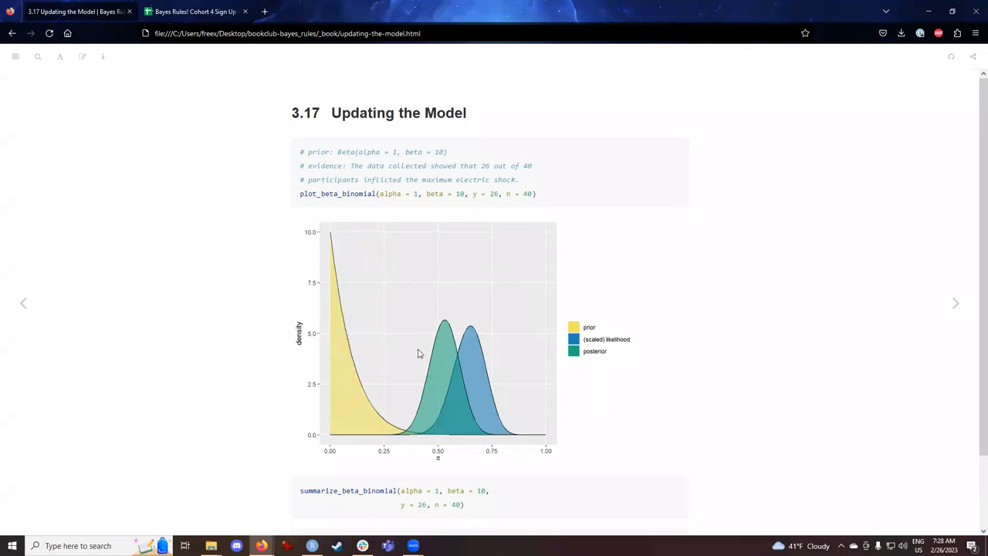
mouse_move(349, 379)
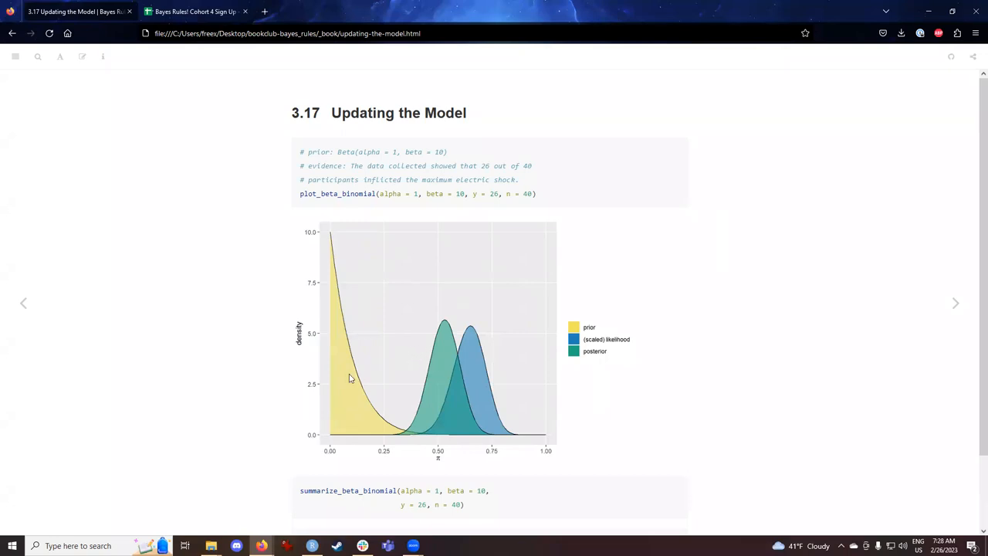
mouse_move(733, 395)
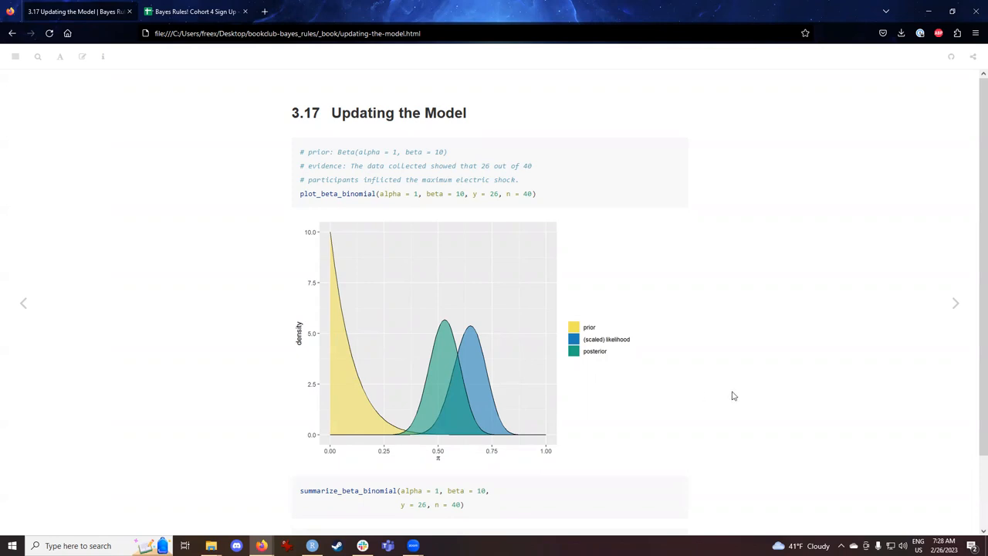
mouse_move(757, 383)
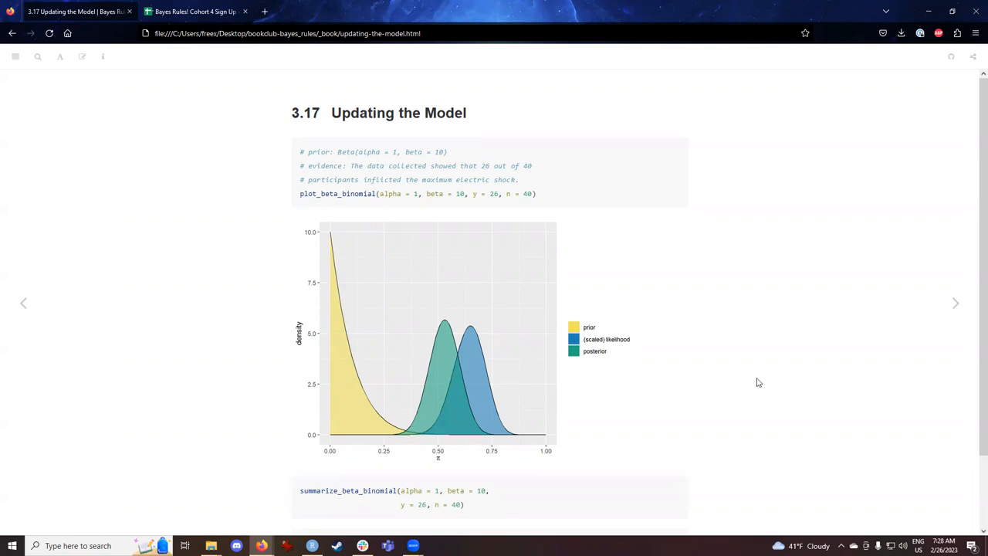
scroll(down, 3)
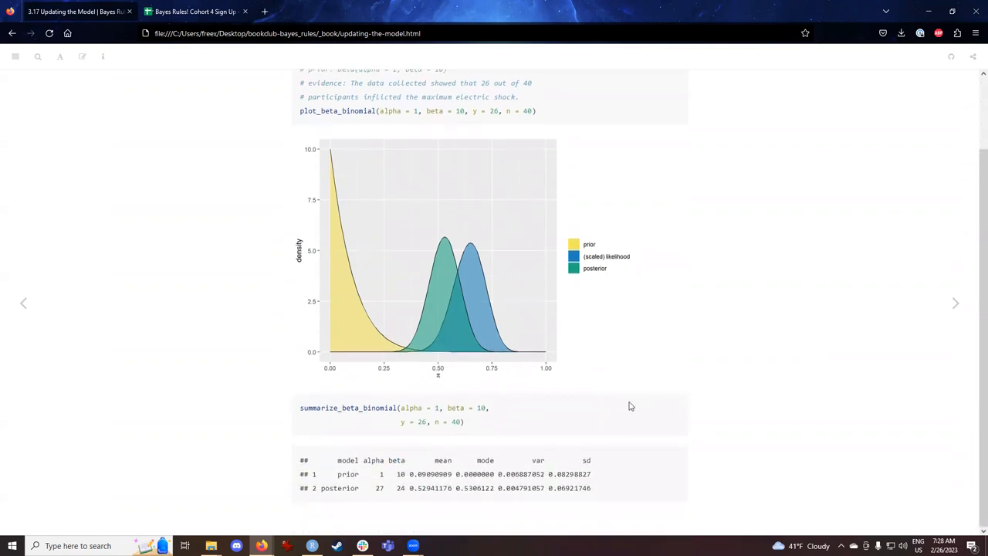
mouse_move(509, 471)
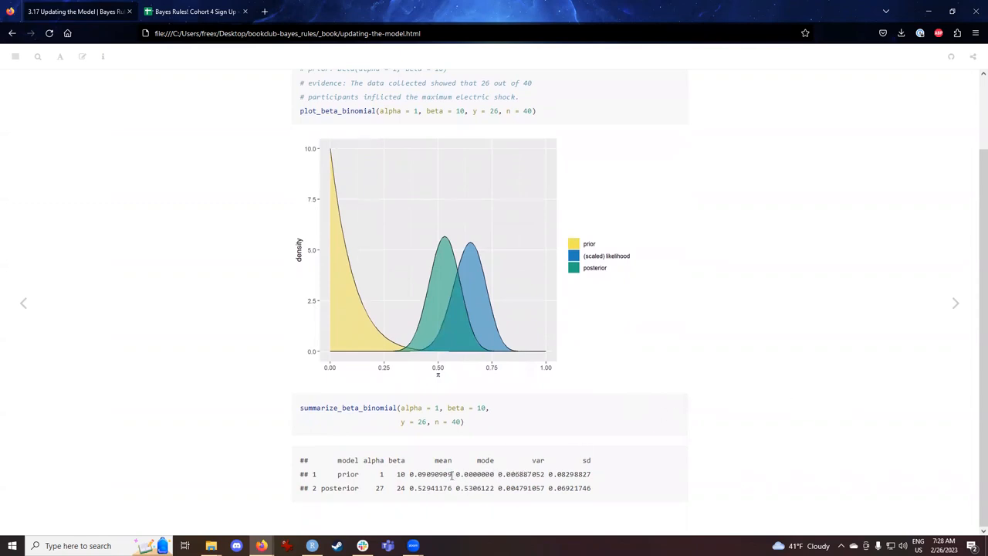
double_click(431, 474)
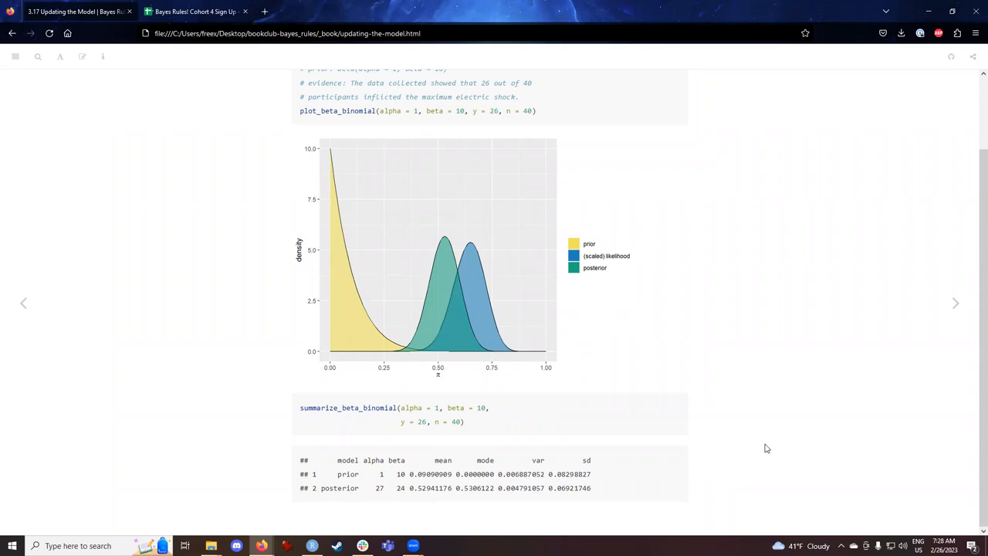
scroll(up, 3)
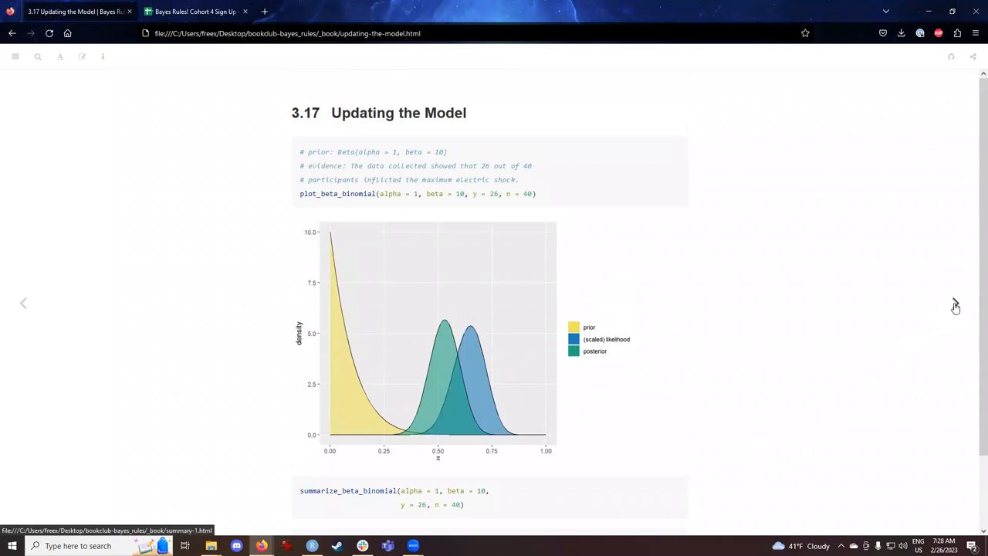
click(963, 302)
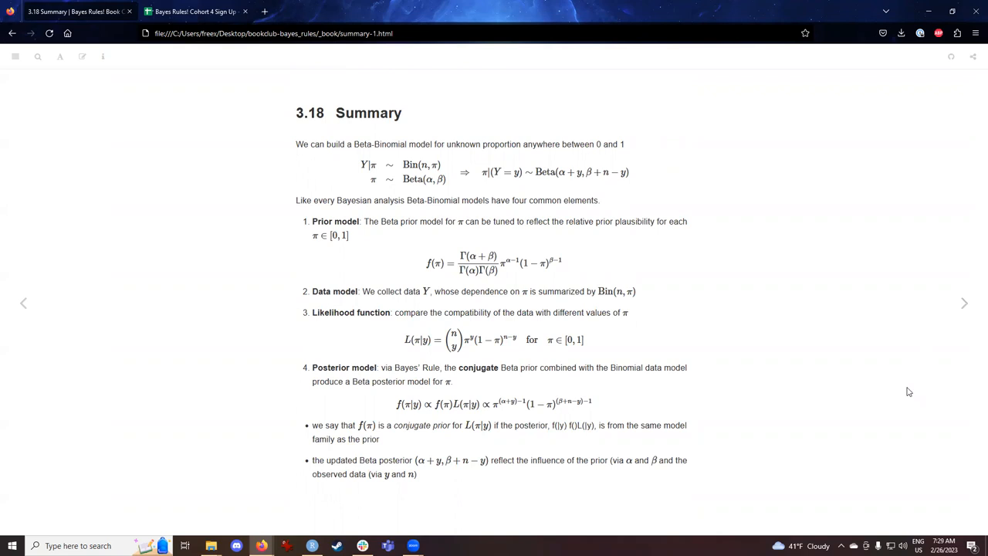
mouse_move(704, 312)
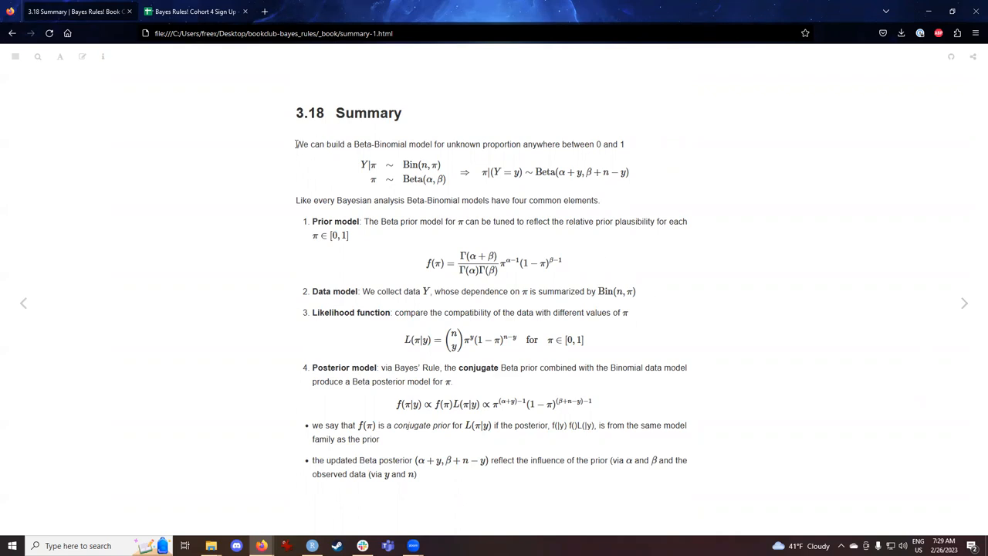
drag(296, 143, 540, 143)
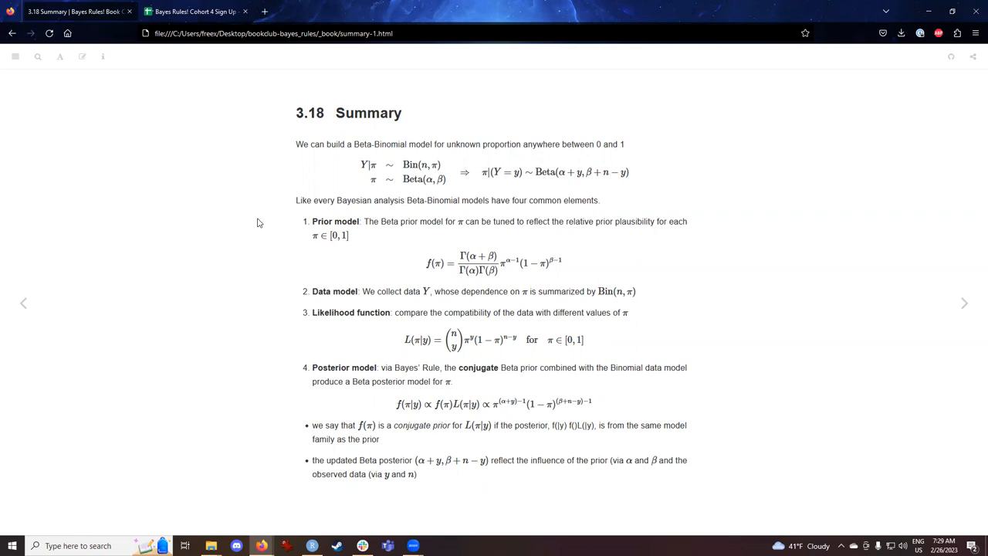
mouse_move(400, 167)
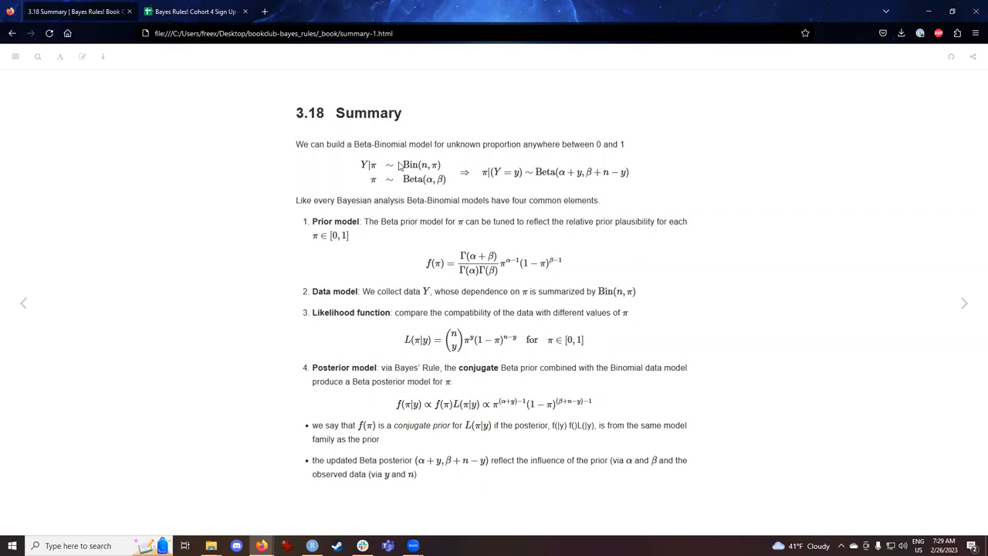
drag(361, 163, 446, 179)
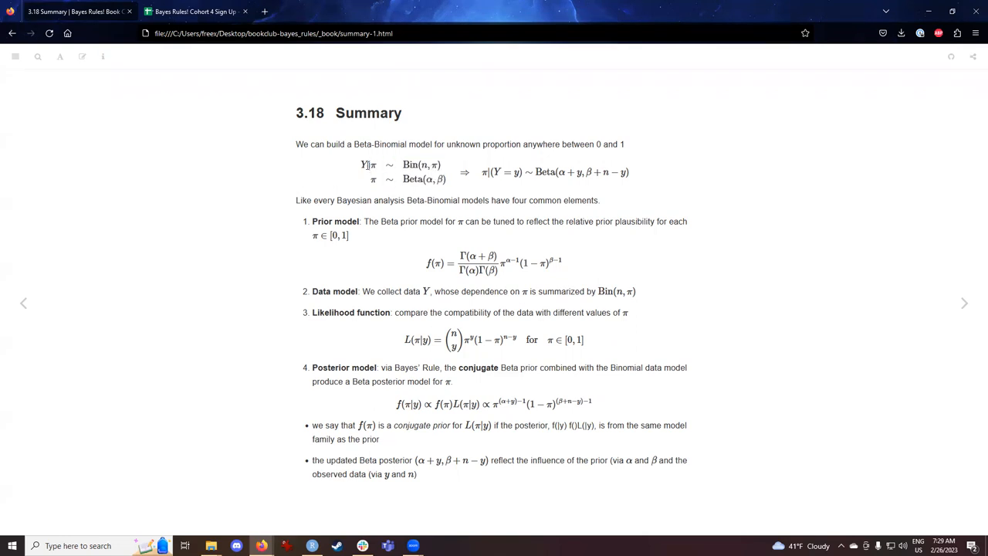
mouse_move(293, 253)
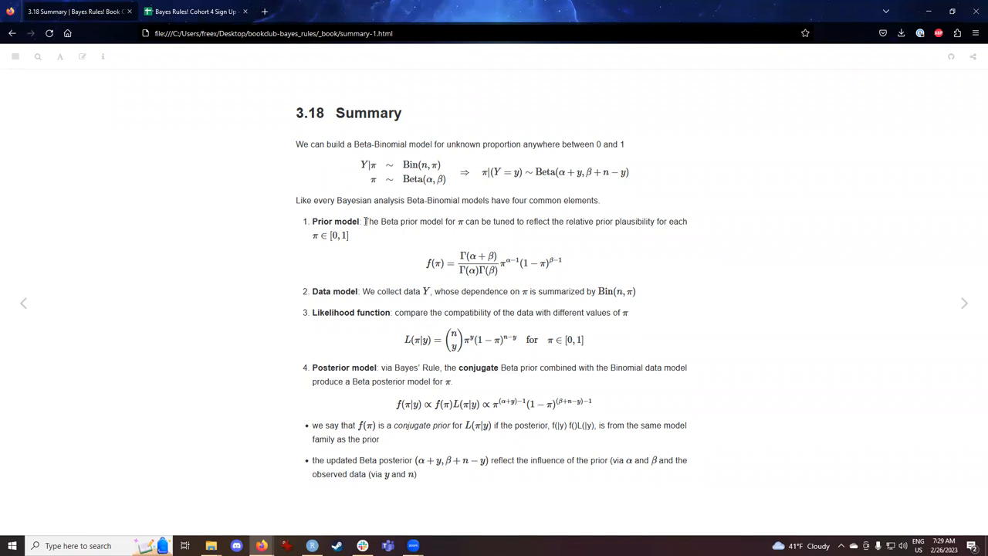
drag(364, 222, 349, 235)
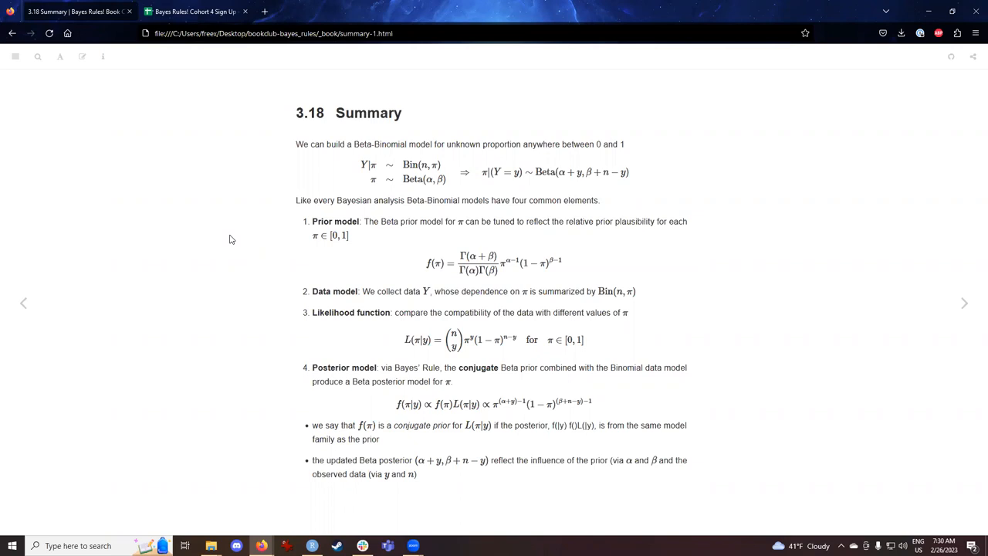
drag(312, 290, 596, 290)
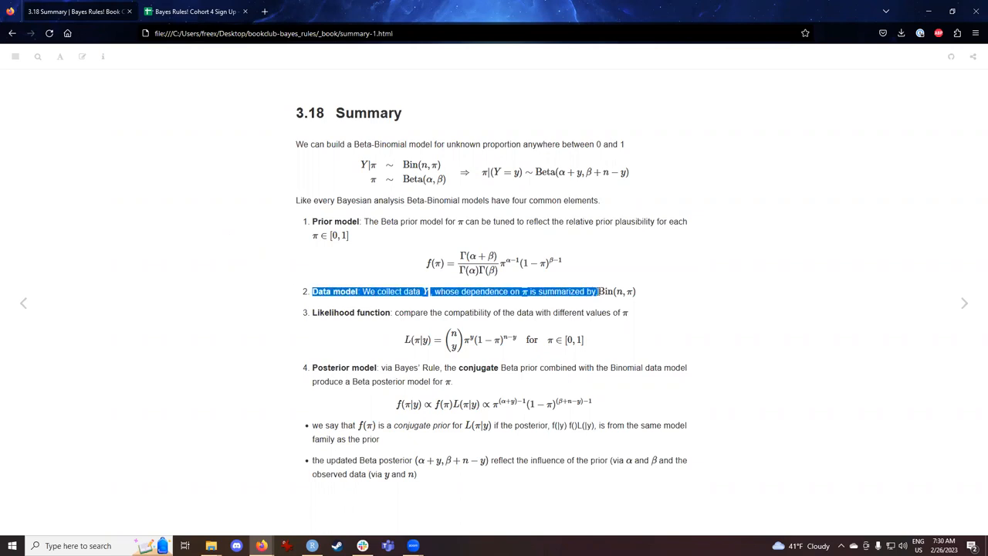
click(721, 321)
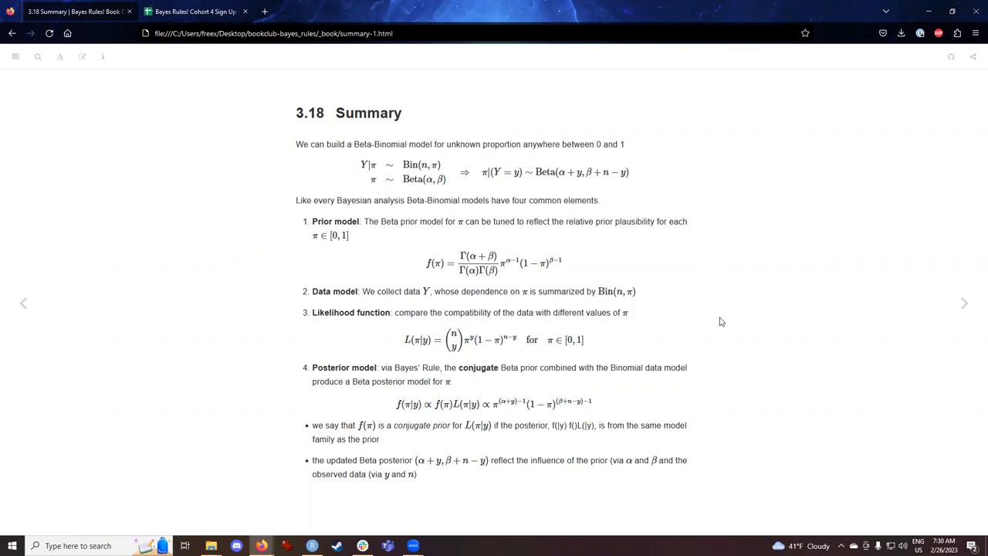
mouse_move(639, 295)
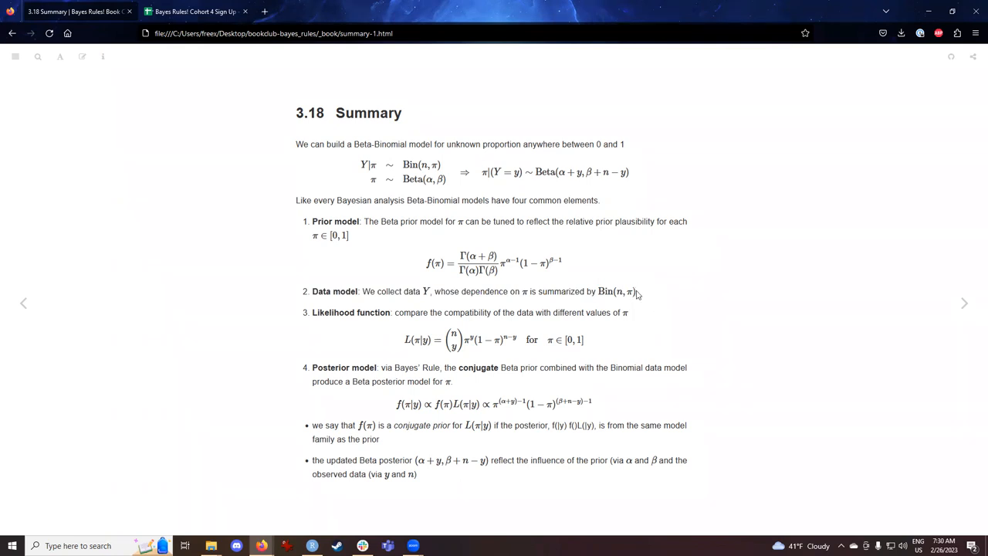
mouse_move(398, 311)
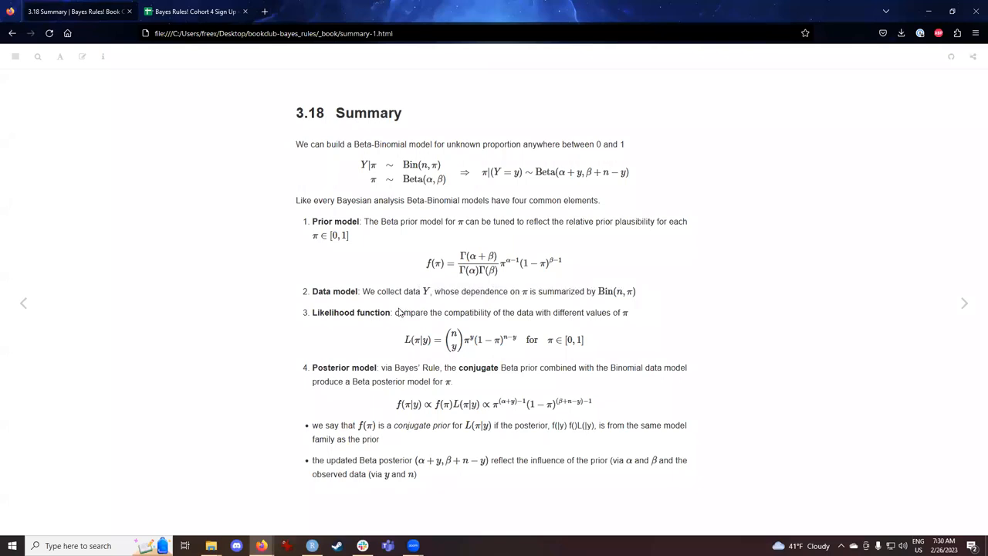
mouse_move(625, 297)
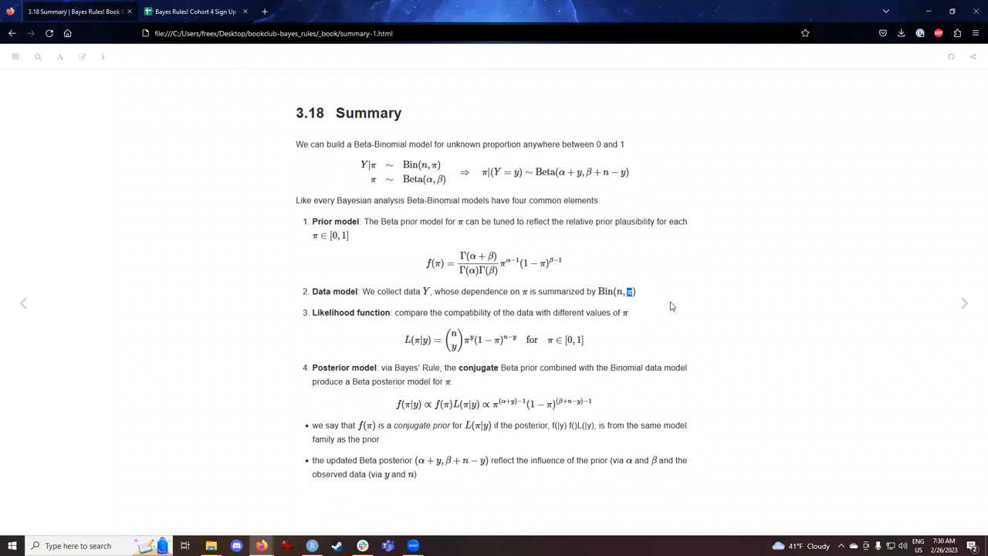
mouse_move(665, 301)
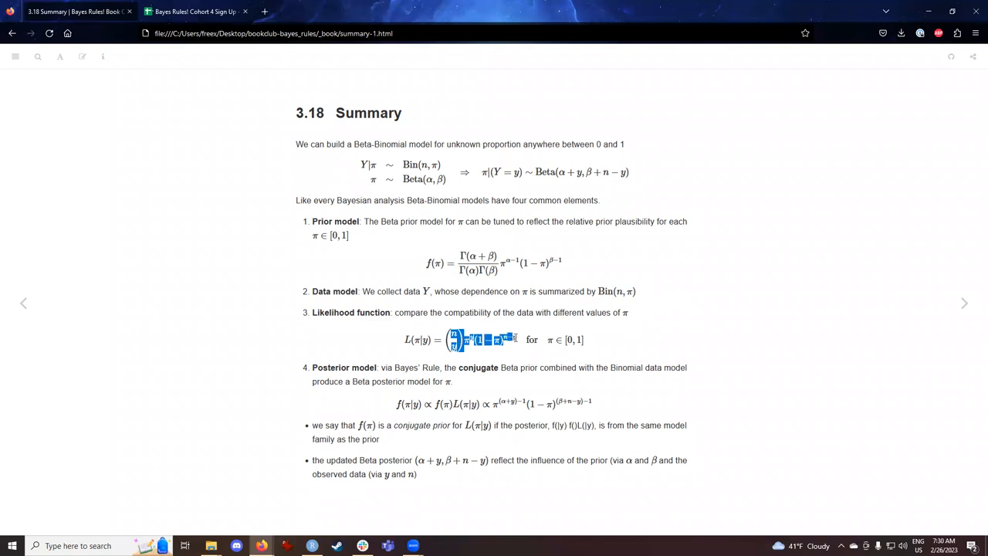
click(790, 401)
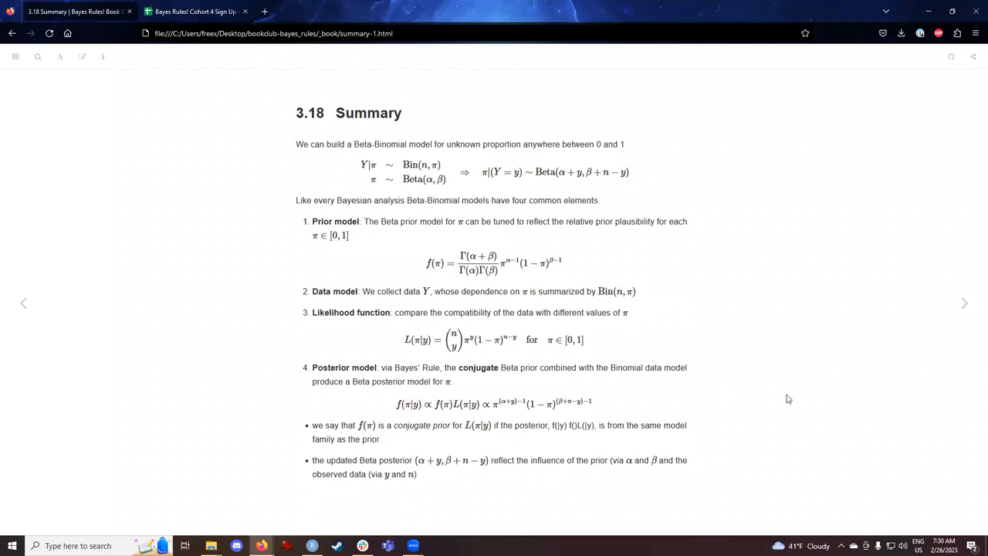
mouse_move(785, 394)
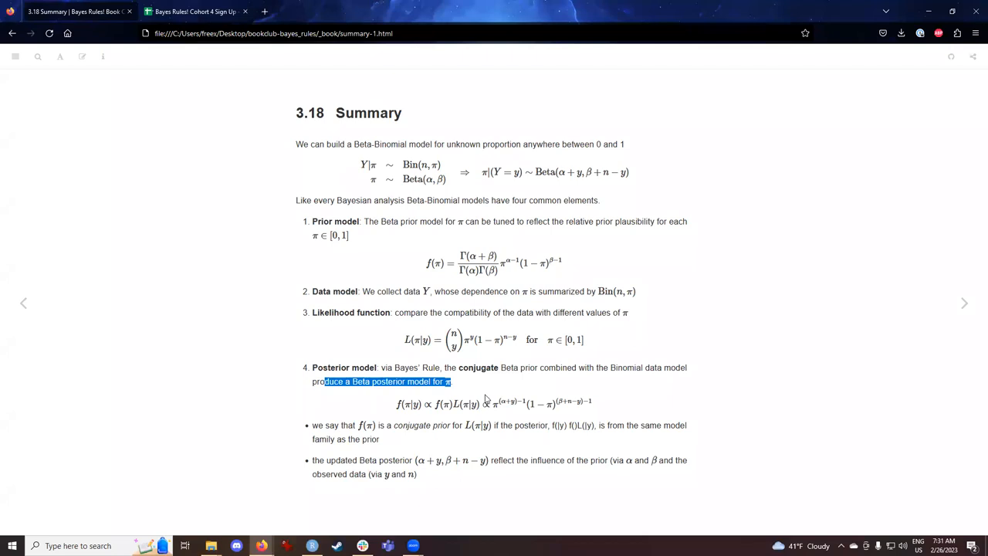
mouse_move(488, 401)
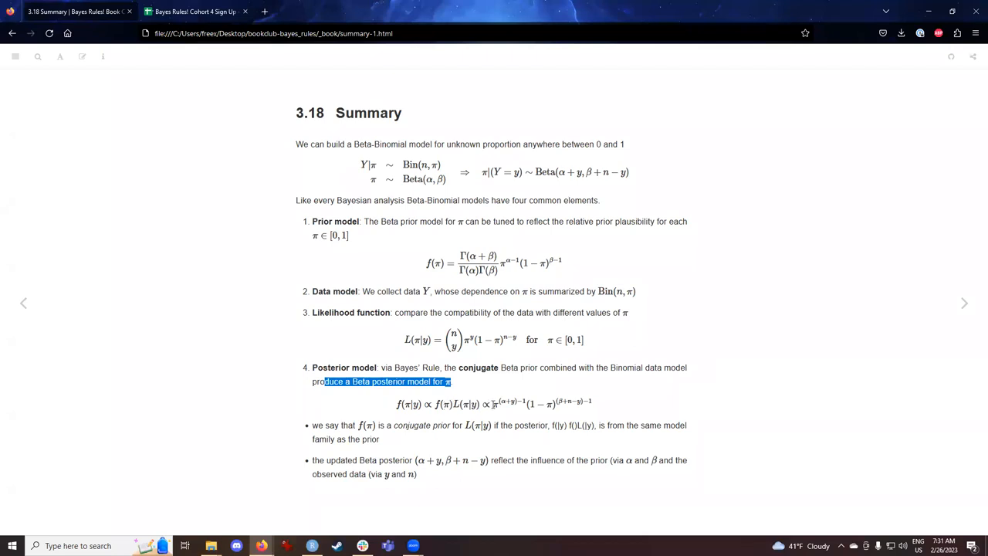
mouse_move(490, 408)
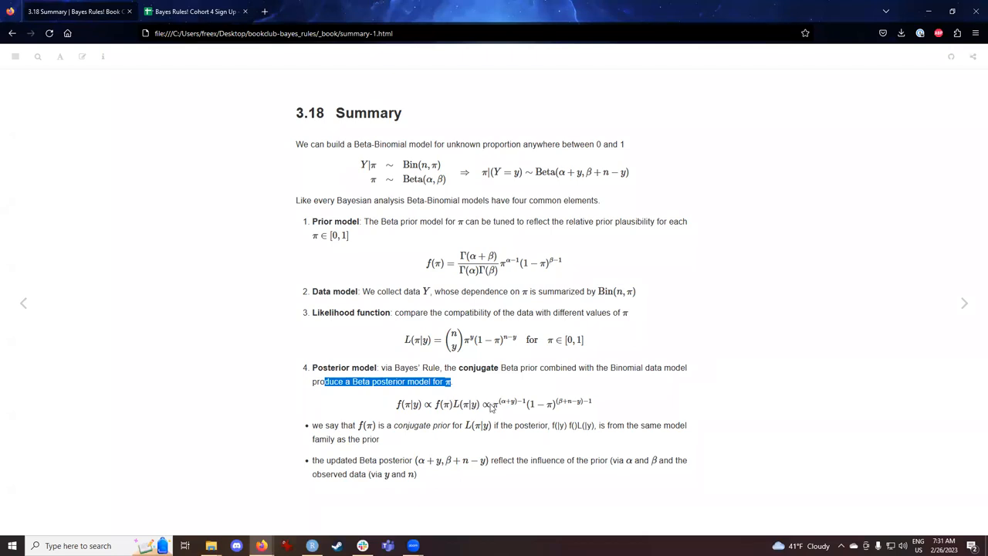
drag(324, 381, 589, 403)
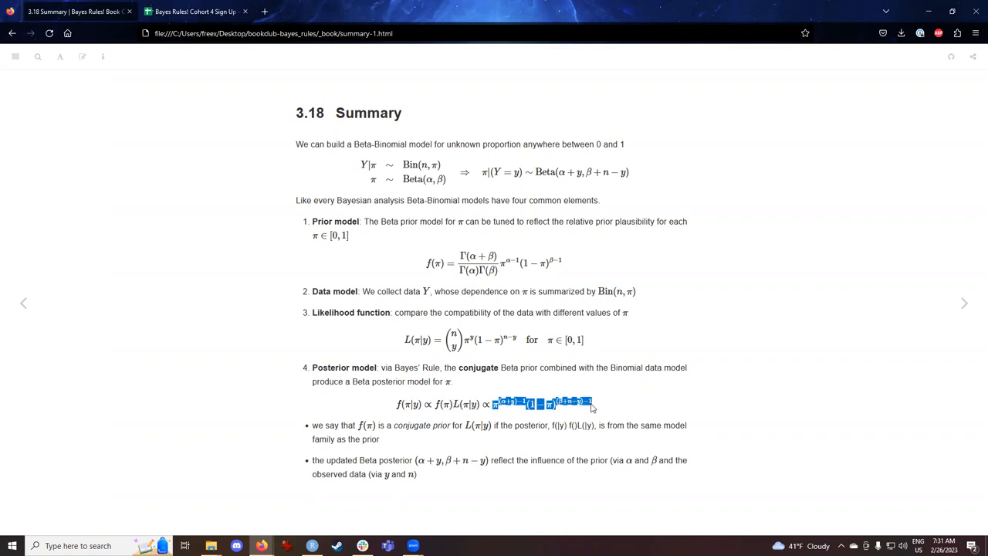
click(818, 419)
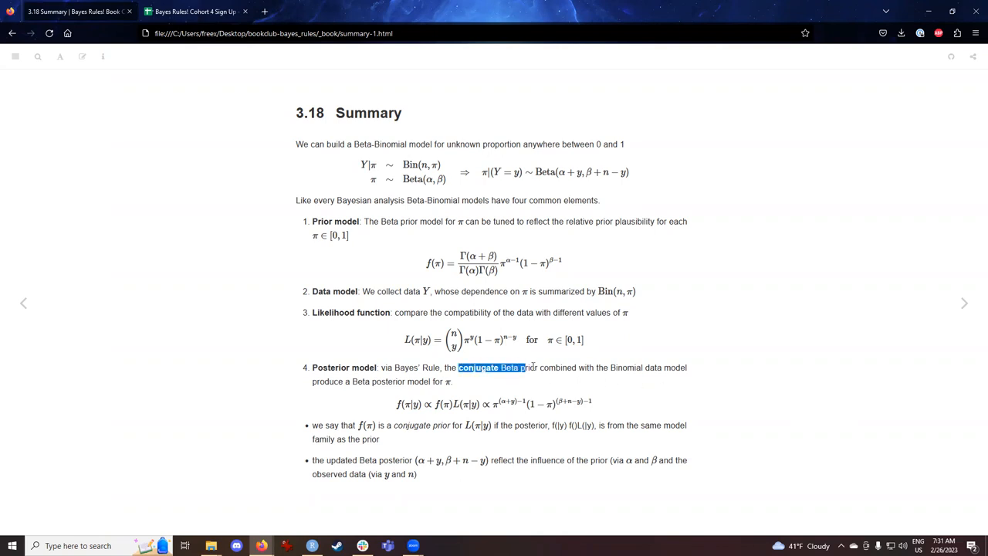
click(776, 409)
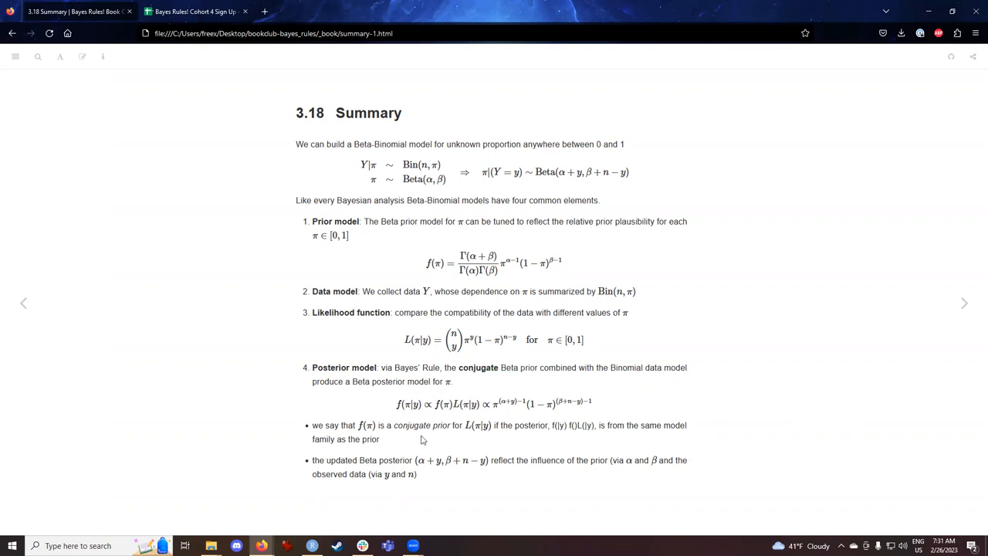
drag(334, 426, 472, 426)
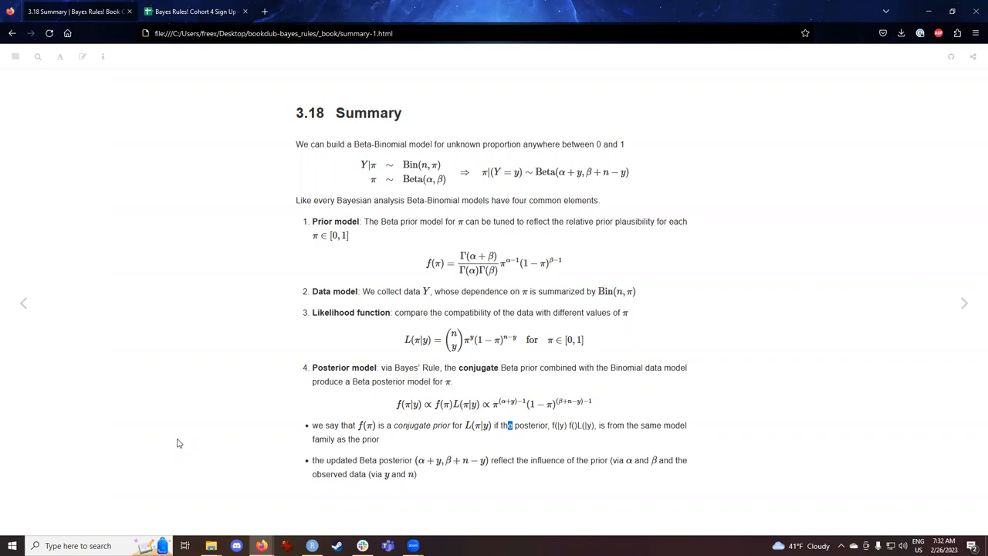
mouse_move(200, 438)
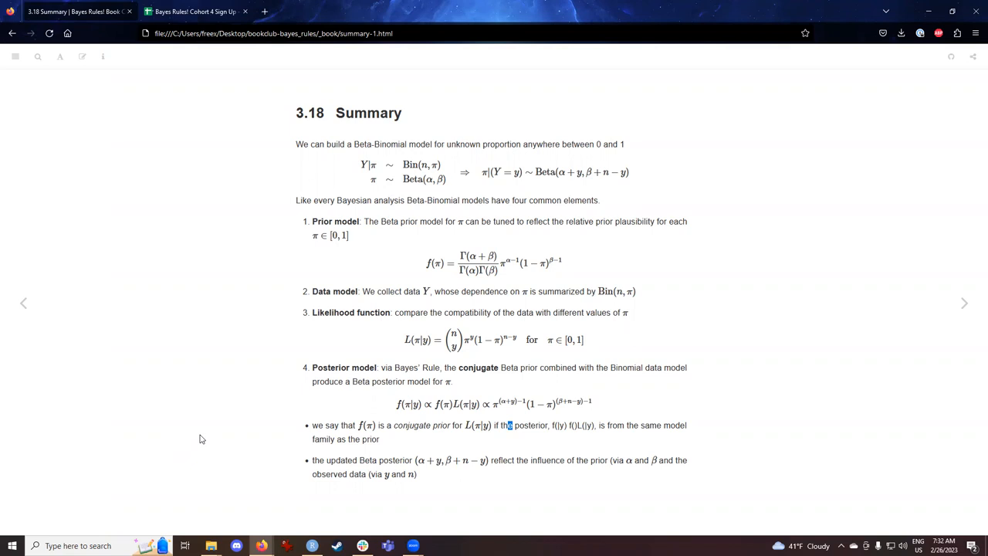
mouse_move(421, 255)
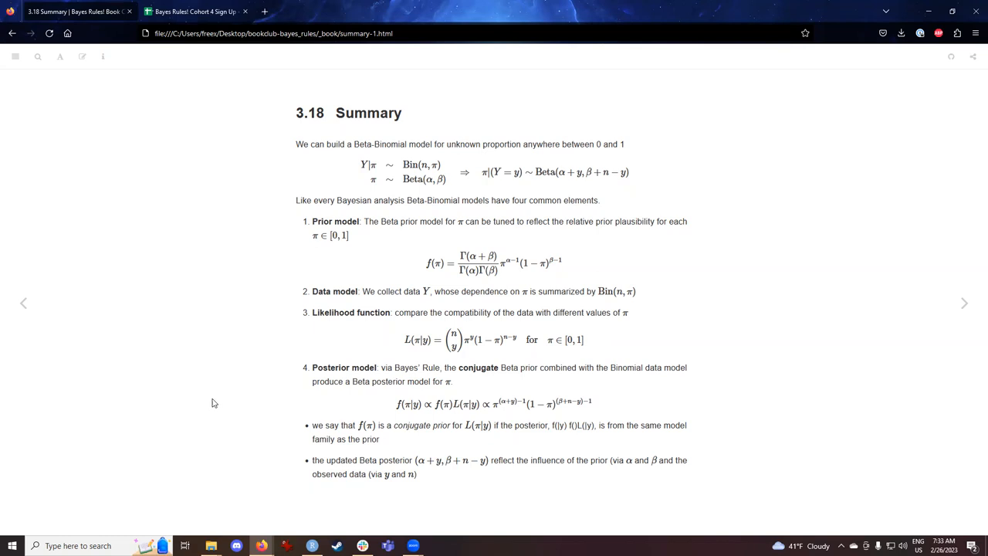
mouse_move(220, 406)
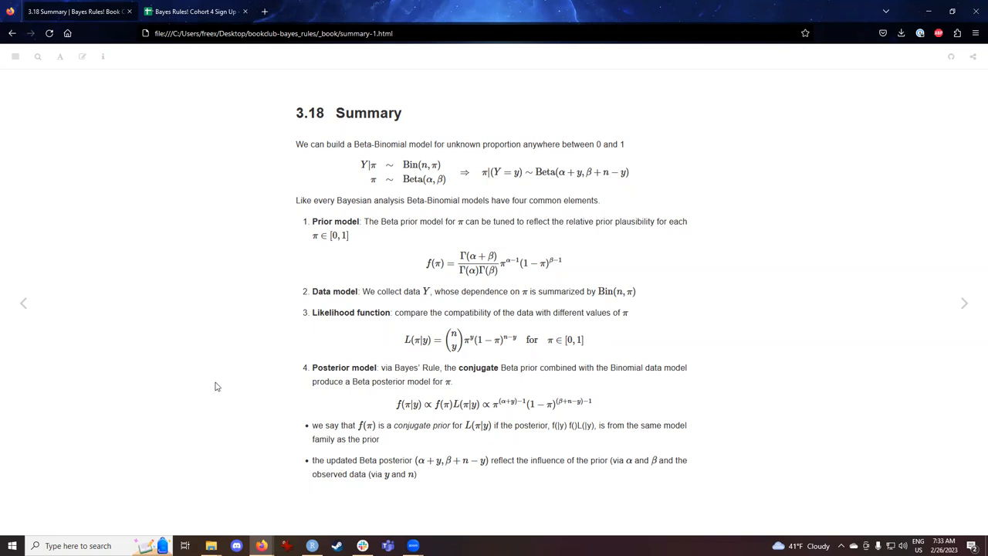
mouse_move(203, 401)
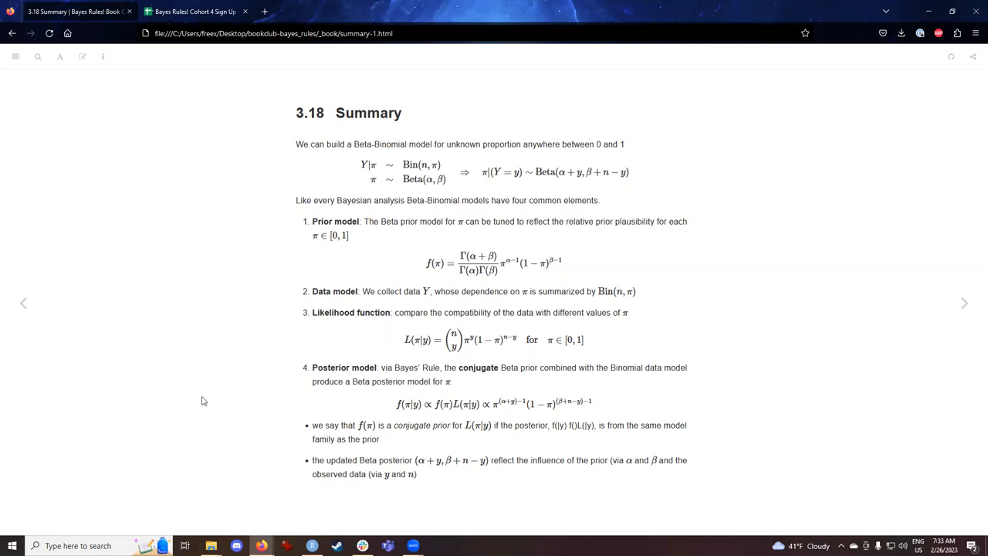
mouse_move(615, 364)
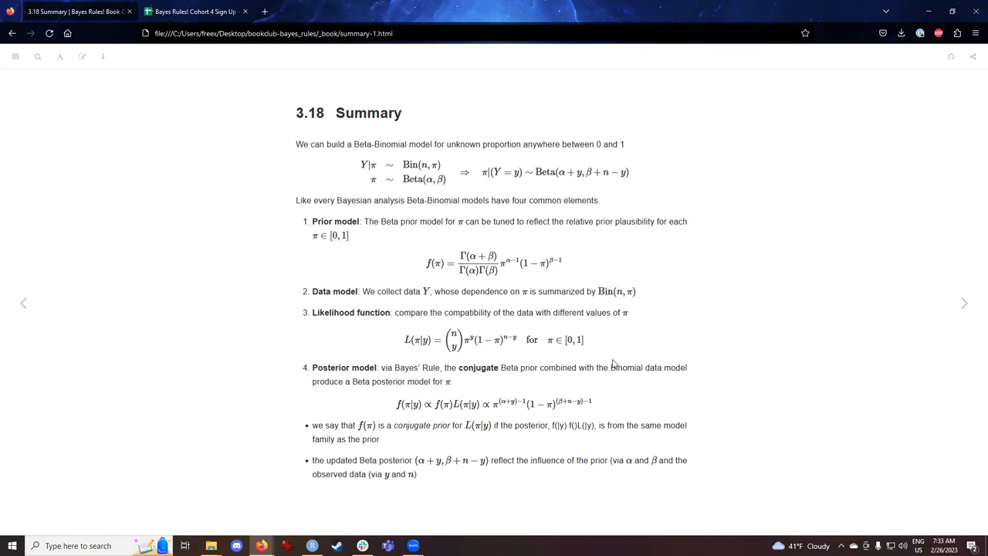
mouse_move(784, 349)
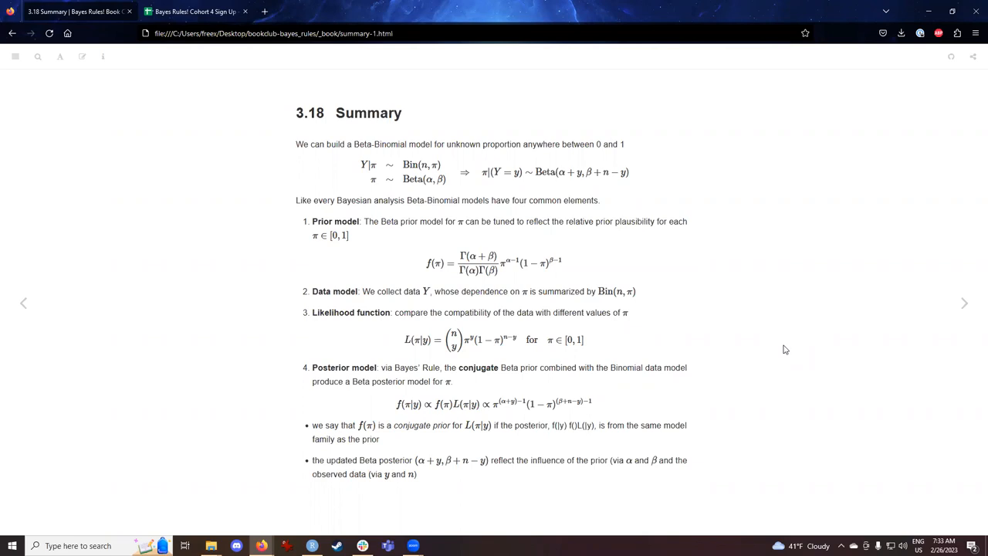
mouse_move(784, 353)
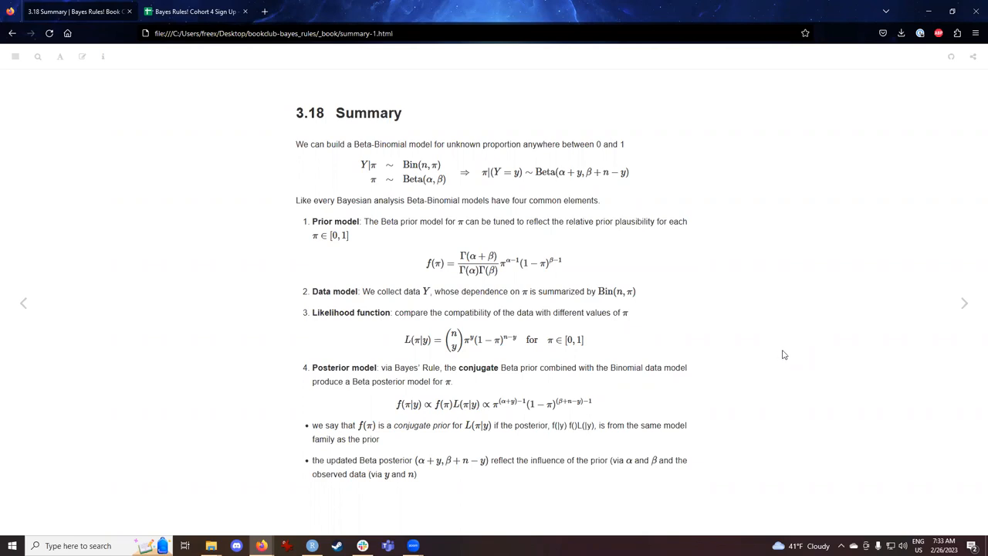
mouse_move(780, 352)
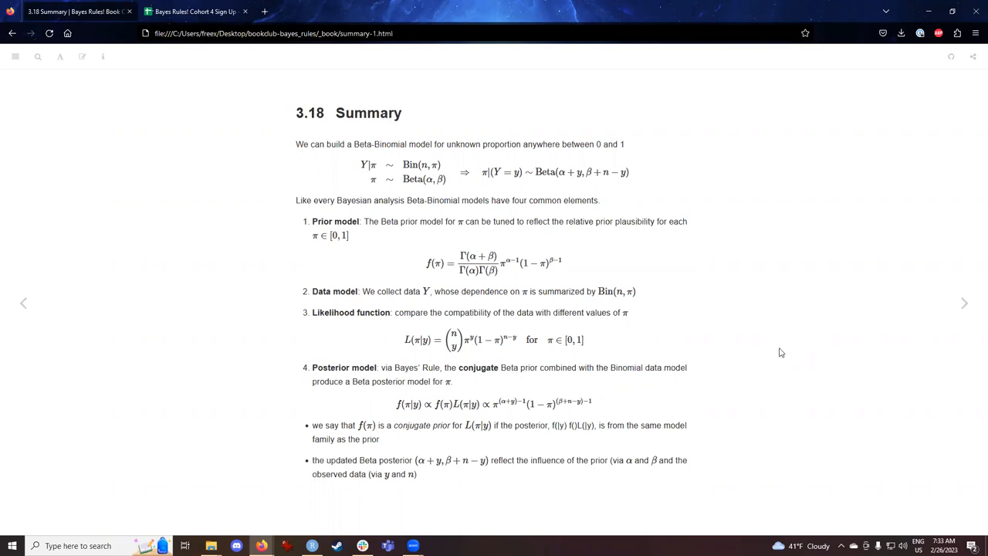